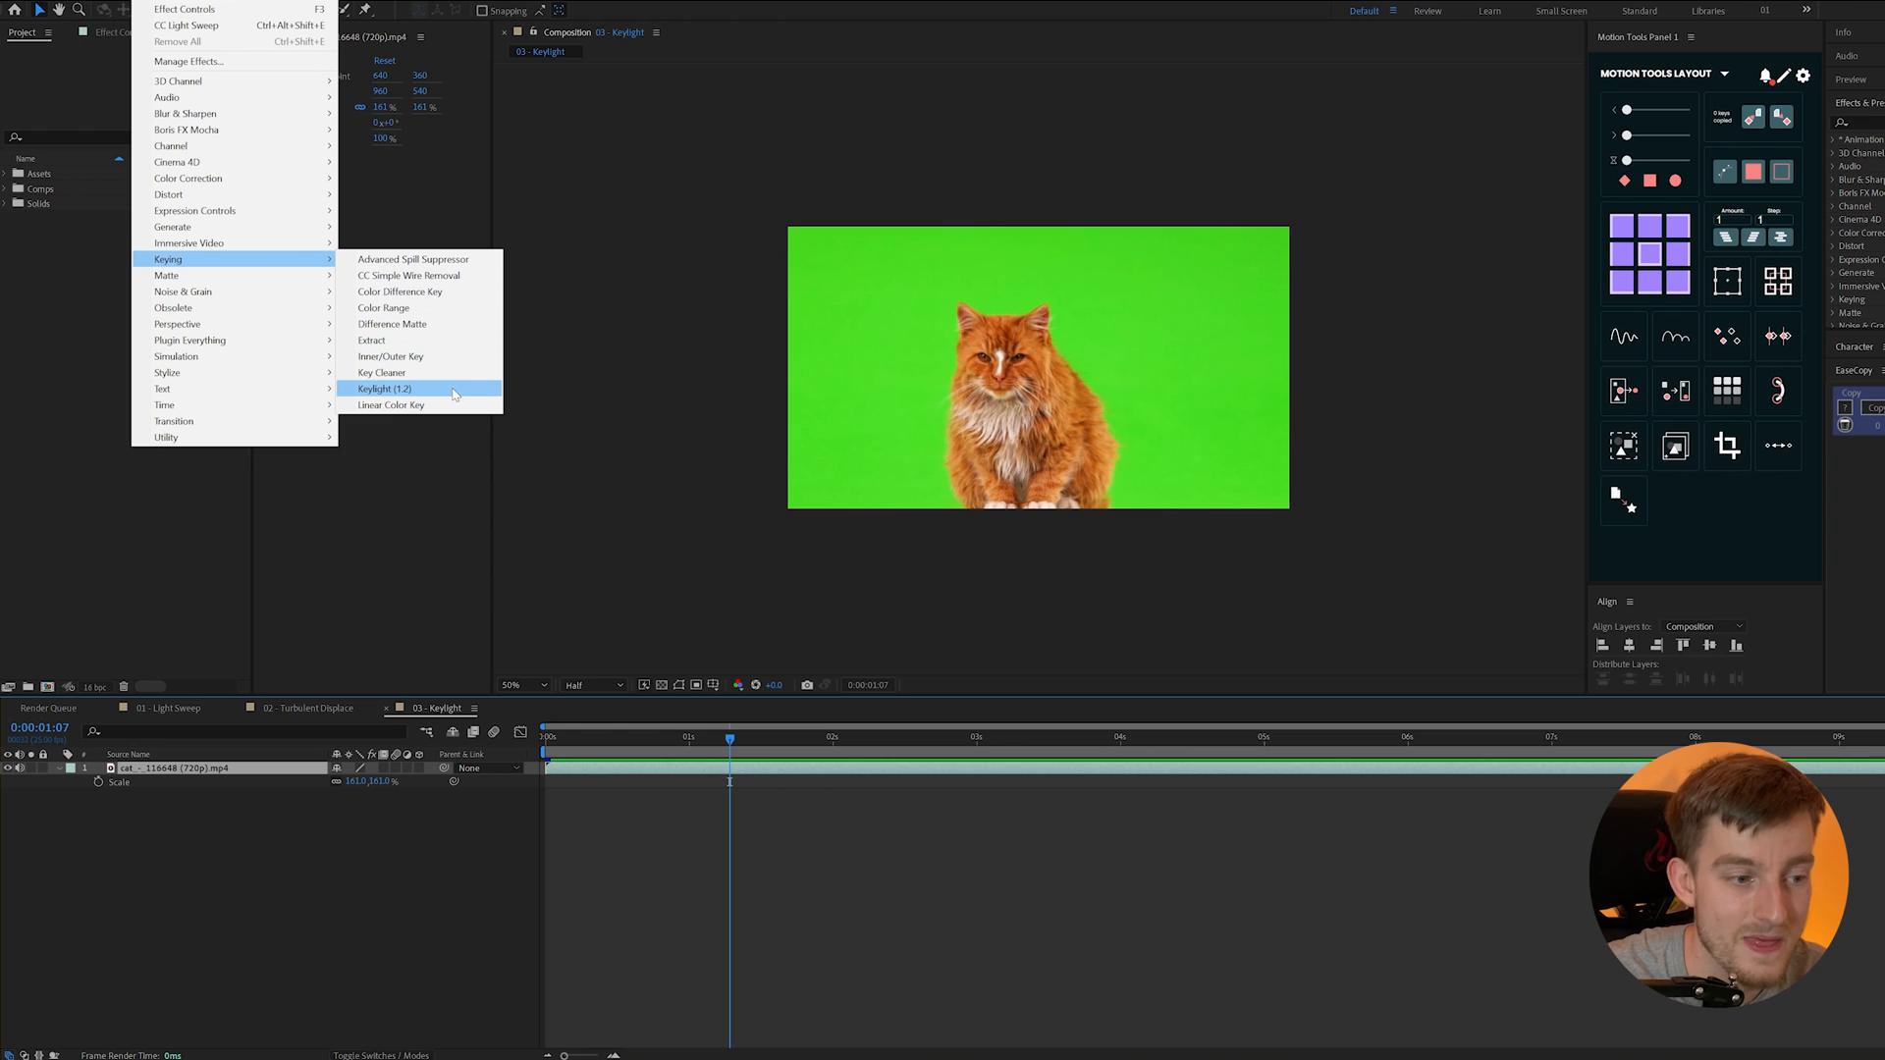
- Apply Keylight to the cat footage and sample the green background as Screen Colour
click(385, 389)
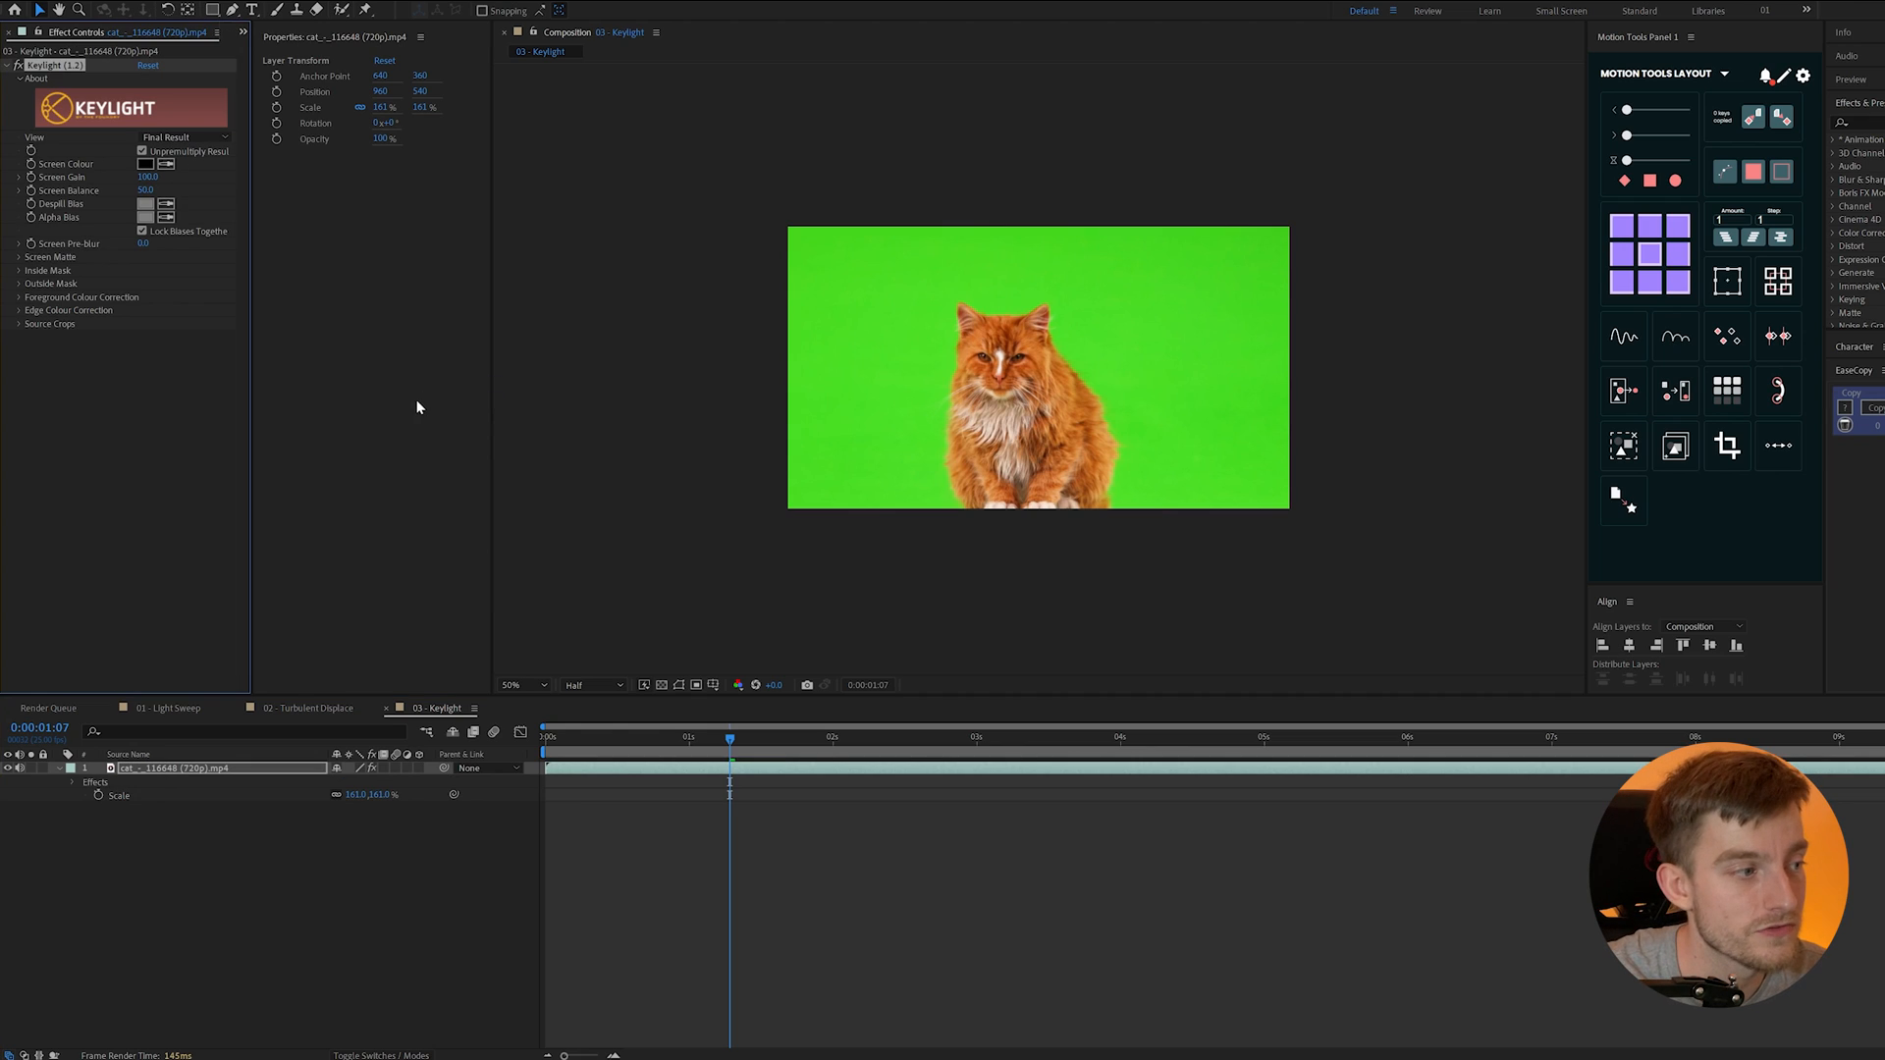
mouse_move(246, 197)
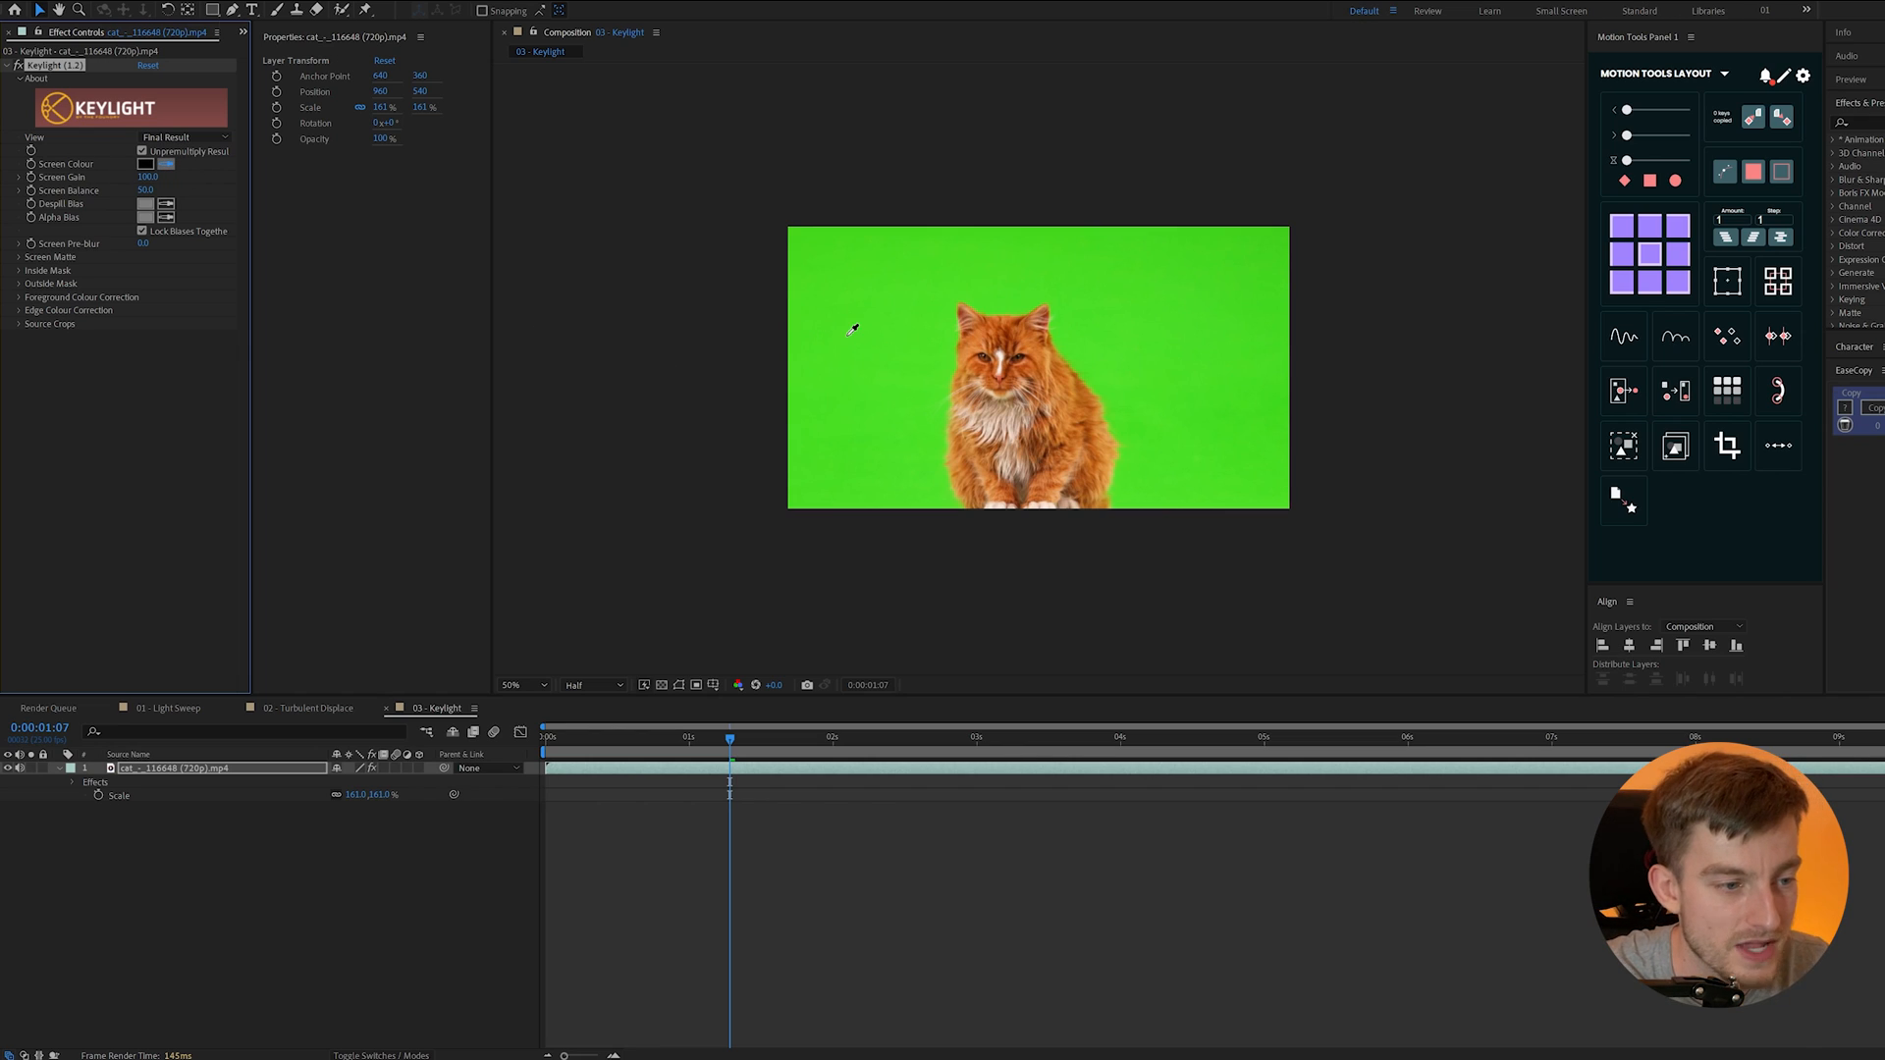
click(145, 164)
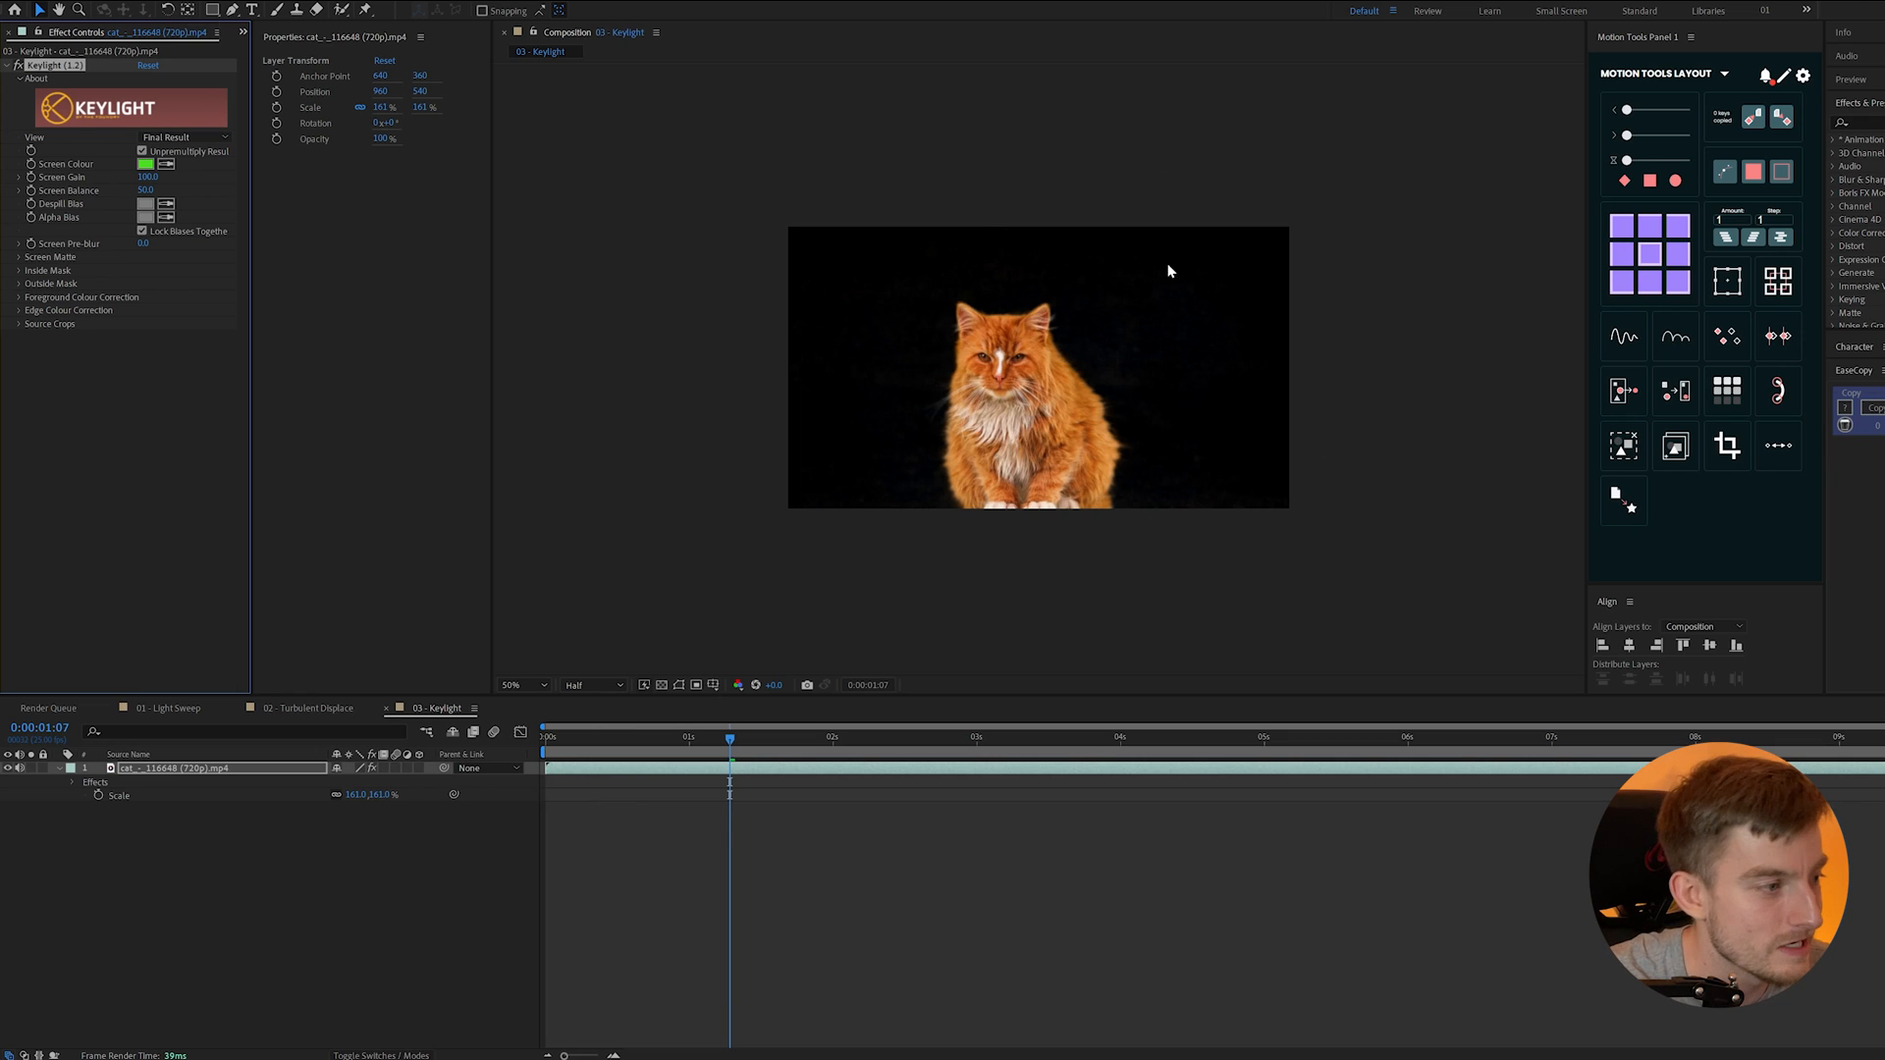
mouse_move(1051, 382)
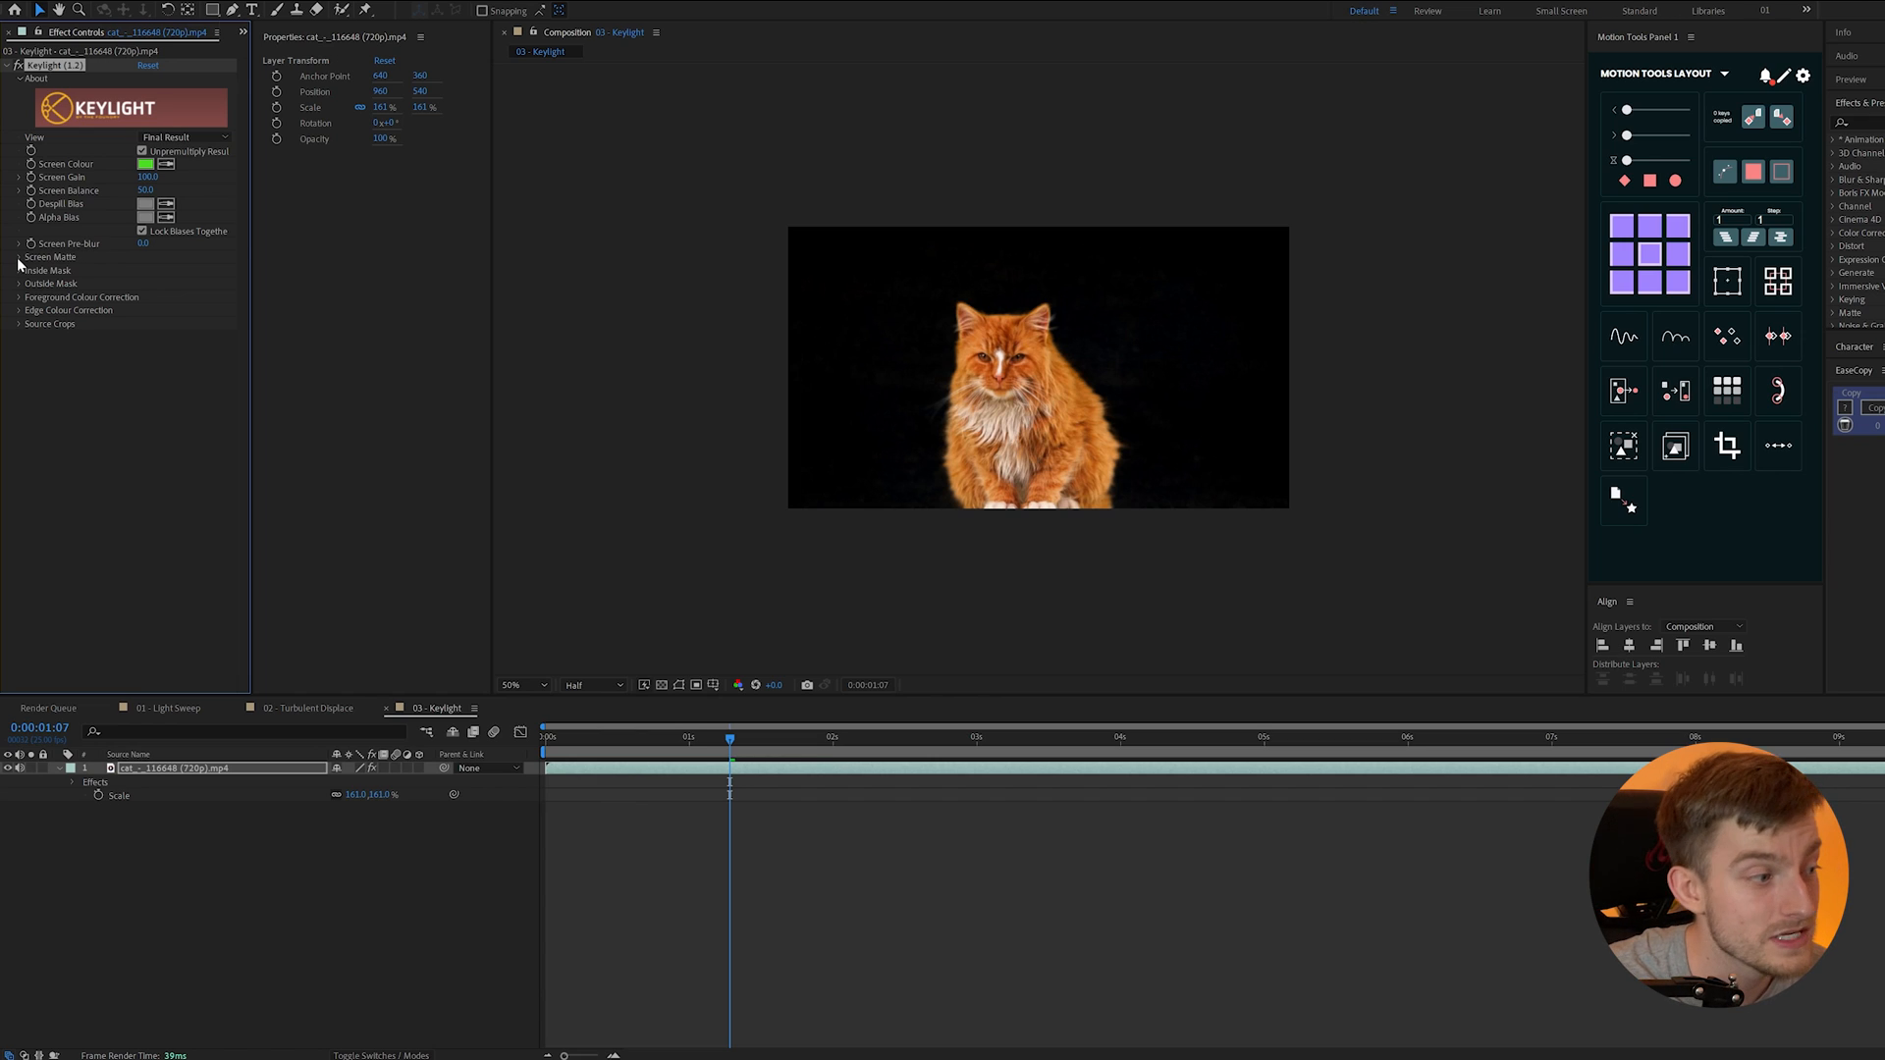
click(20, 256)
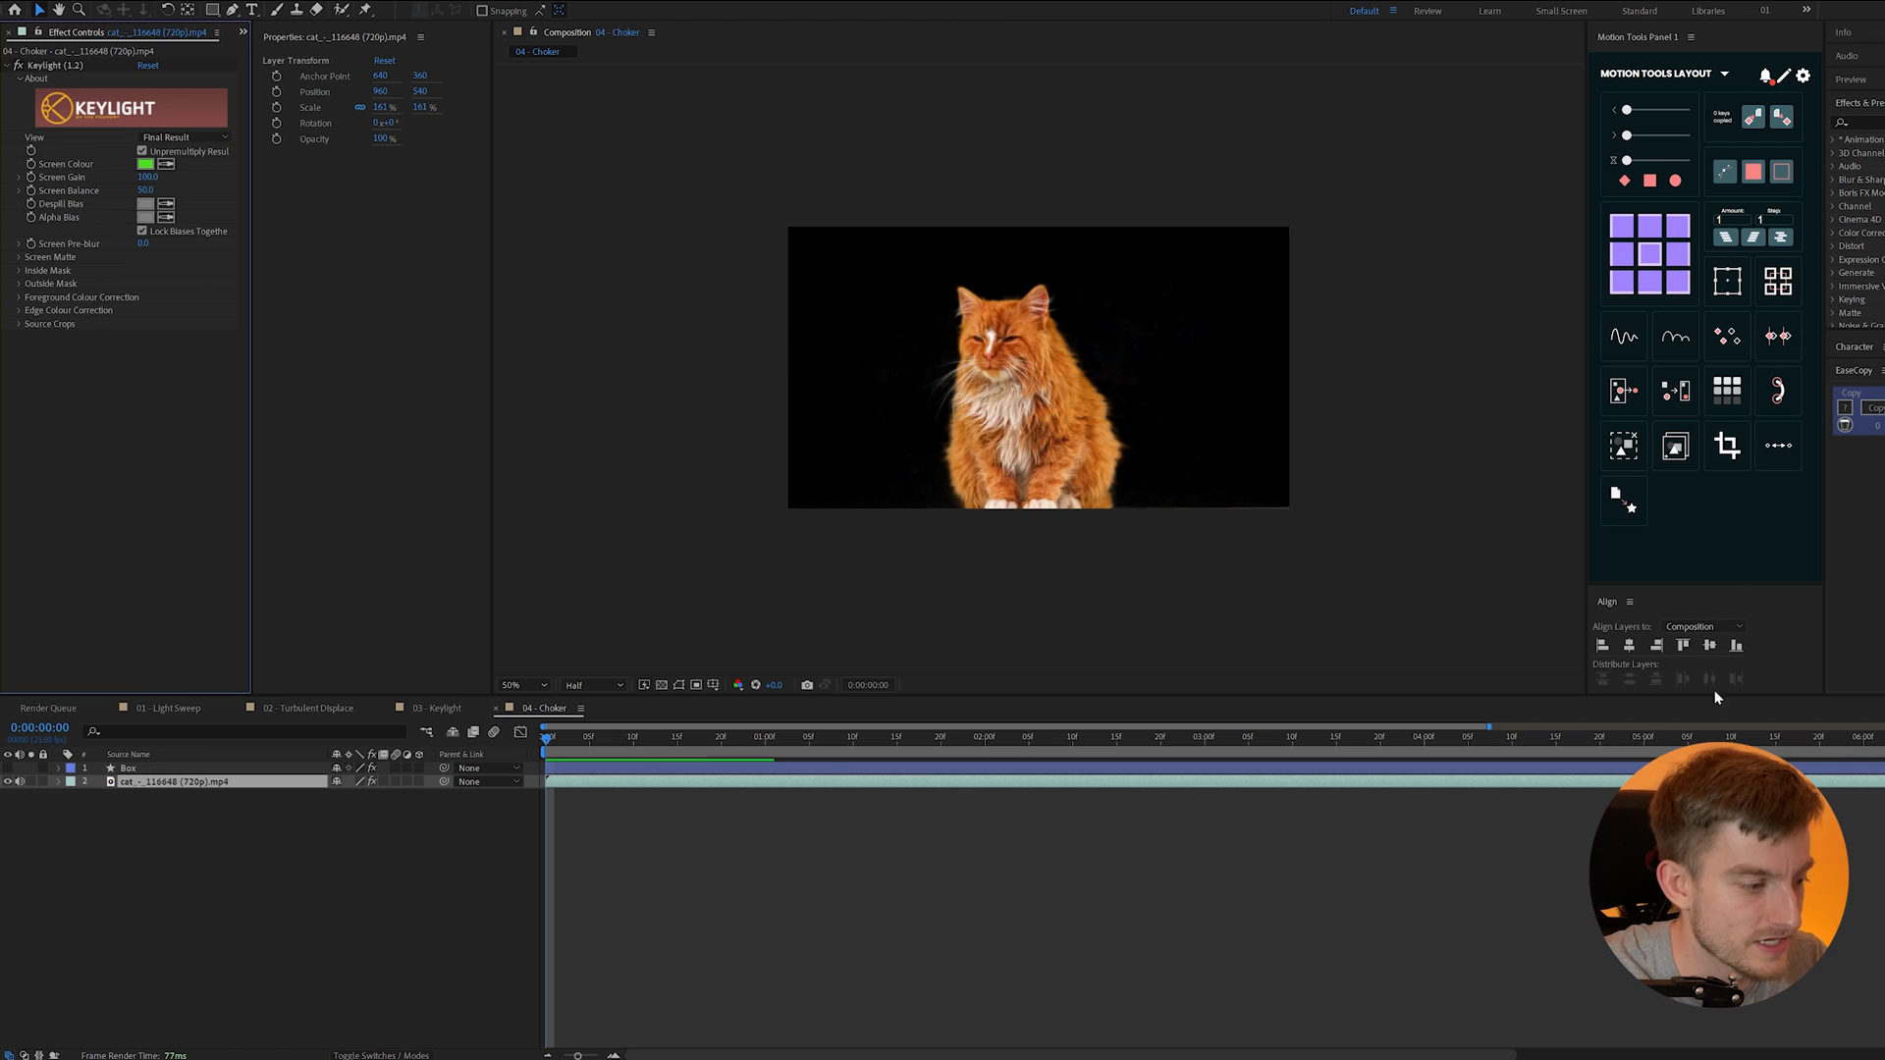
- Apply Simple Choker to the keyed cat and scrub Choke Matte to a small positive value
text(sim)
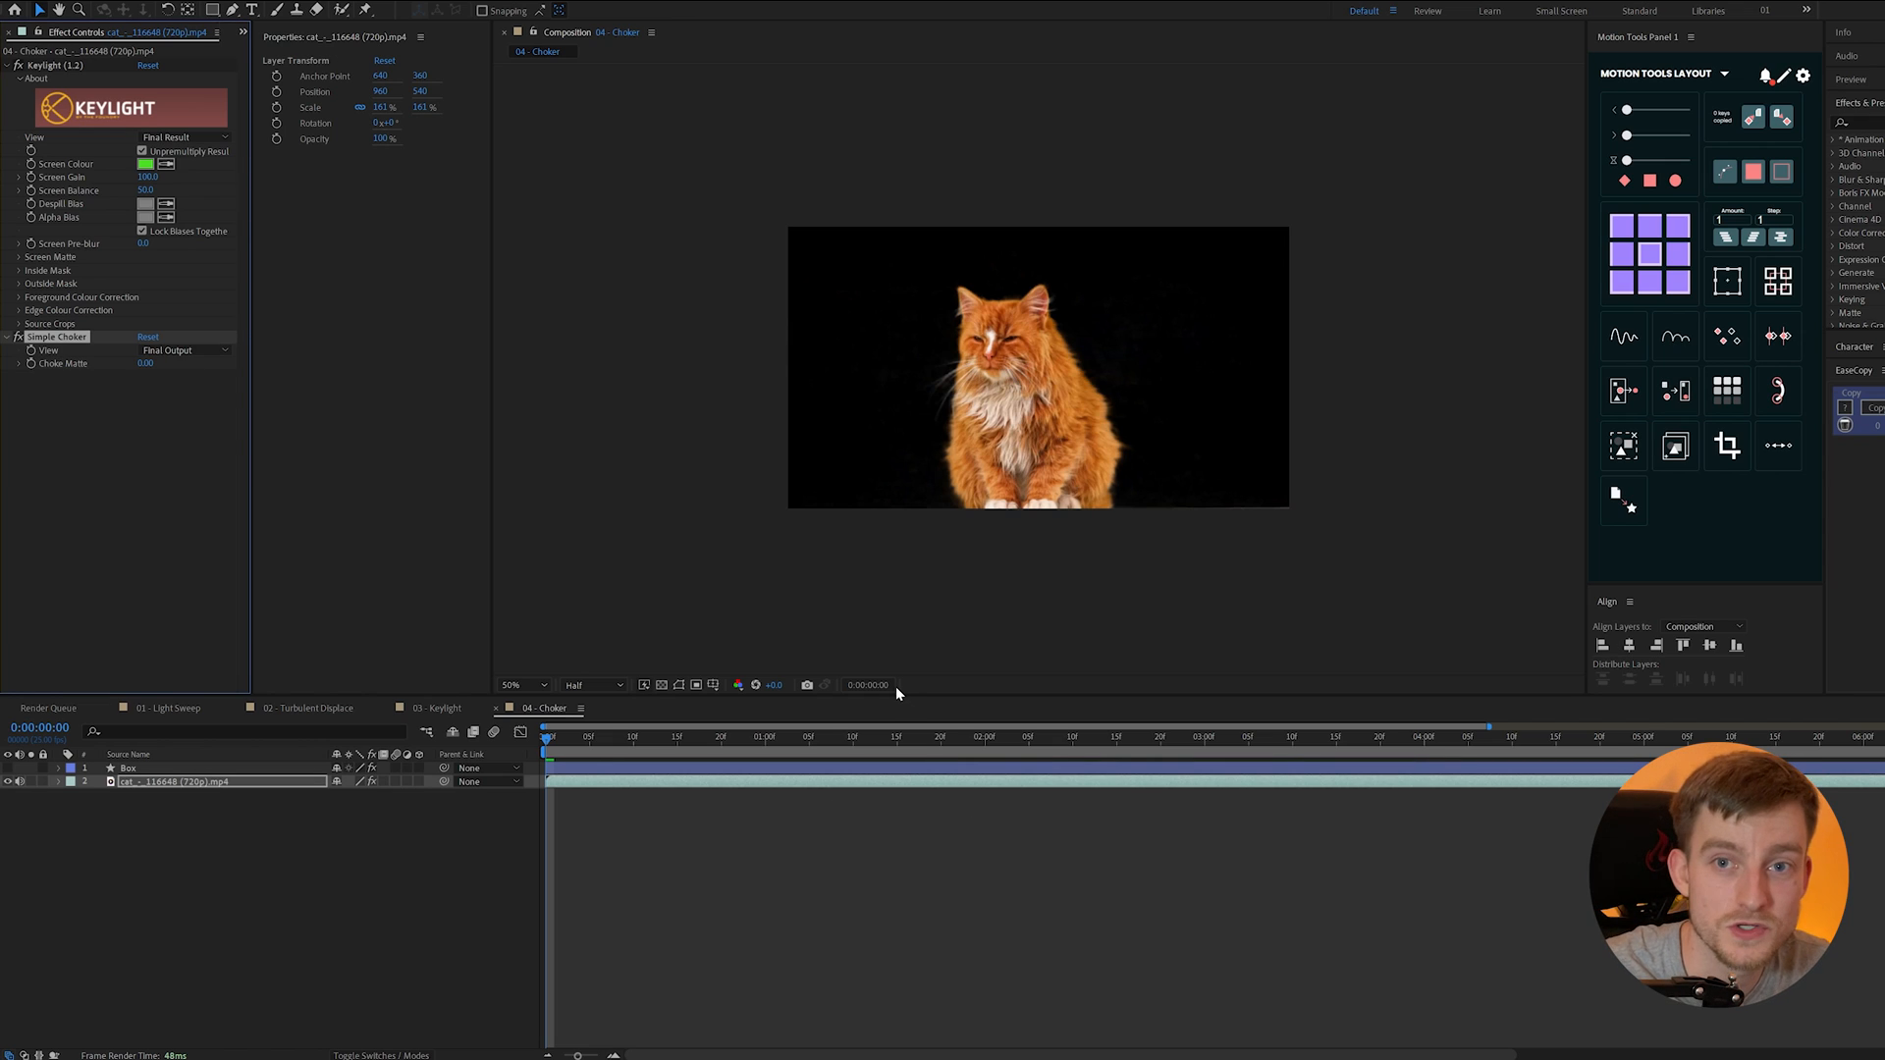
mouse_move(230, 377)
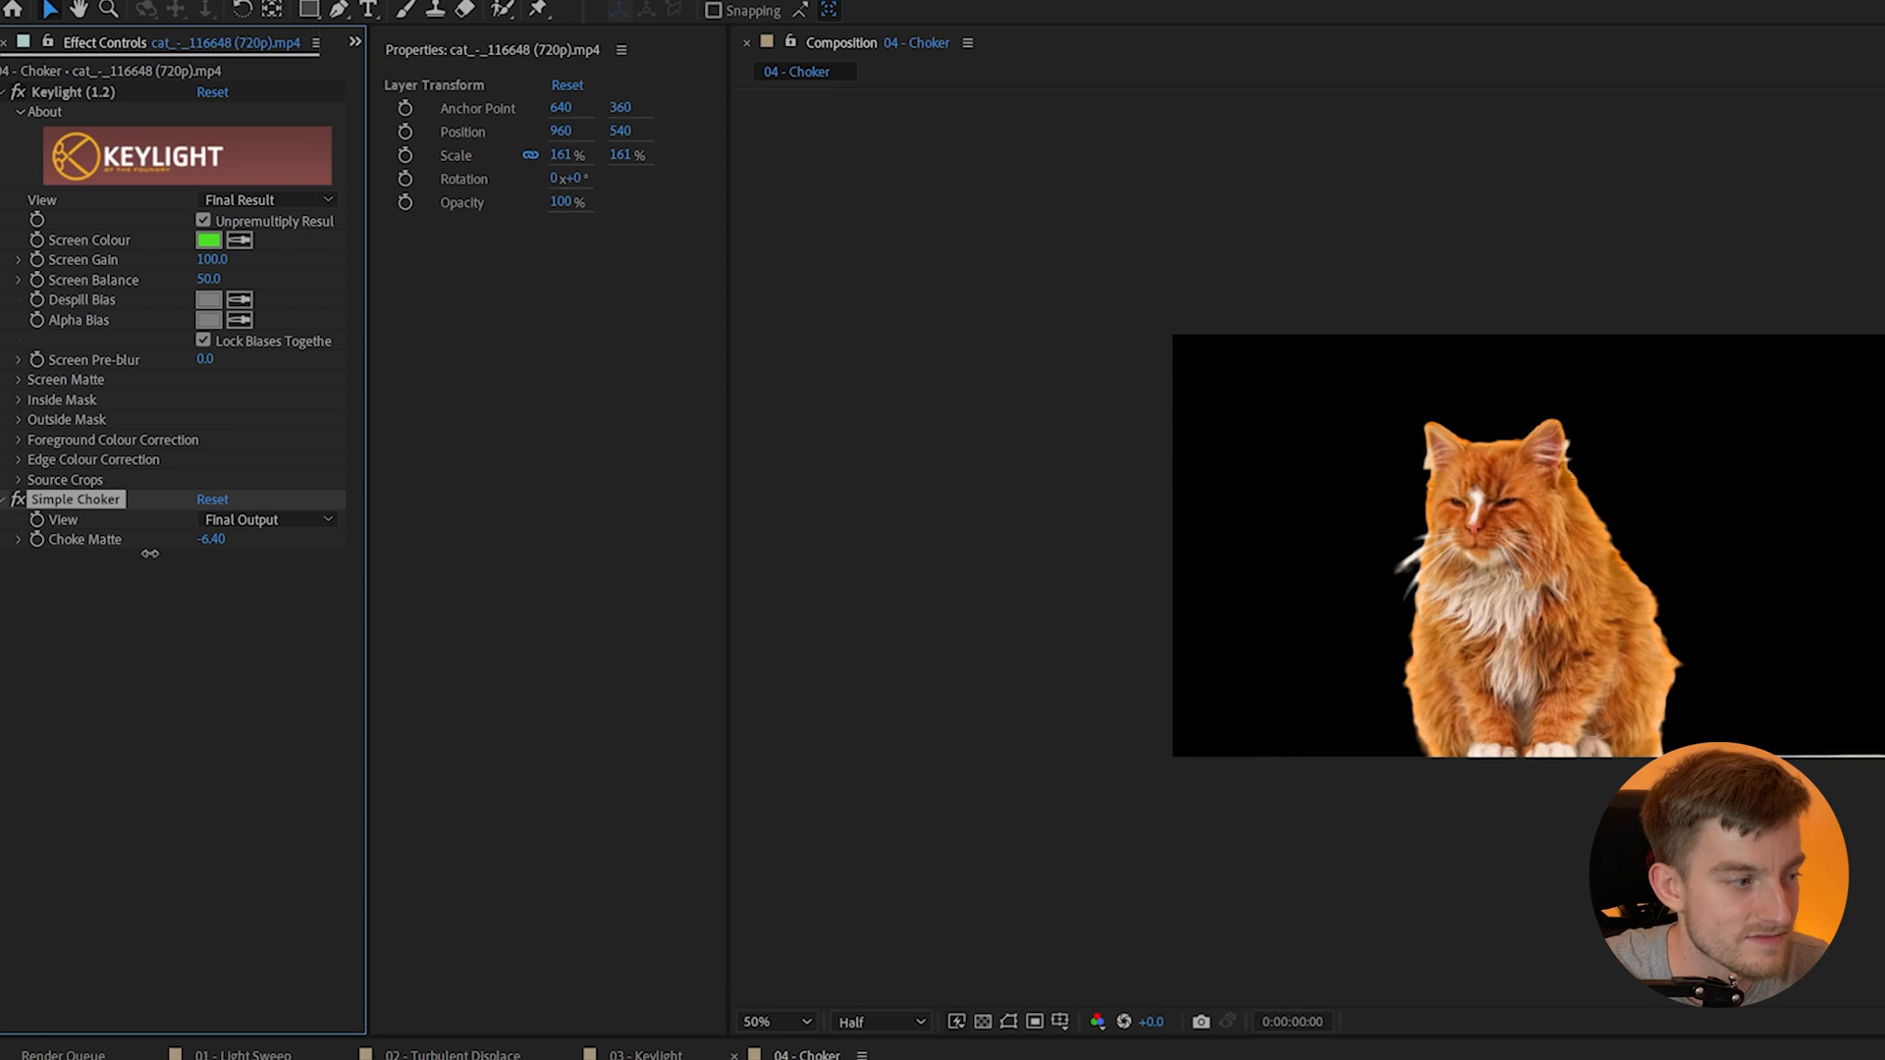
drag(210, 539, 223, 539)
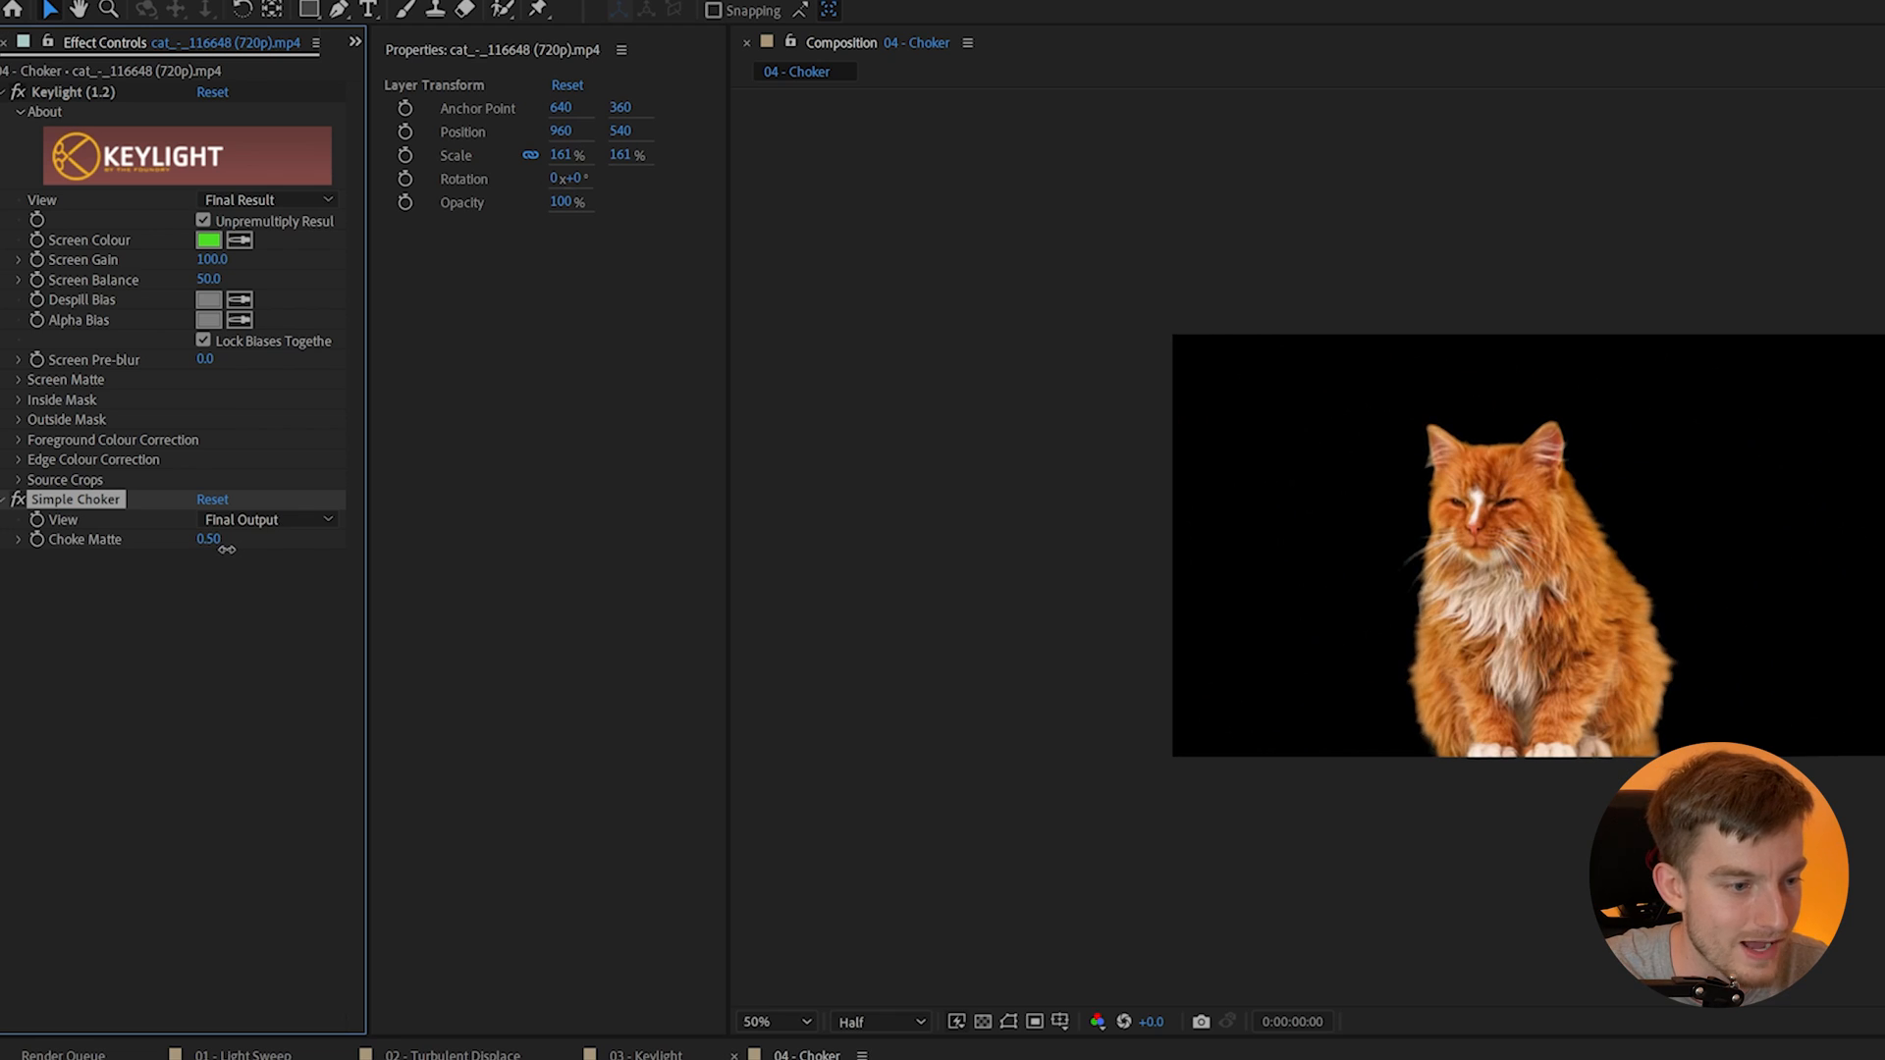
drag(208, 539, 229, 539)
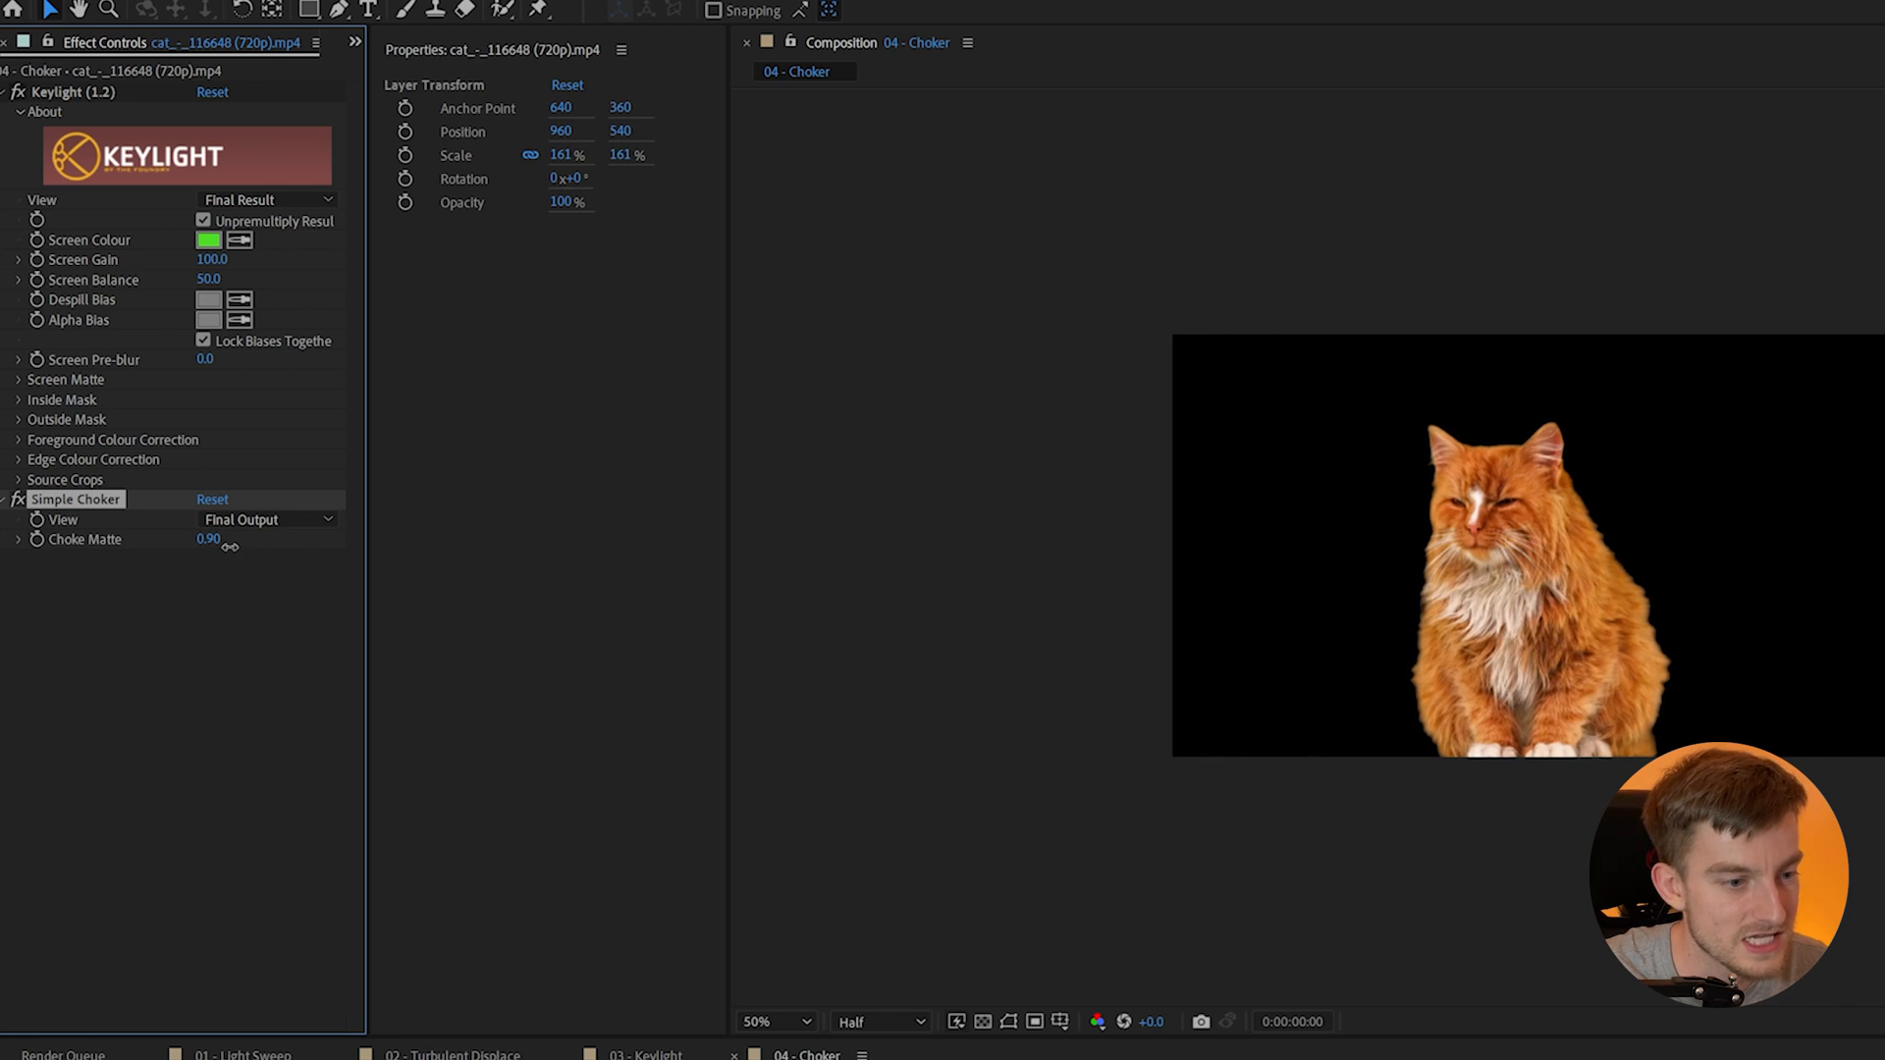
drag(208, 539, 226, 539)
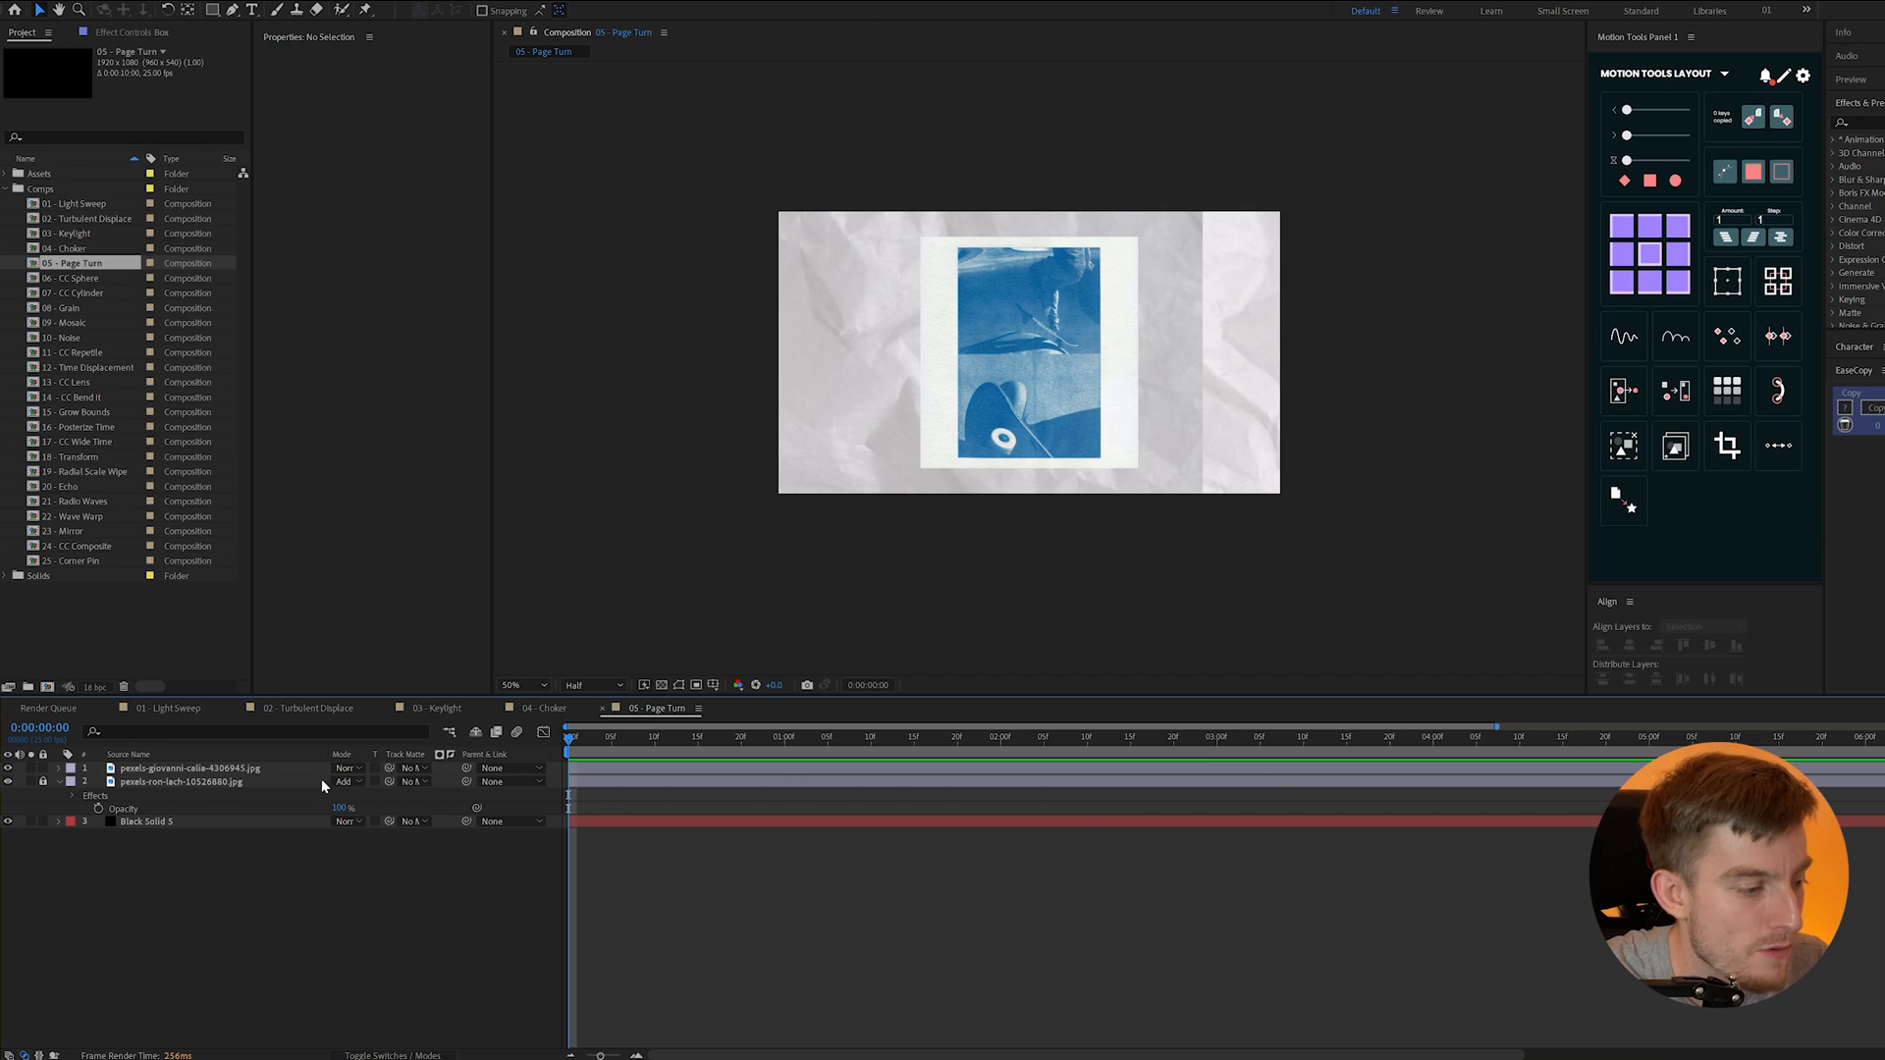
- Apply CC Page Turn to the top photo and drag its fold position to curl the corner
click(189, 768)
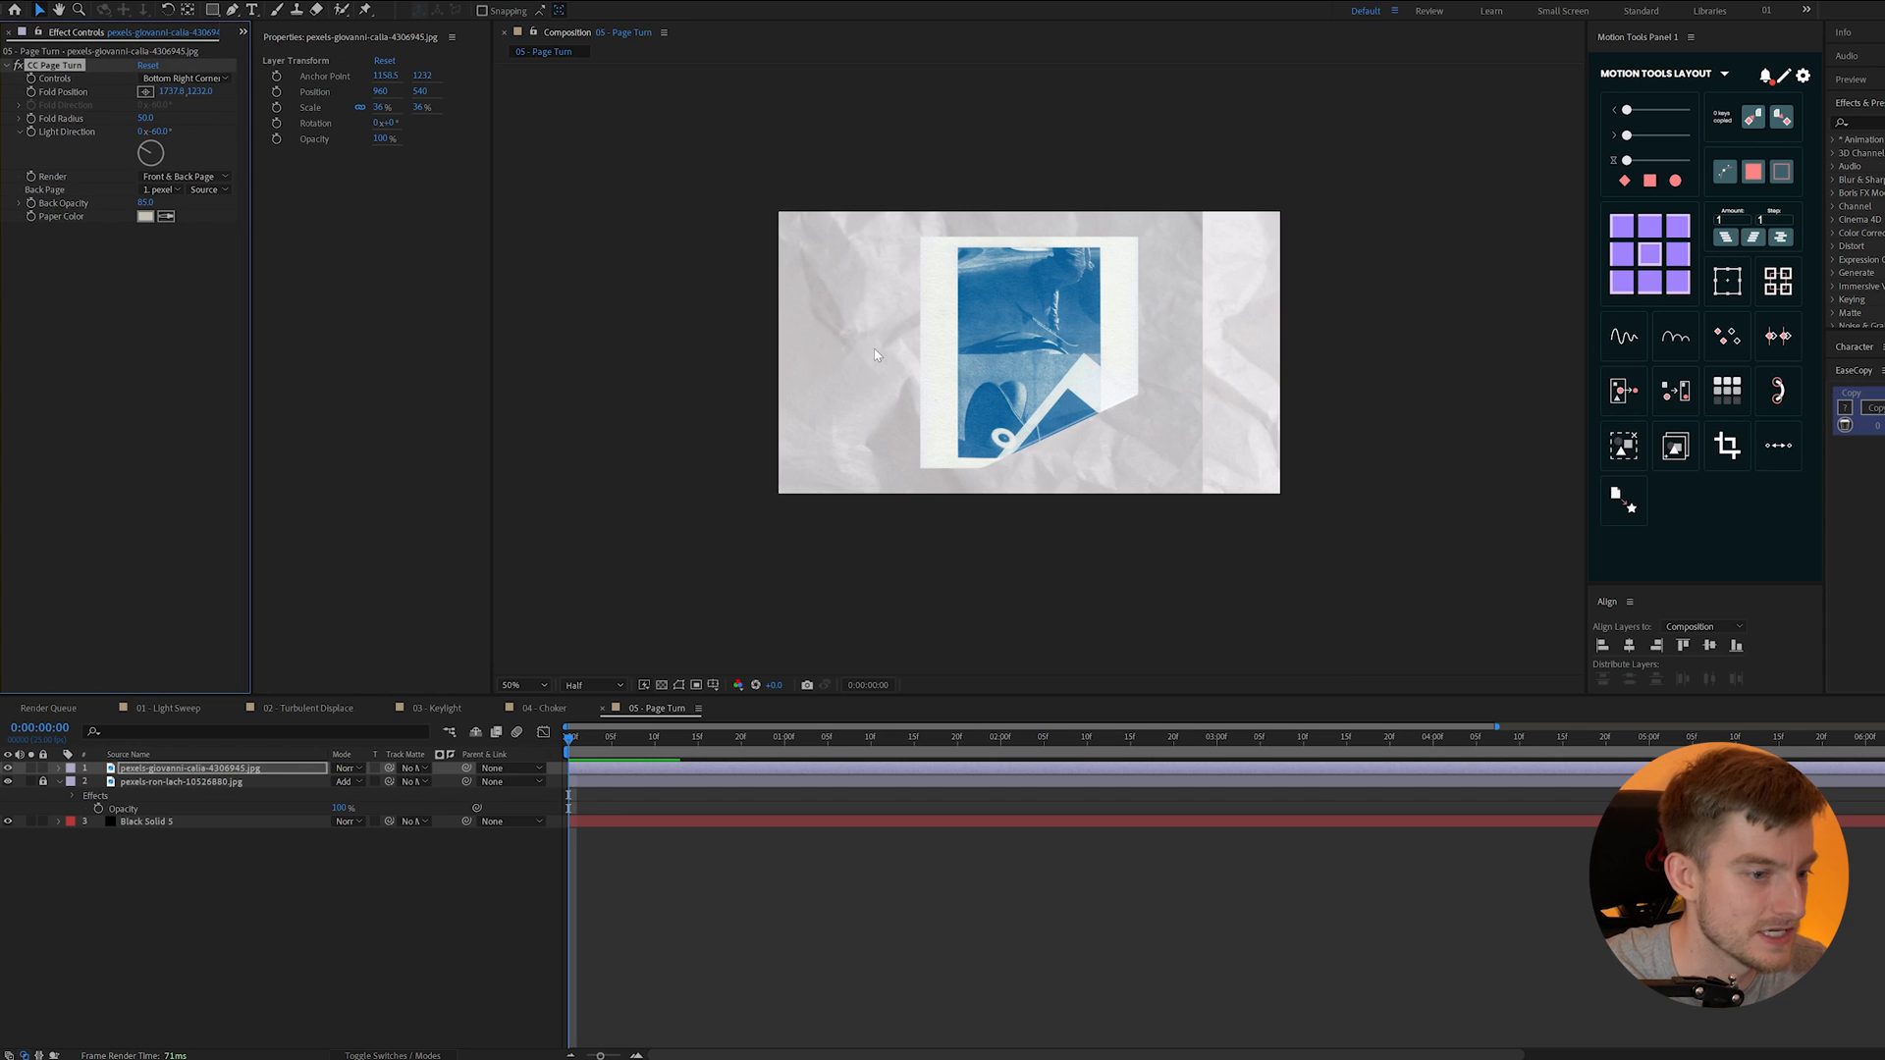
mouse_move(1135, 449)
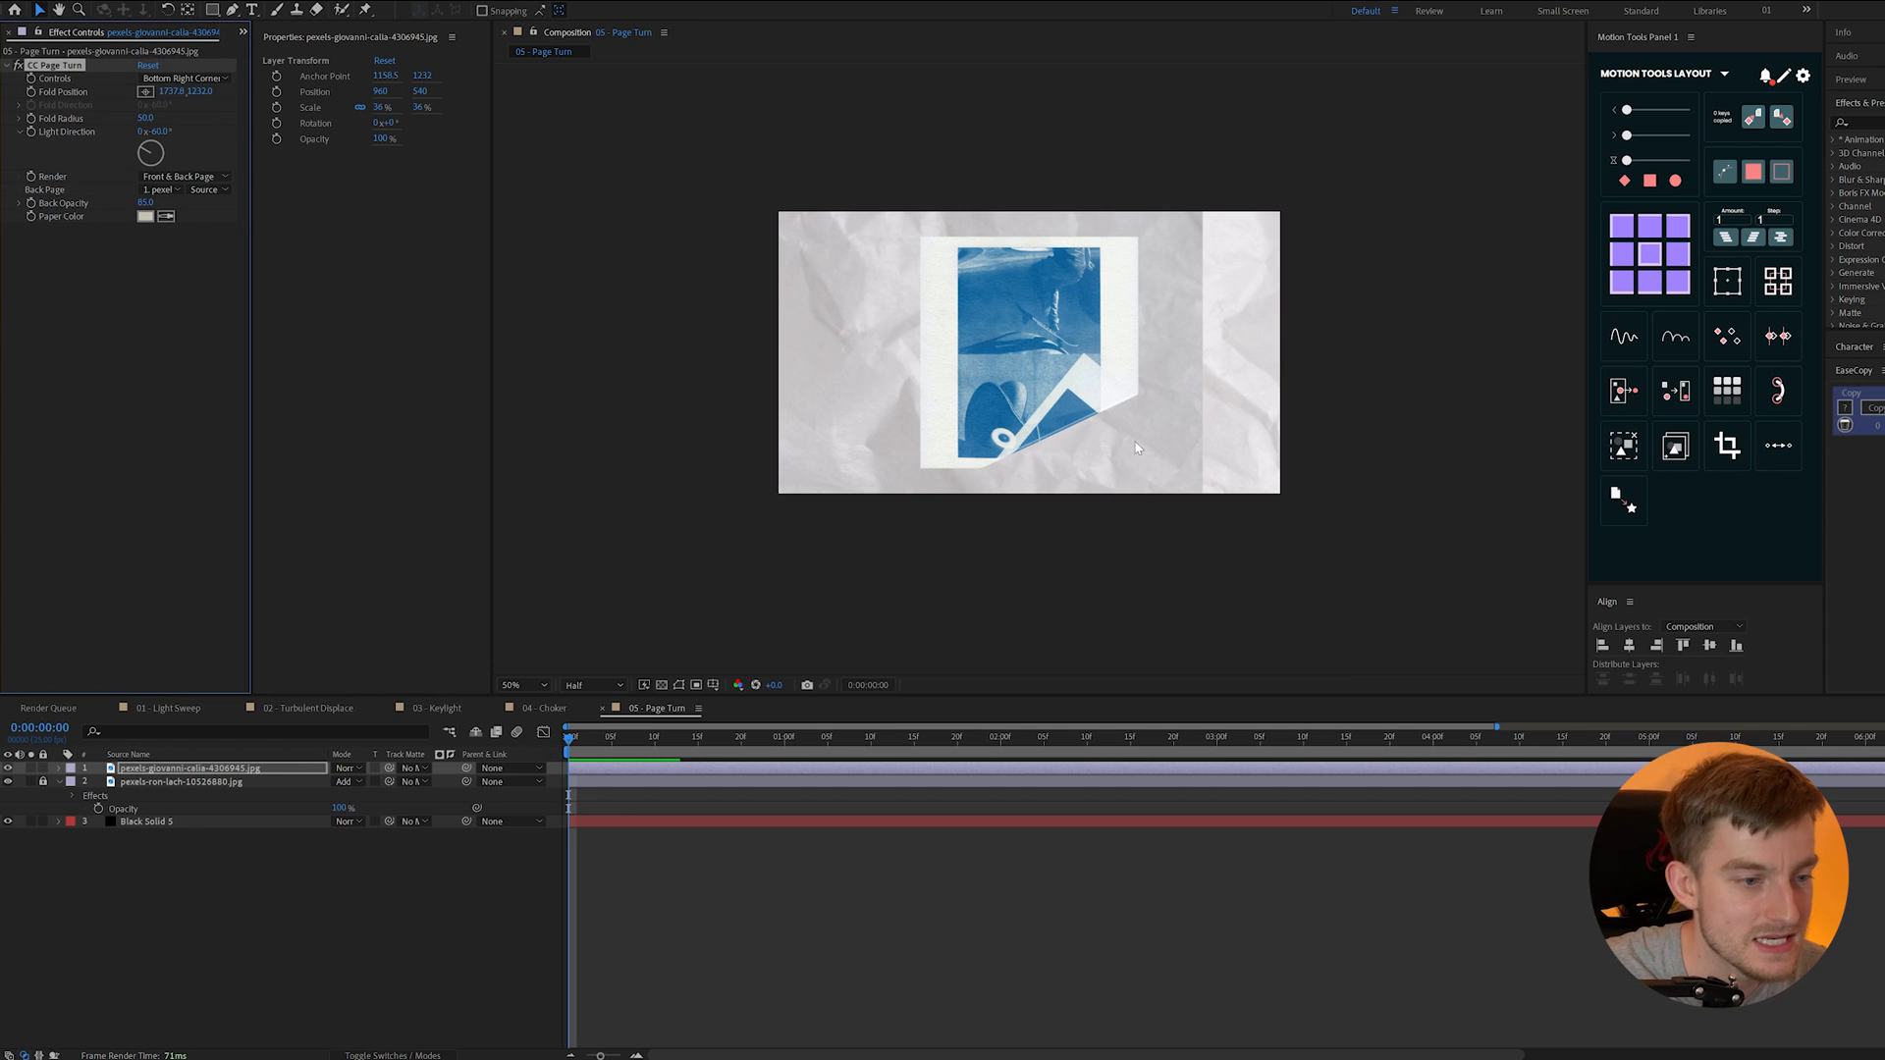
click(520, 684)
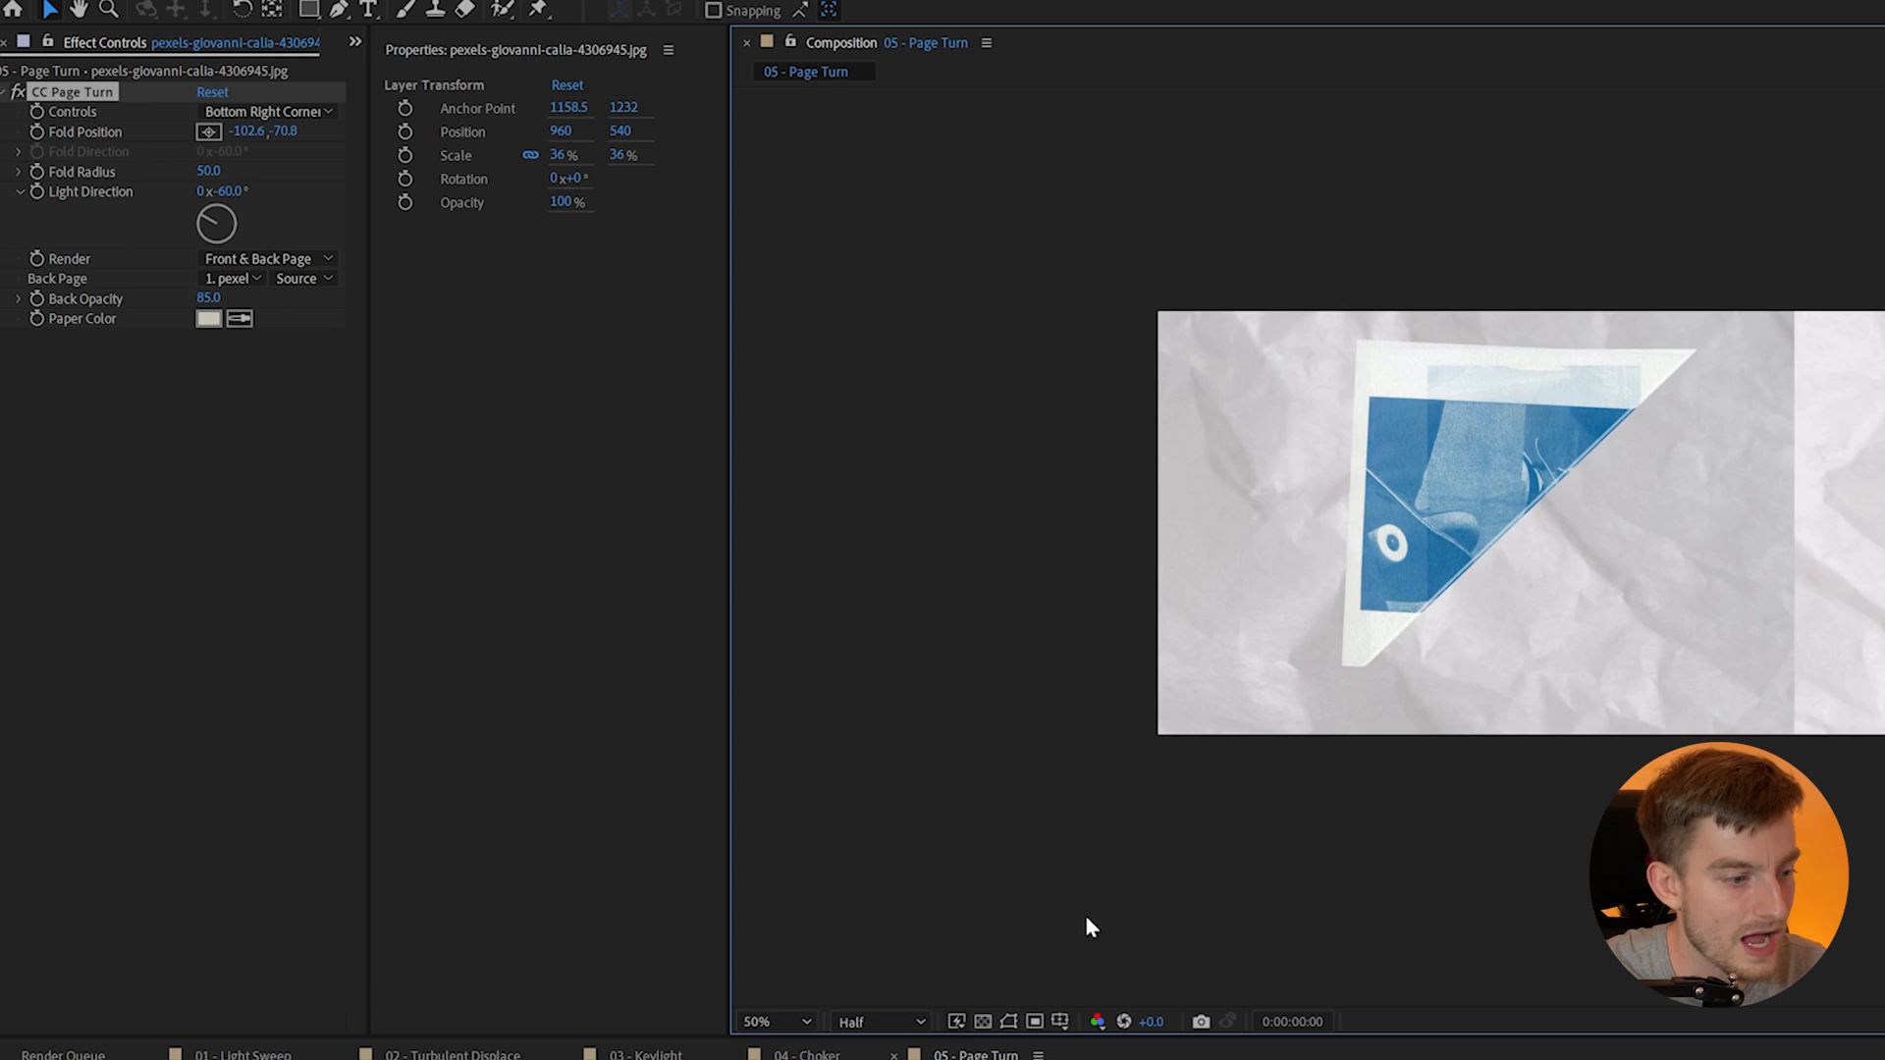
mouse_move(1010, 1023)
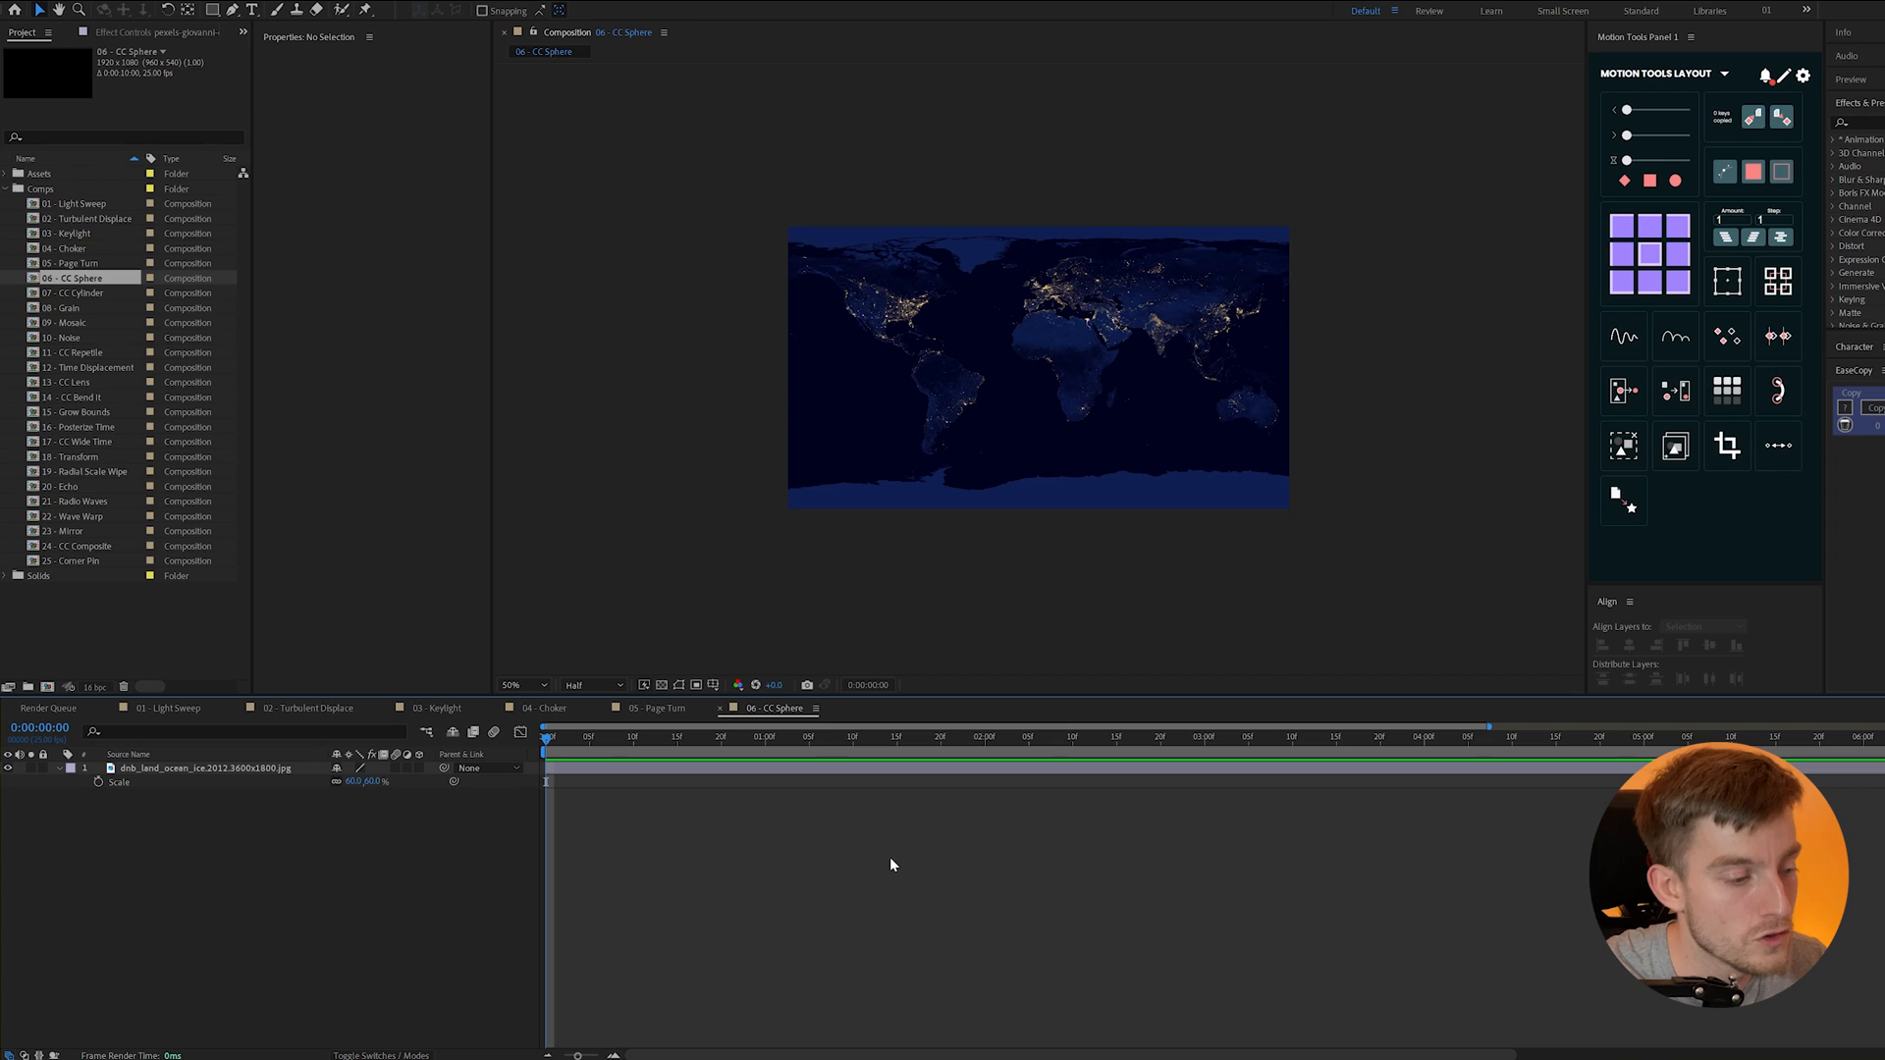
- Apply CC Sphere to the world map layer and scrub Radius to 652
click(204, 768)
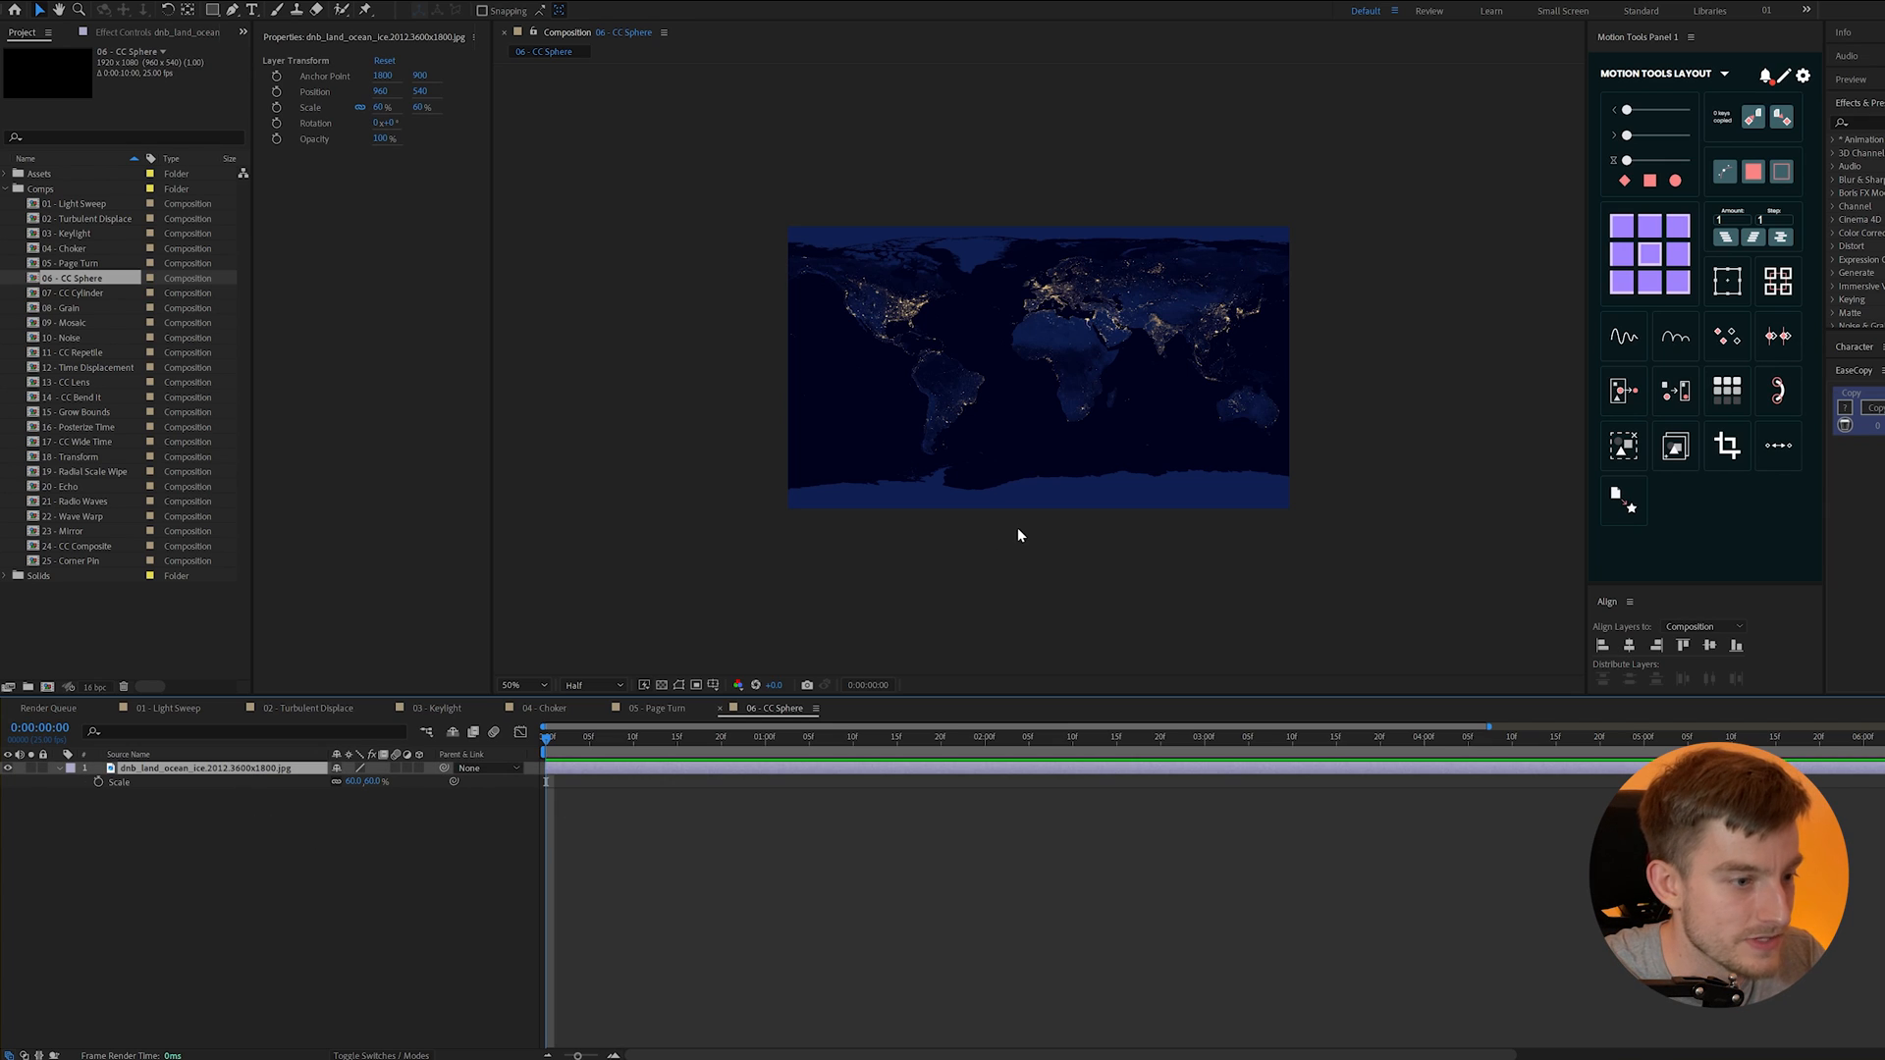
text(s)
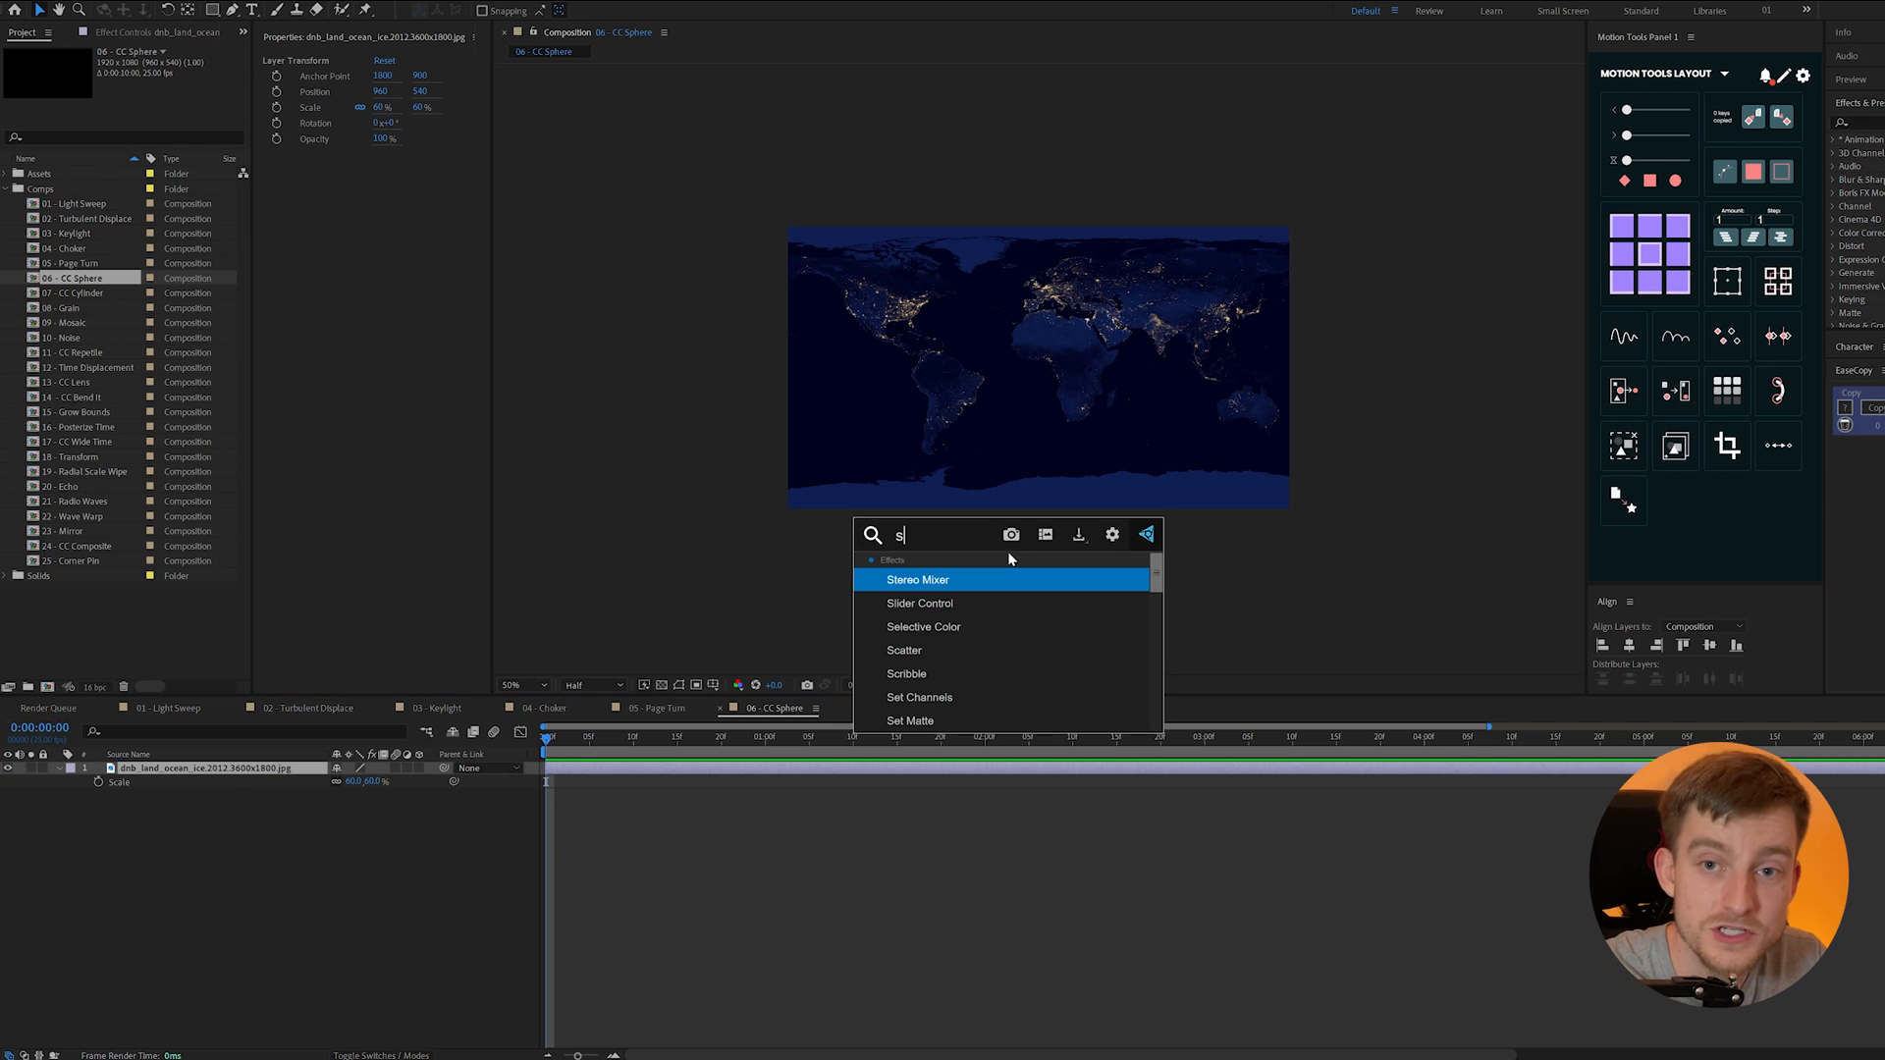
text(phere)
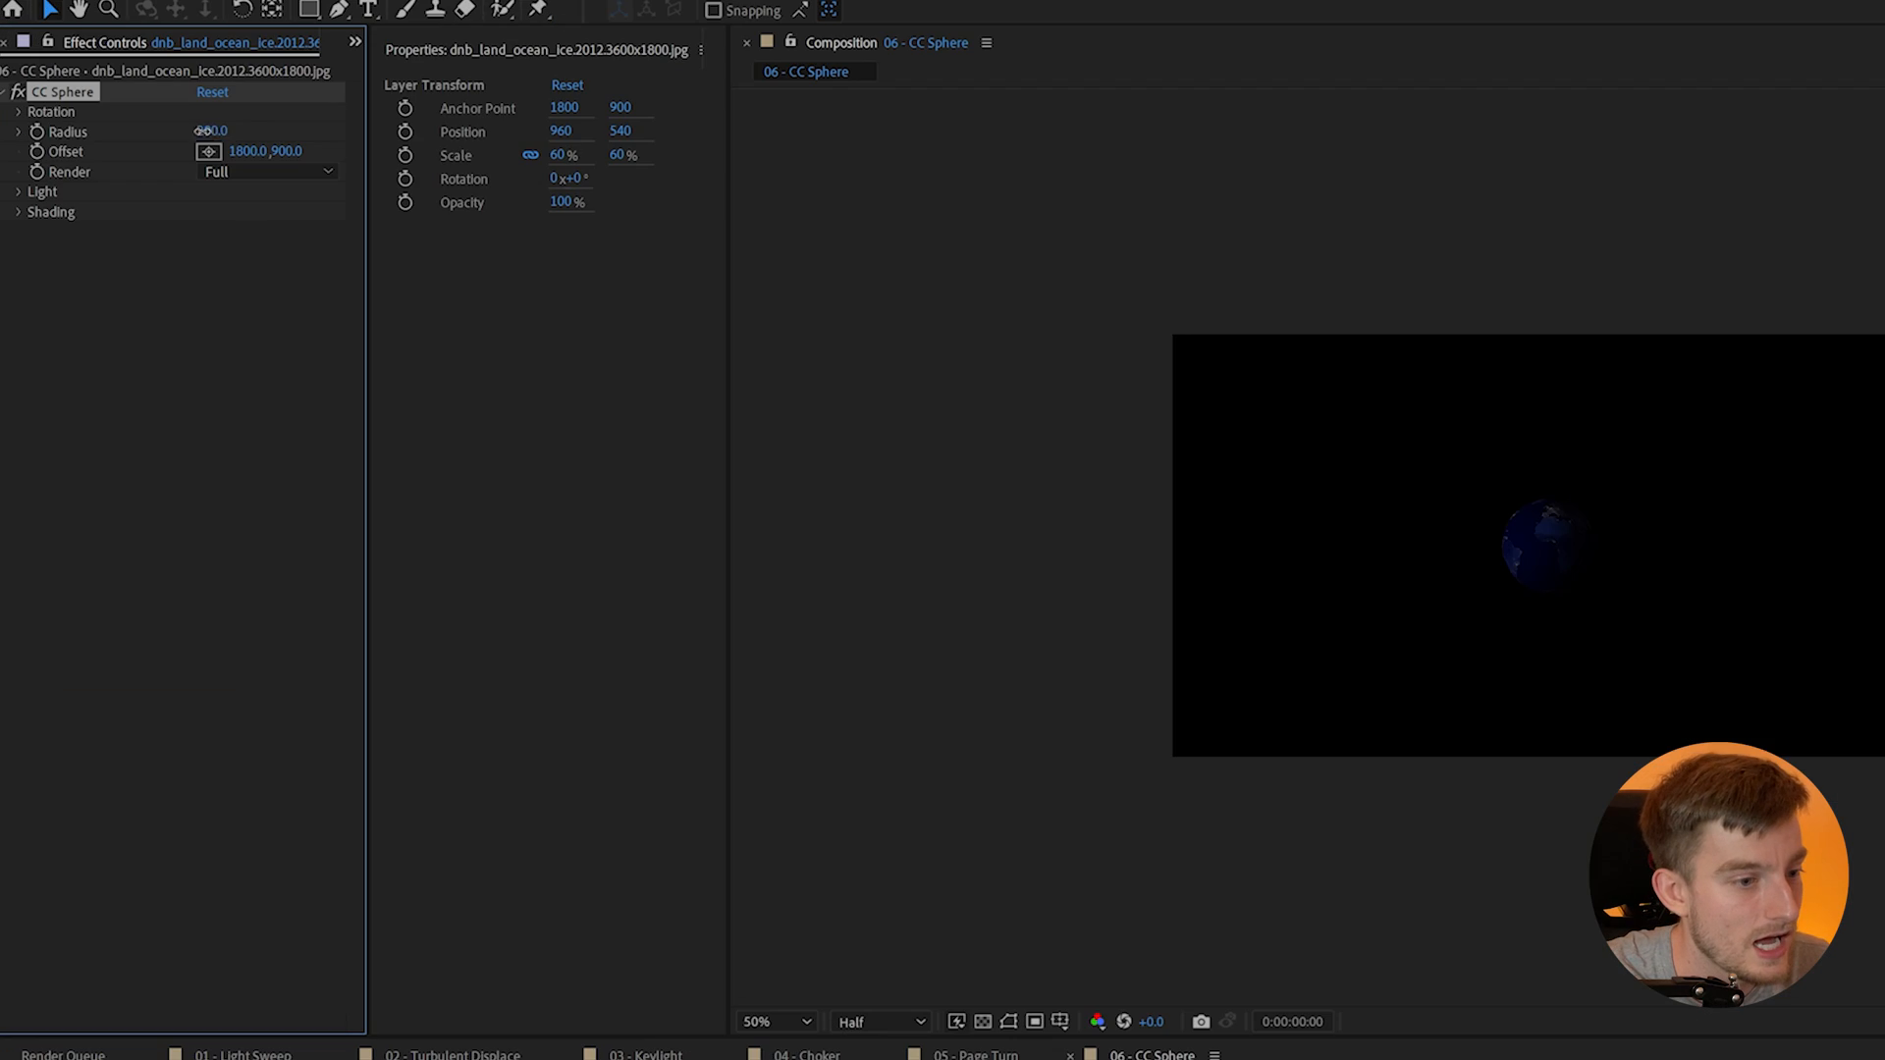
drag(216, 131, 212, 130)
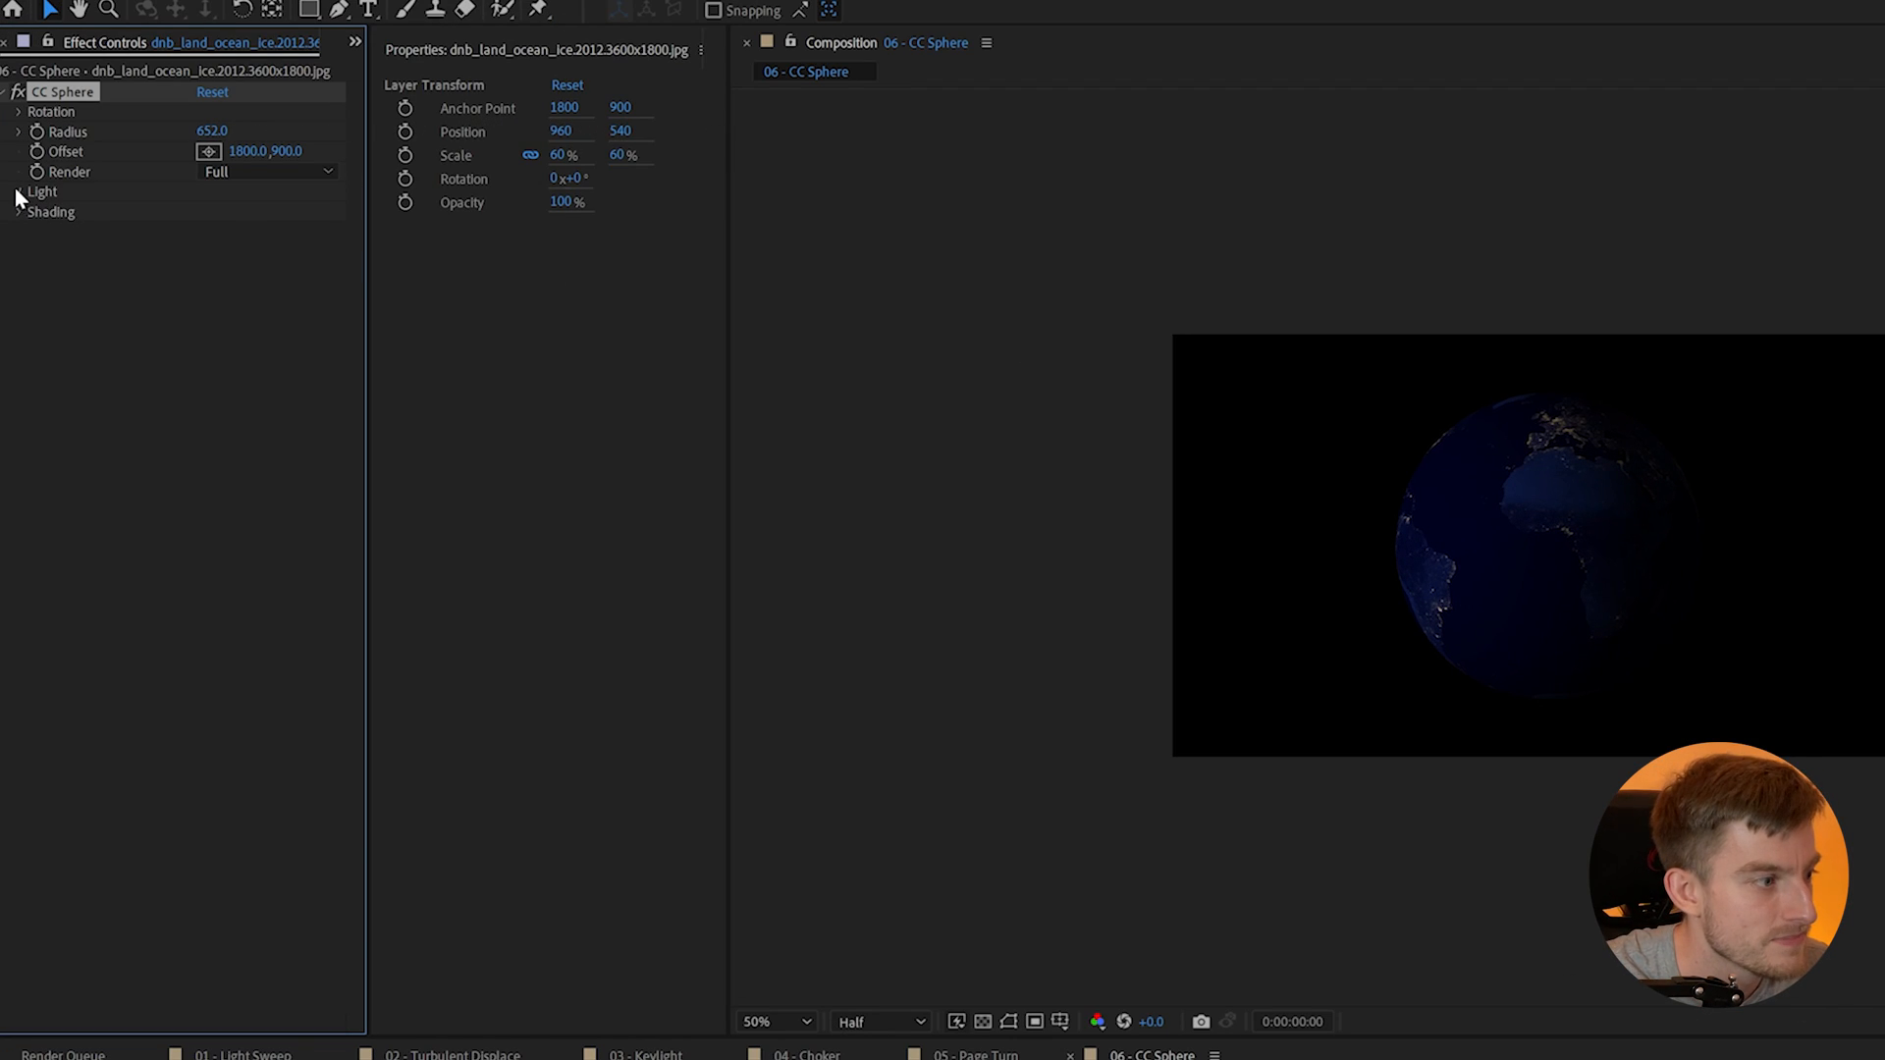
- Raise the sphere's Ambient shading to 100 and expand its Rotation settings
click(20, 196)
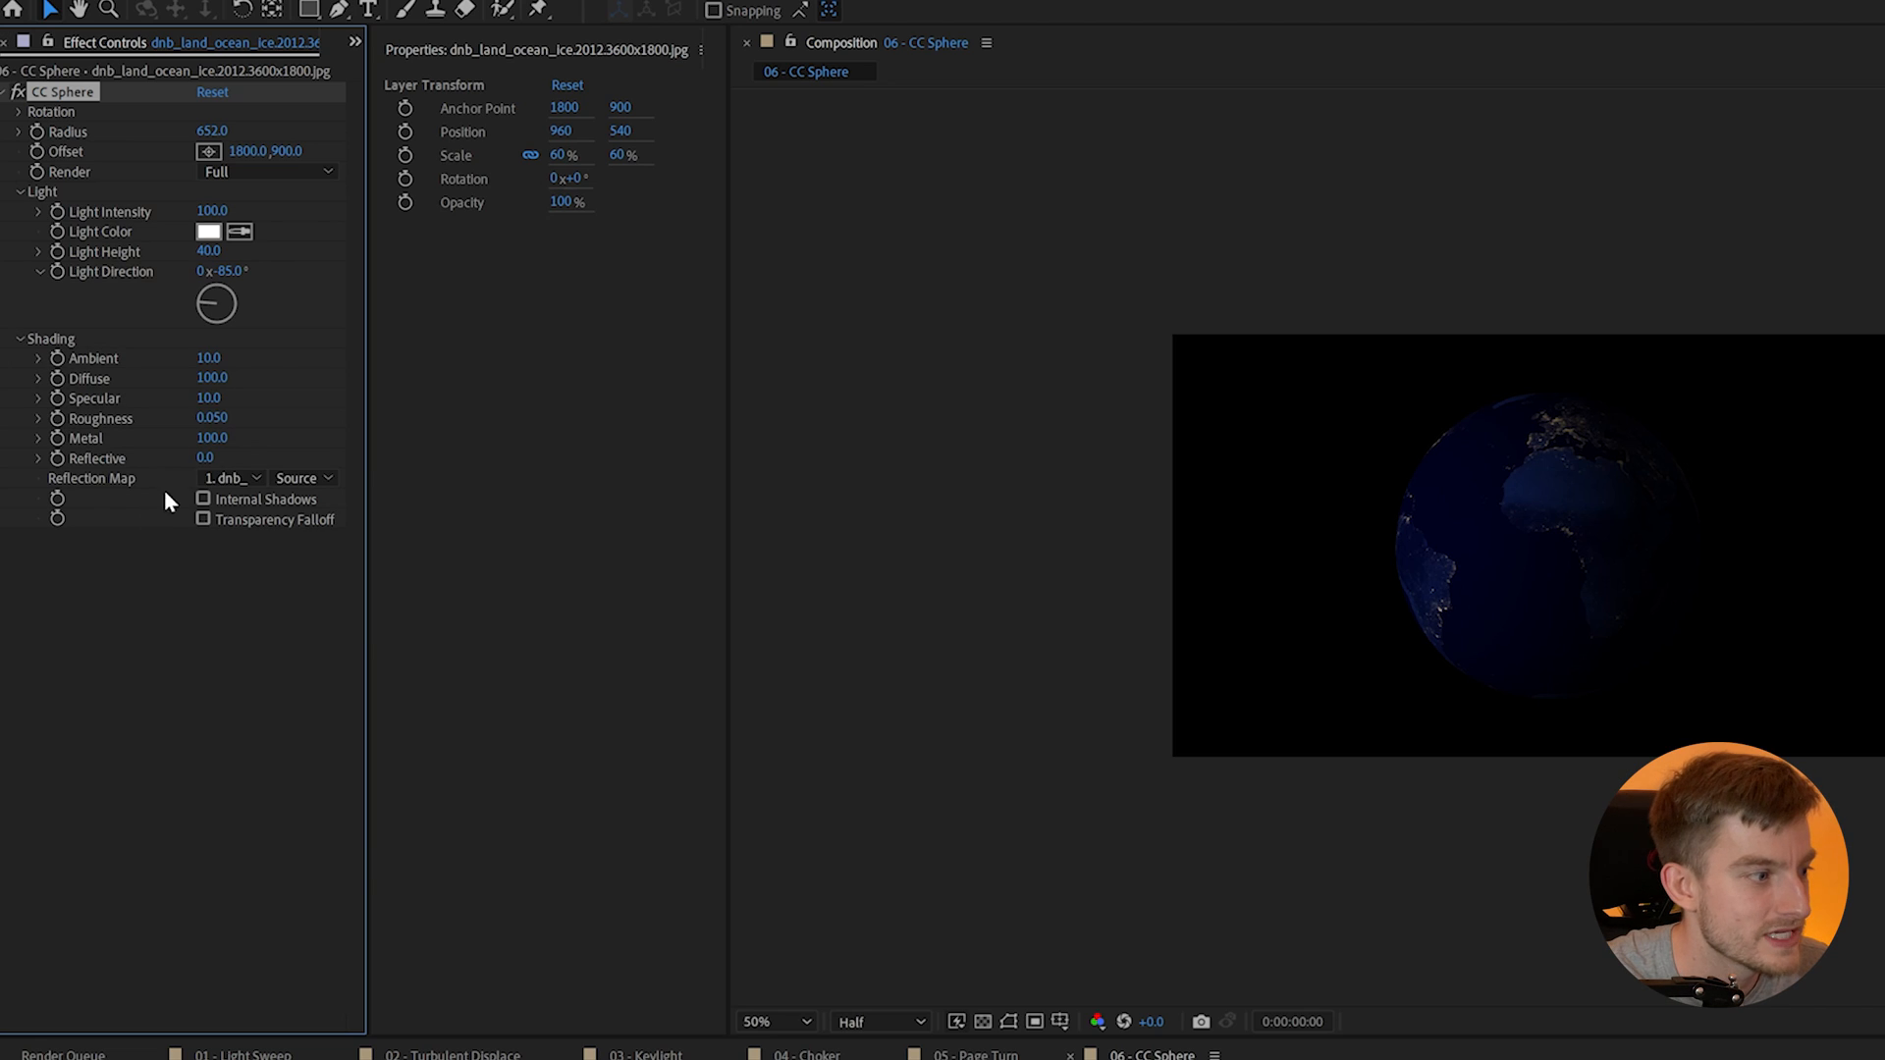
drag(208, 358, 223, 358)
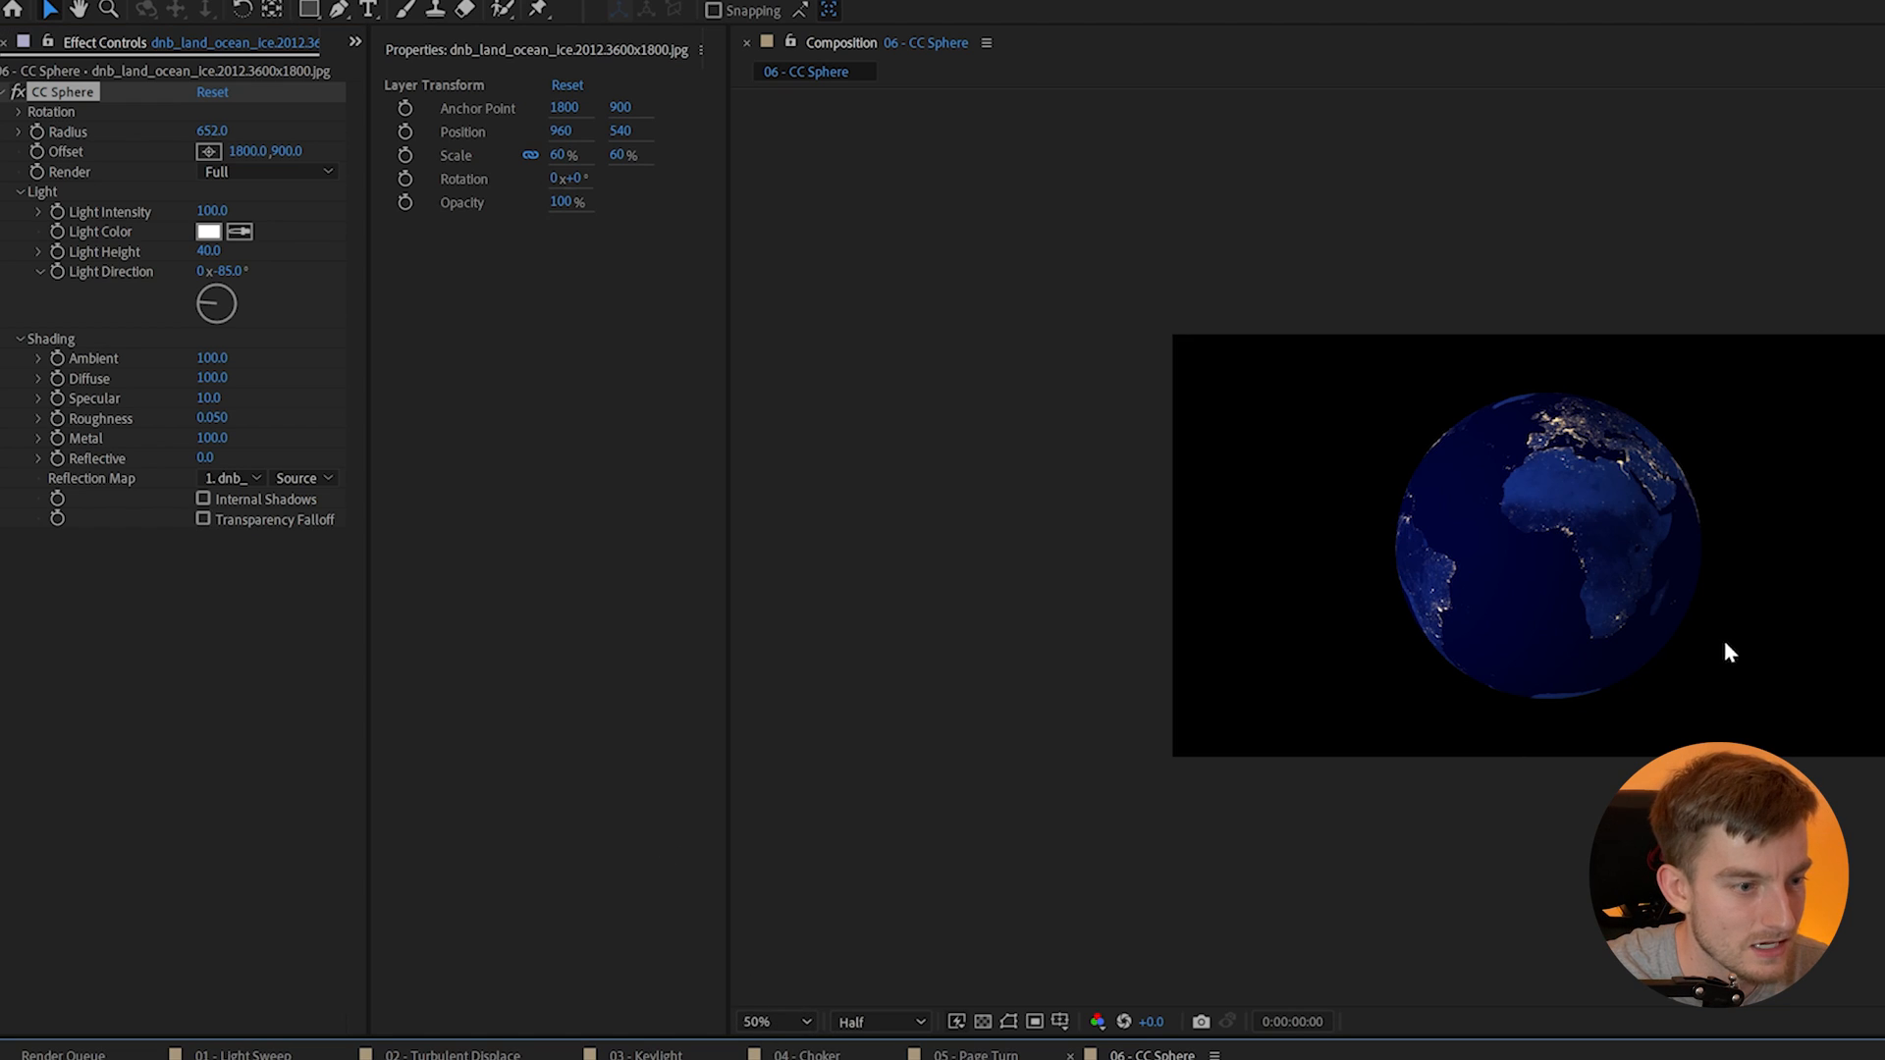
click(20, 112)
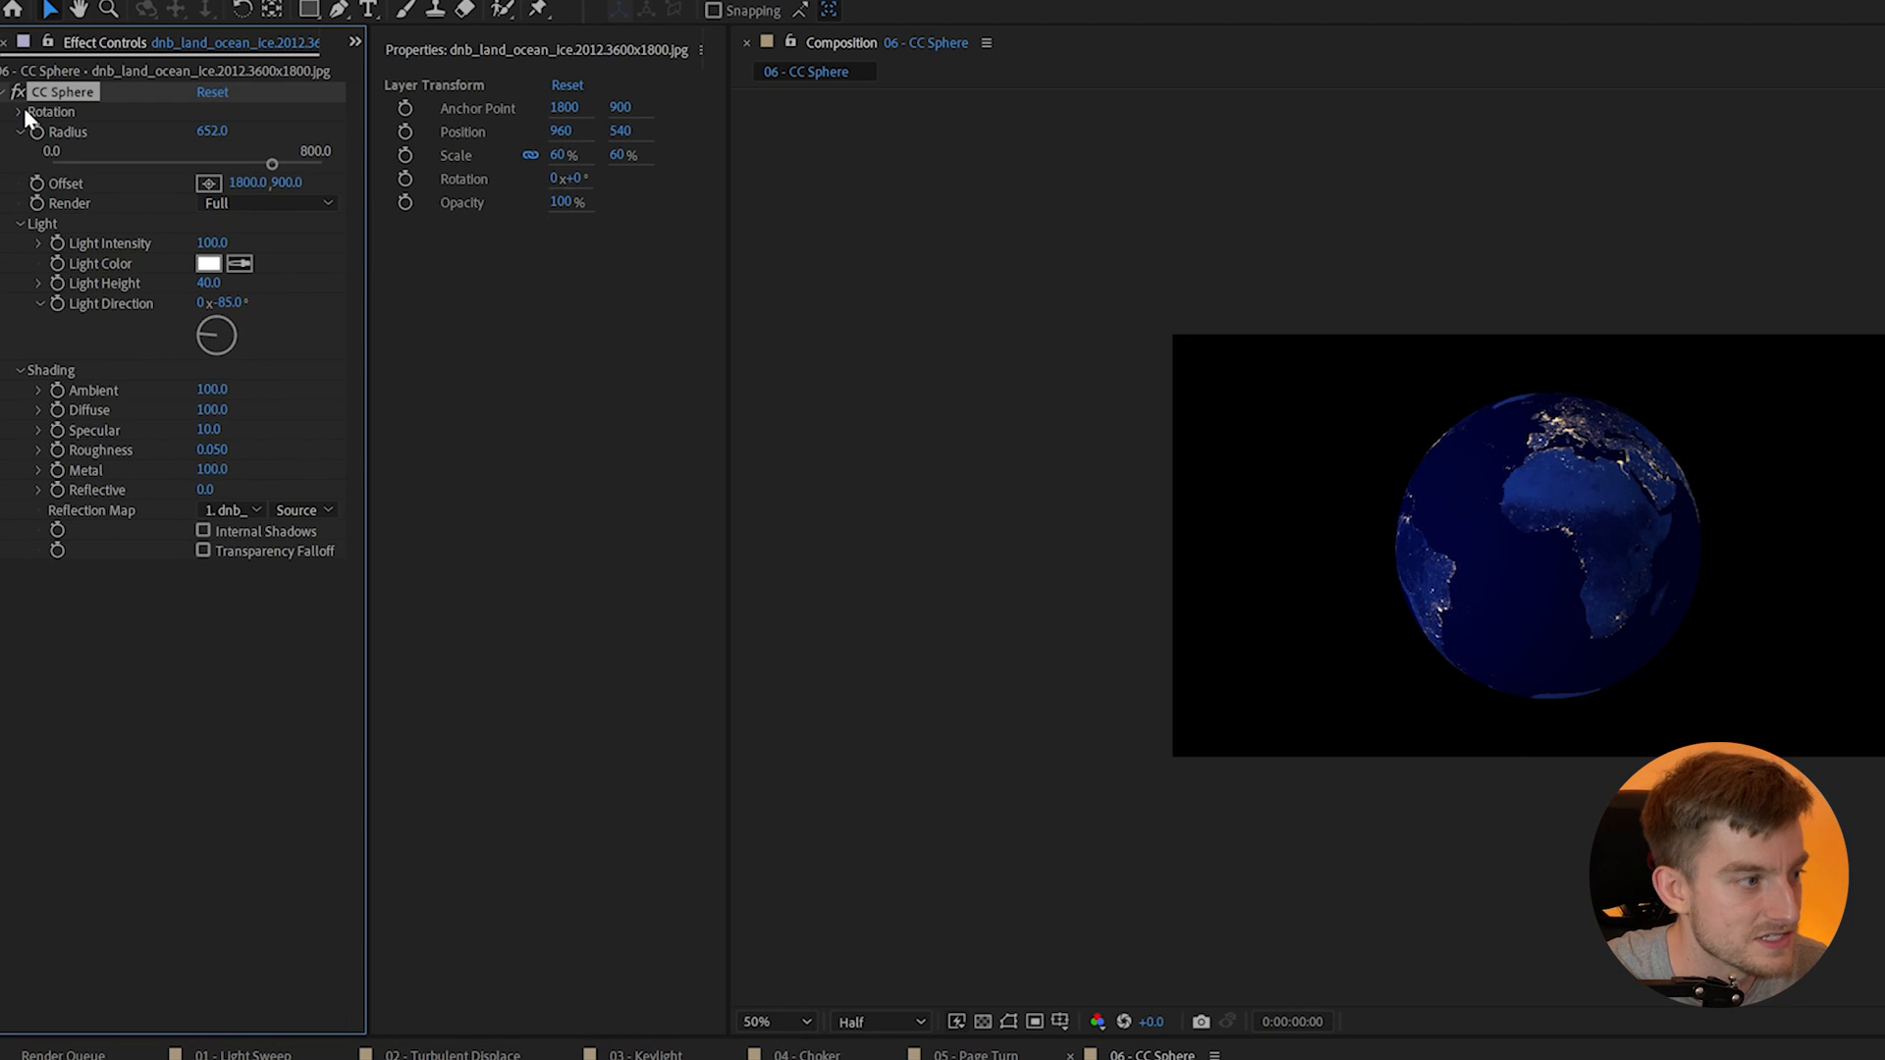
click(12, 112)
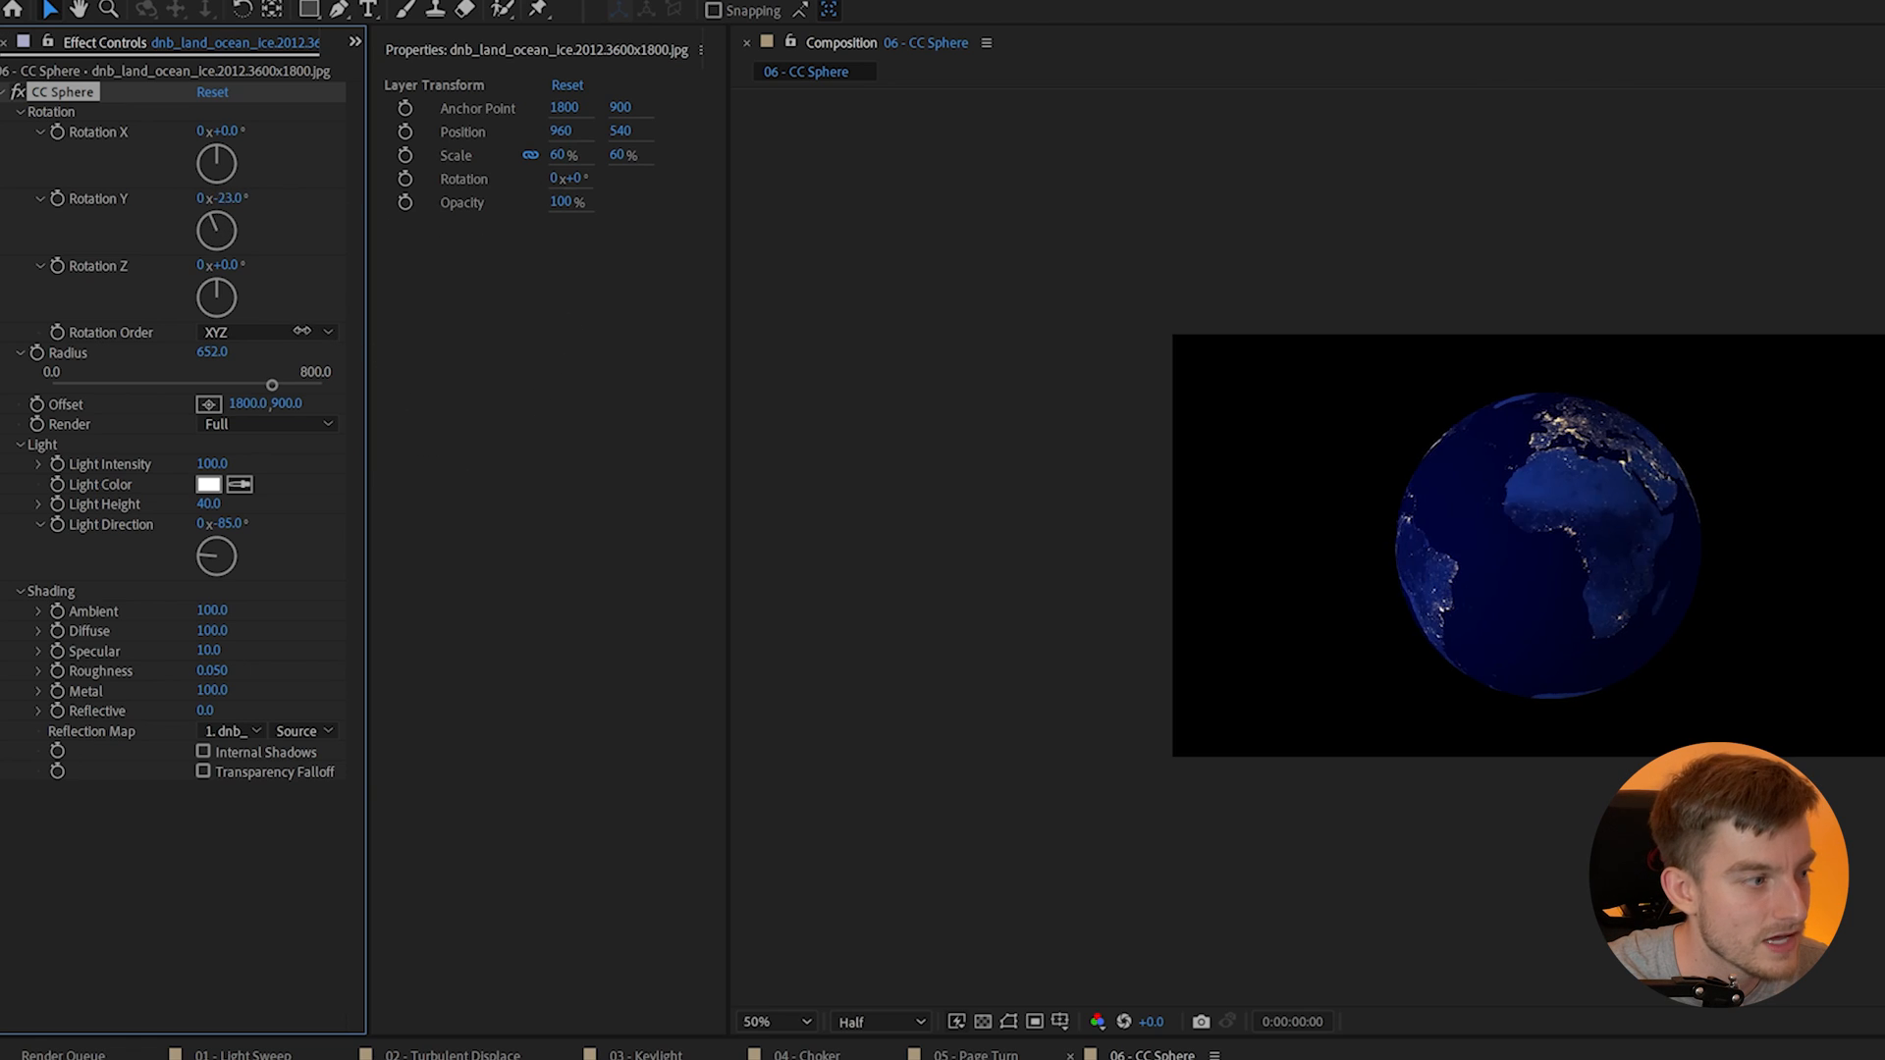
click(895, 708)
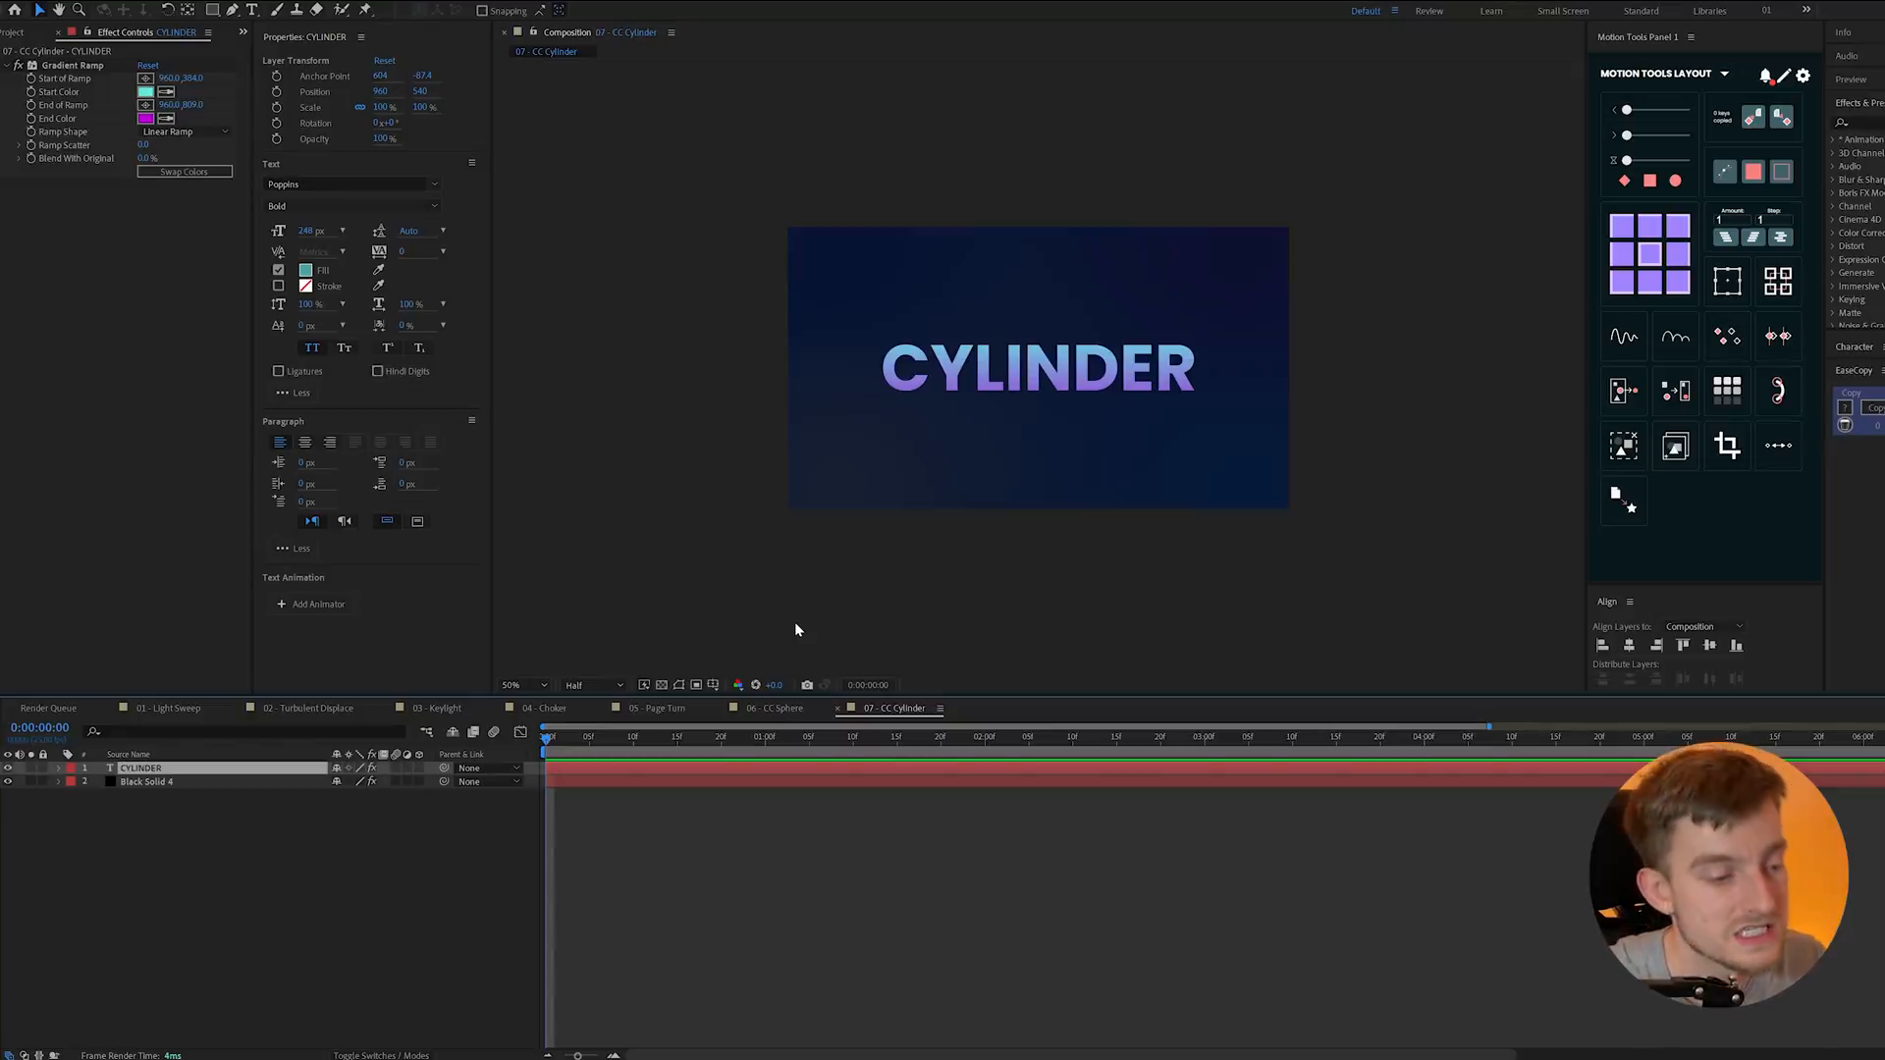
- Search the effects panel for 'CC C' to find CC Cylinder
text(CC C)
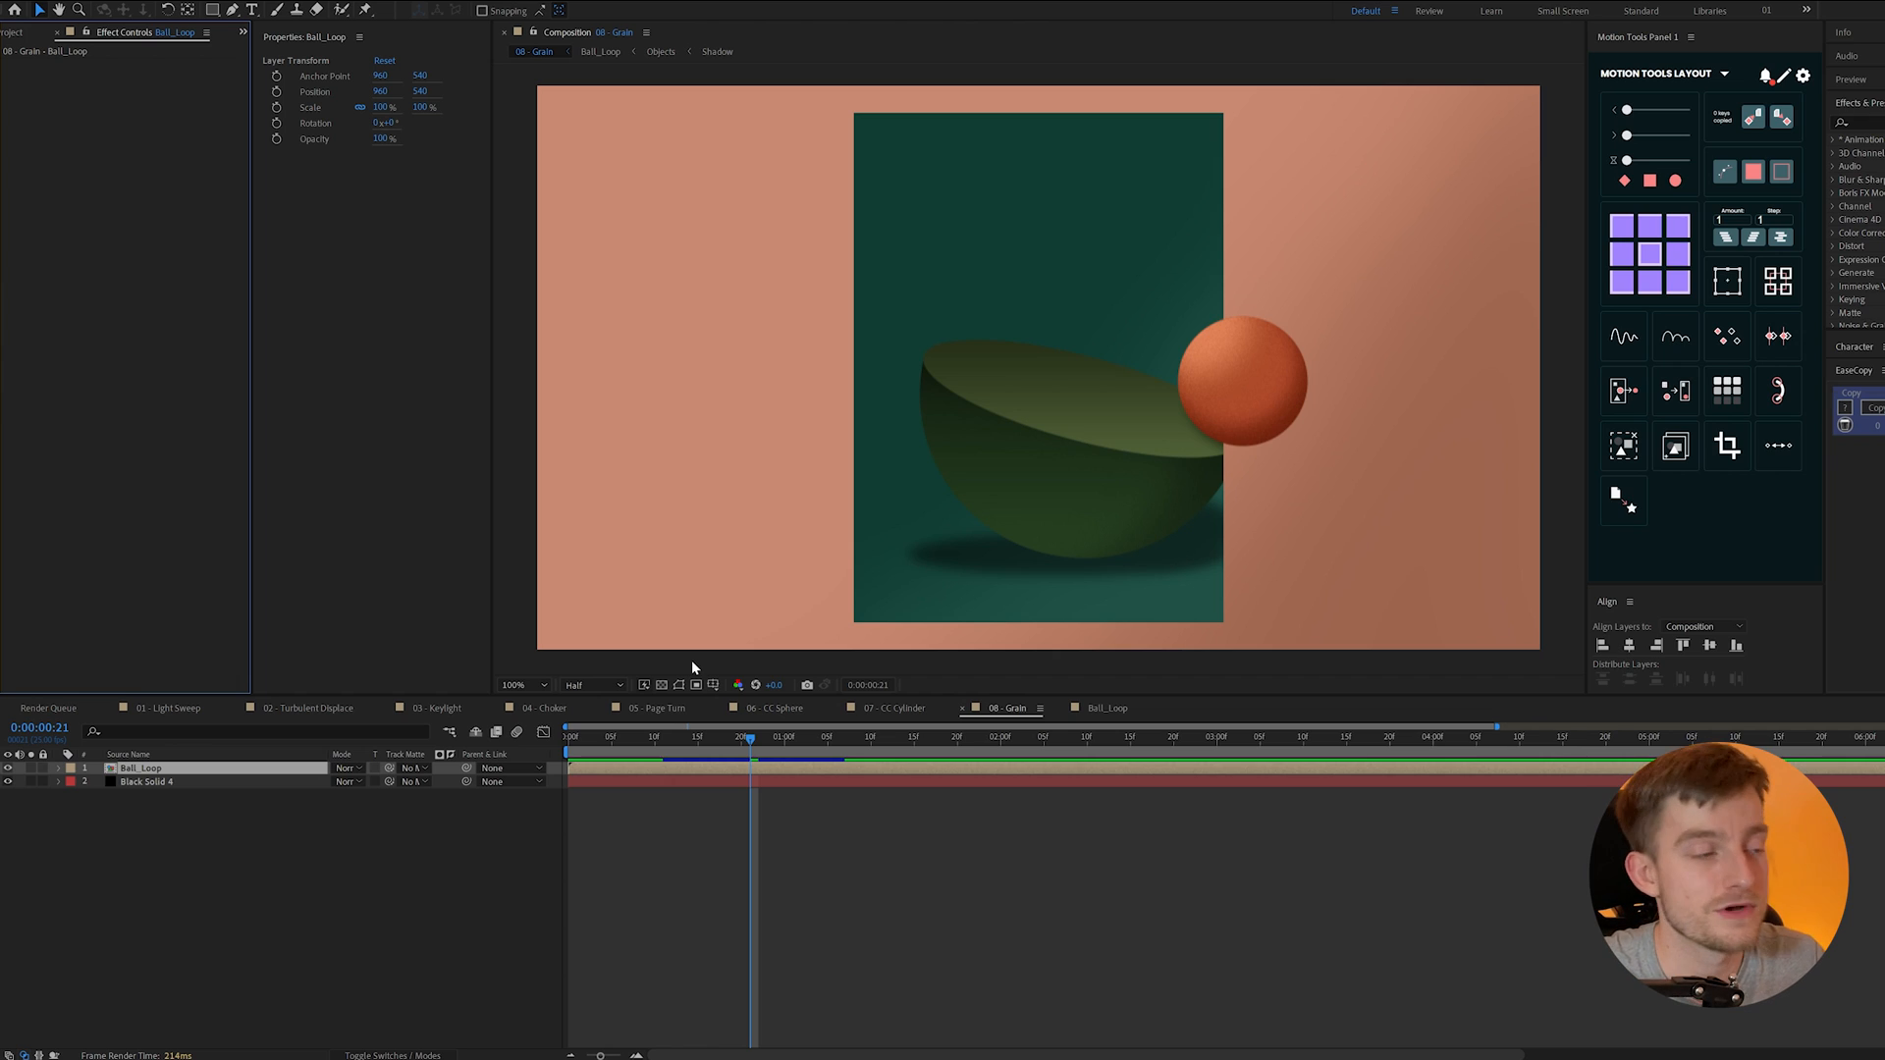
- Apply Add Grain to the Ball_Loop layer with Viewing Mode set to Final Output
click(119, 30)
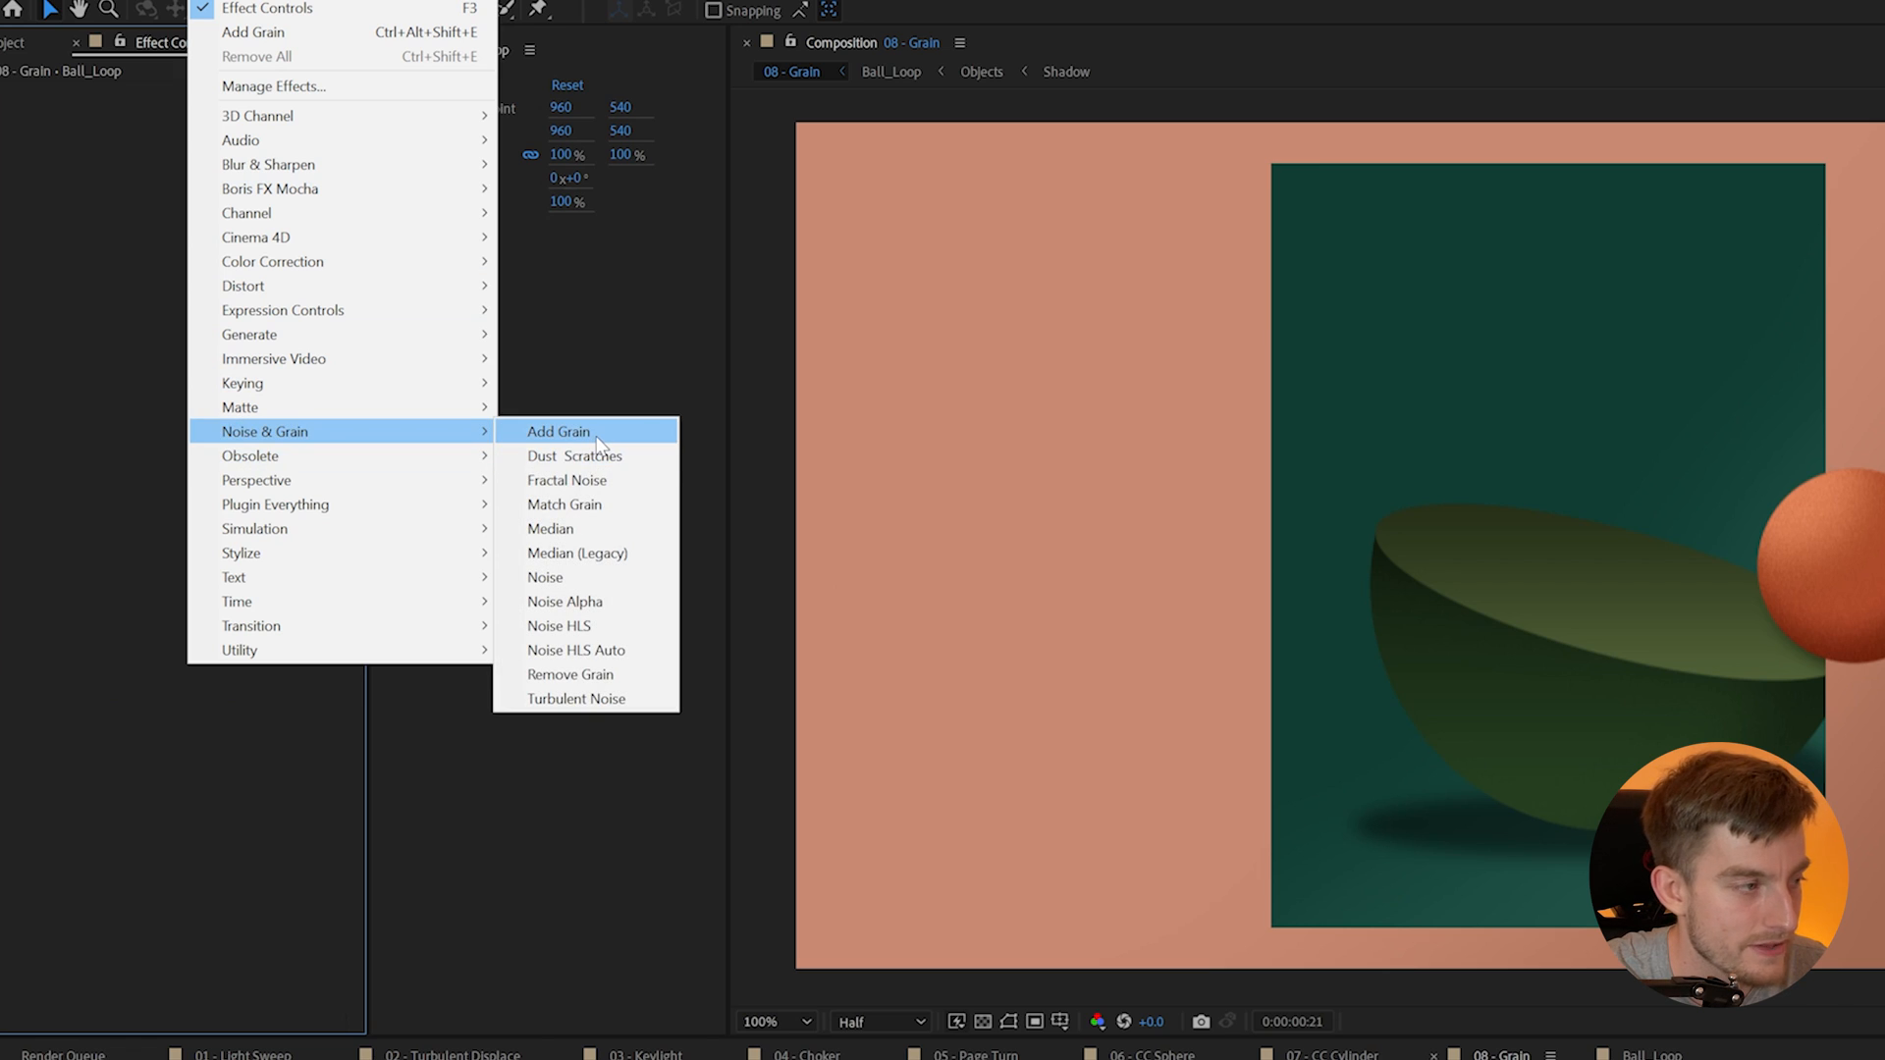
click(557, 432)
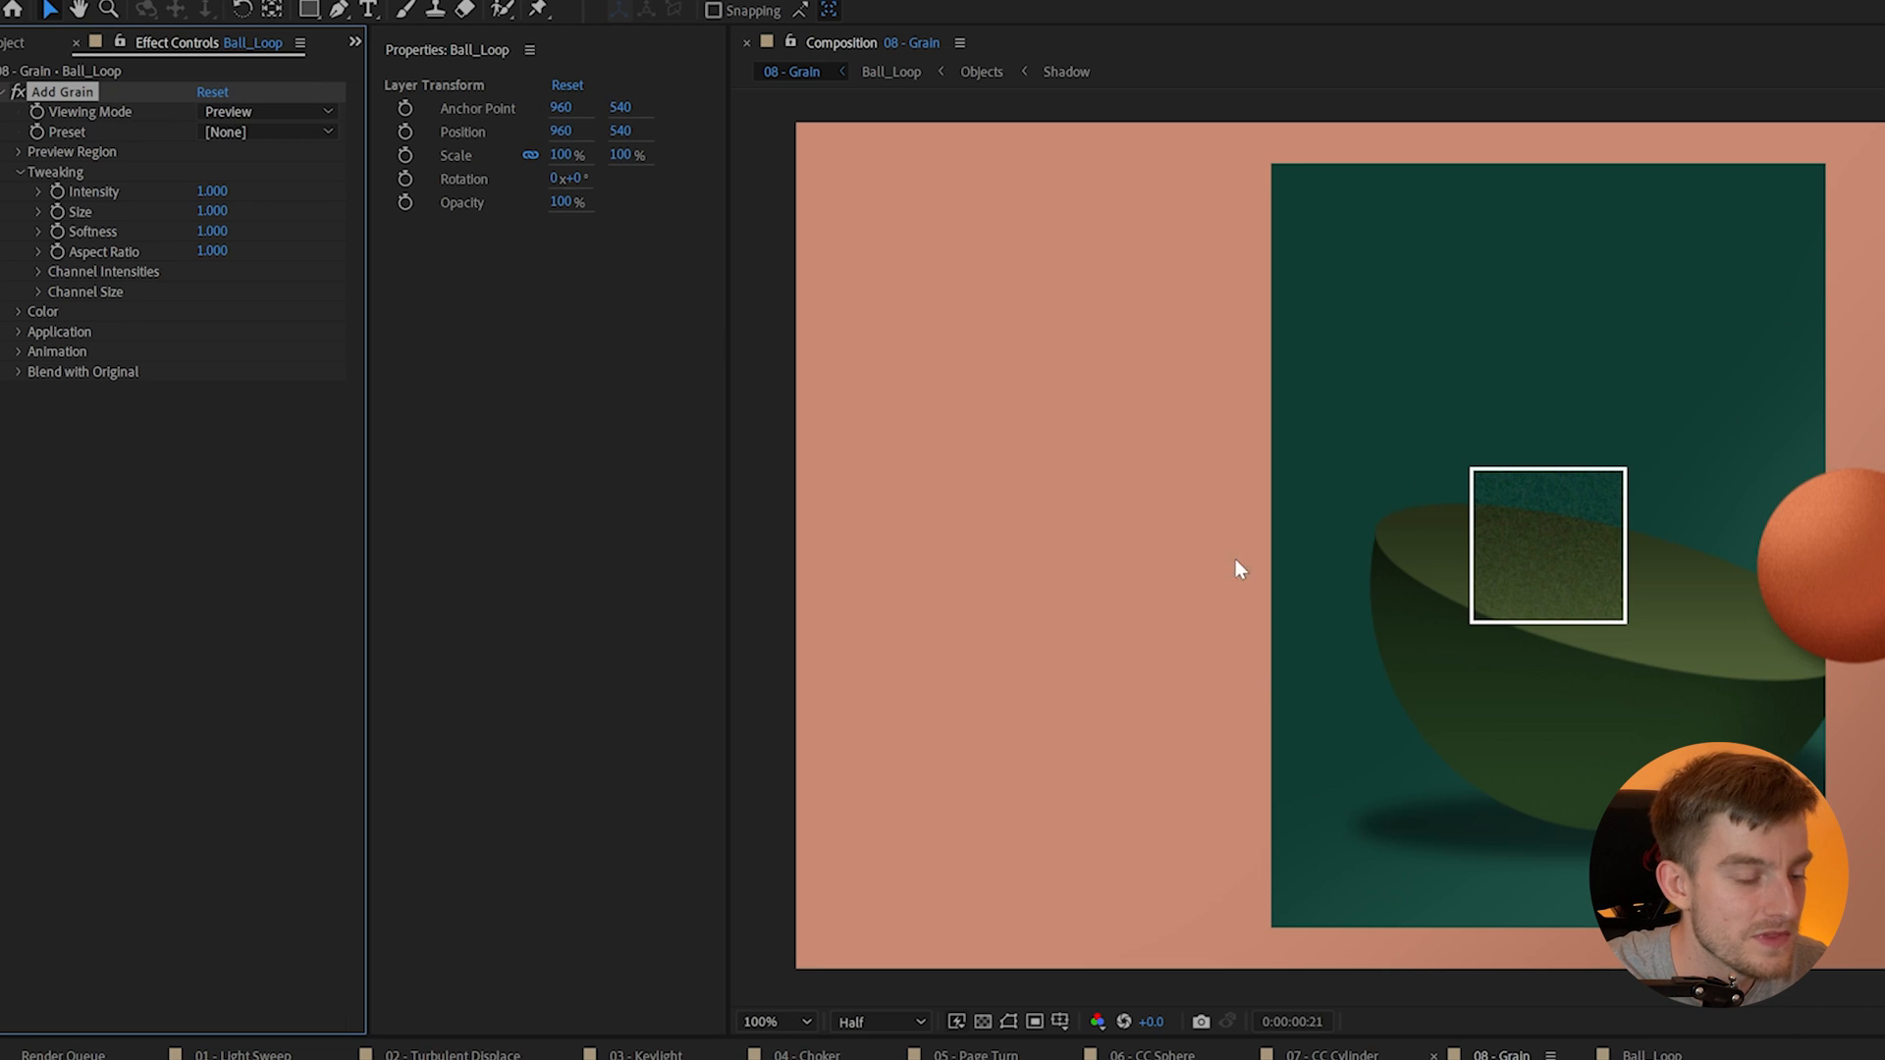
click(264, 112)
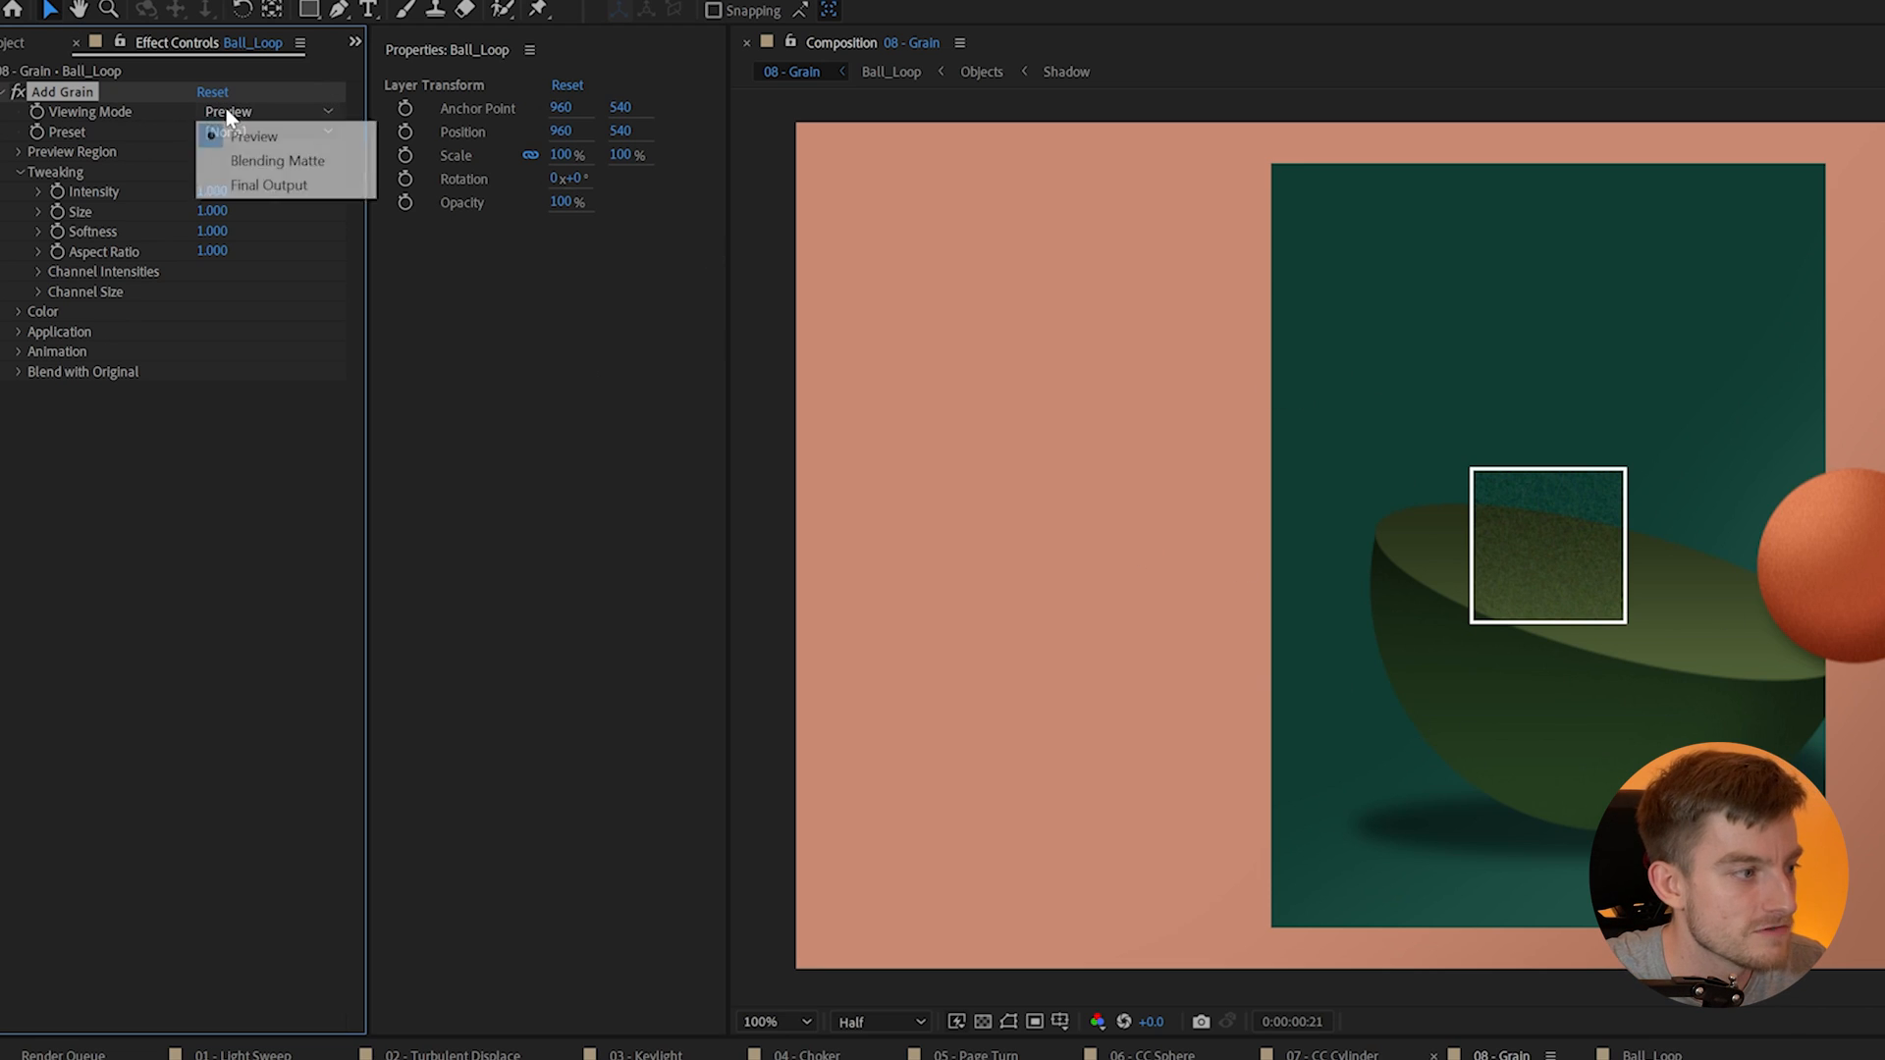
click(268, 184)
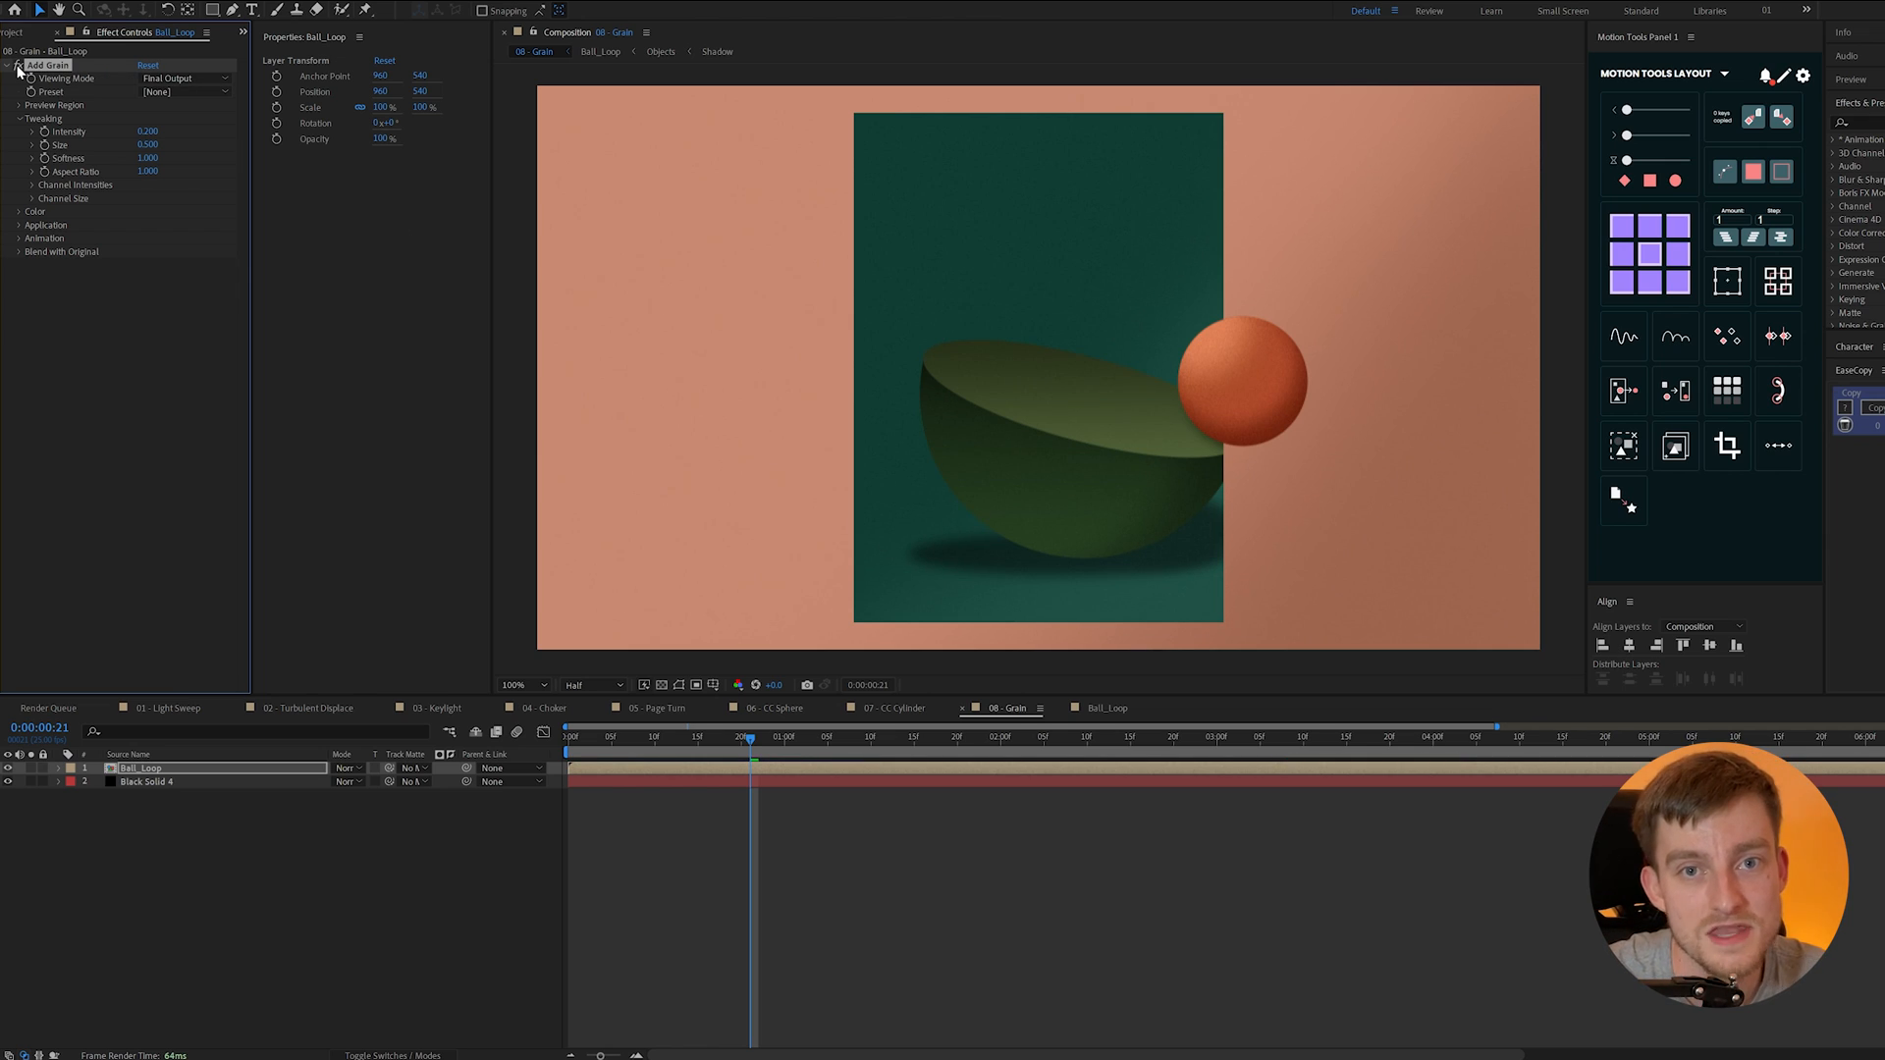
- Mosaic the 09 - Mosaic gradient into 1 horizontal and 9 vertical blocks
click(1114, 707)
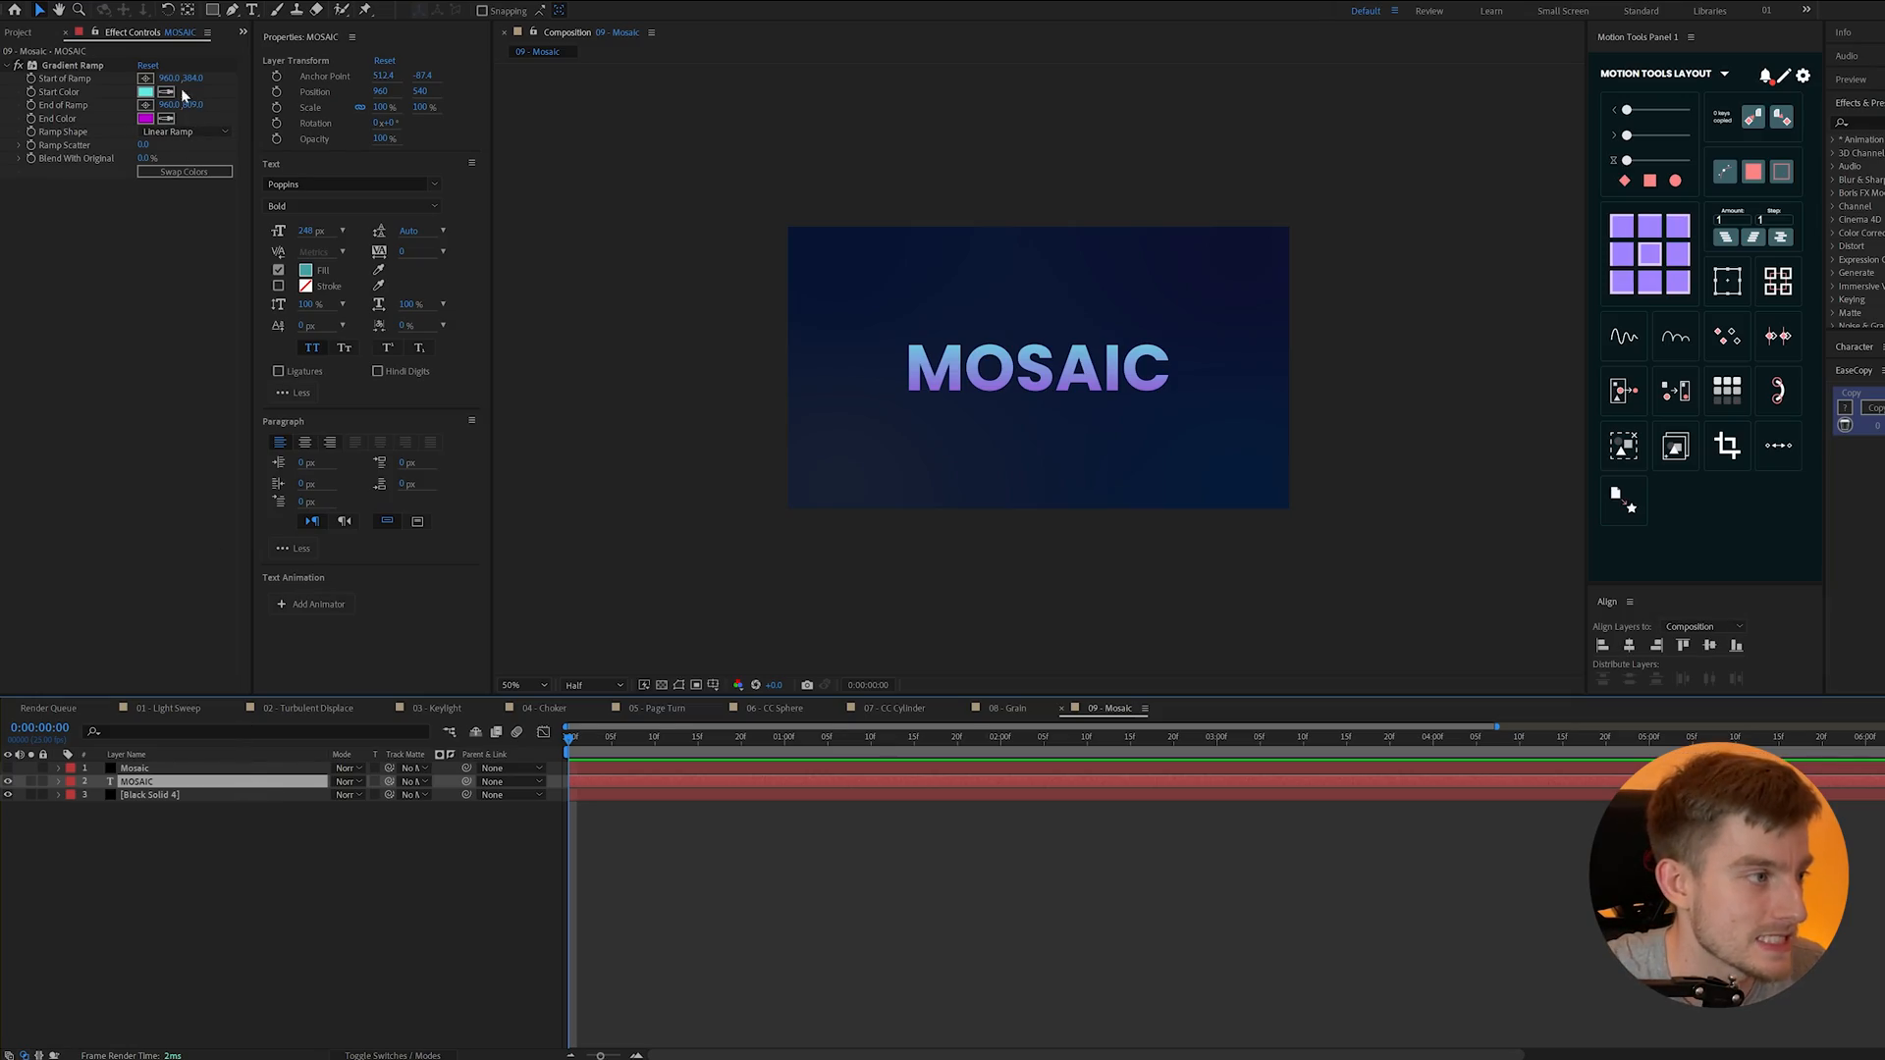
click(111, 10)
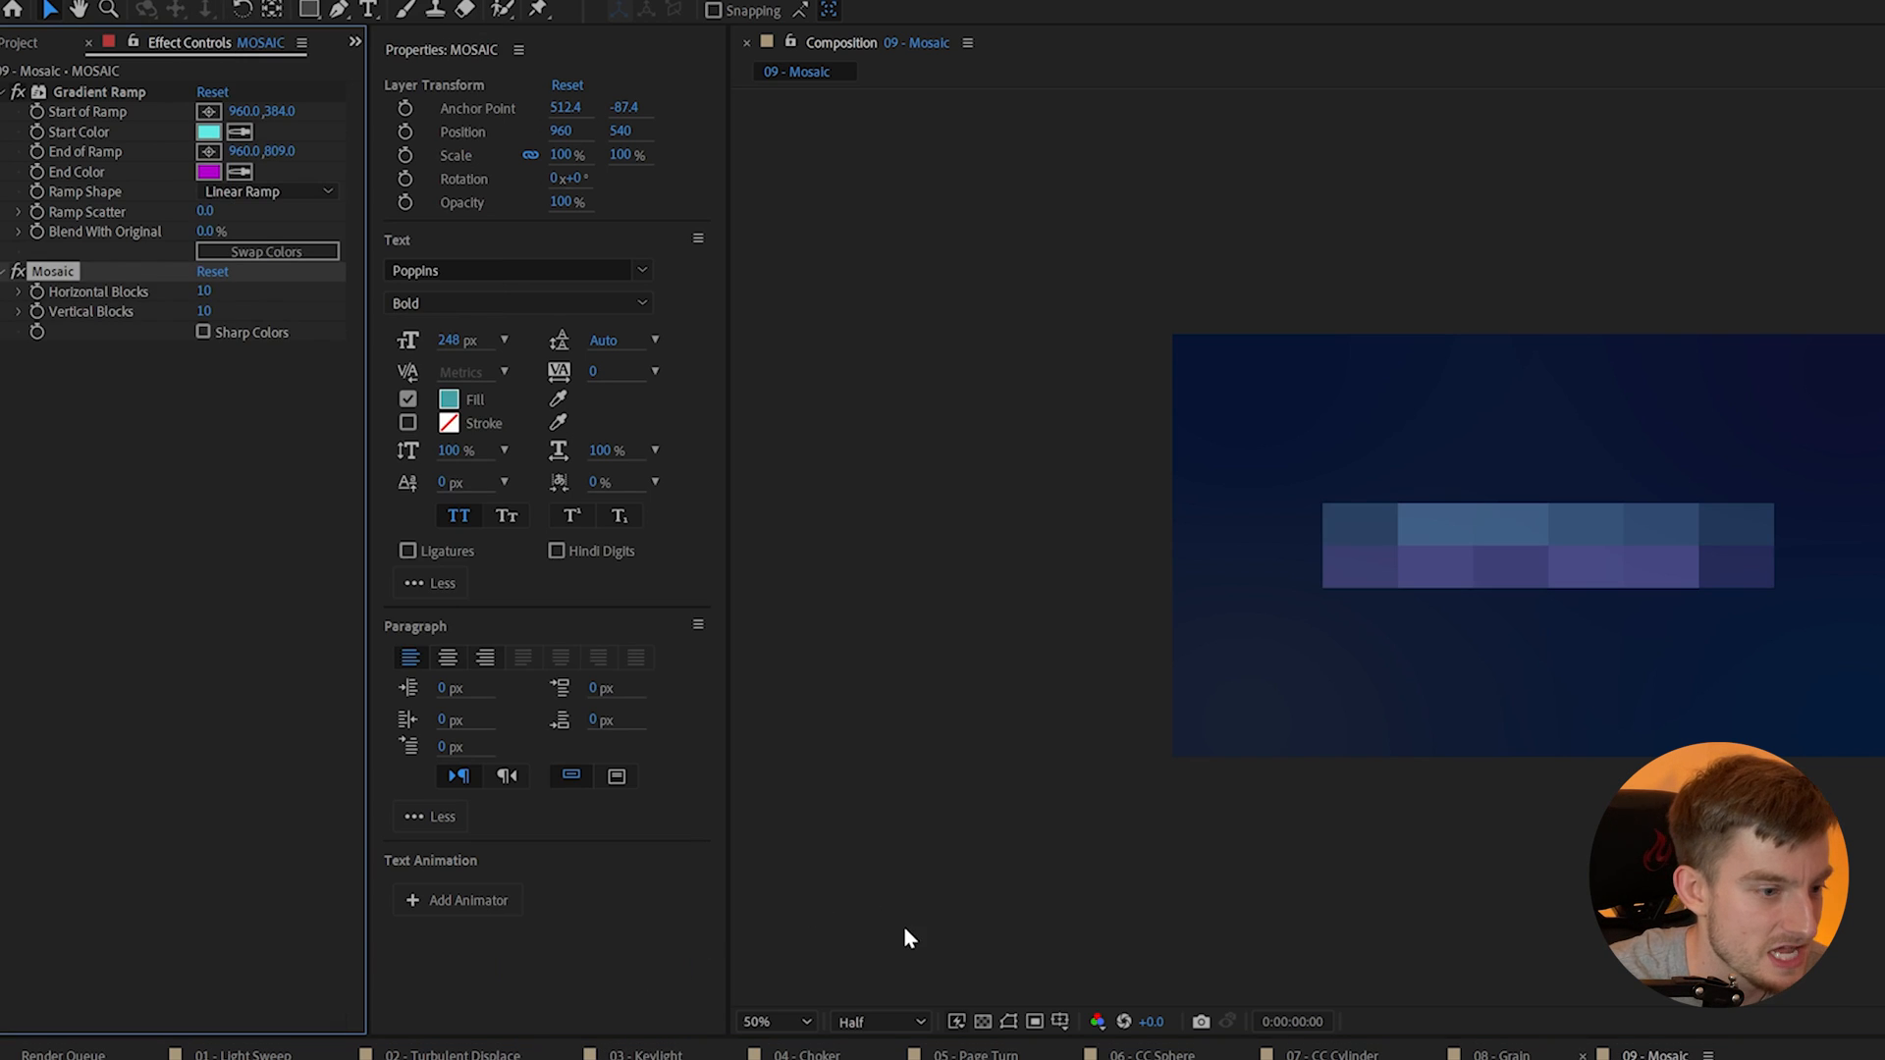
mouse_move(156, 316)
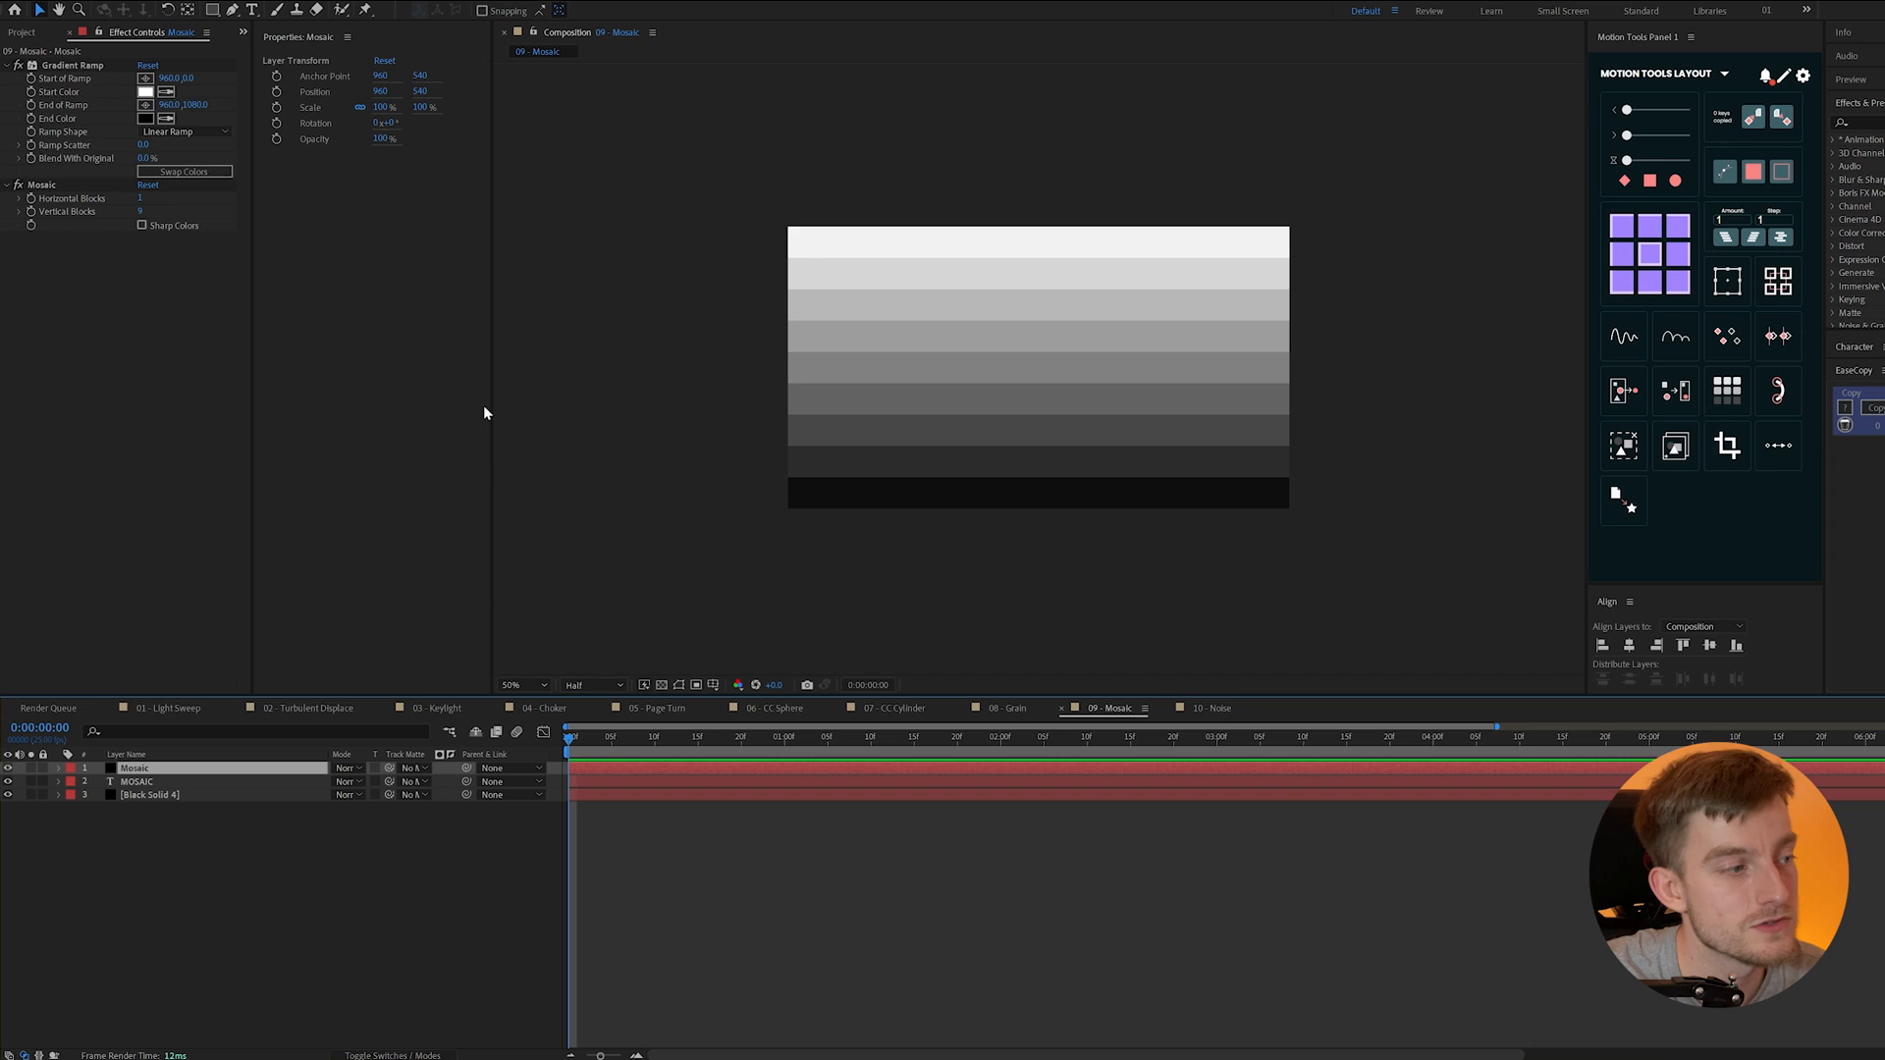
mouse_move(719, 235)
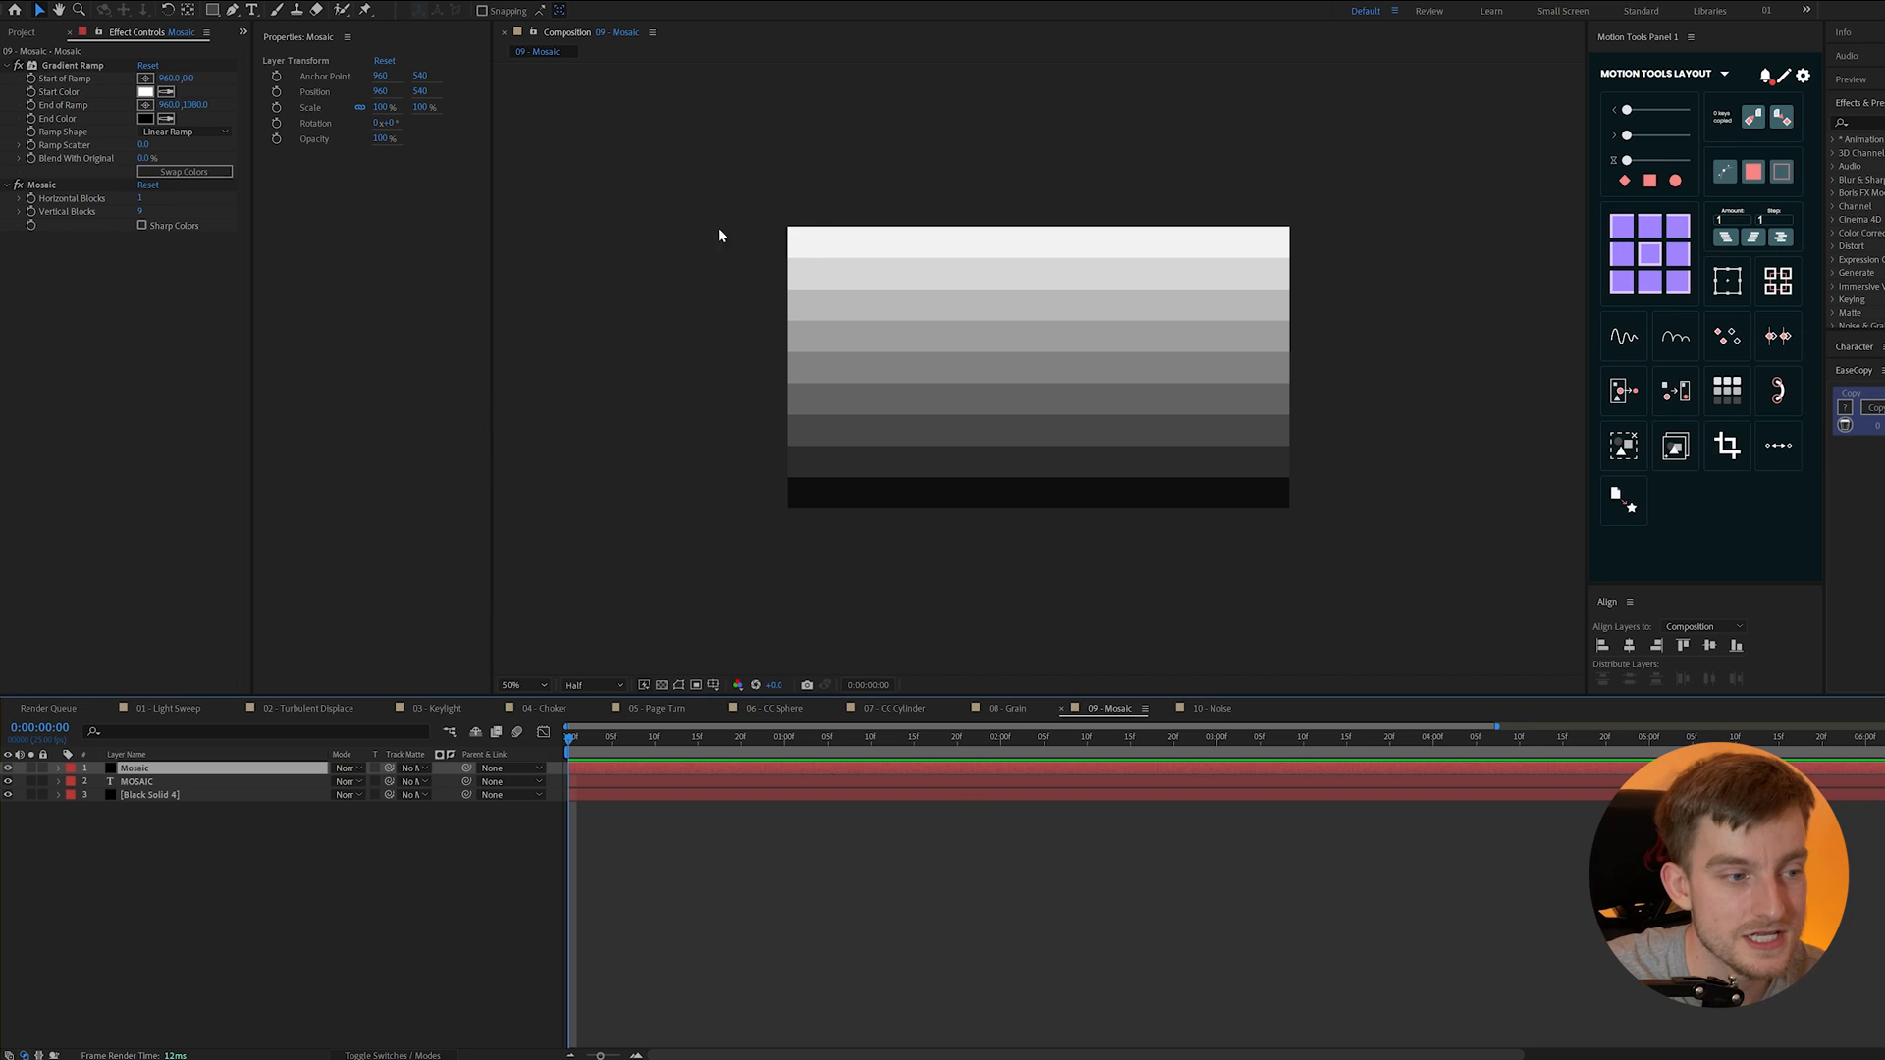
mouse_move(840, 375)
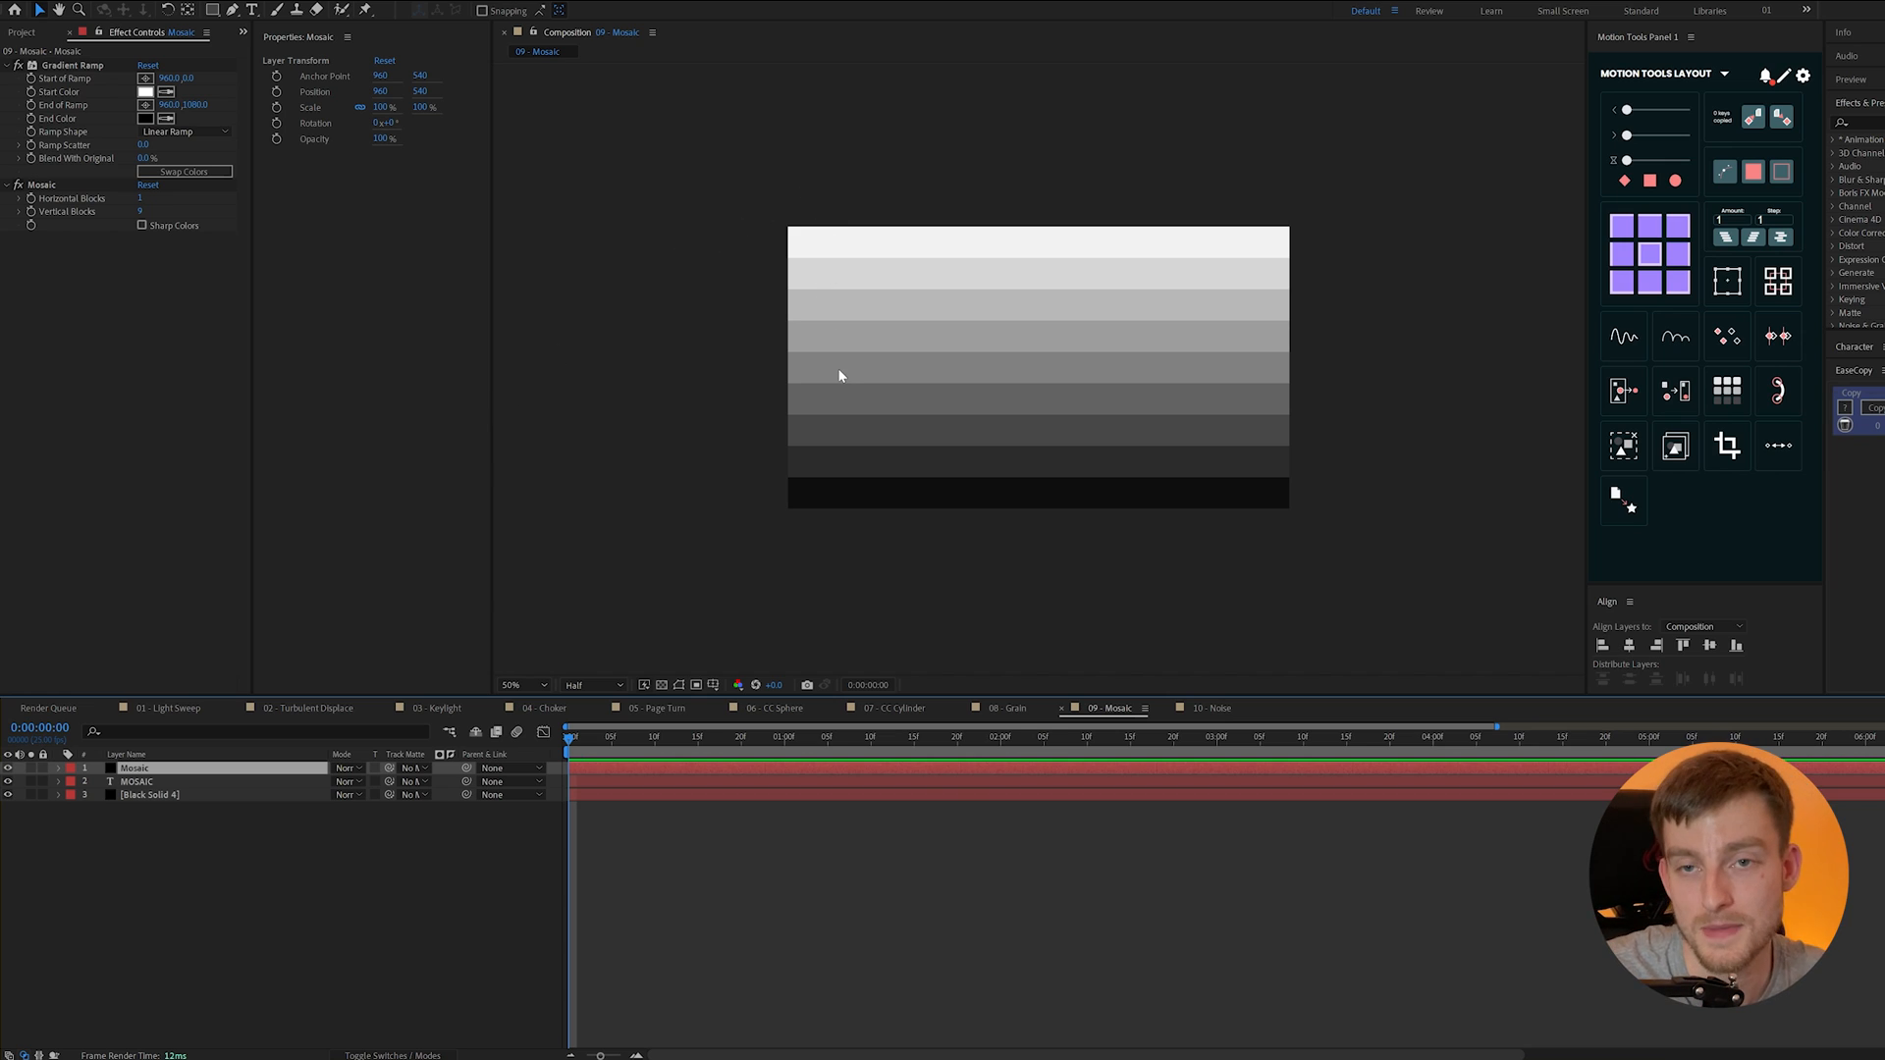
mouse_move(850, 371)
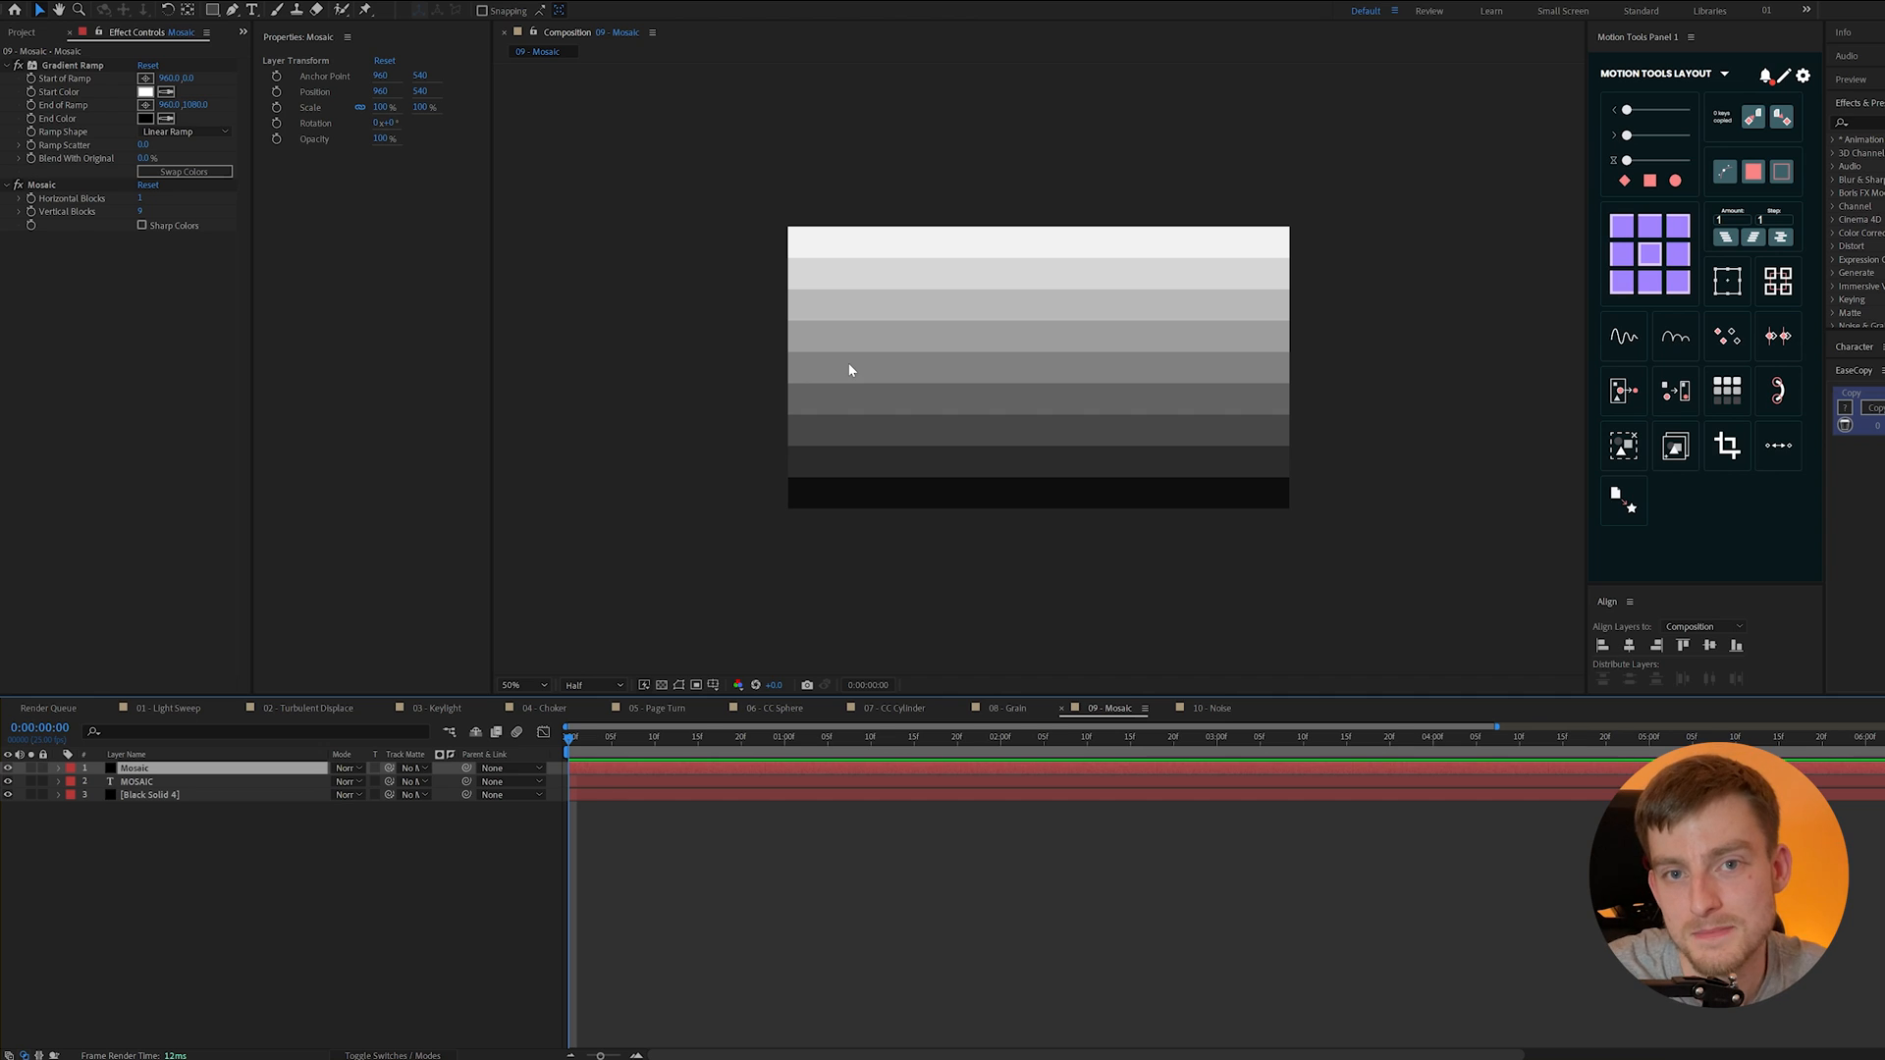
click(1208, 707)
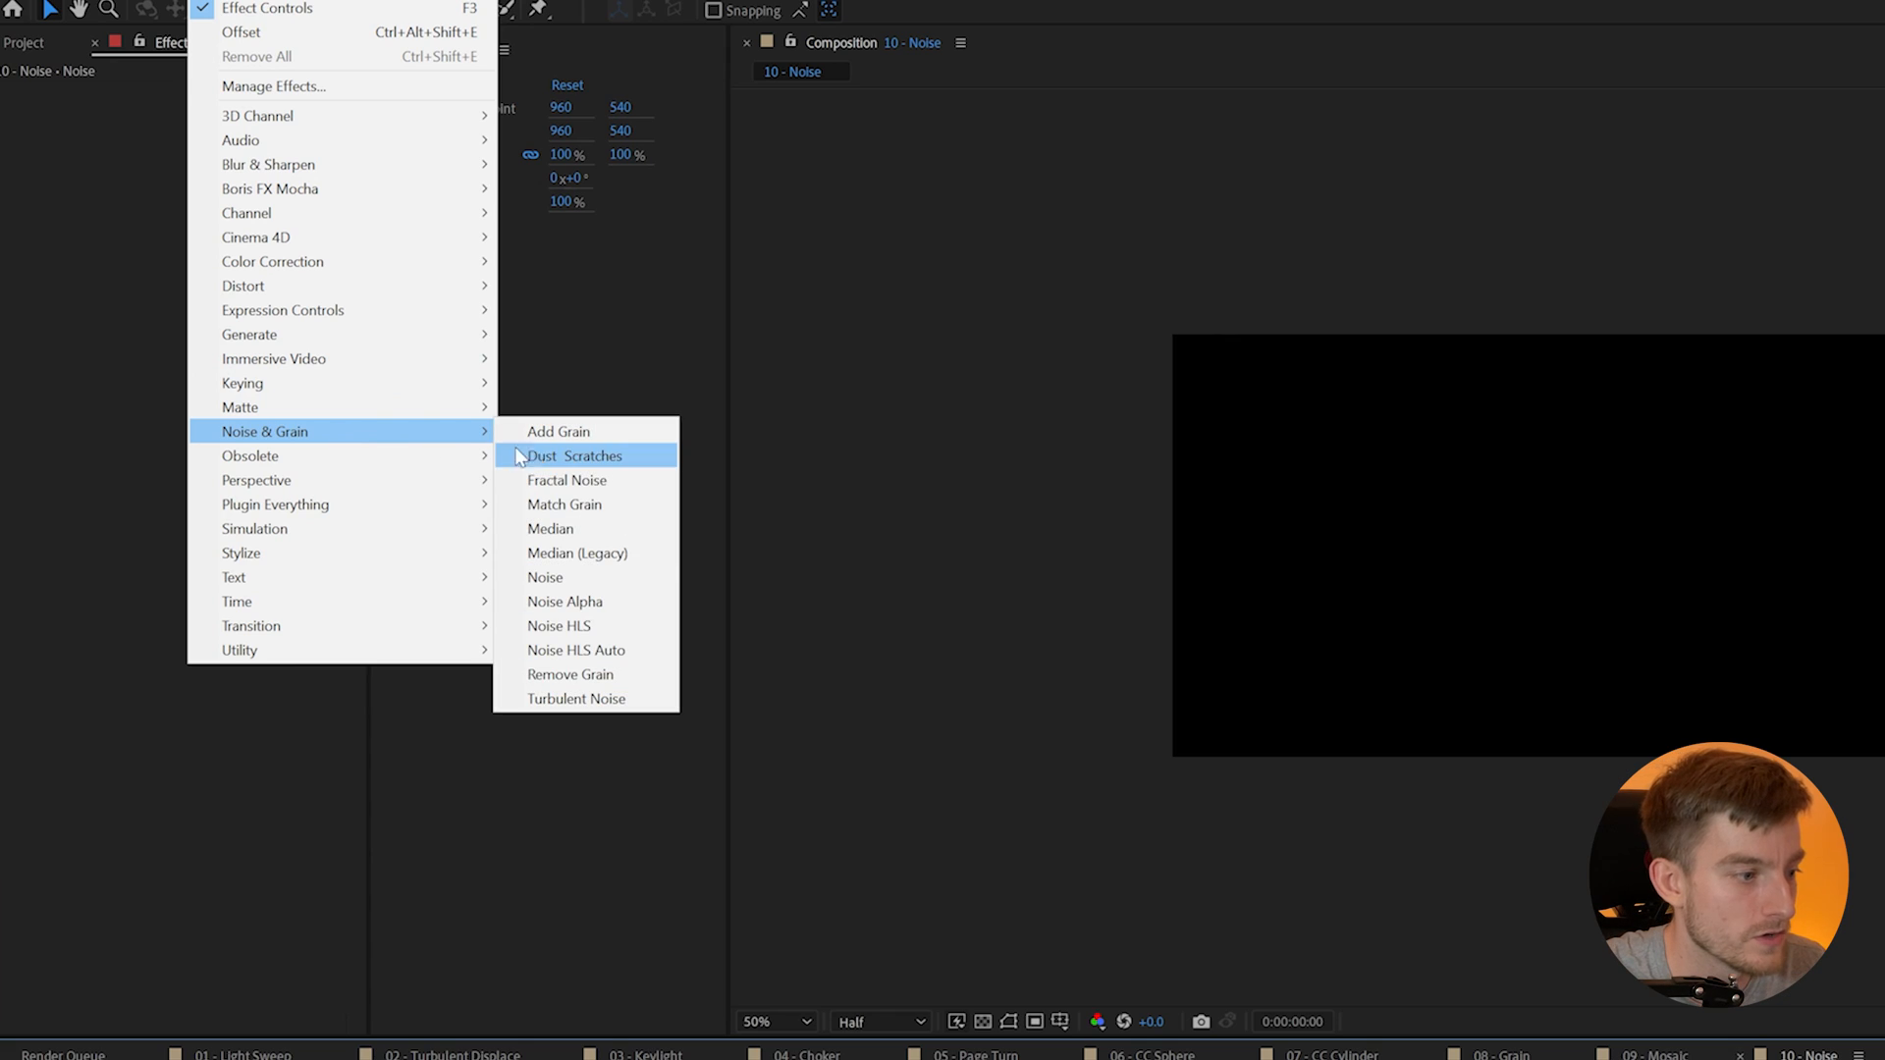
- Apply Fractal Noise to the Noise solid, try Turbulent Smooth, then return to Basic
click(565, 480)
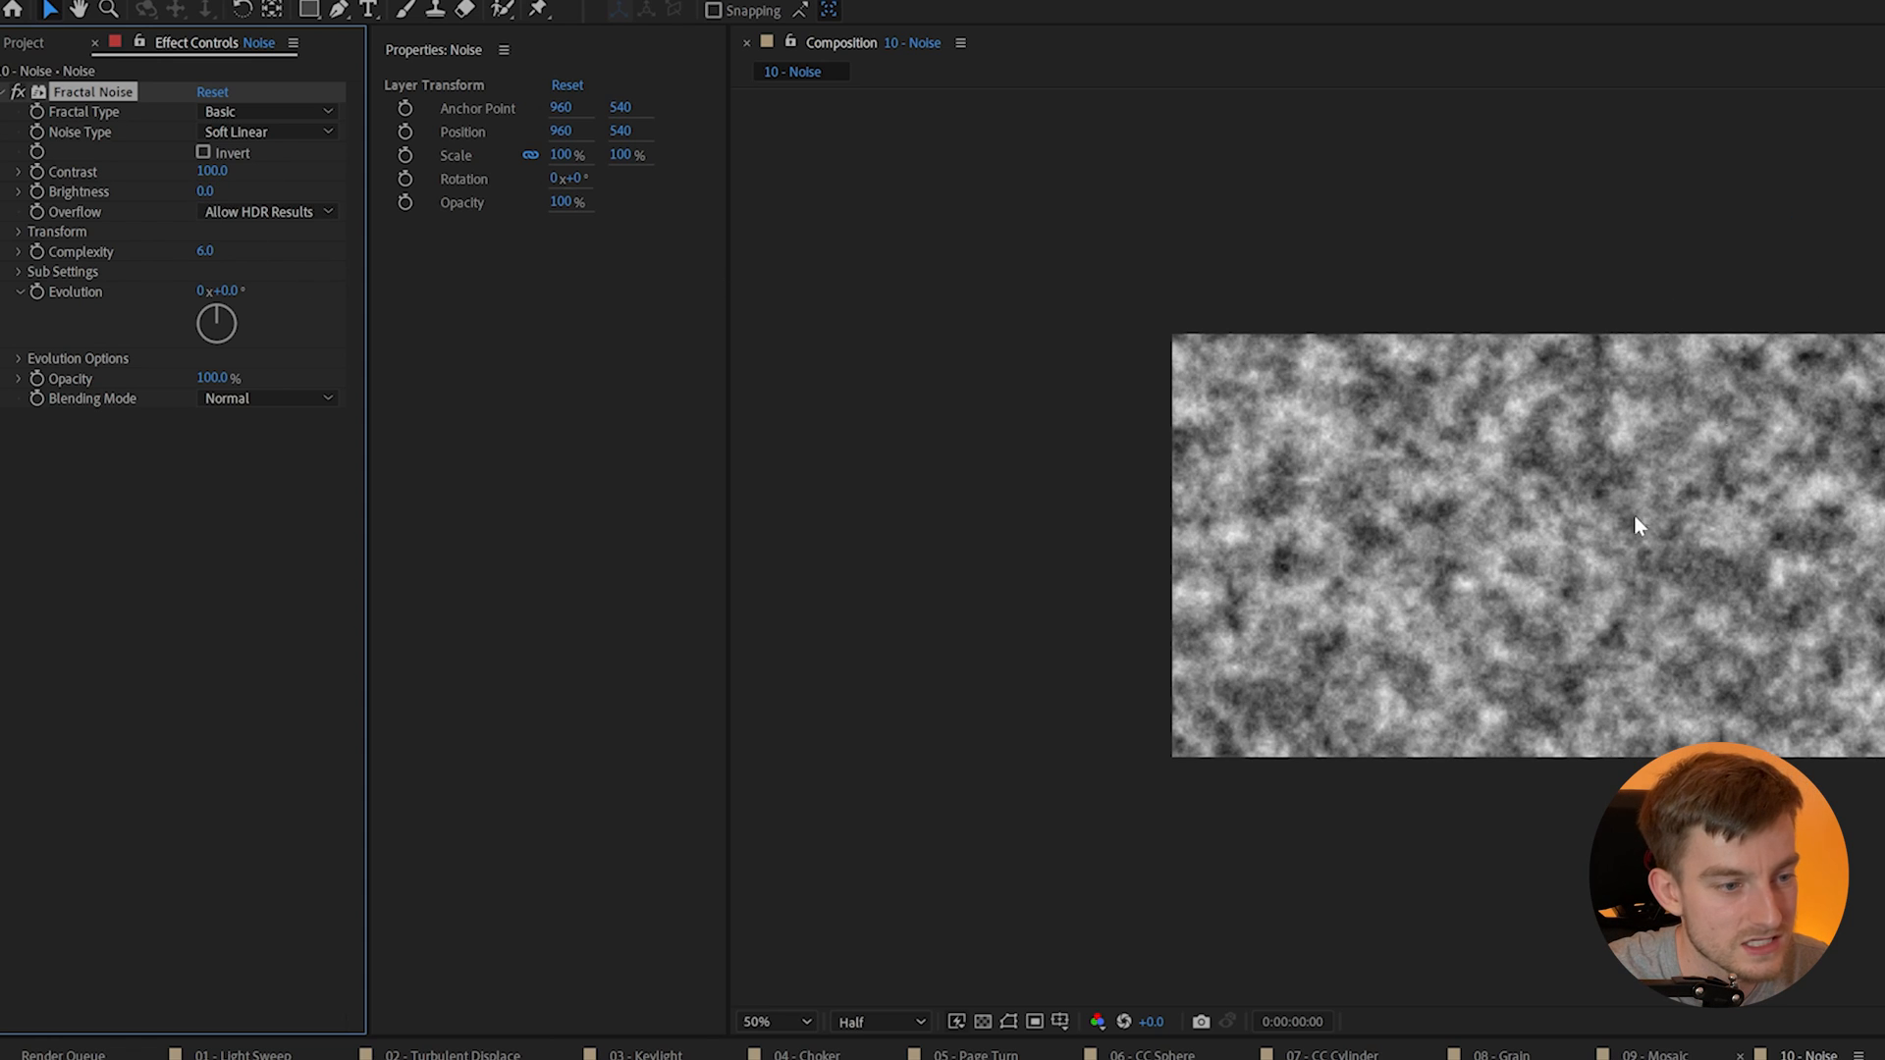
click(264, 111)
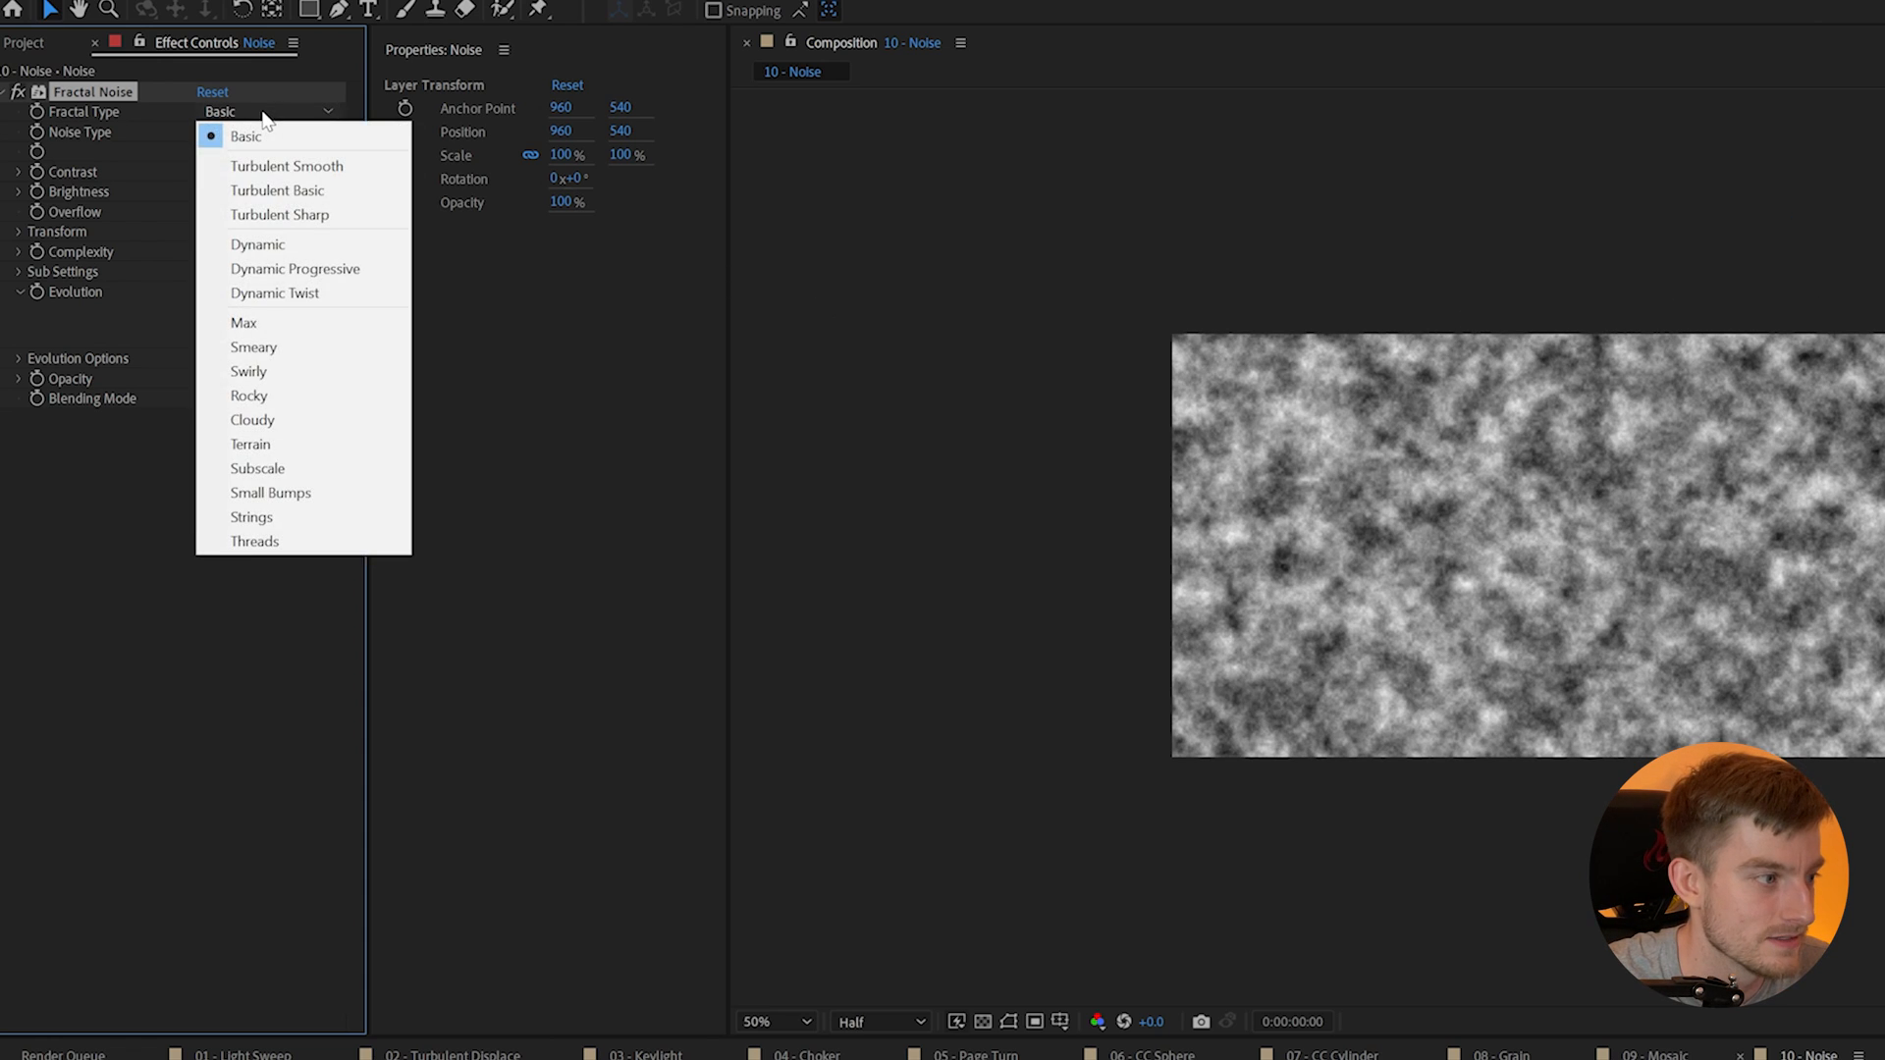
click(288, 166)
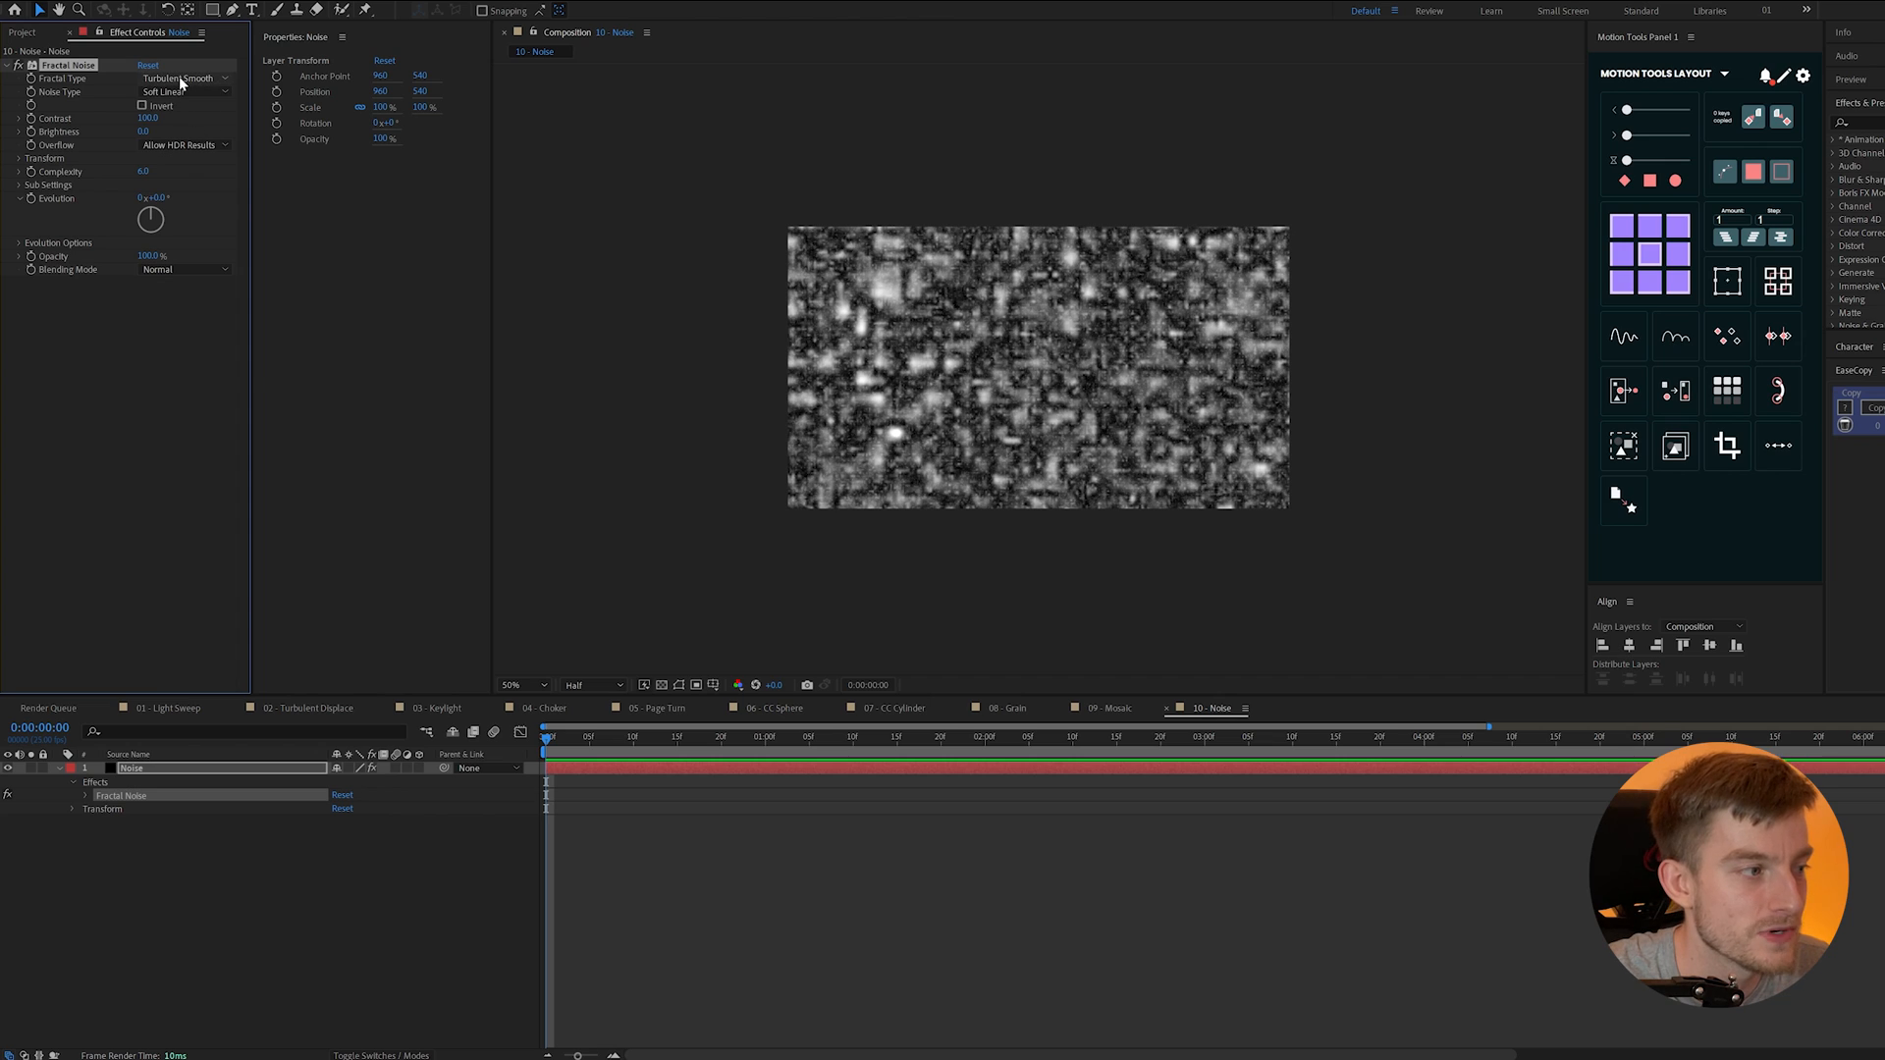
click(187, 78)
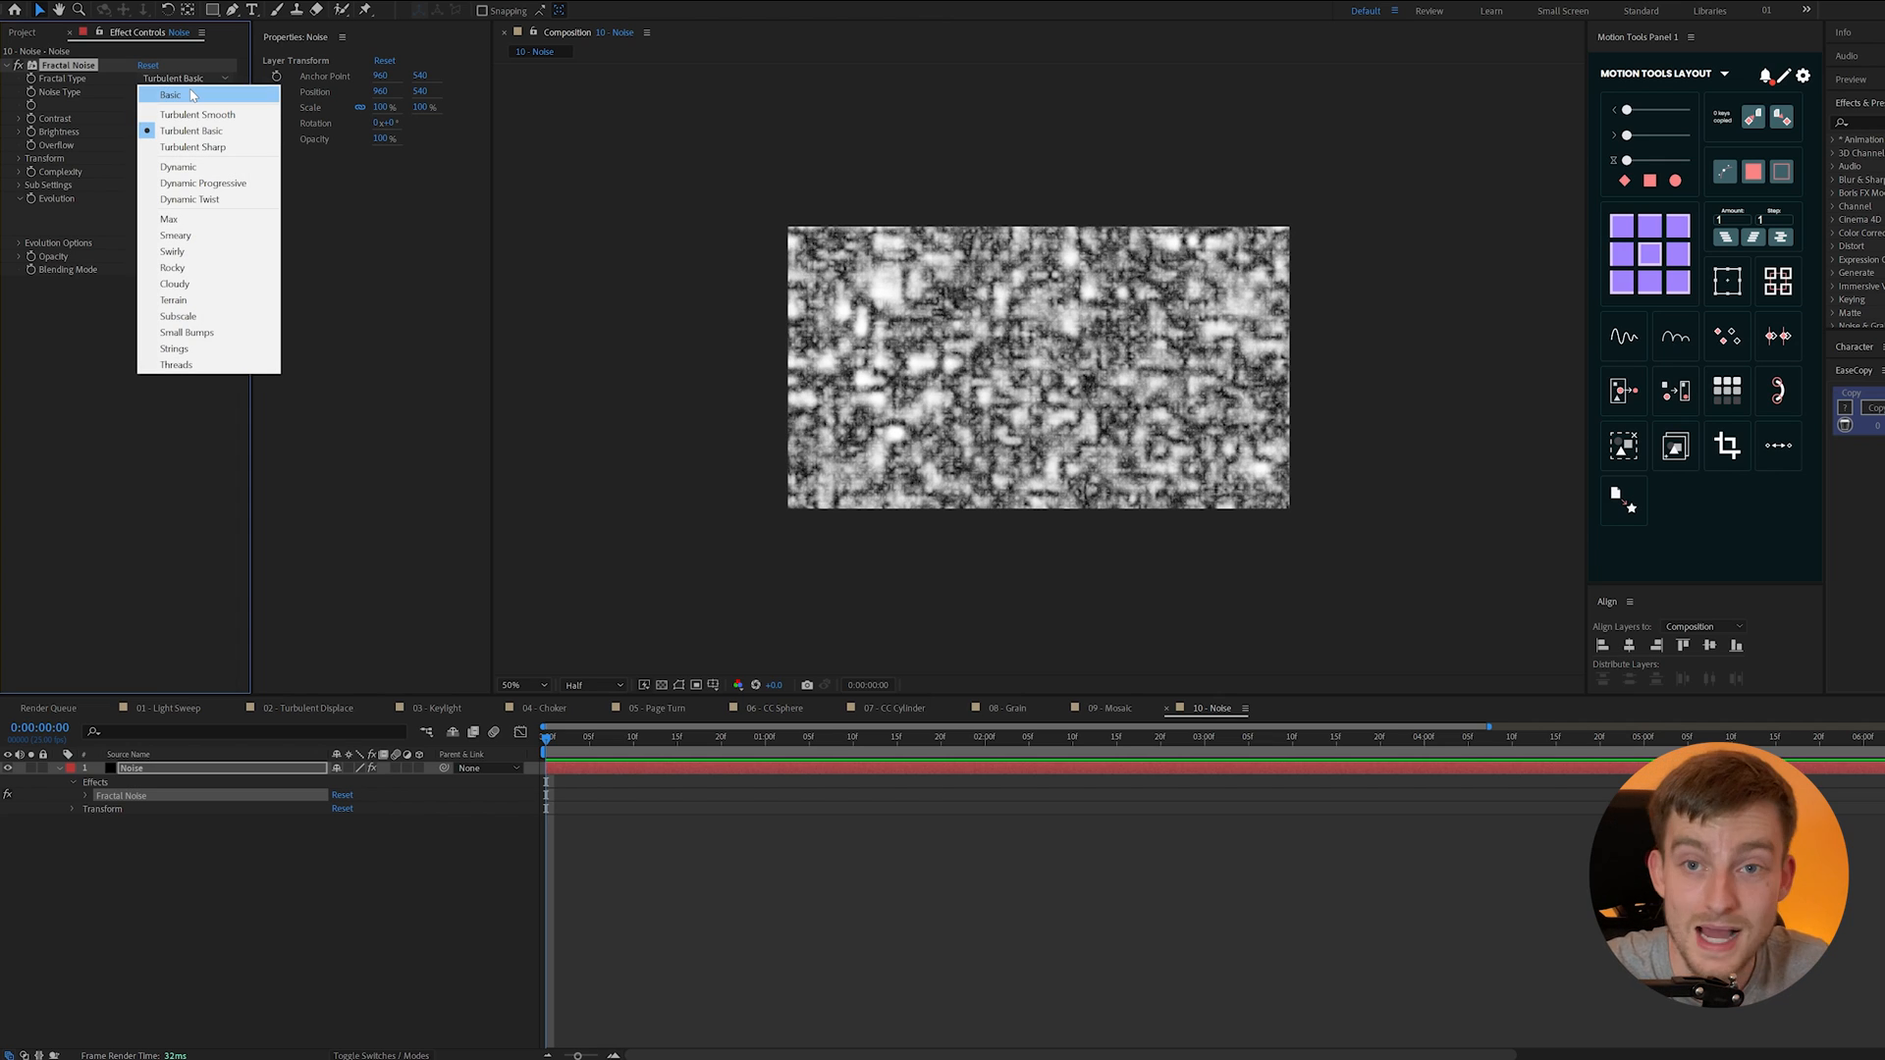
click(170, 95)
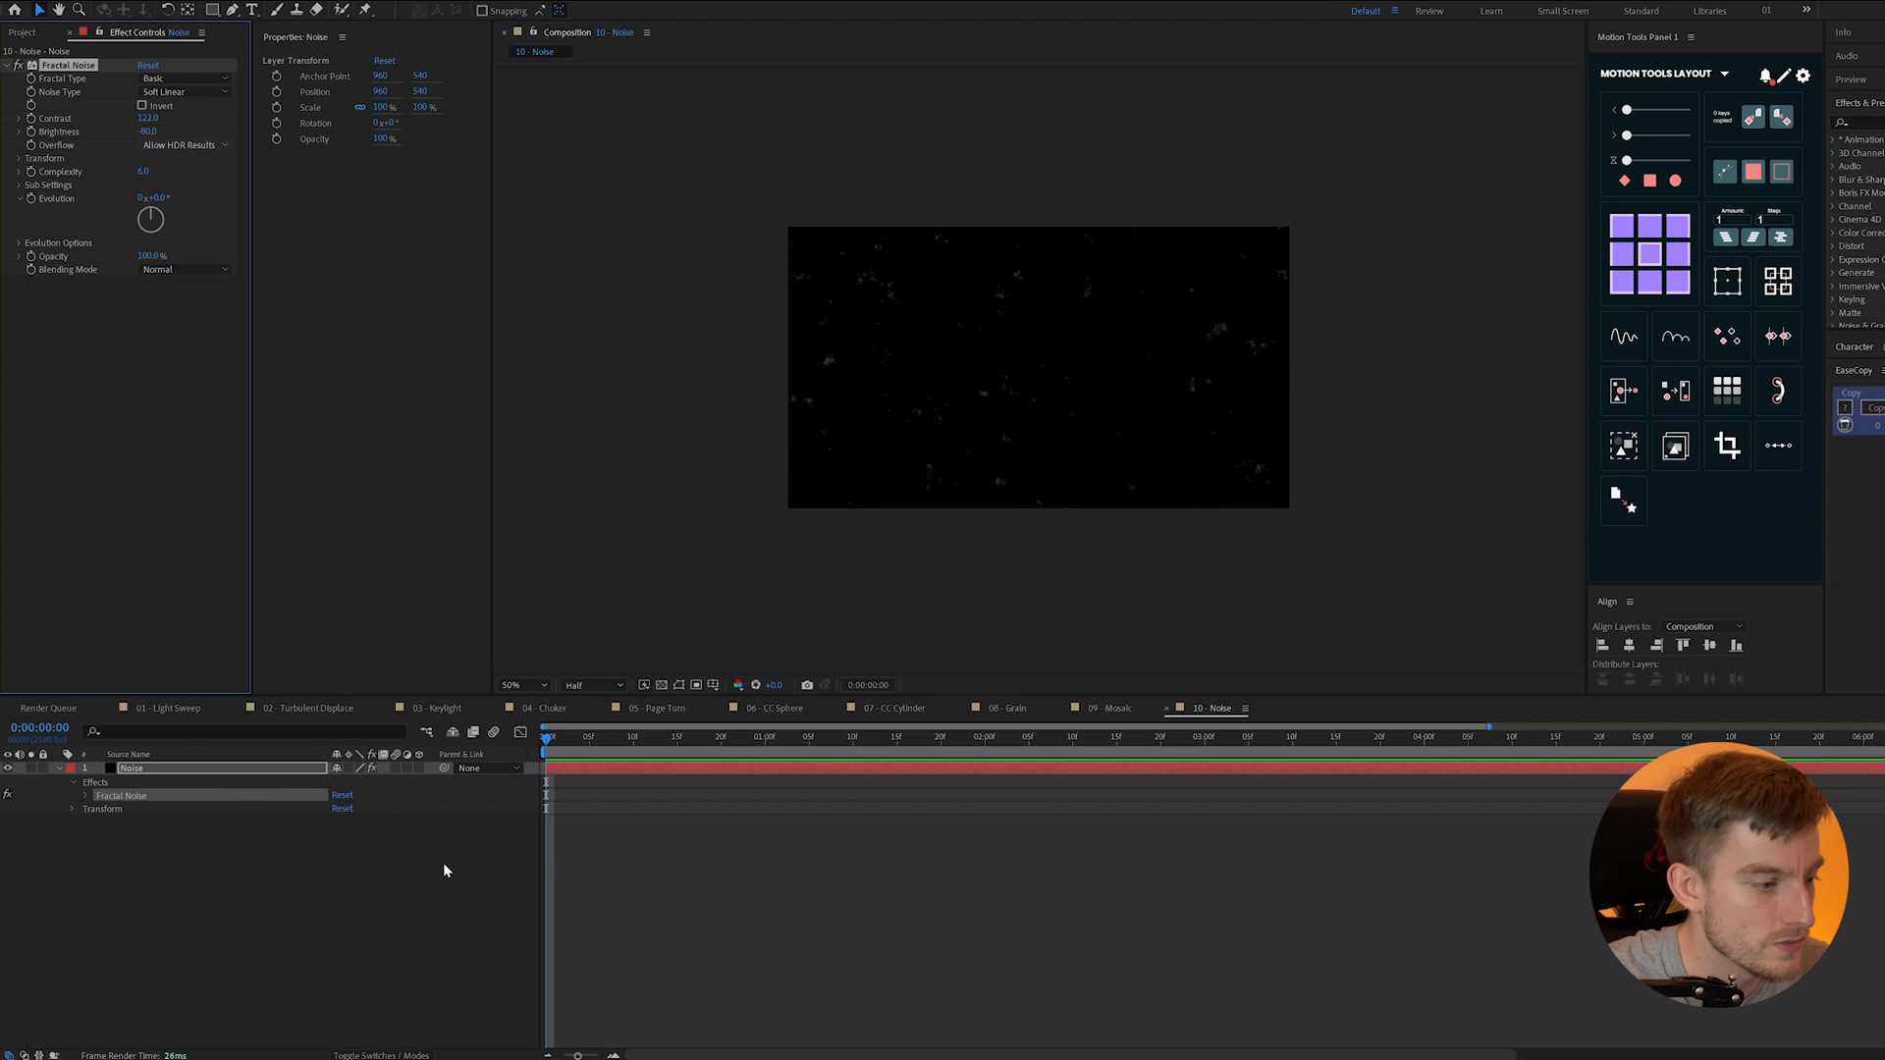
text(offse)
text(posterizeTime(4)
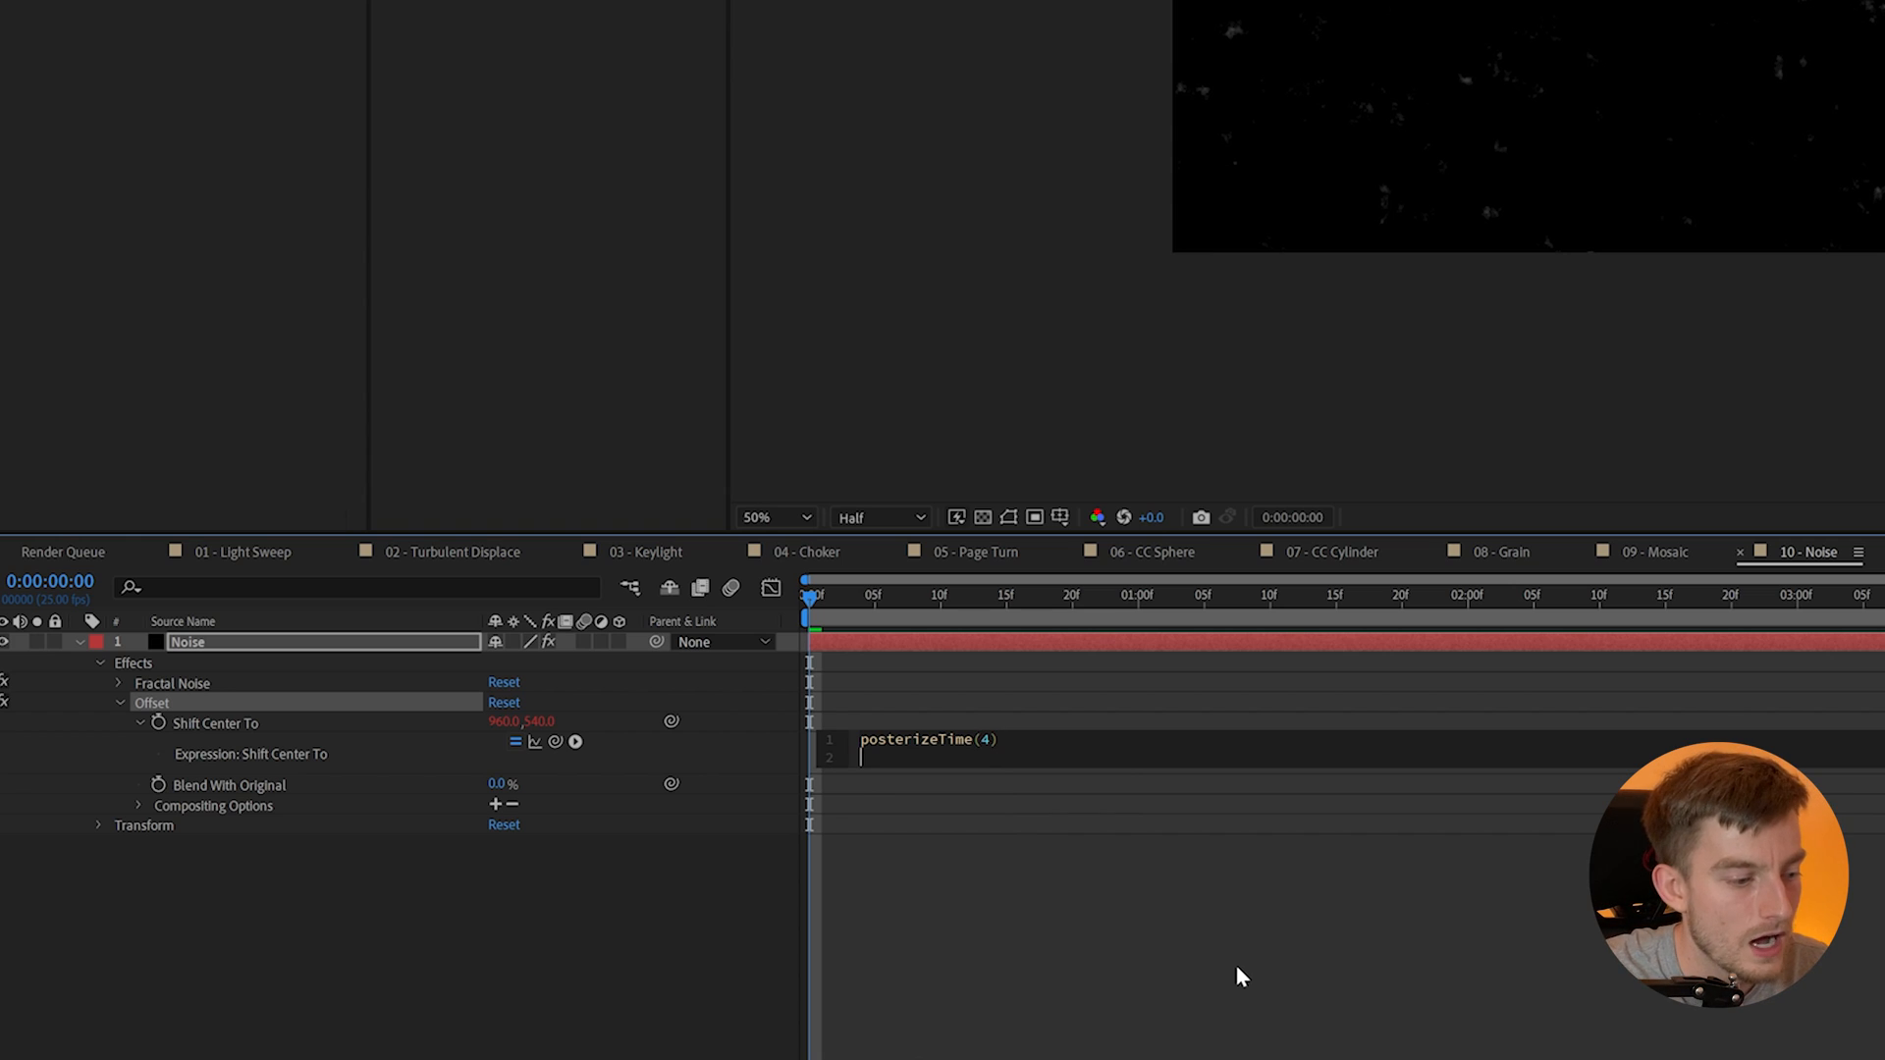
- Enter a posterizeTime(4) and wiggle() expression on Offset's Shift Center To
text(wiggle())
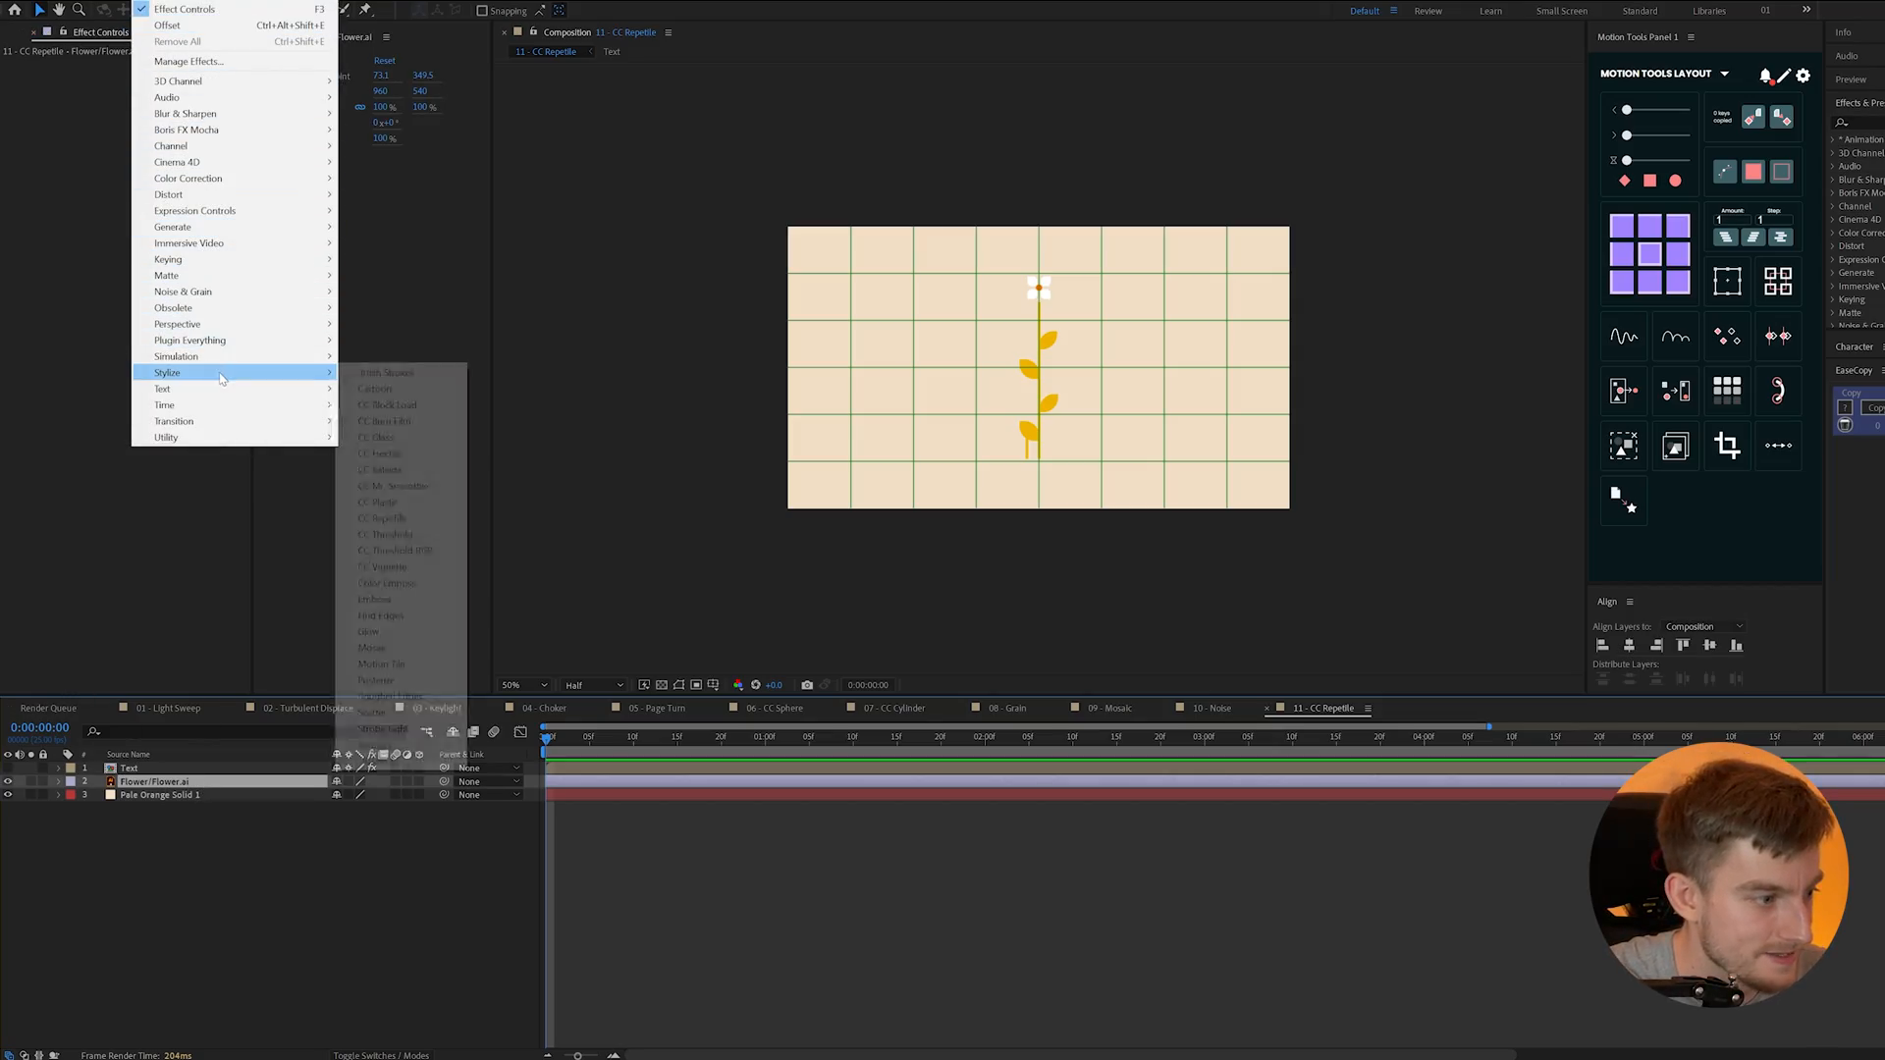
mouse_move(167, 371)
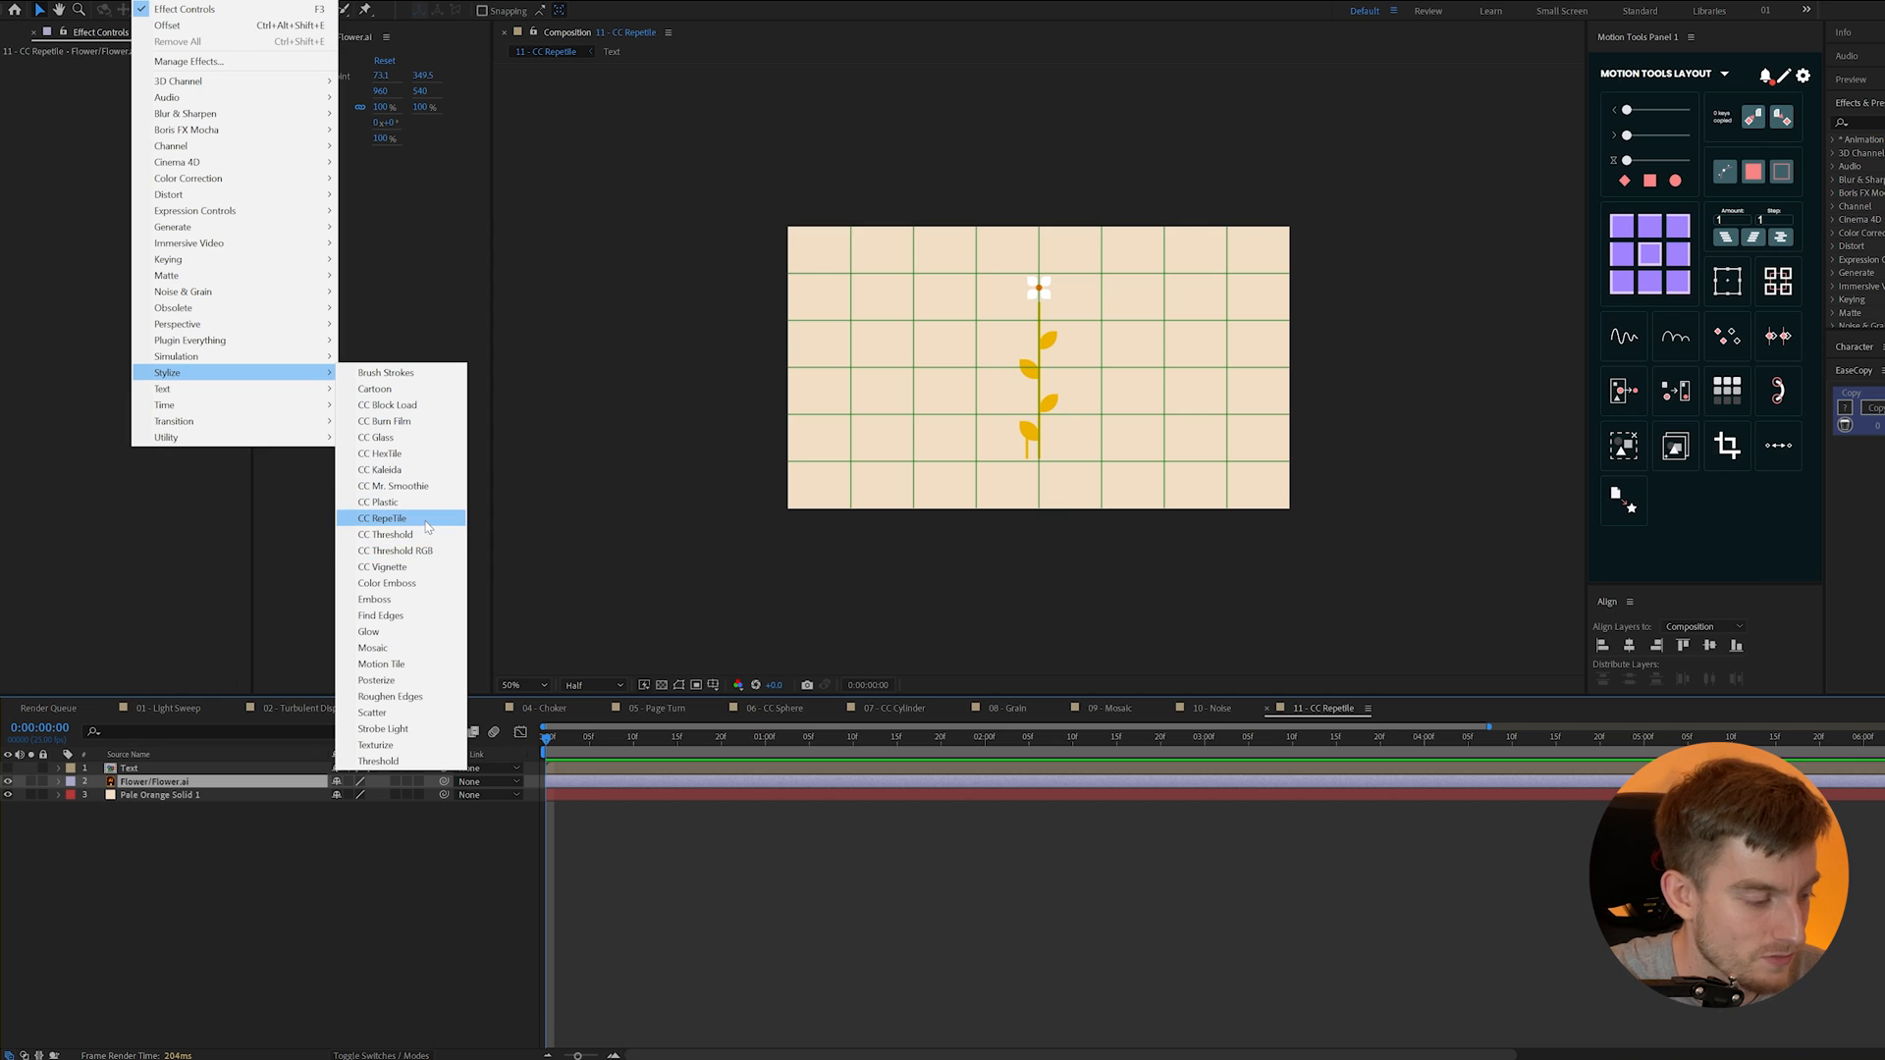
- Apply CC RepeTile to the flower layer, increase its Expand value, and try another Tiling mode
click(382, 519)
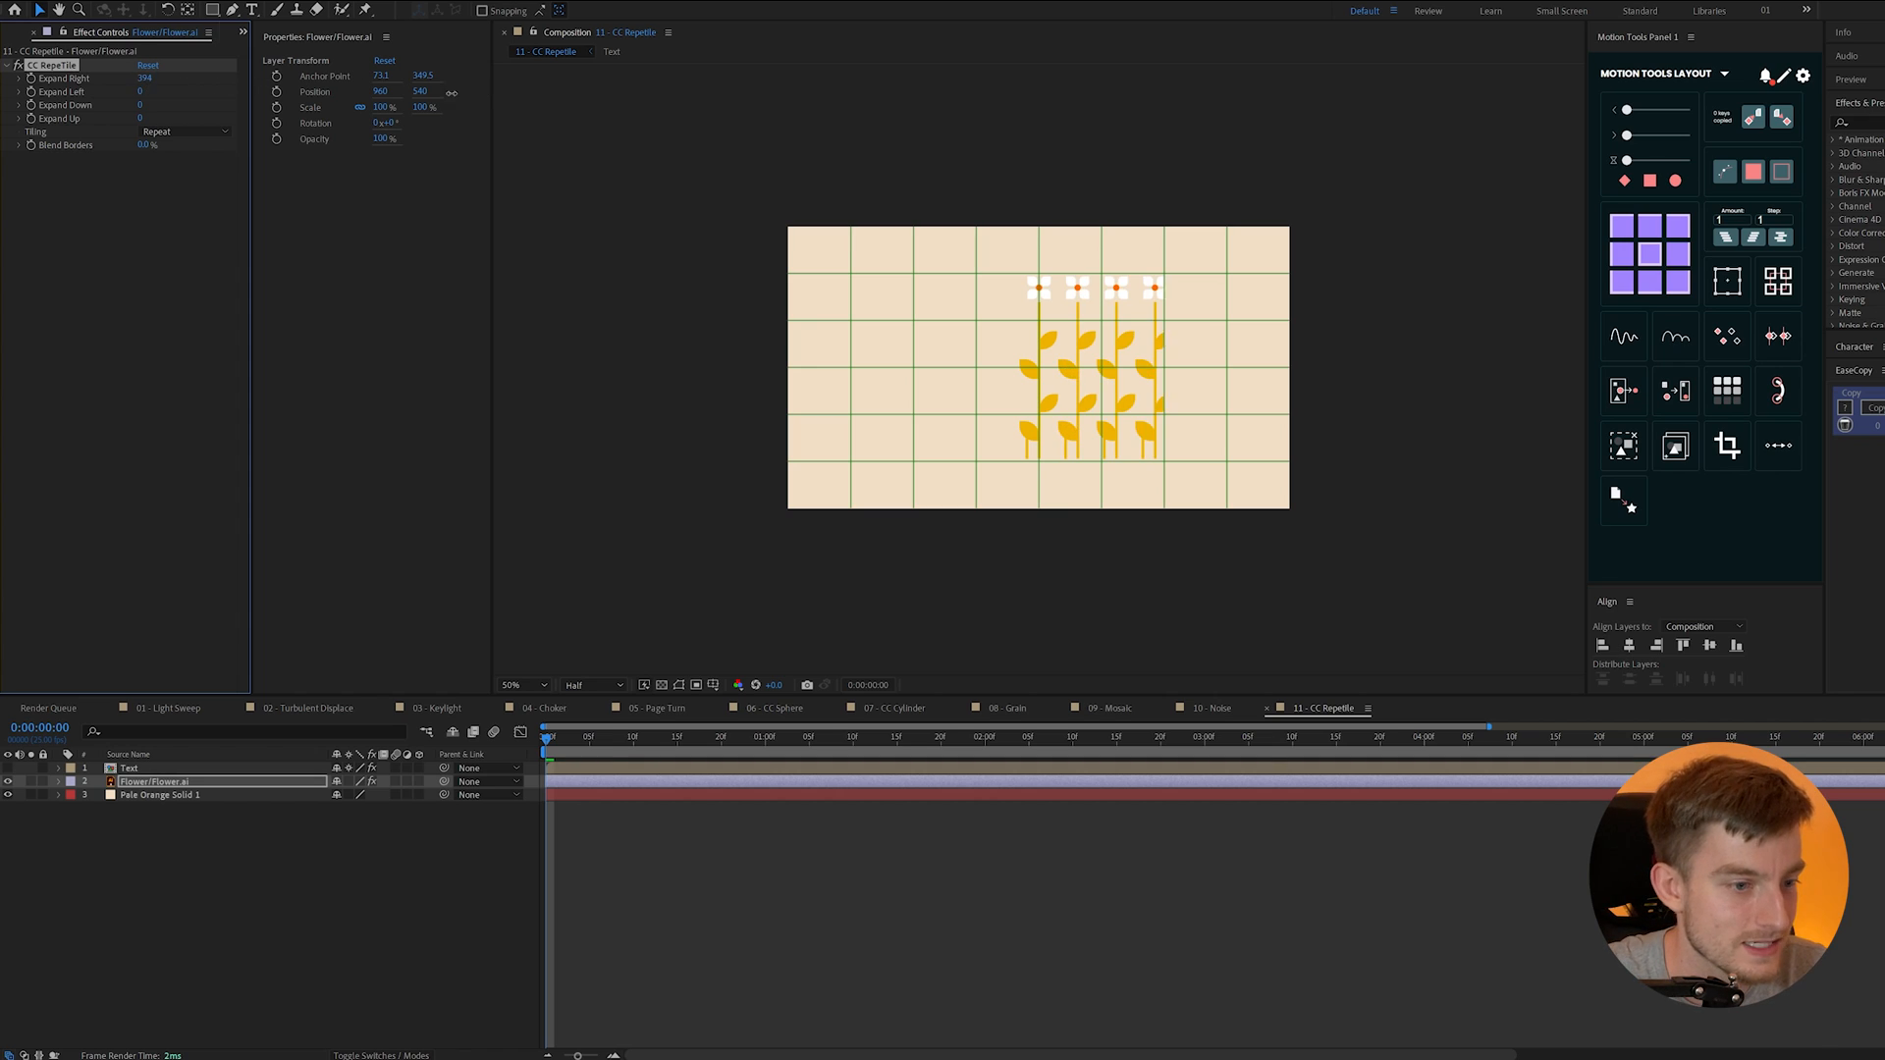
drag(144, 78, 175, 79)
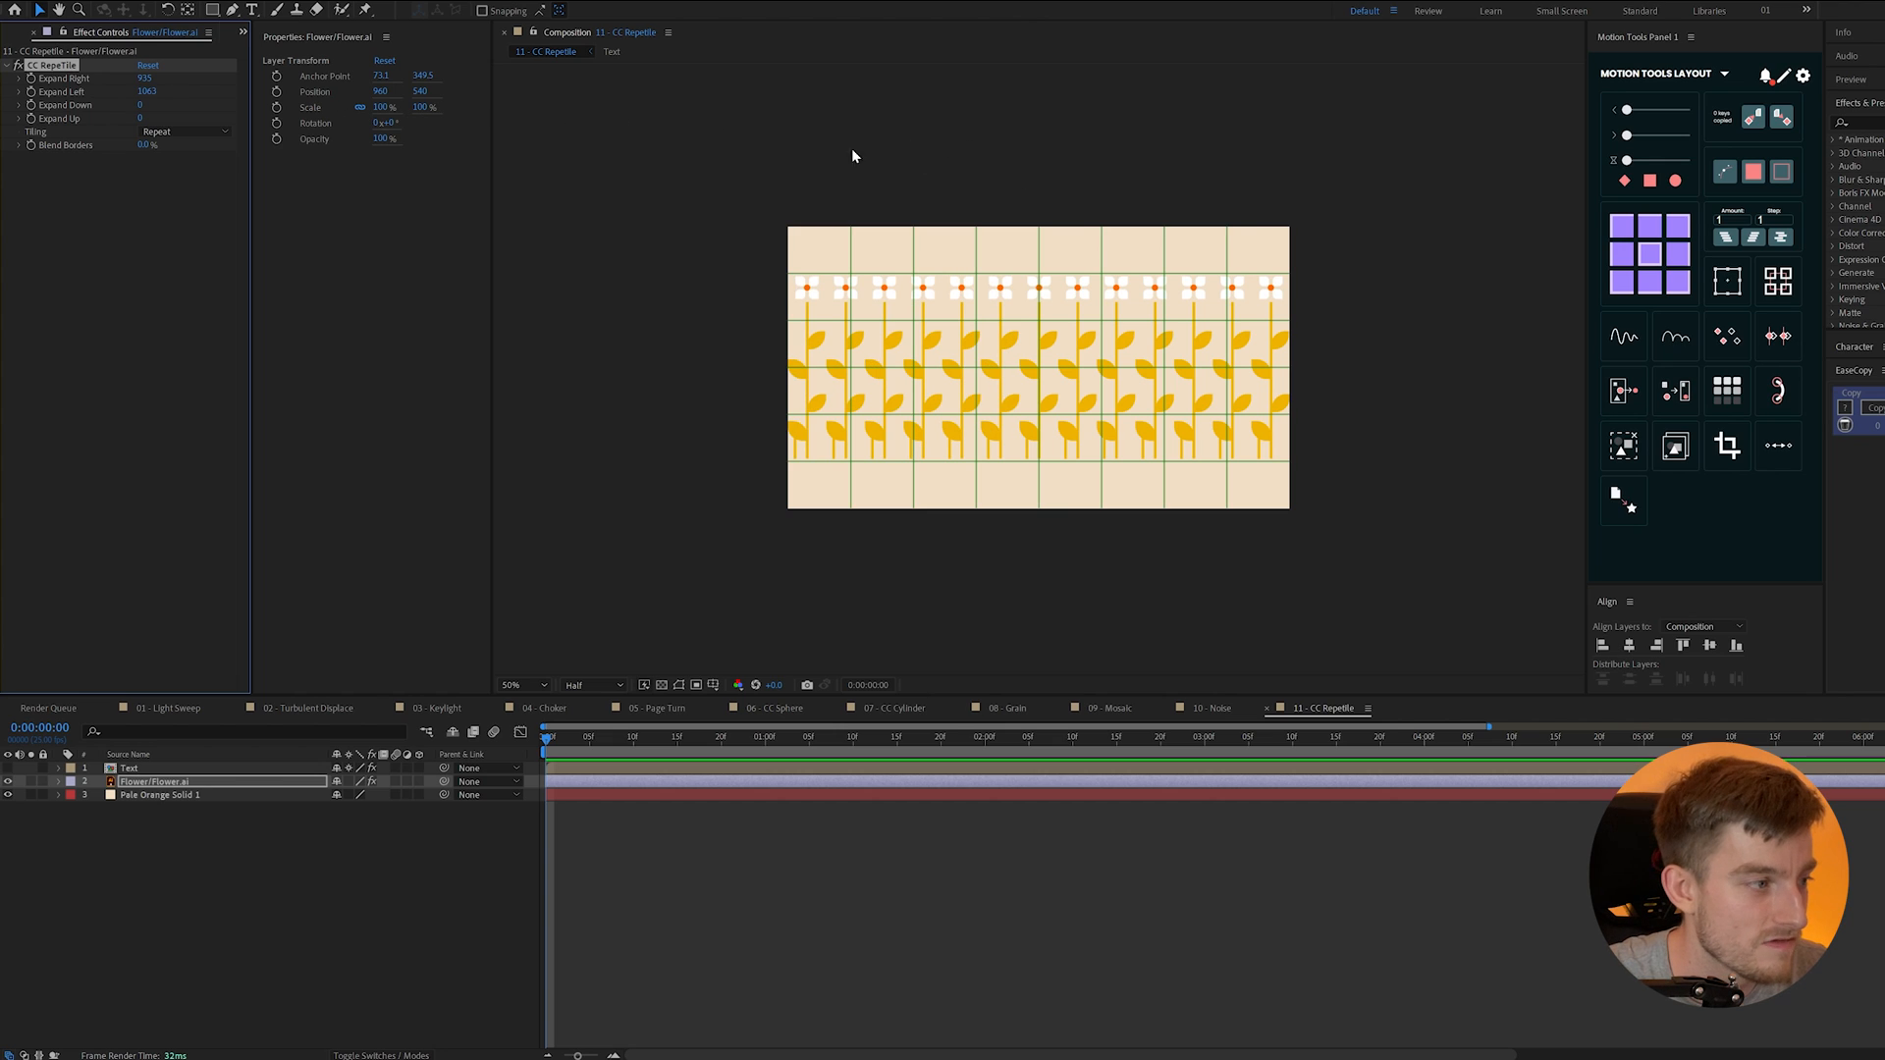
click(181, 131)
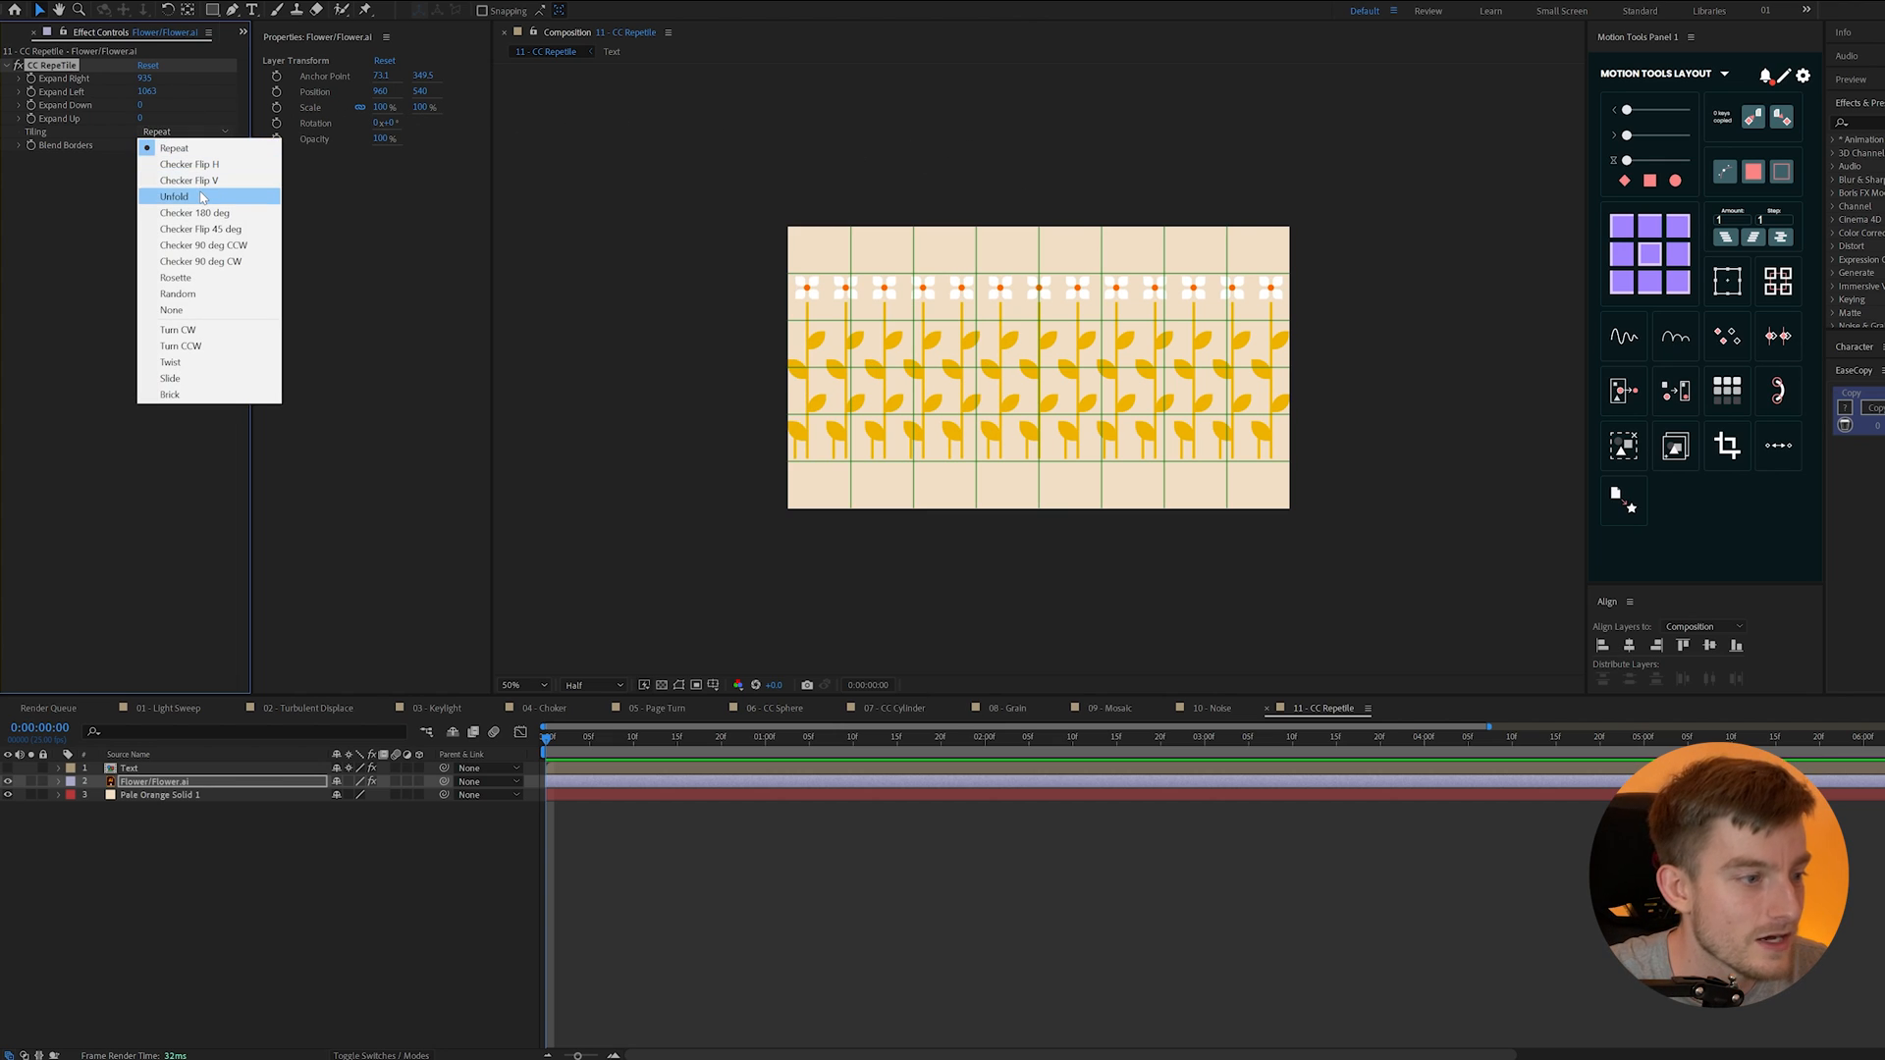
click(188, 164)
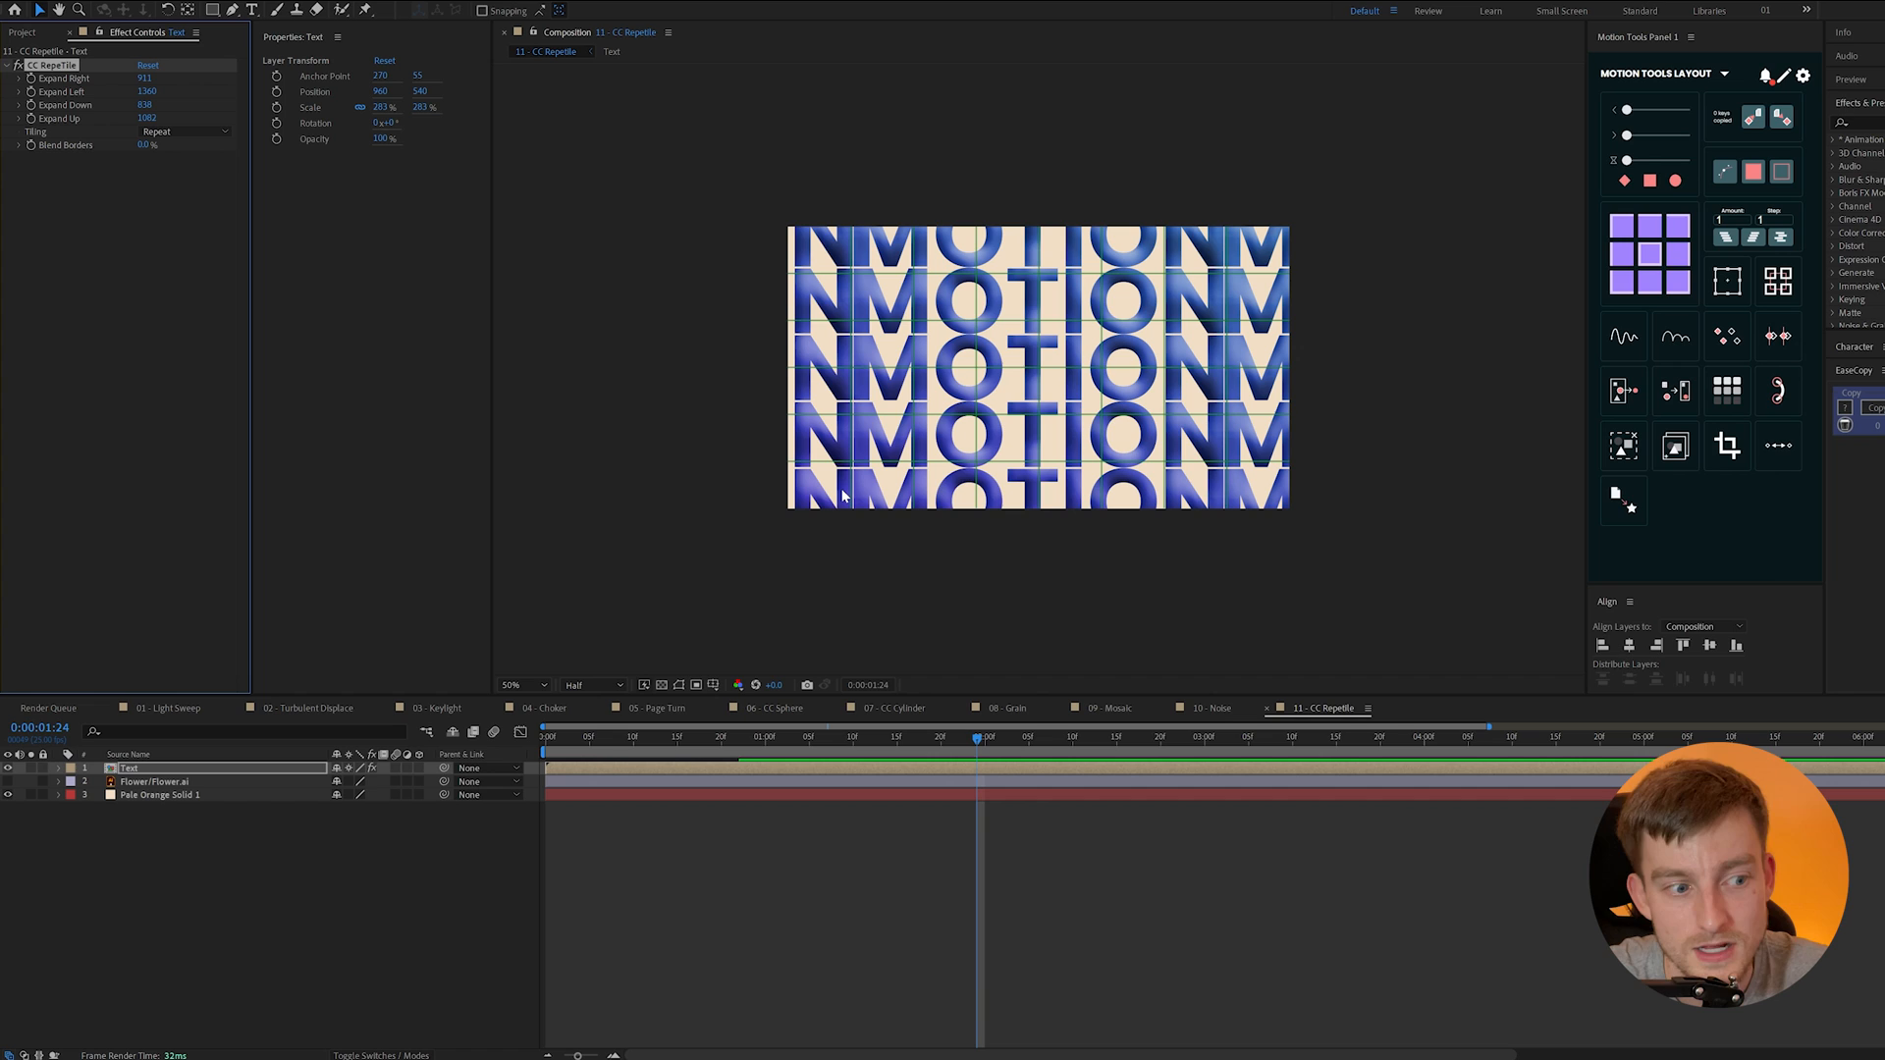
mouse_move(778, 593)
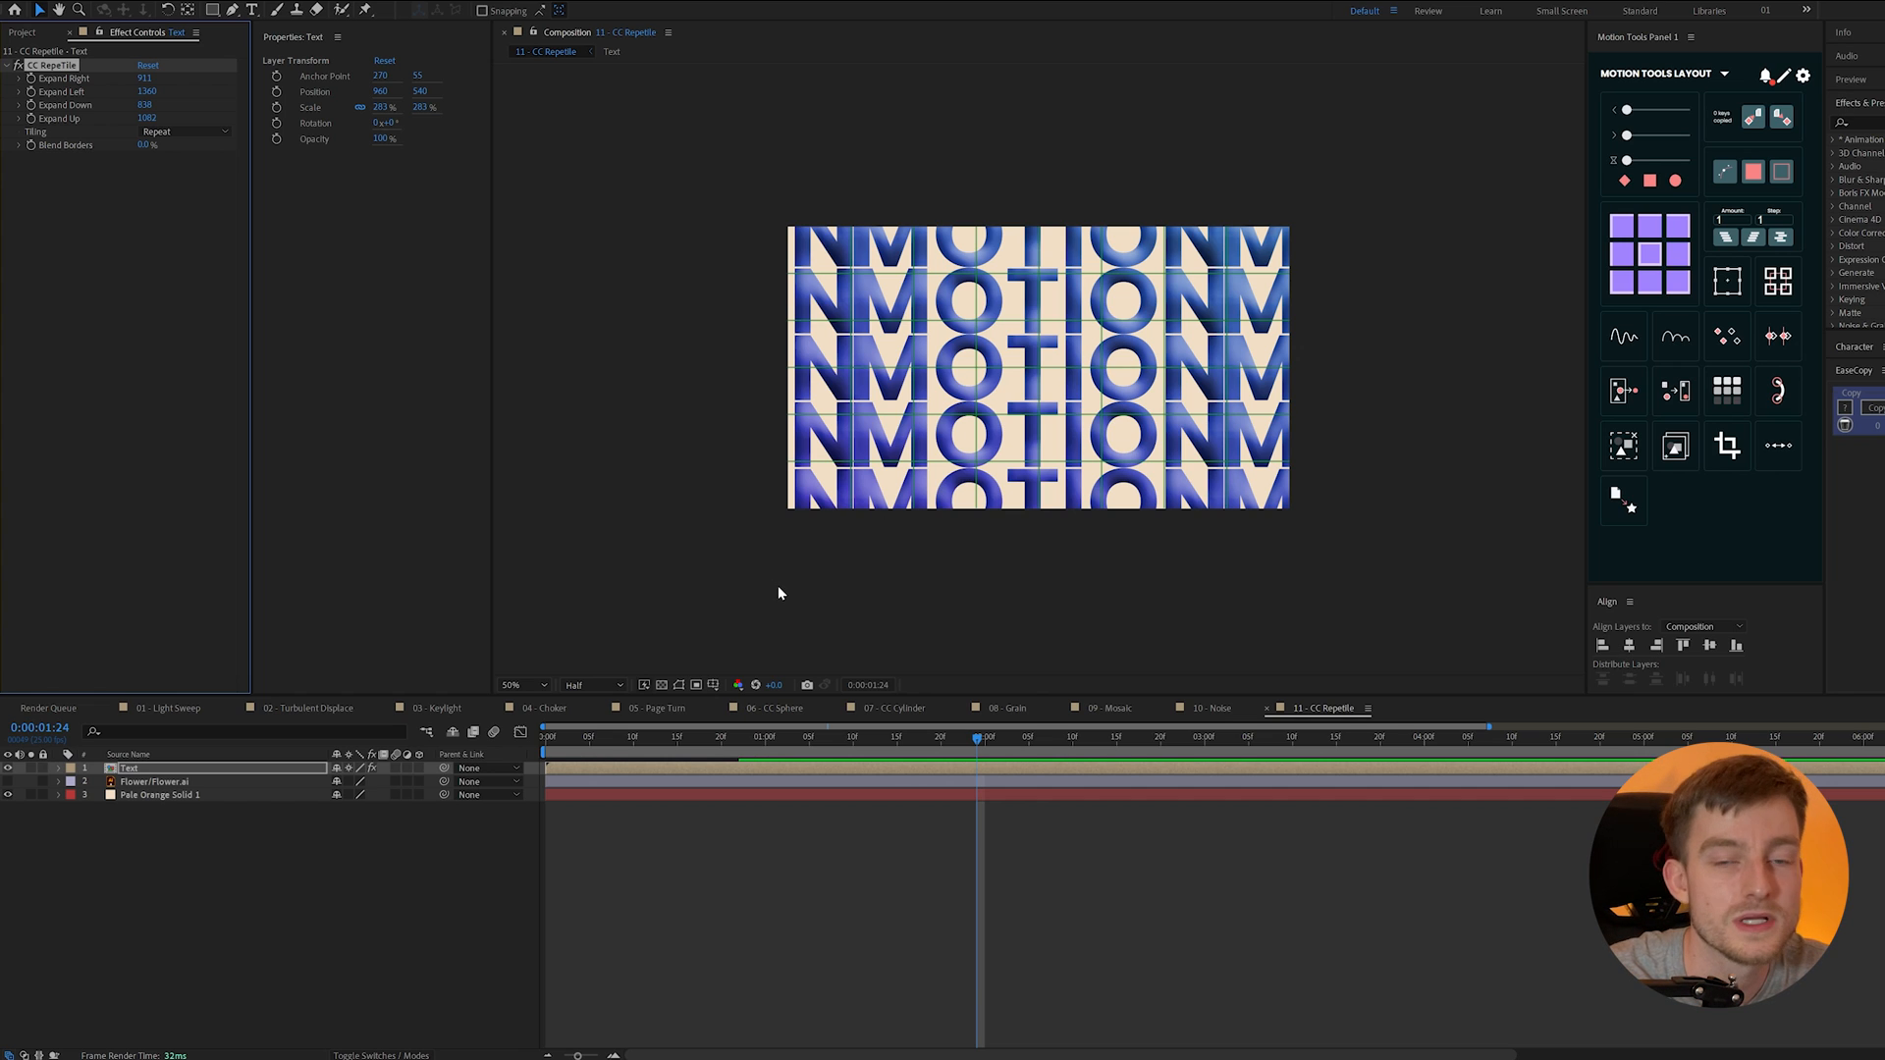
click(1459, 707)
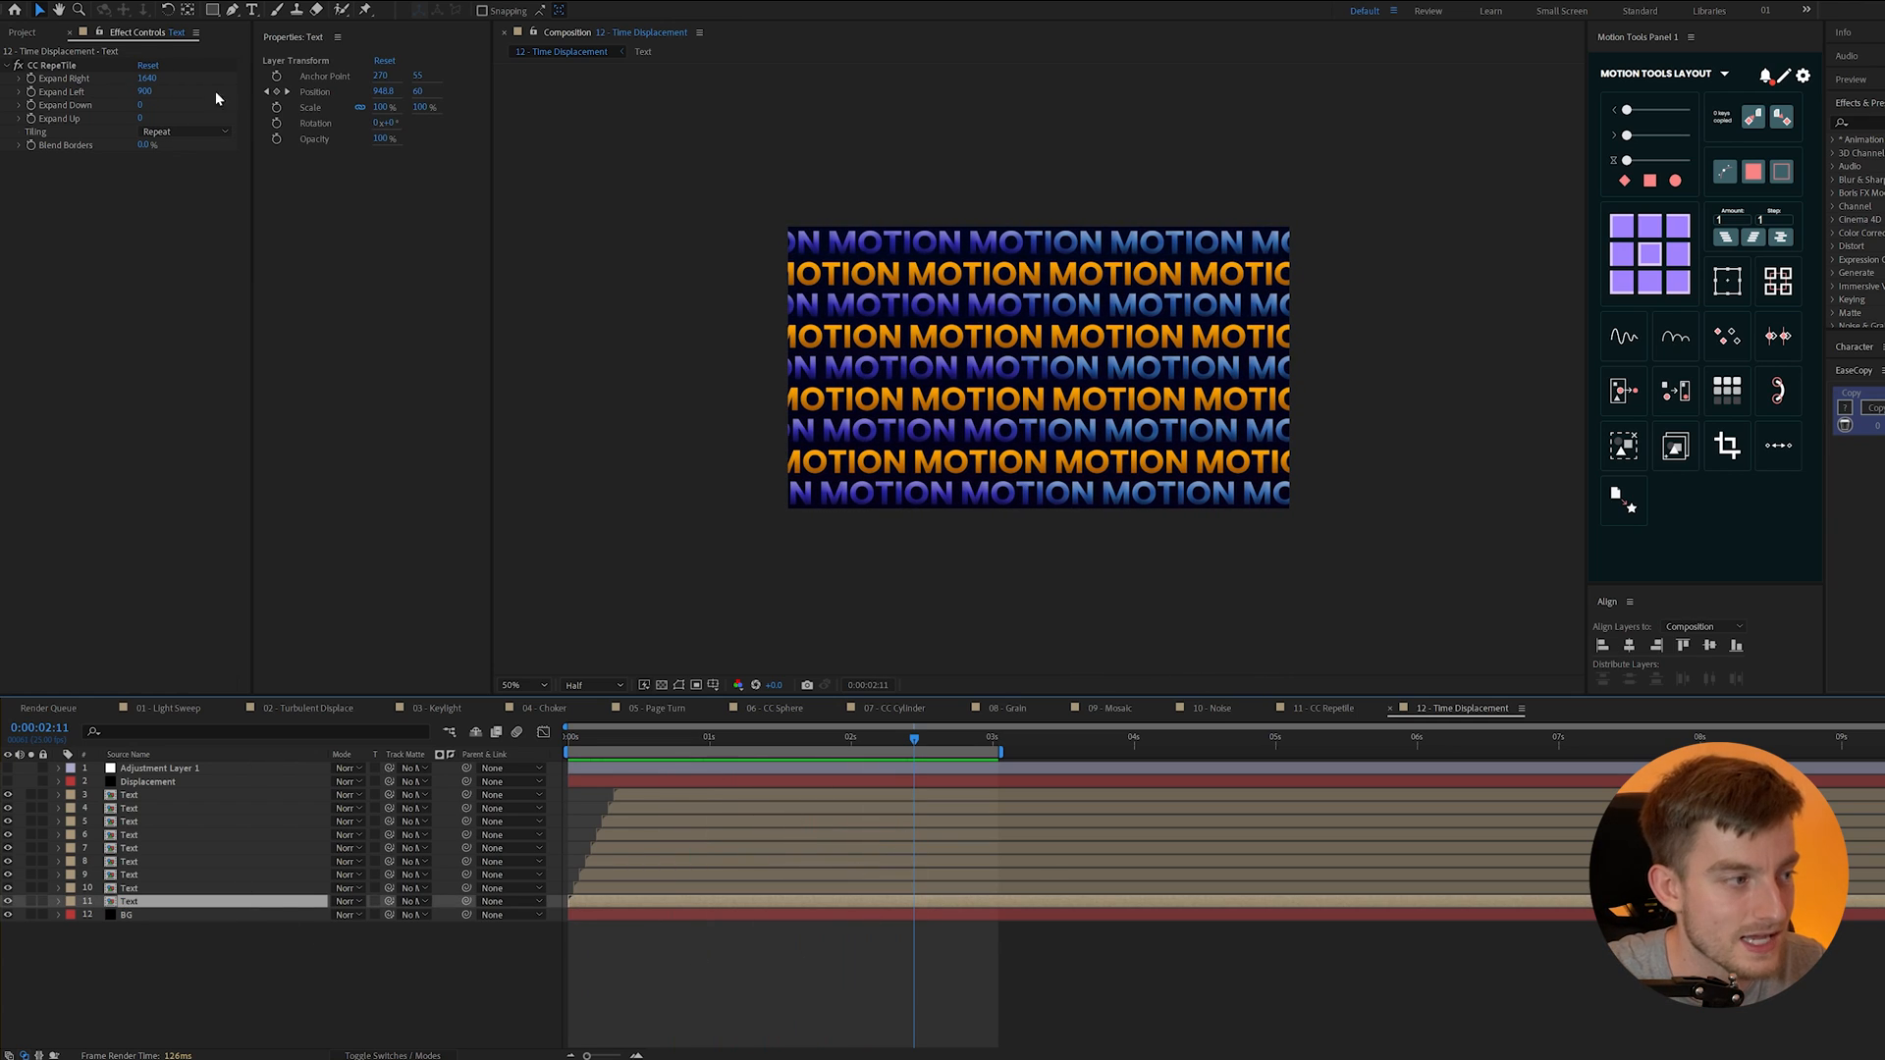
- Inspect and hide the banded Displacement layer, then select Adjustment Layer 1 to show Time Displacement
click(665, 738)
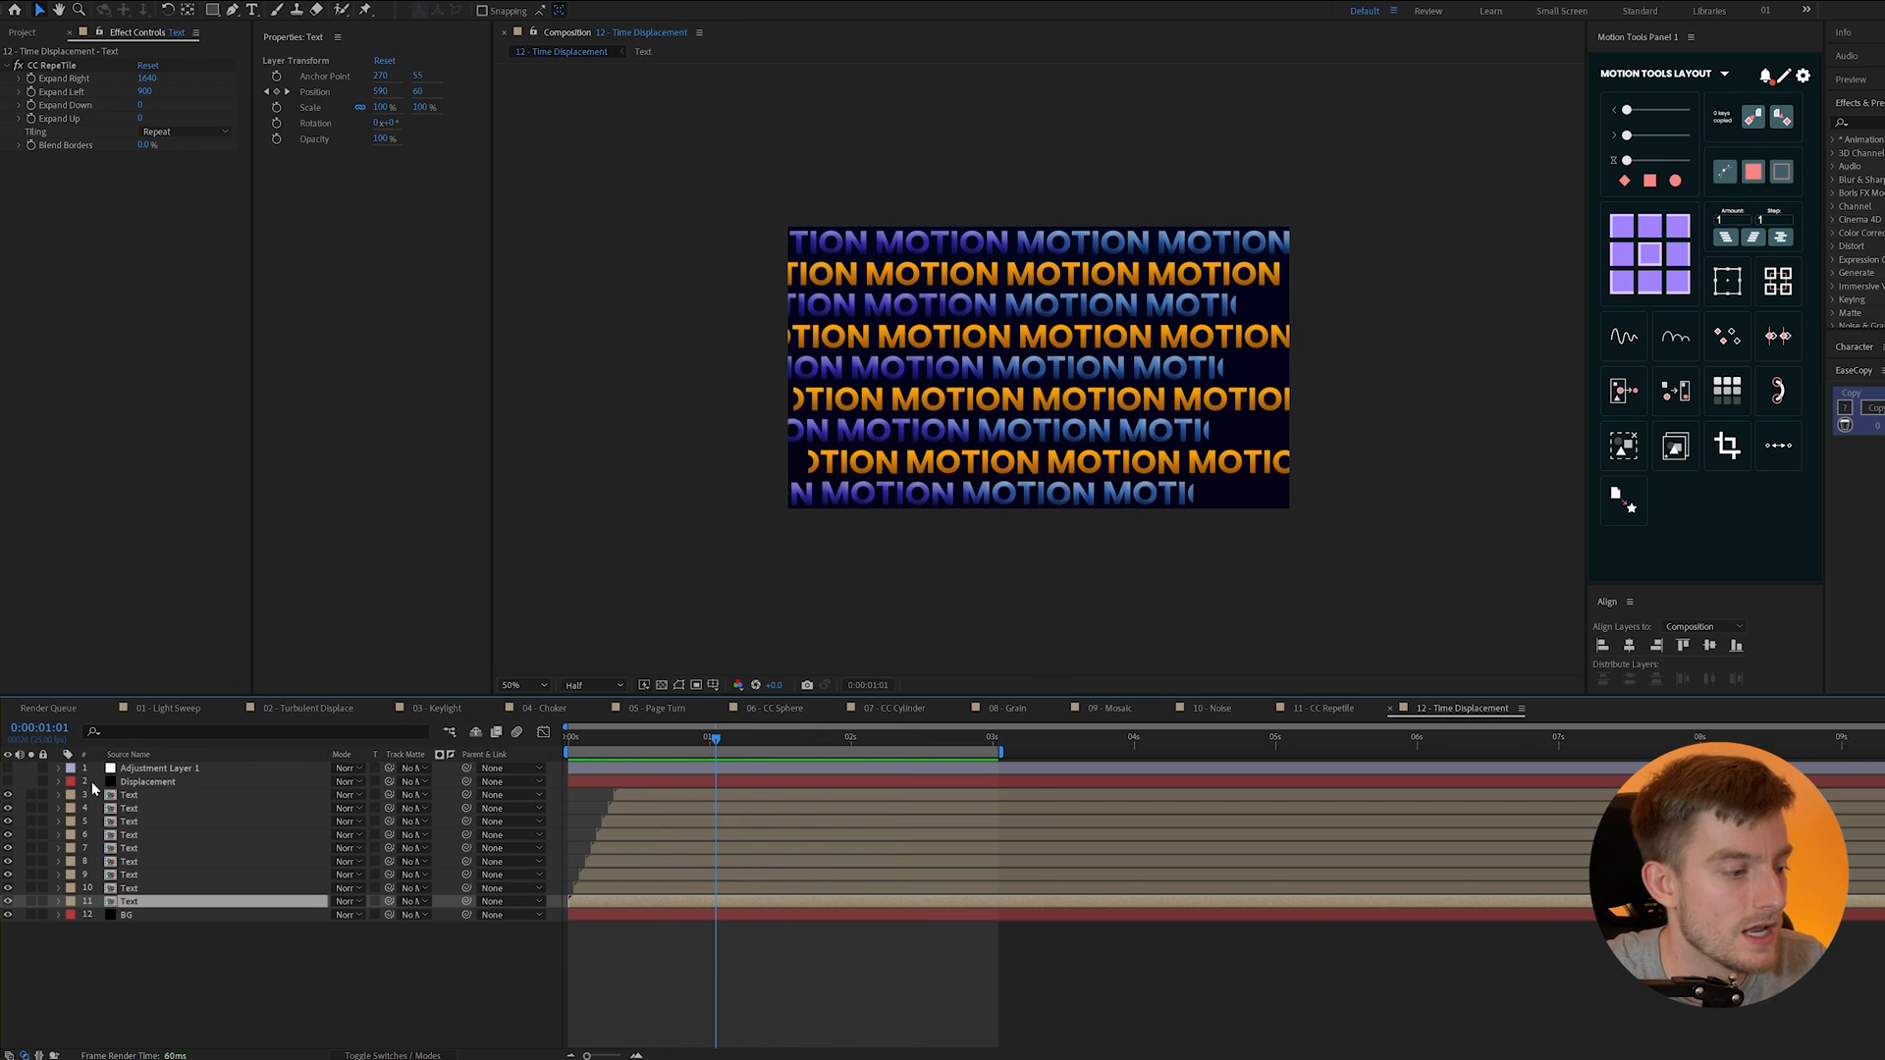
click(146, 781)
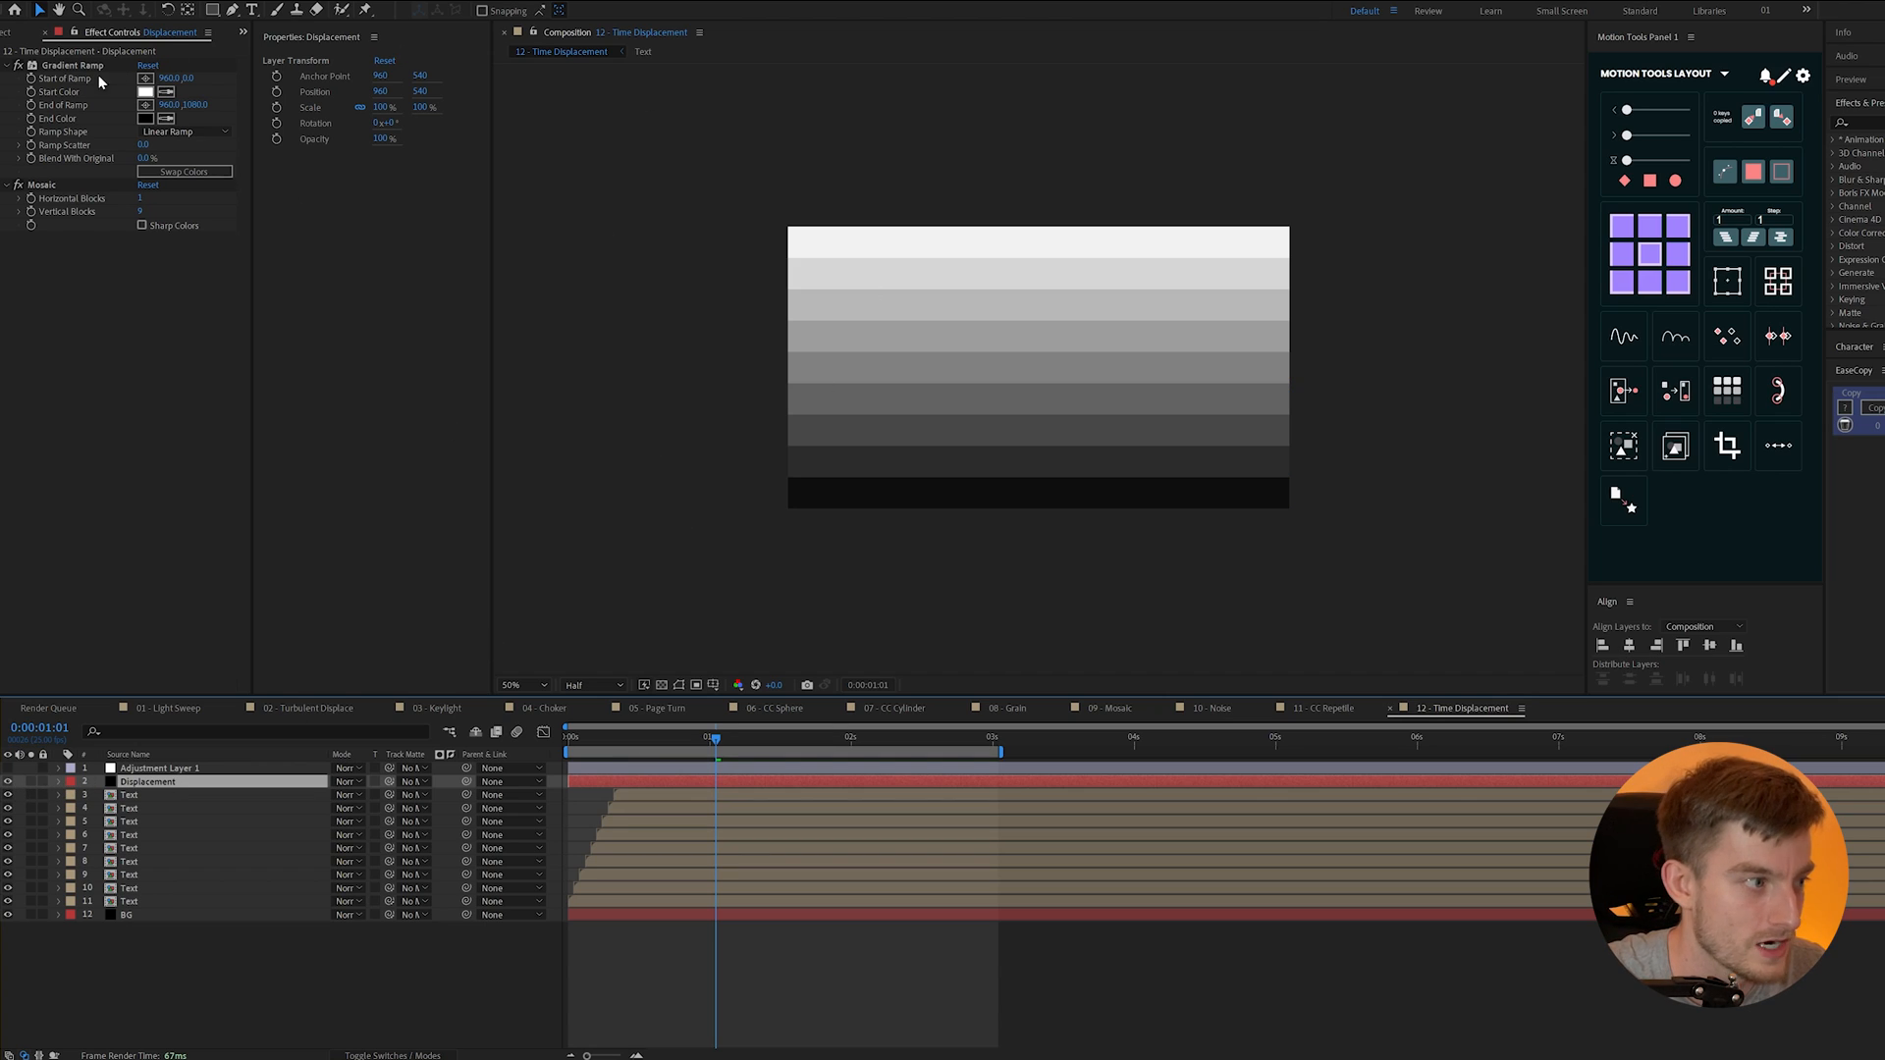
mouse_move(943, 301)
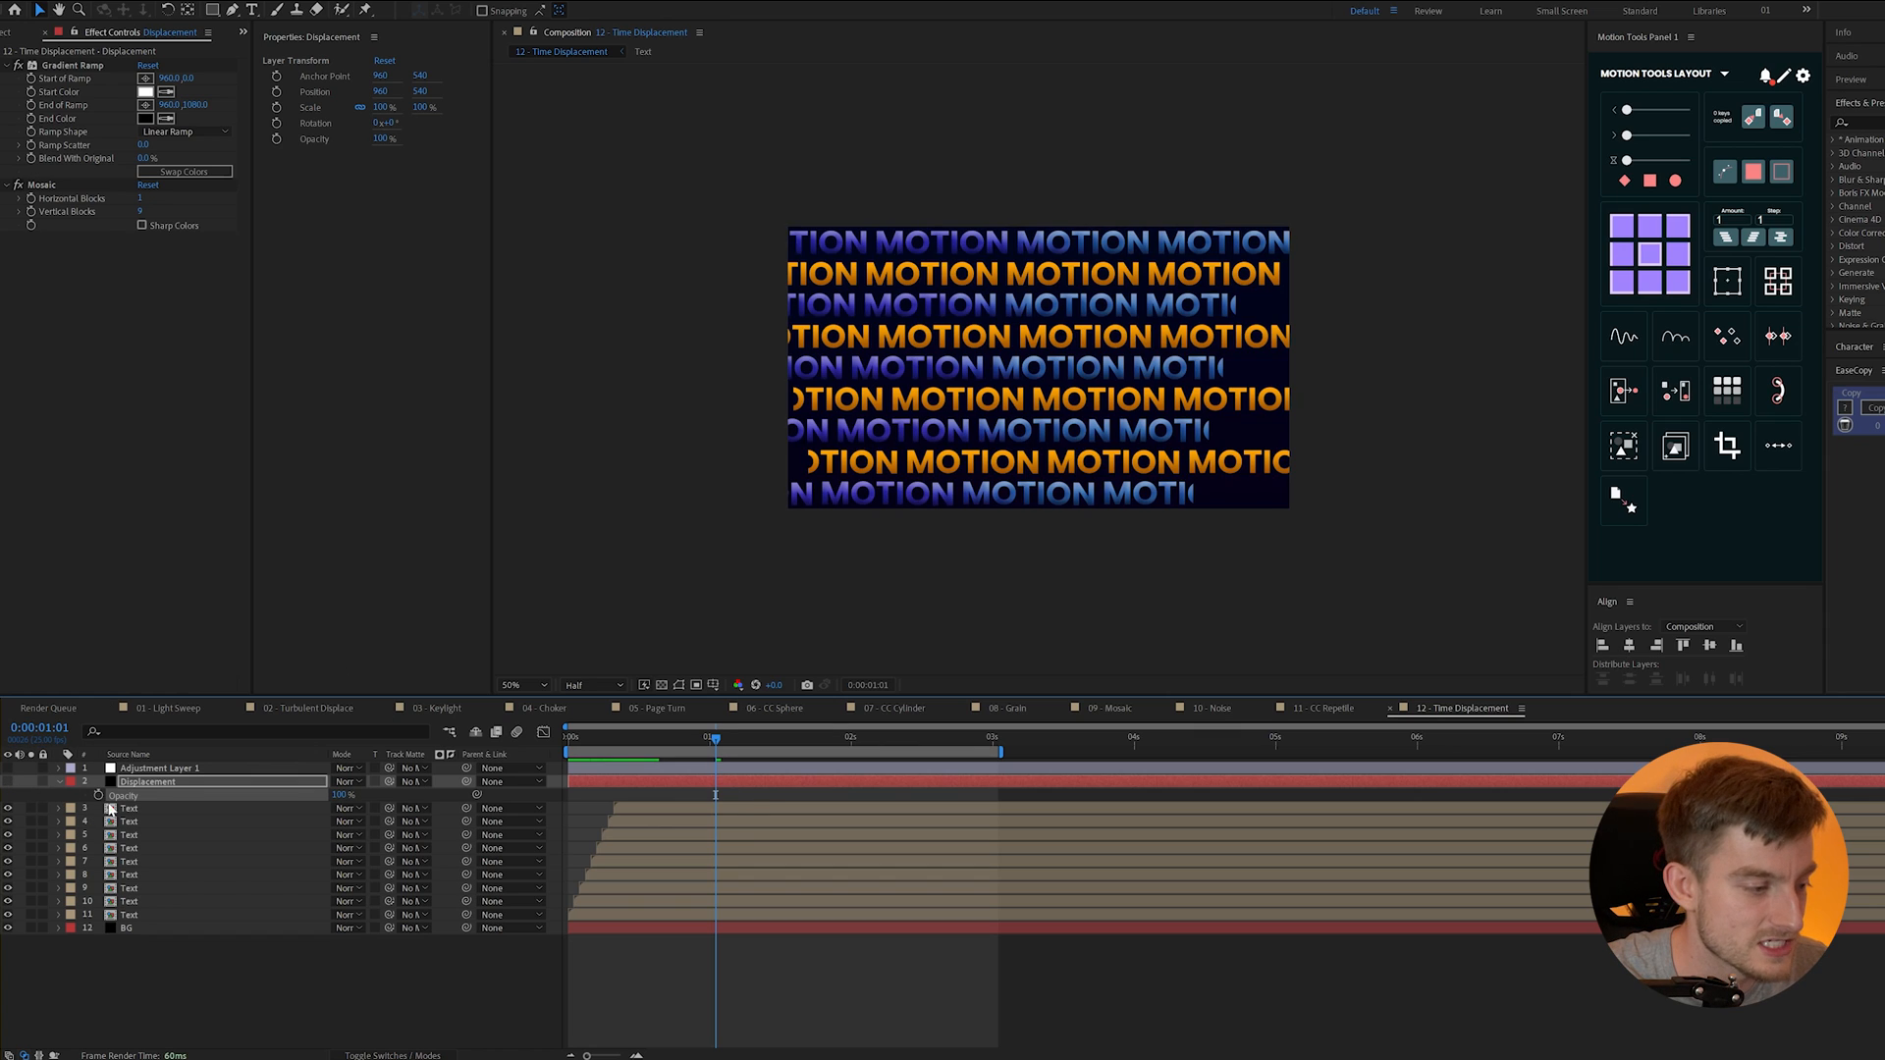
click(160, 767)
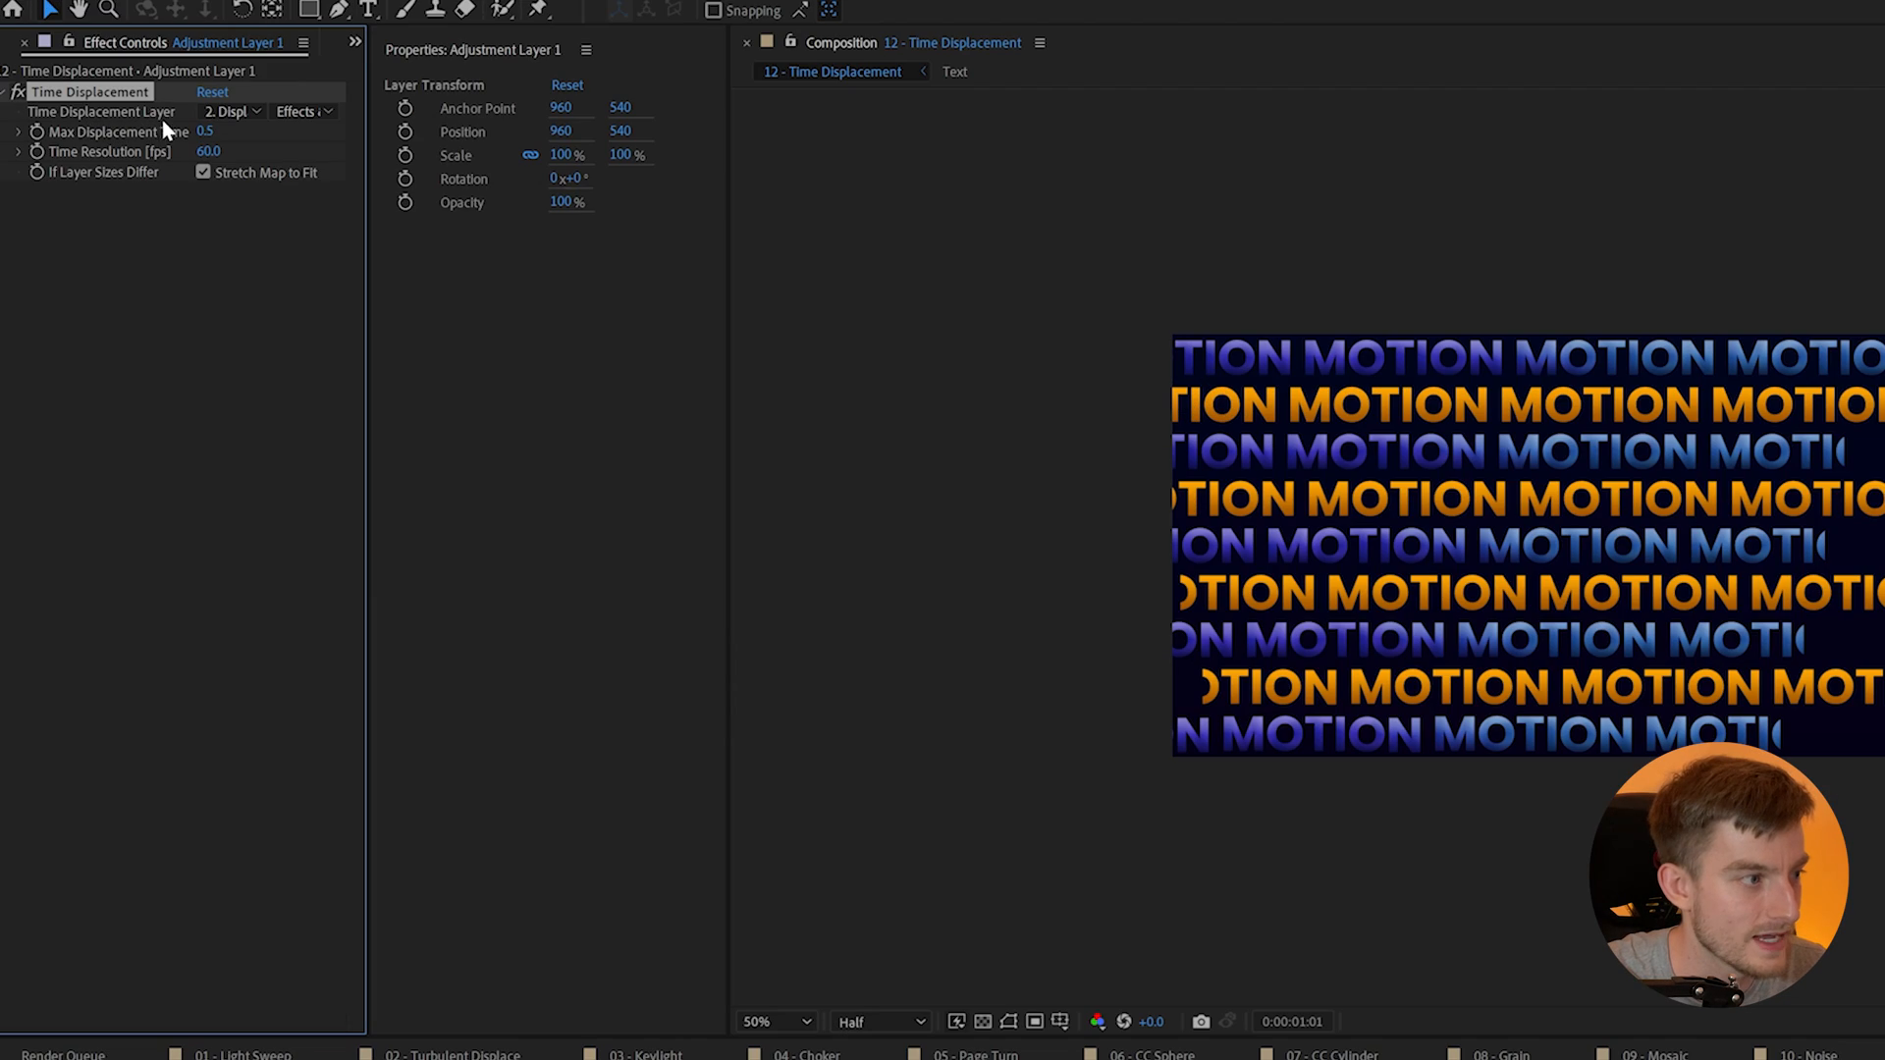
- Keep Displacement as the Time Displacement map layer and preview the staggered band-by-band reveal
click(229, 111)
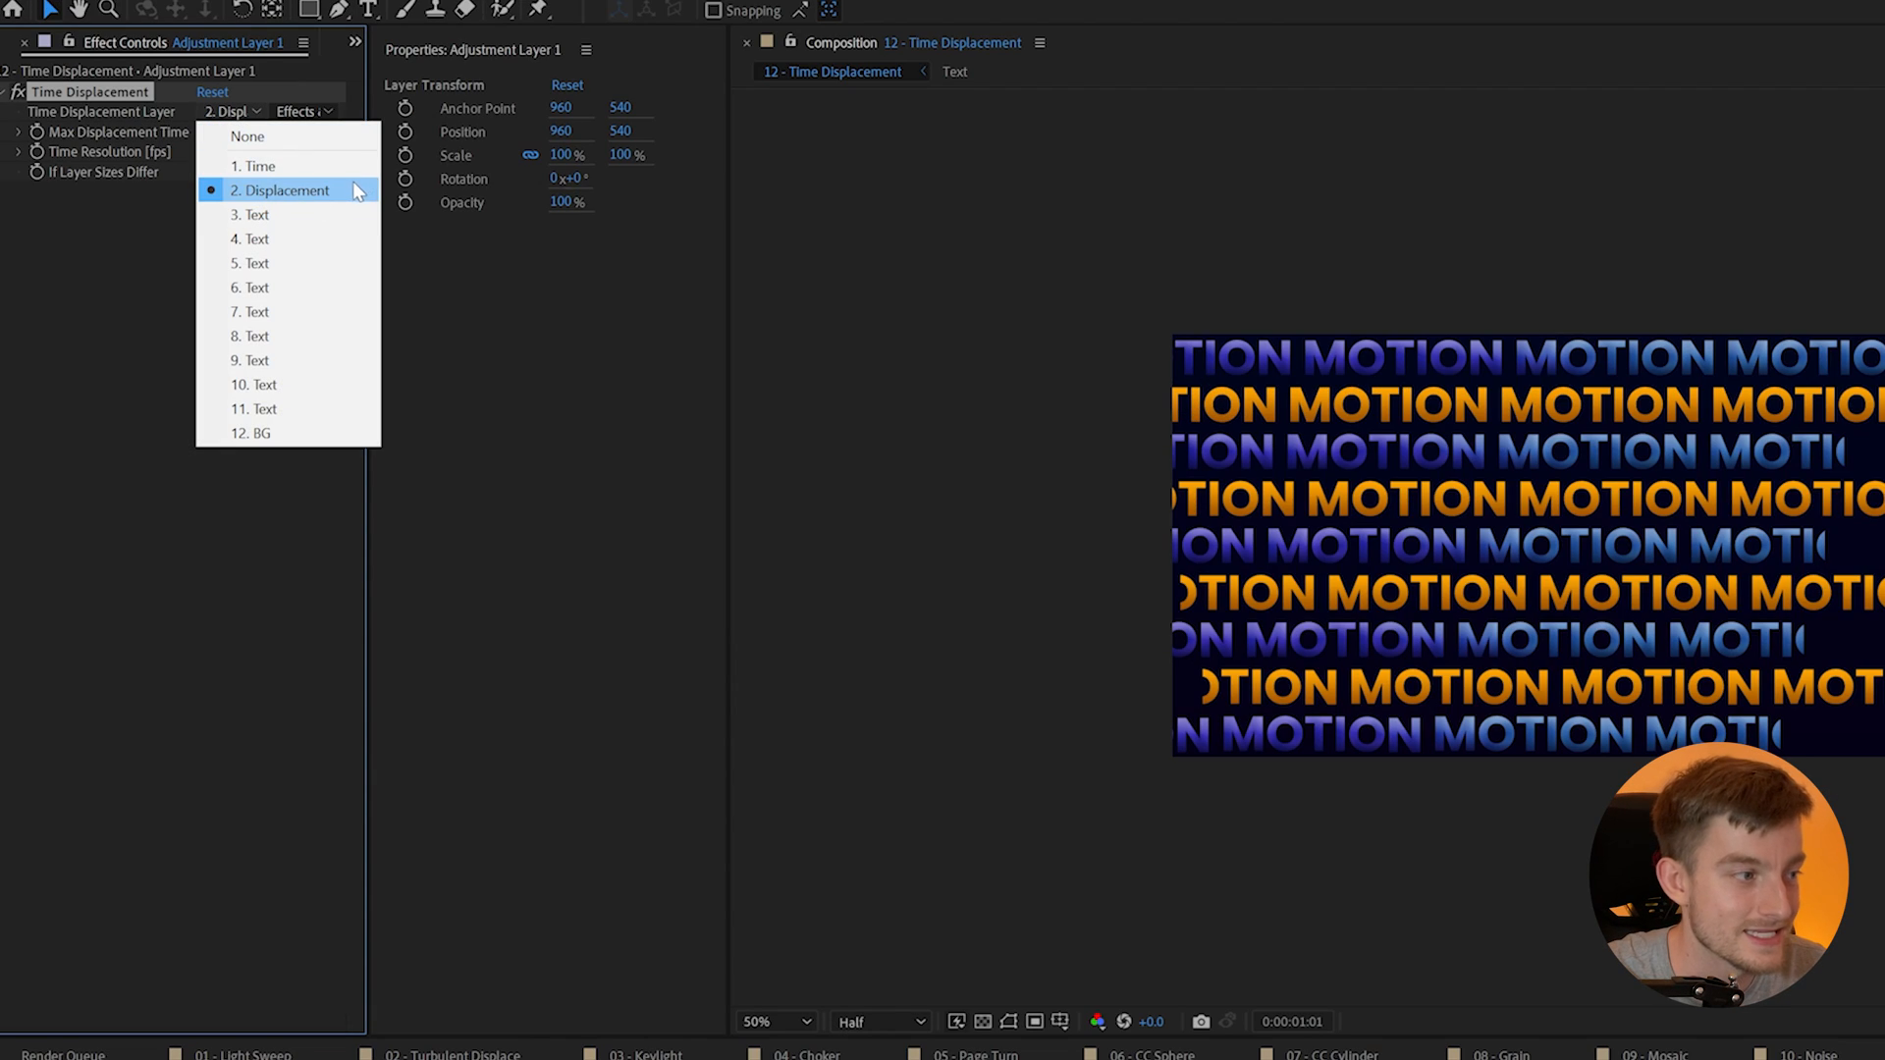
click(283, 189)
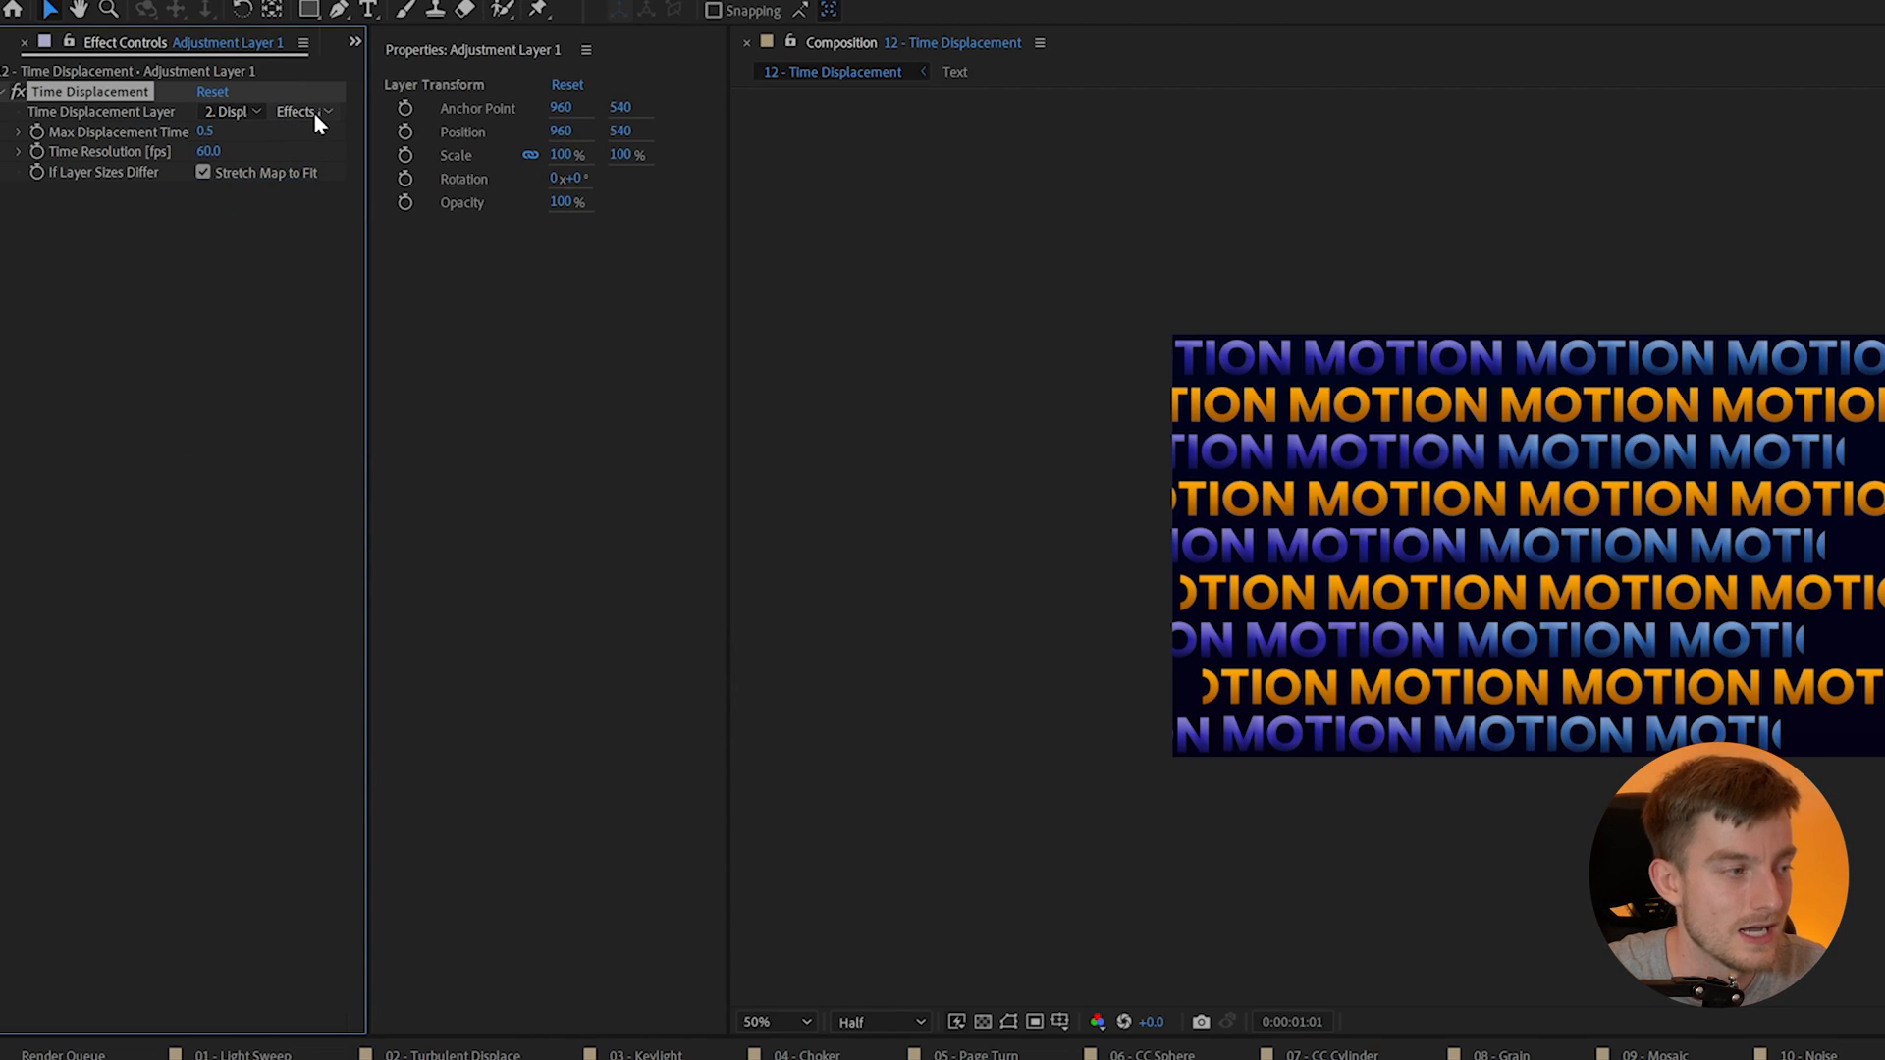
click(300, 111)
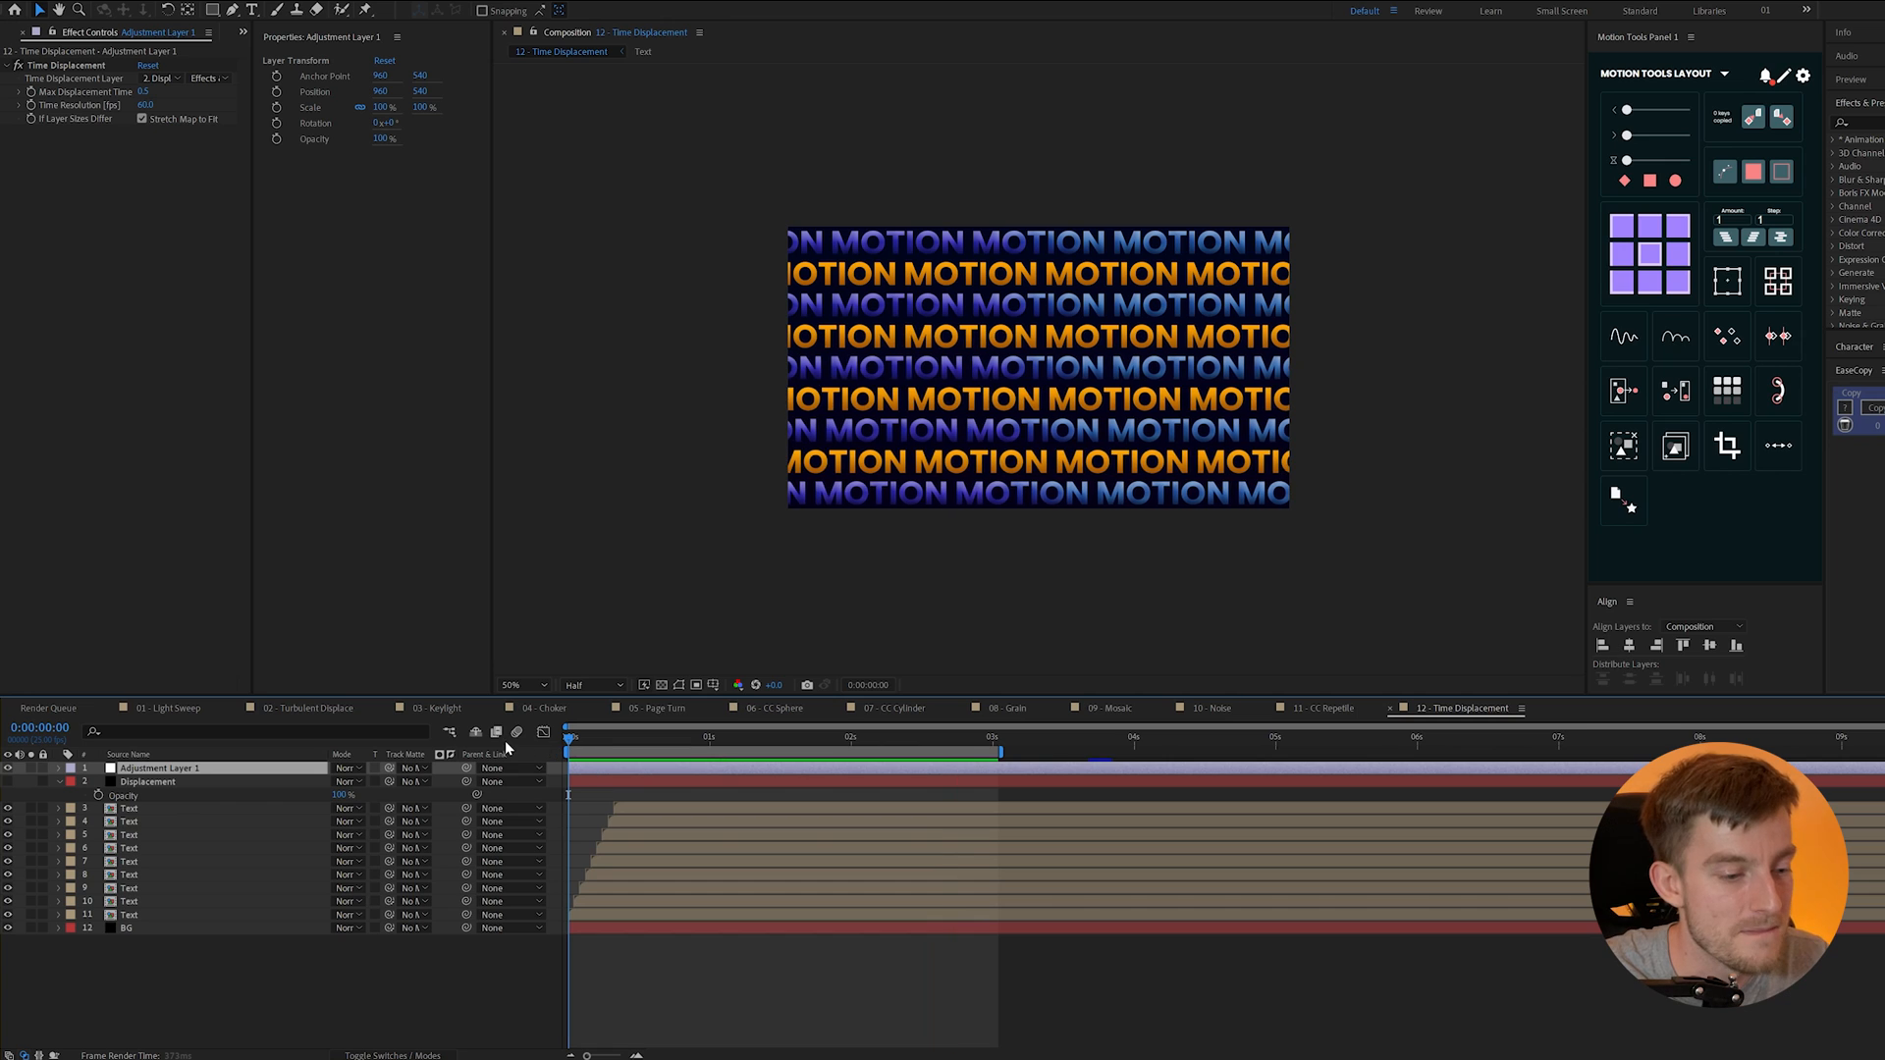
click(760, 768)
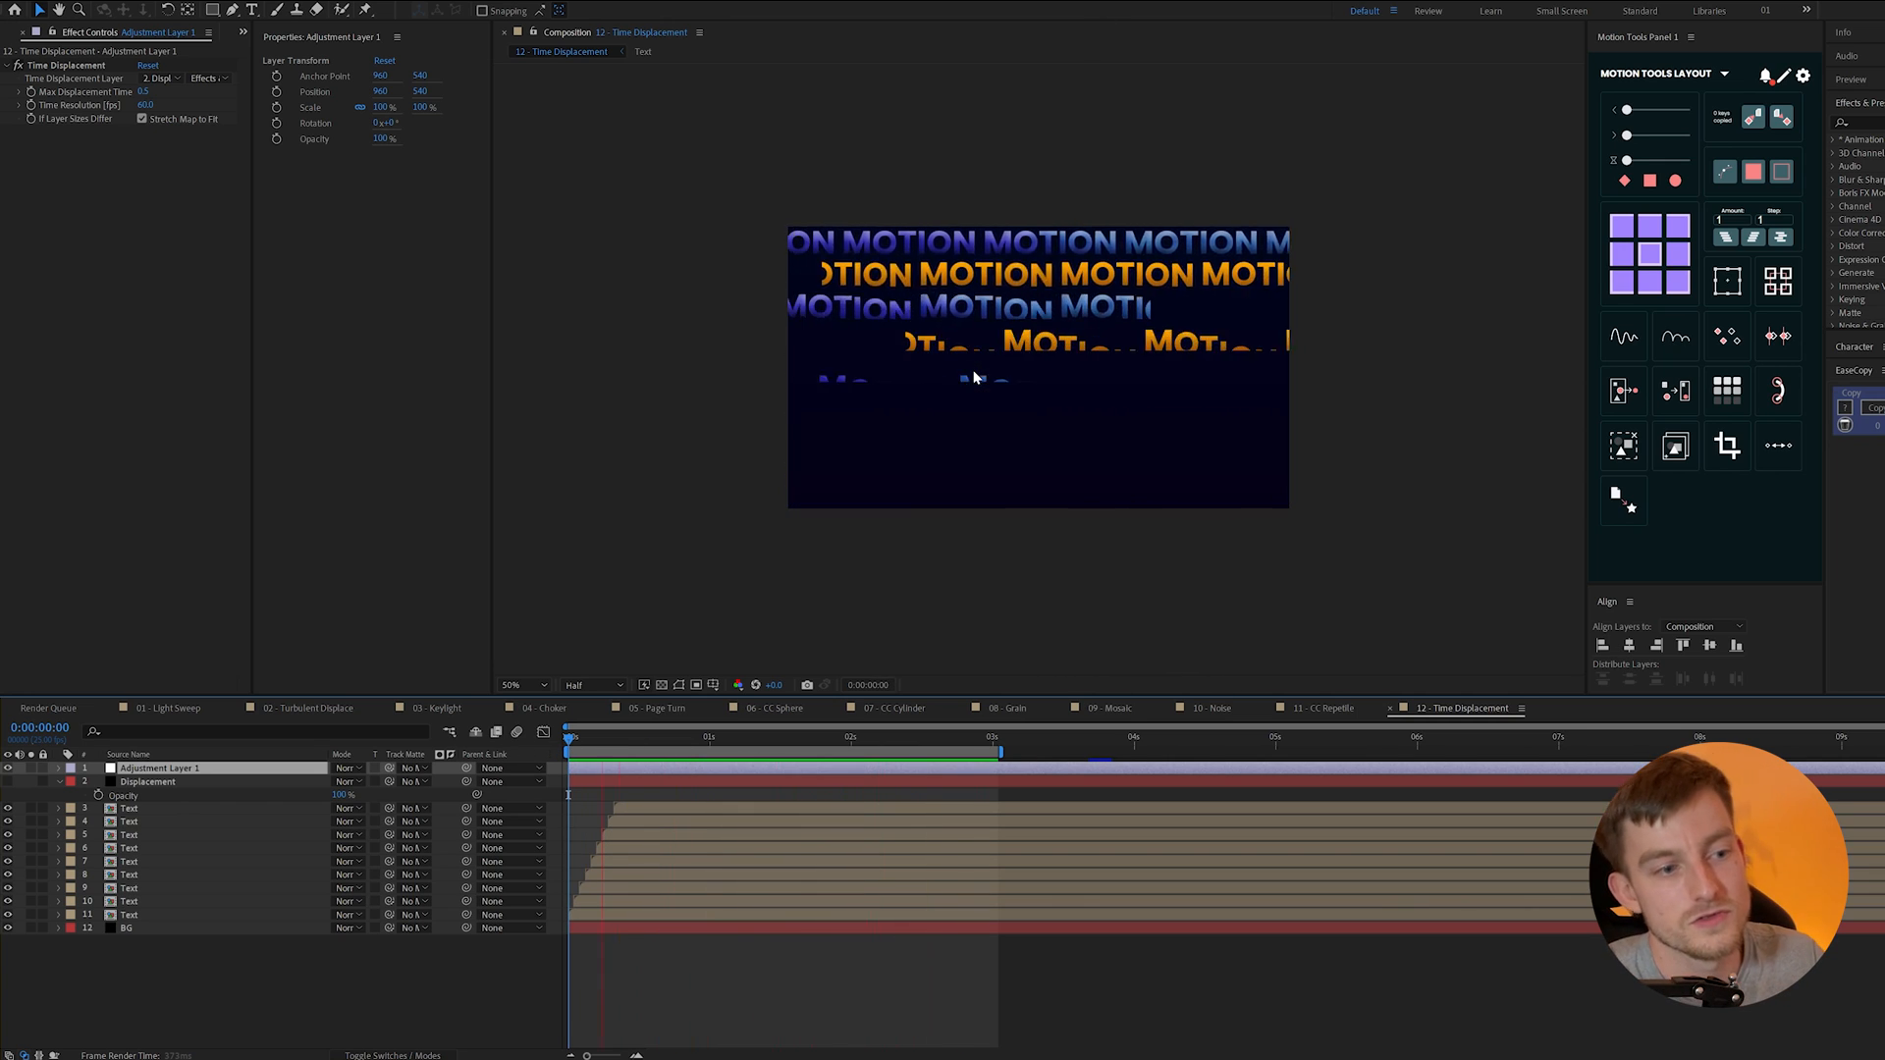
click(834, 734)
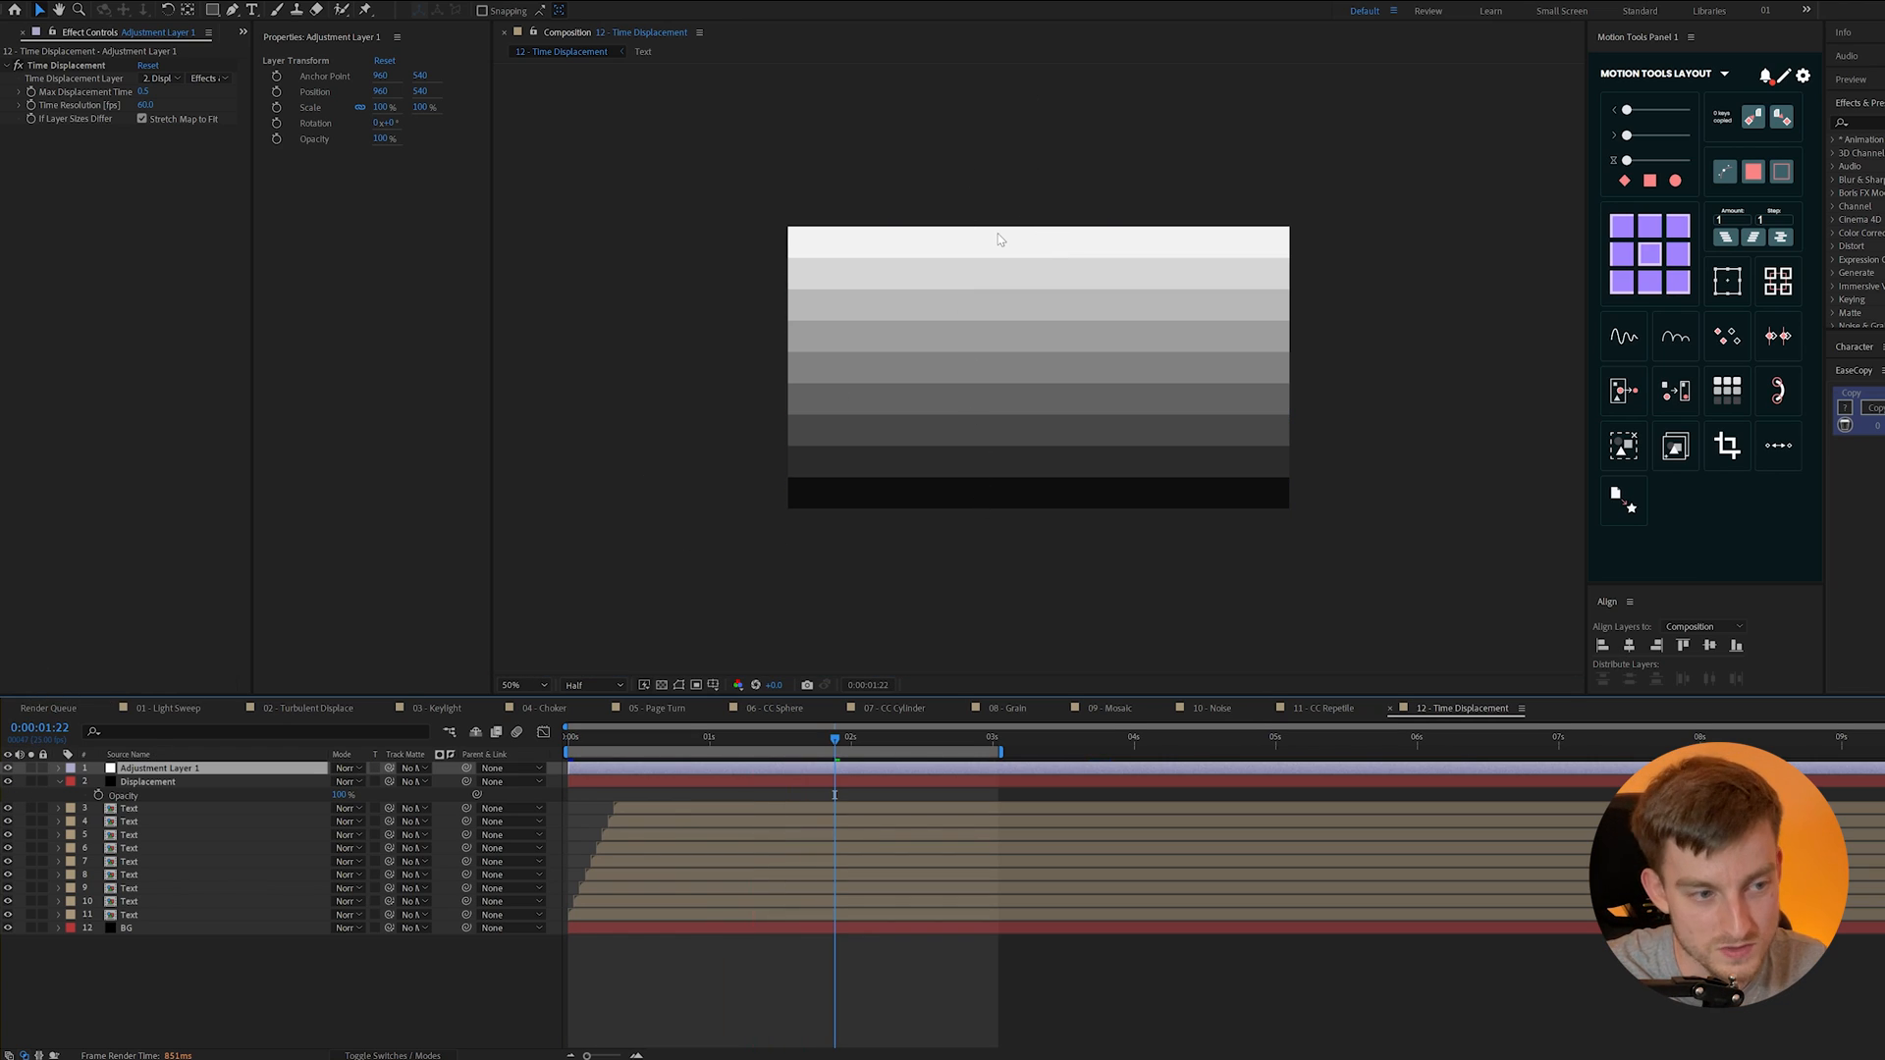
mouse_move(230, 767)
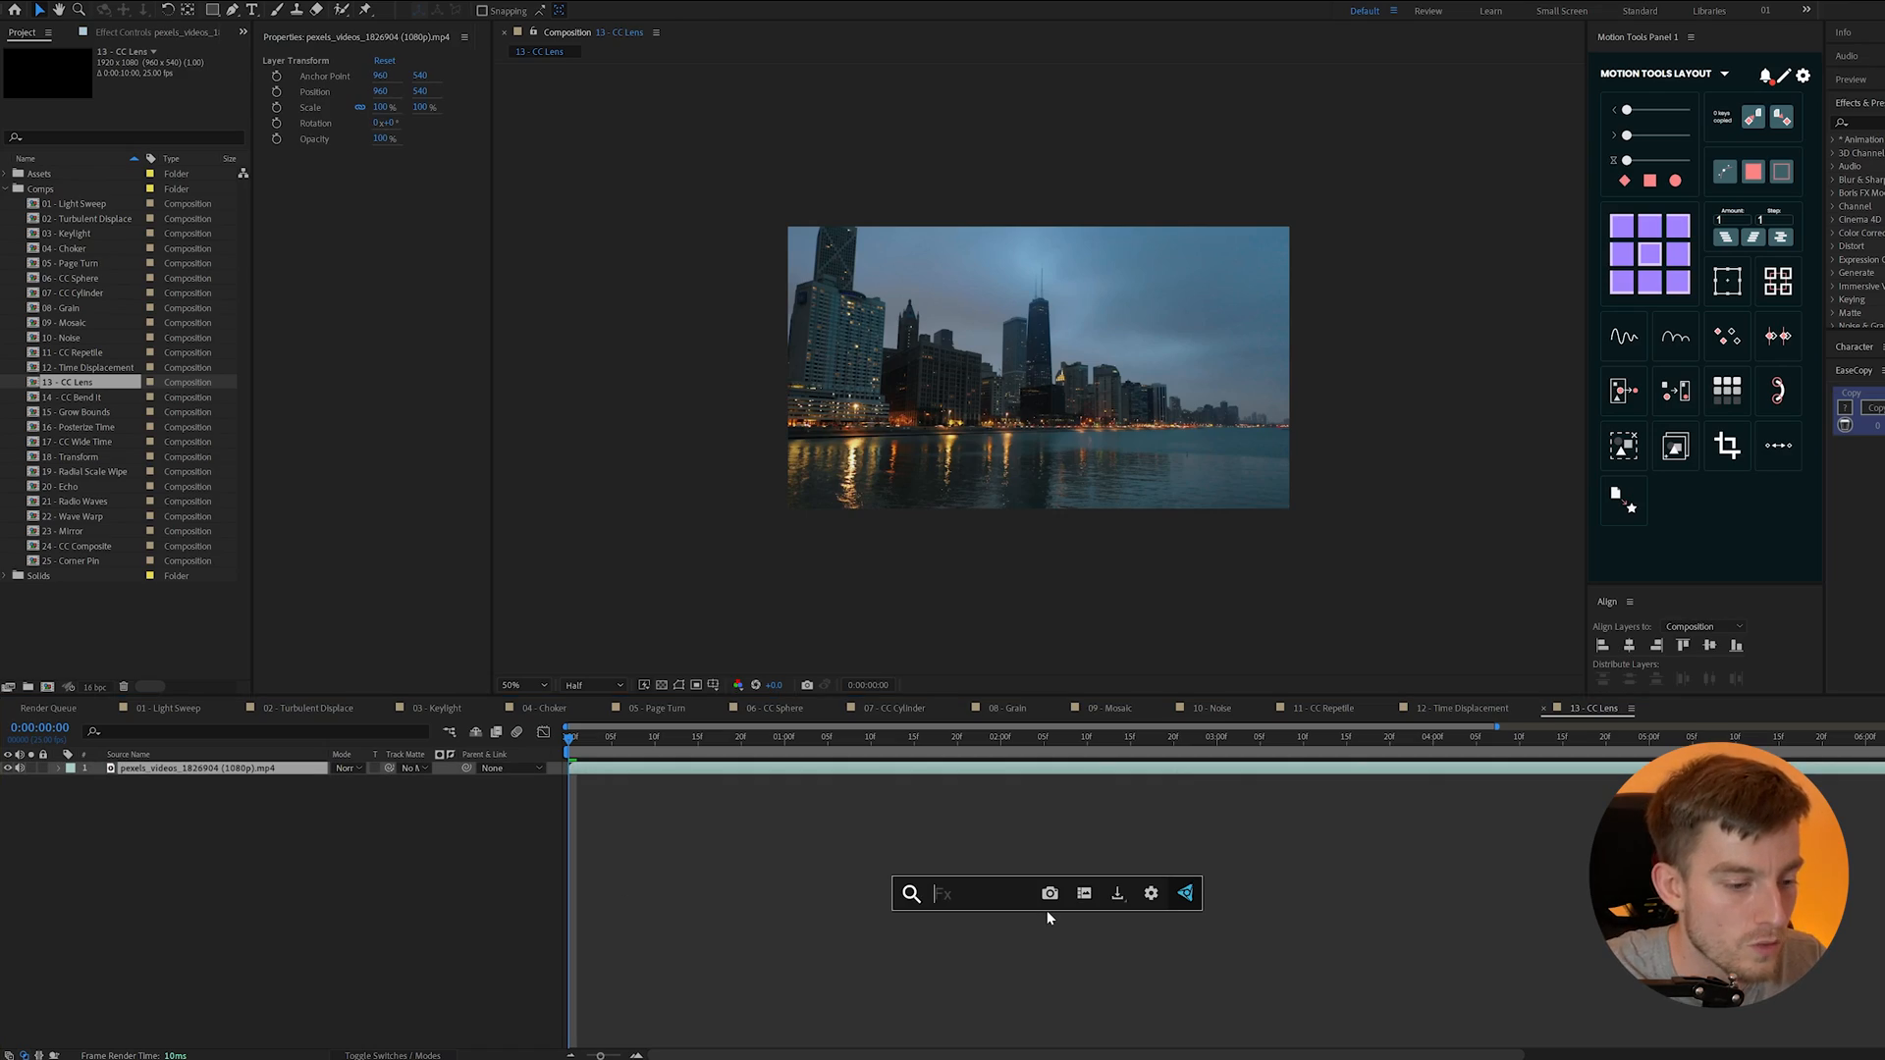
- Search the effects for 'cc lens'
text(cc lens)
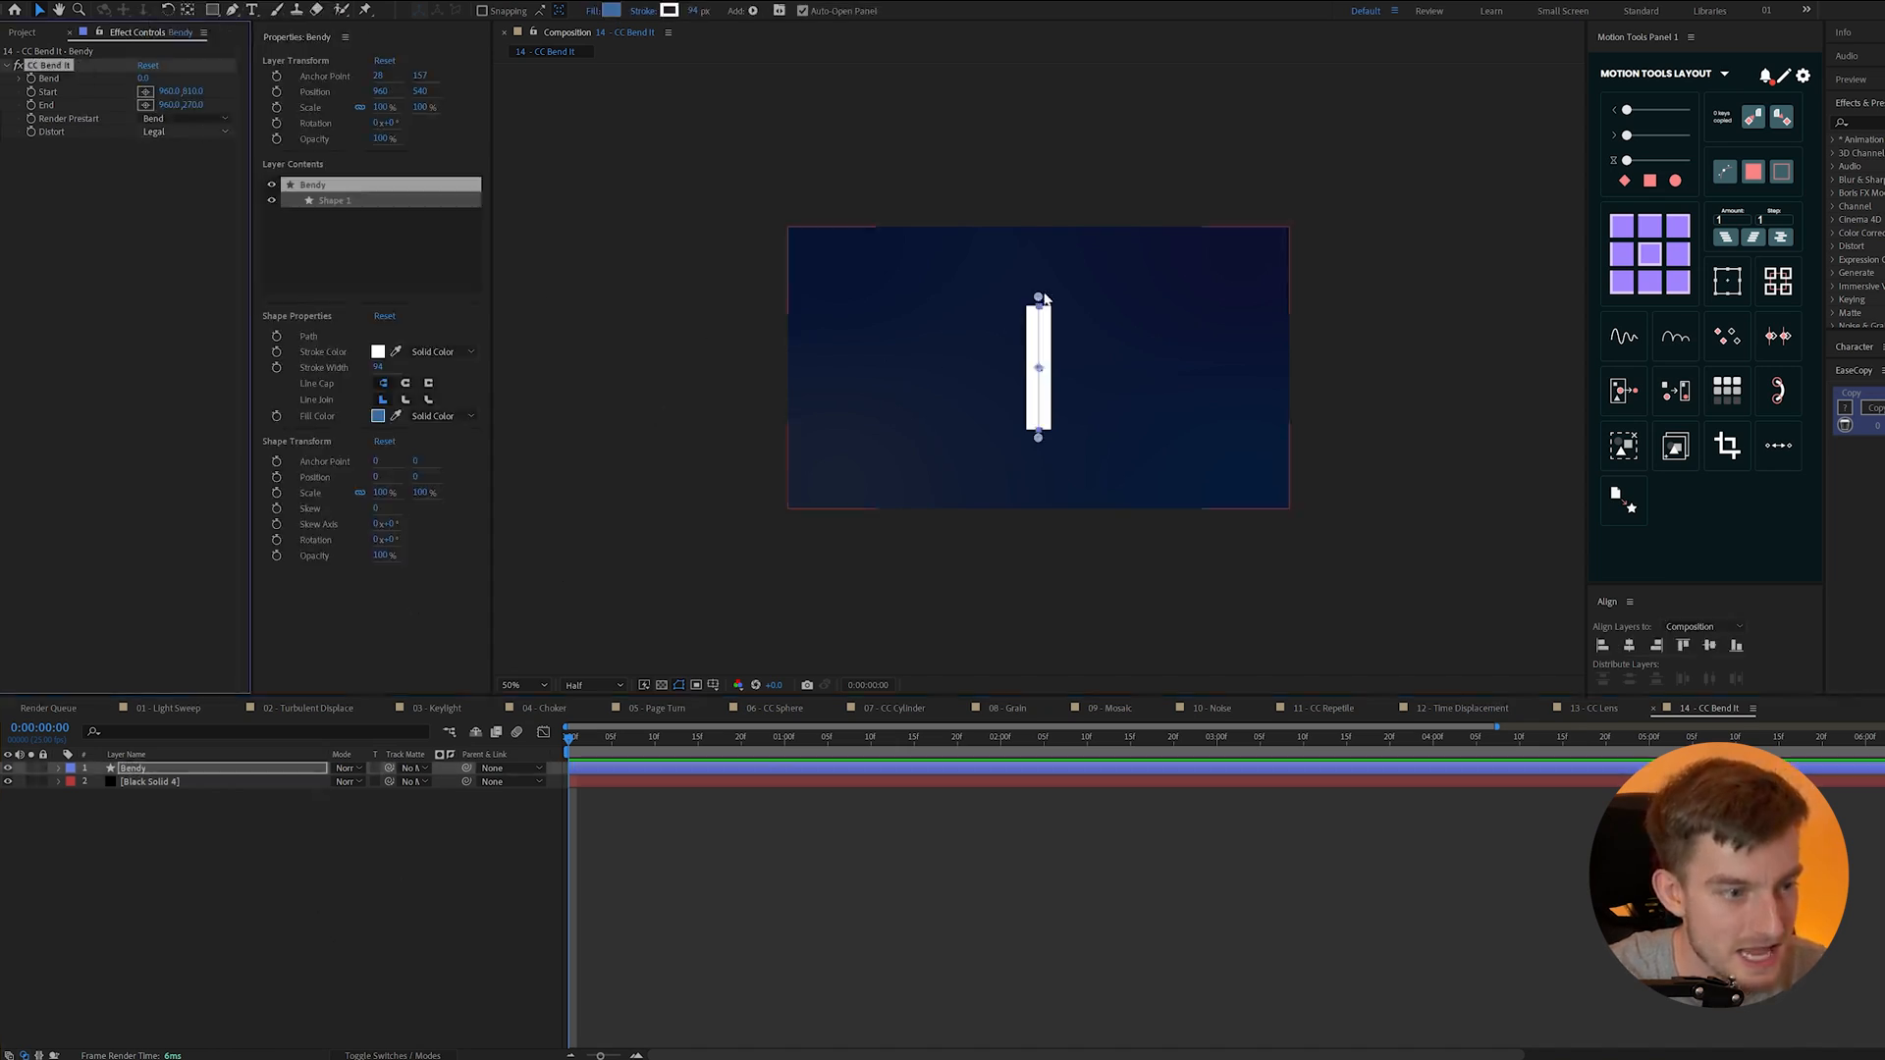
mouse_move(1028, 456)
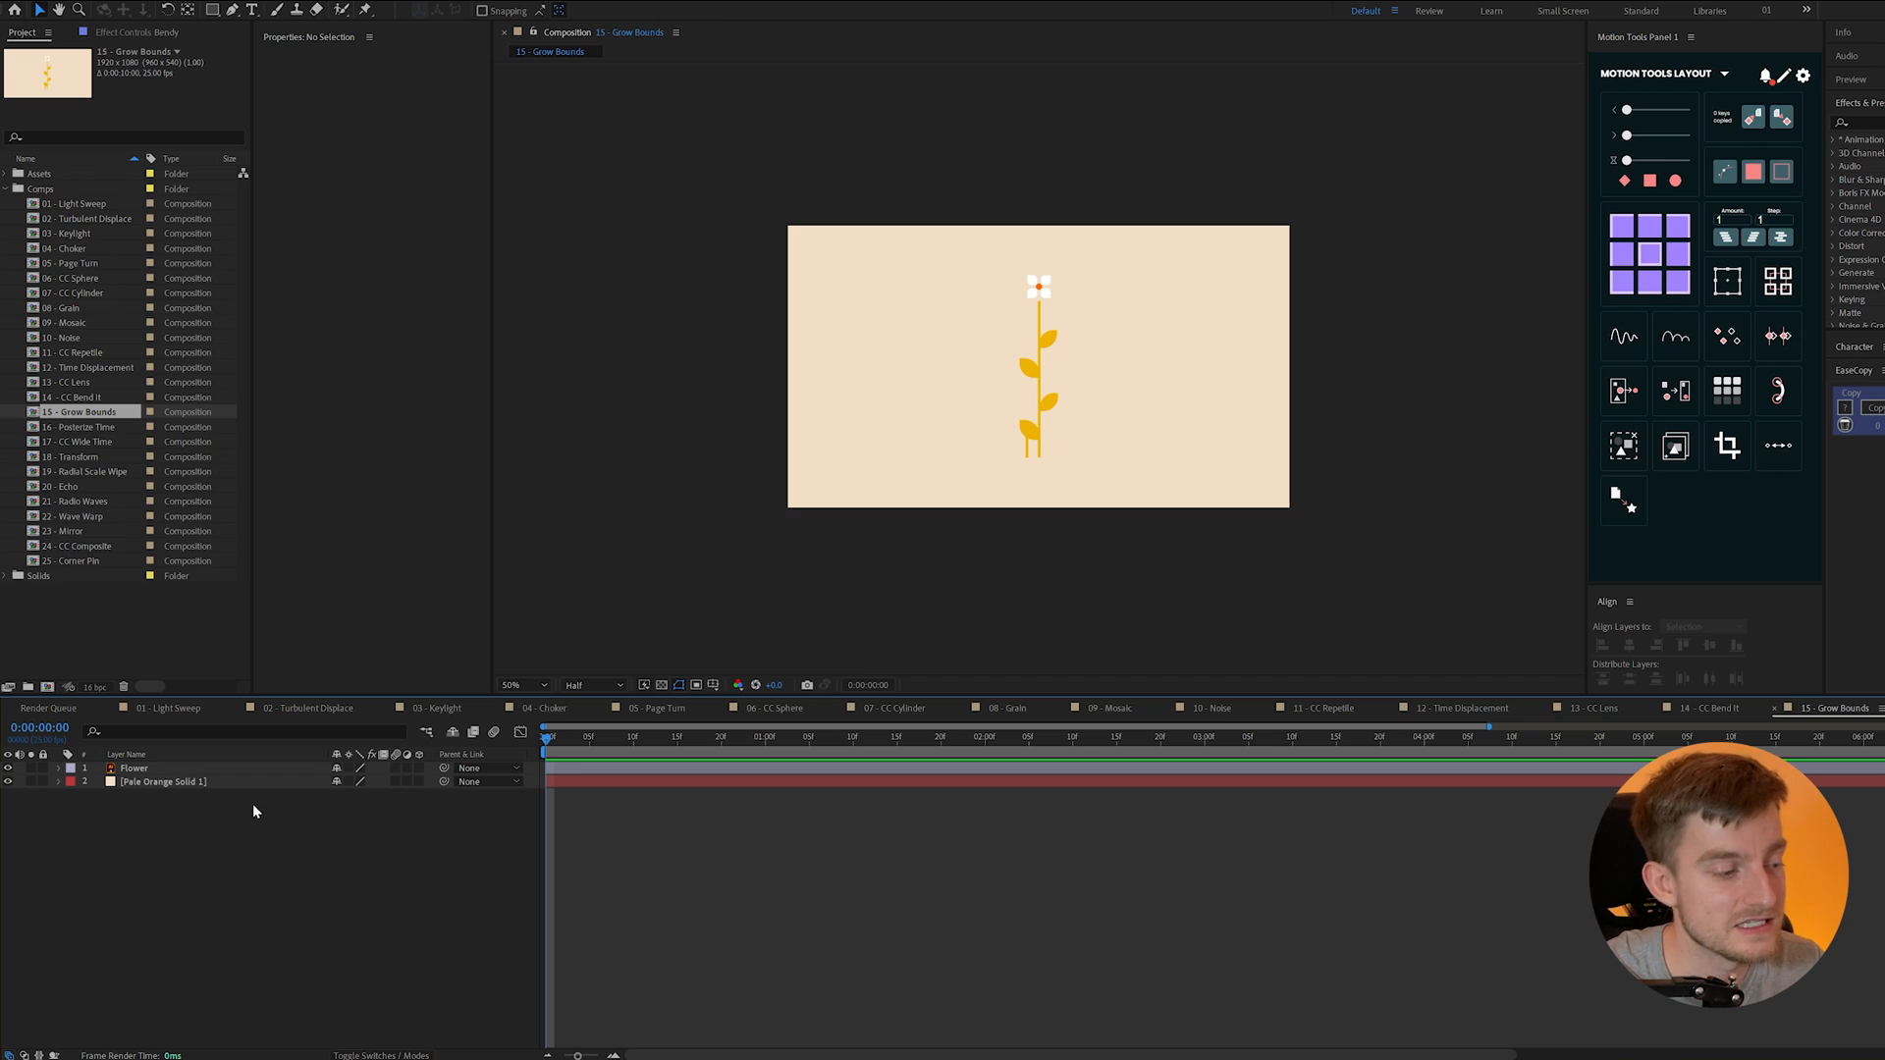
- Add CC Bend It to the Flower layer and increase the Bend value to curve the stem
click(134, 766)
text(cc)
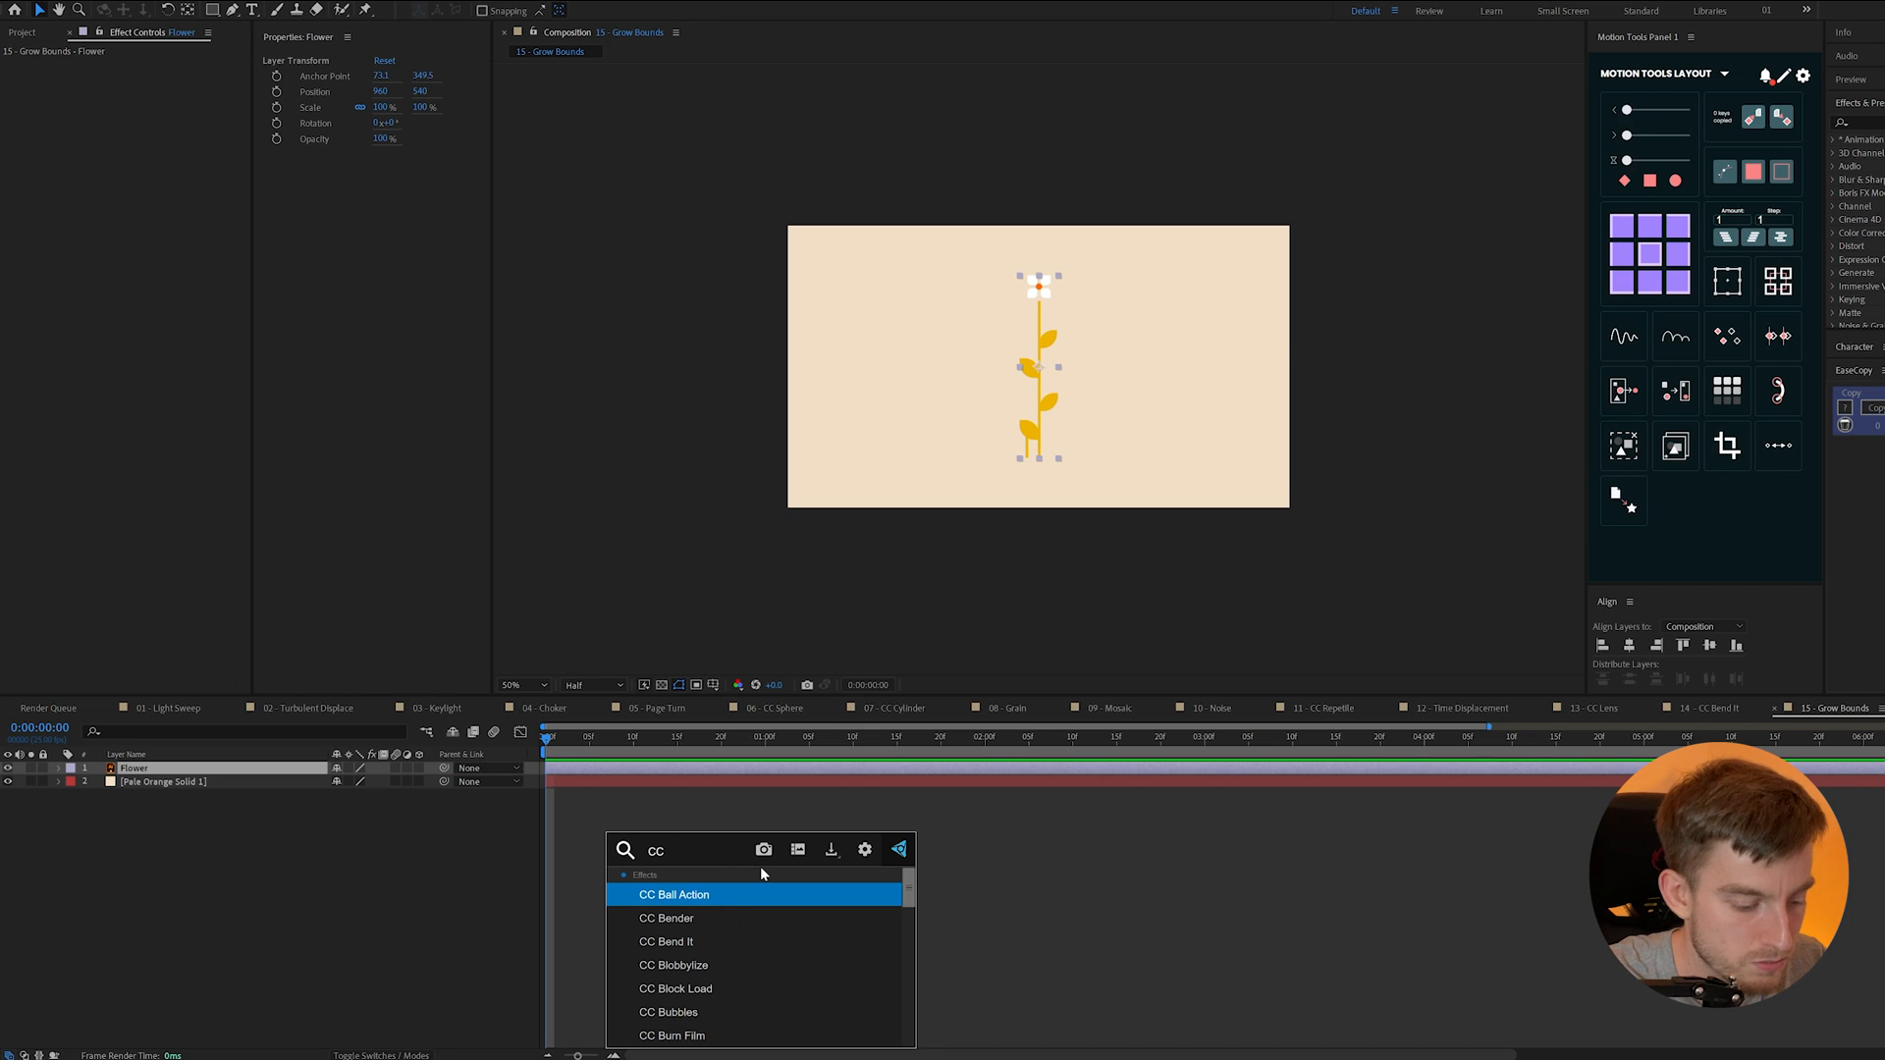
double_click(668, 941)
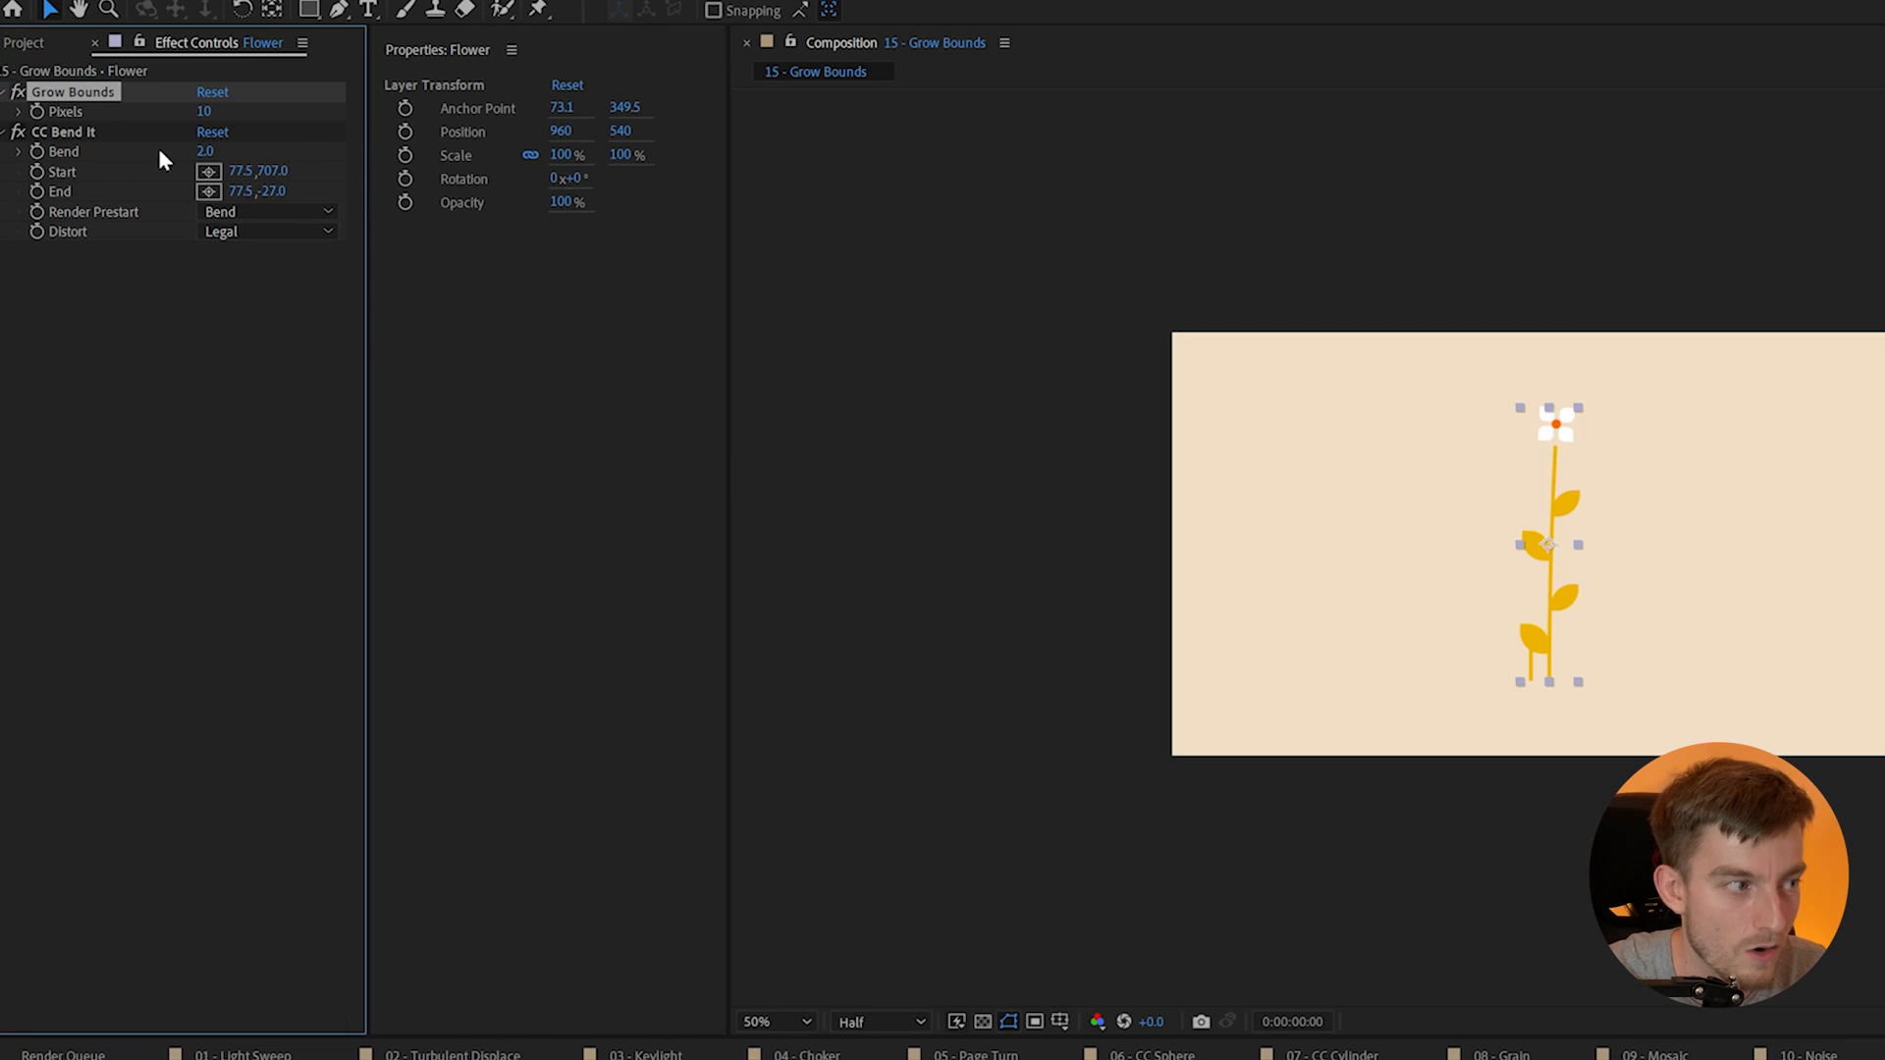
drag(211, 151, 228, 151)
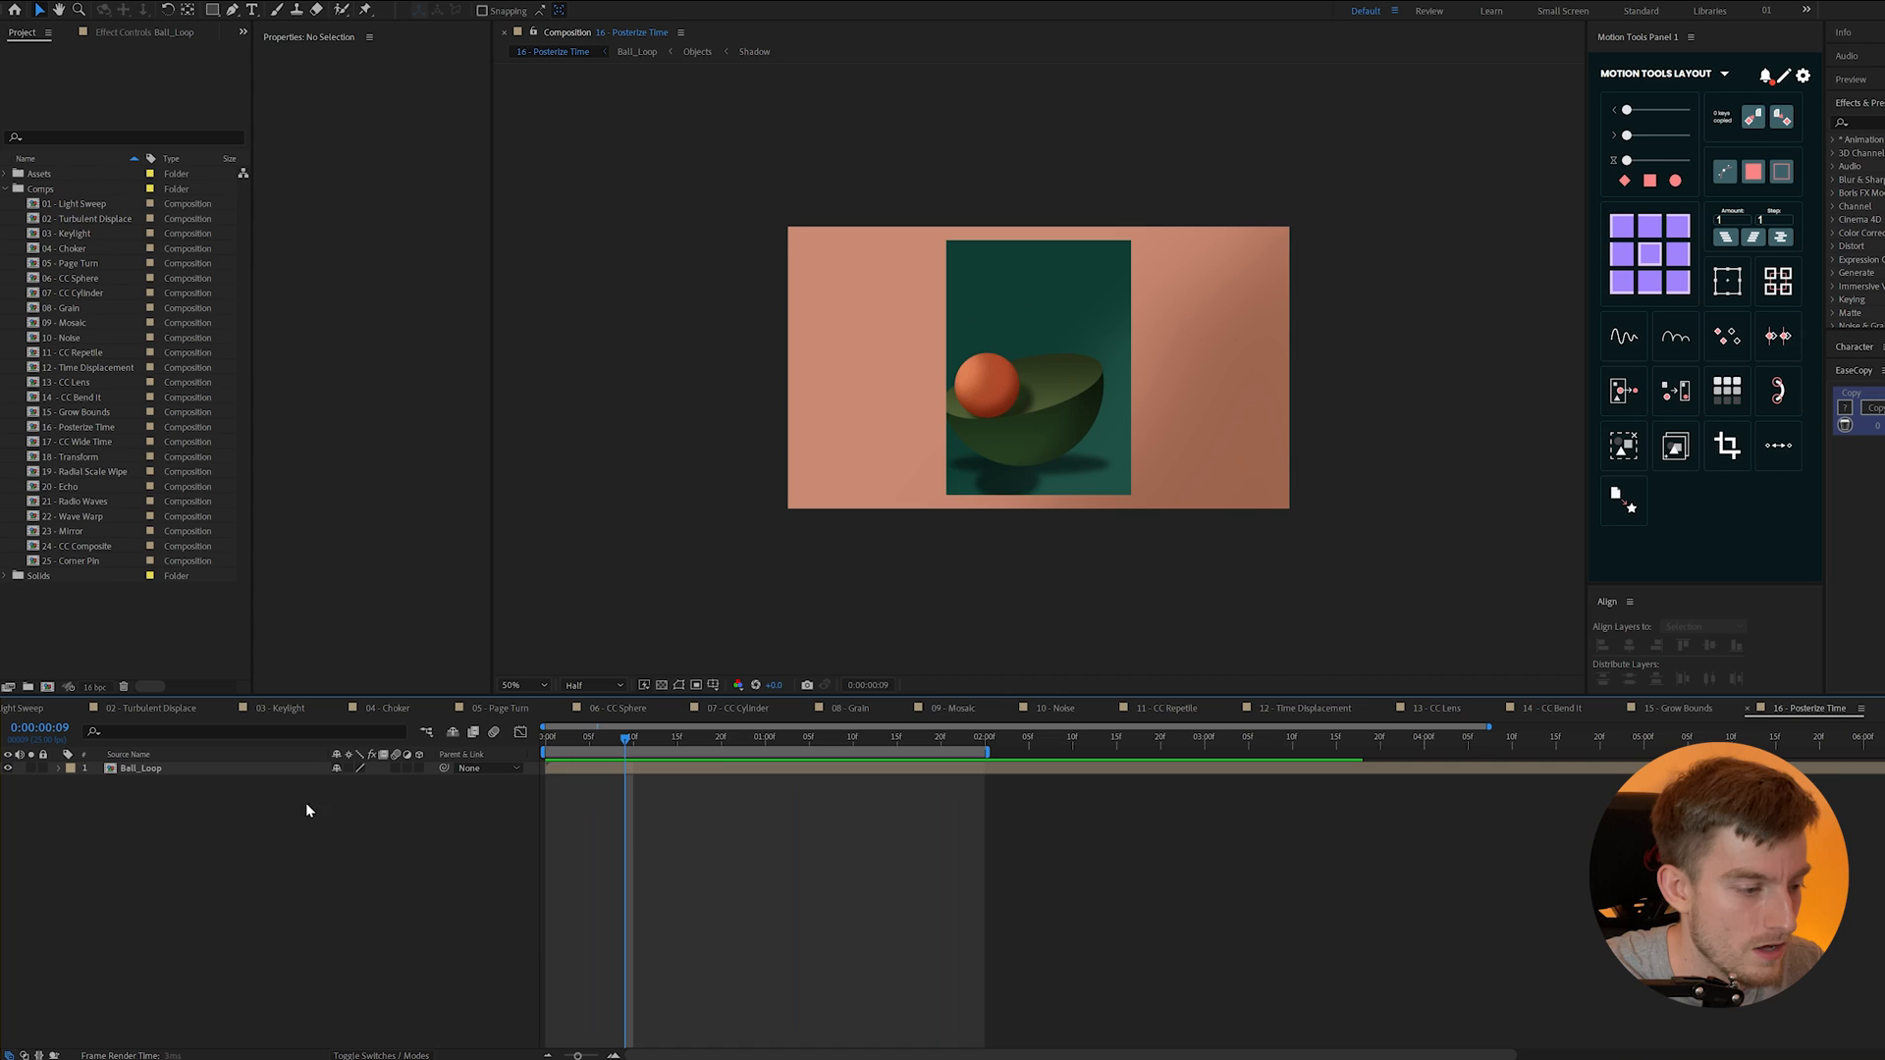
- Search the effects for 'posteri' to find Posterize Time
text(posteri)
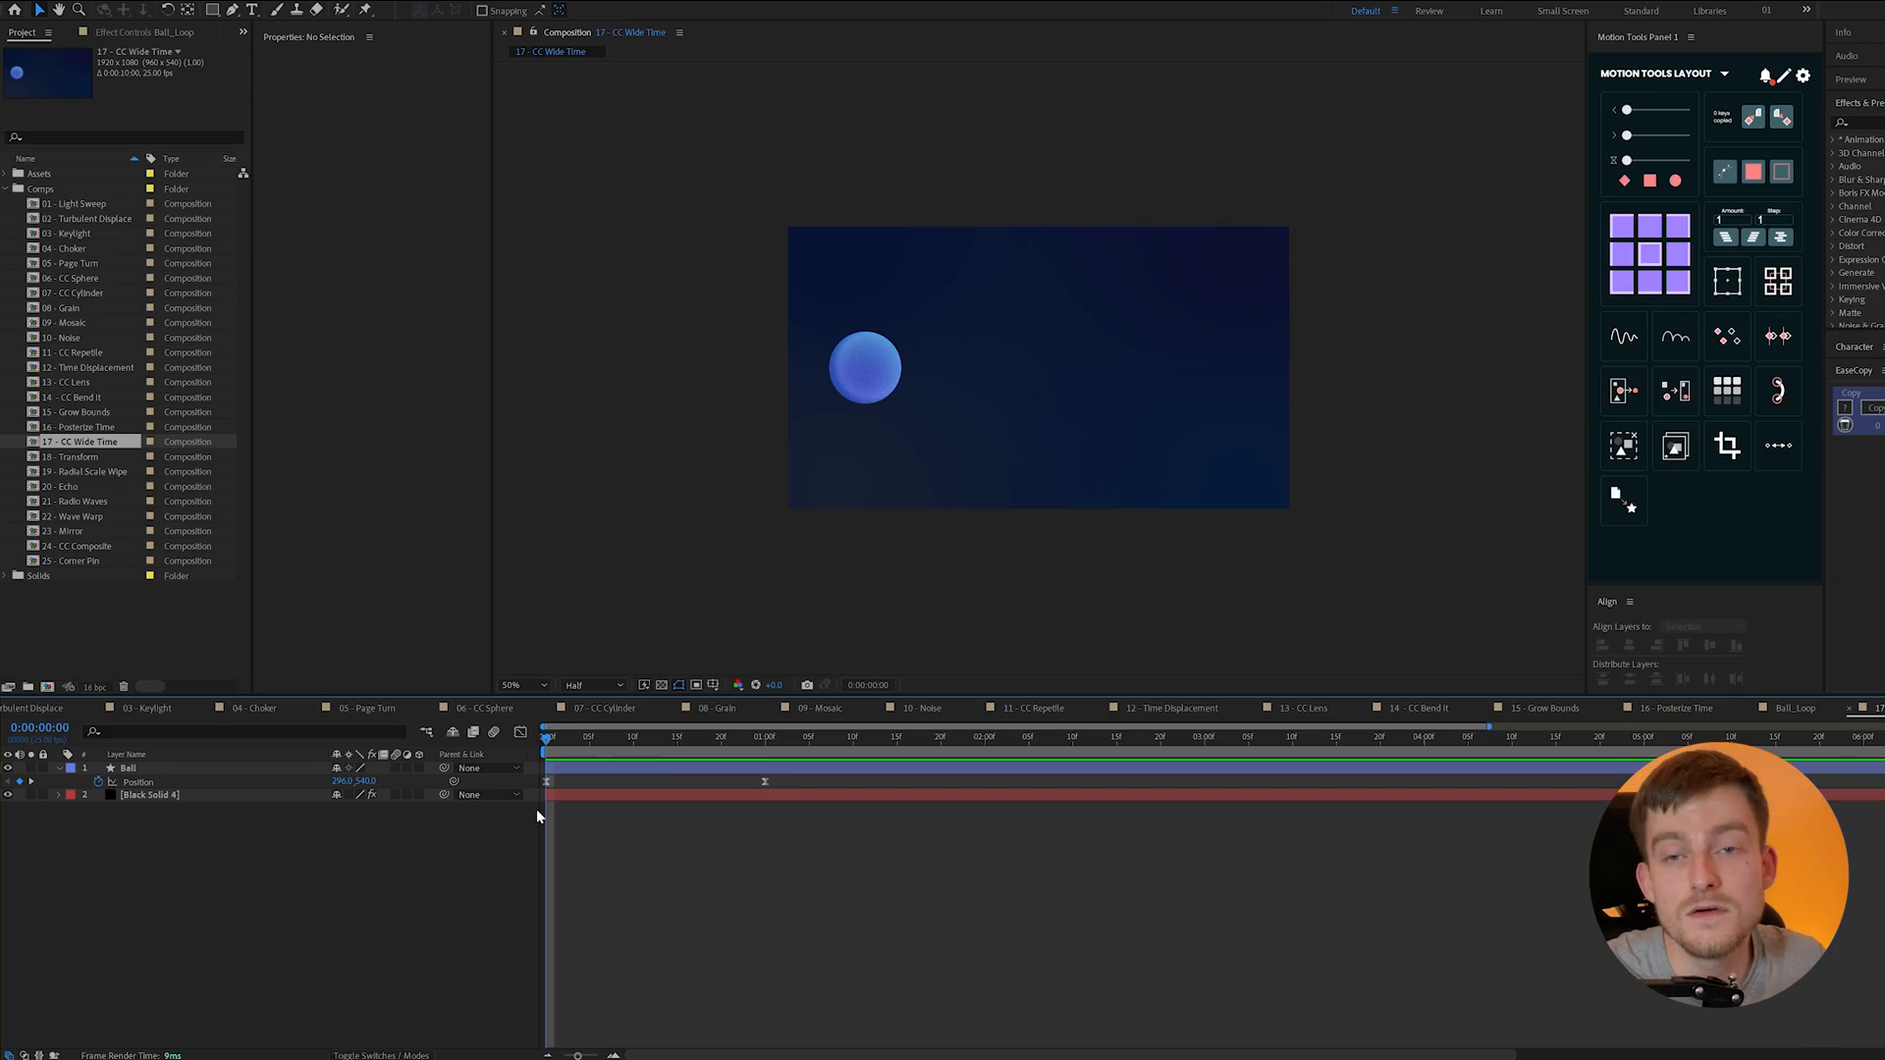
- Select the Ball layer and set CC Wide Time's Backward Steps to 4
click(128, 768)
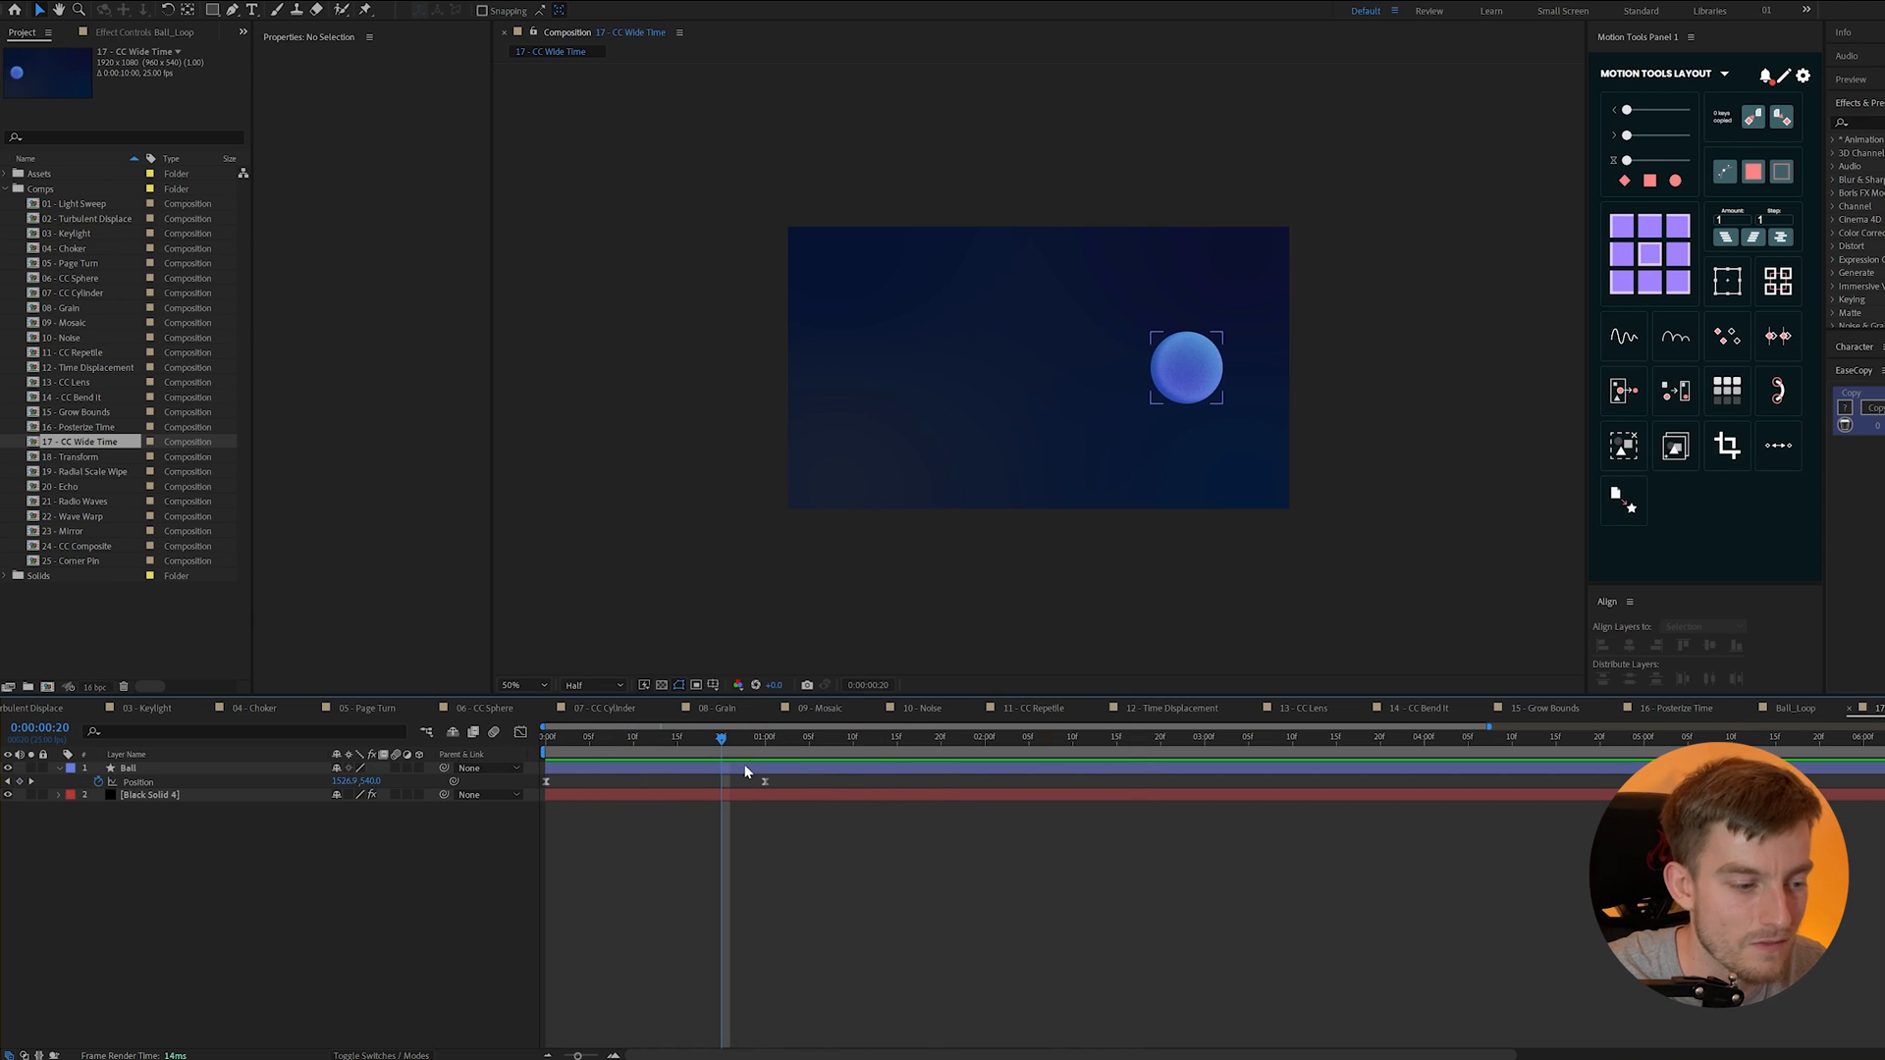
click(129, 767)
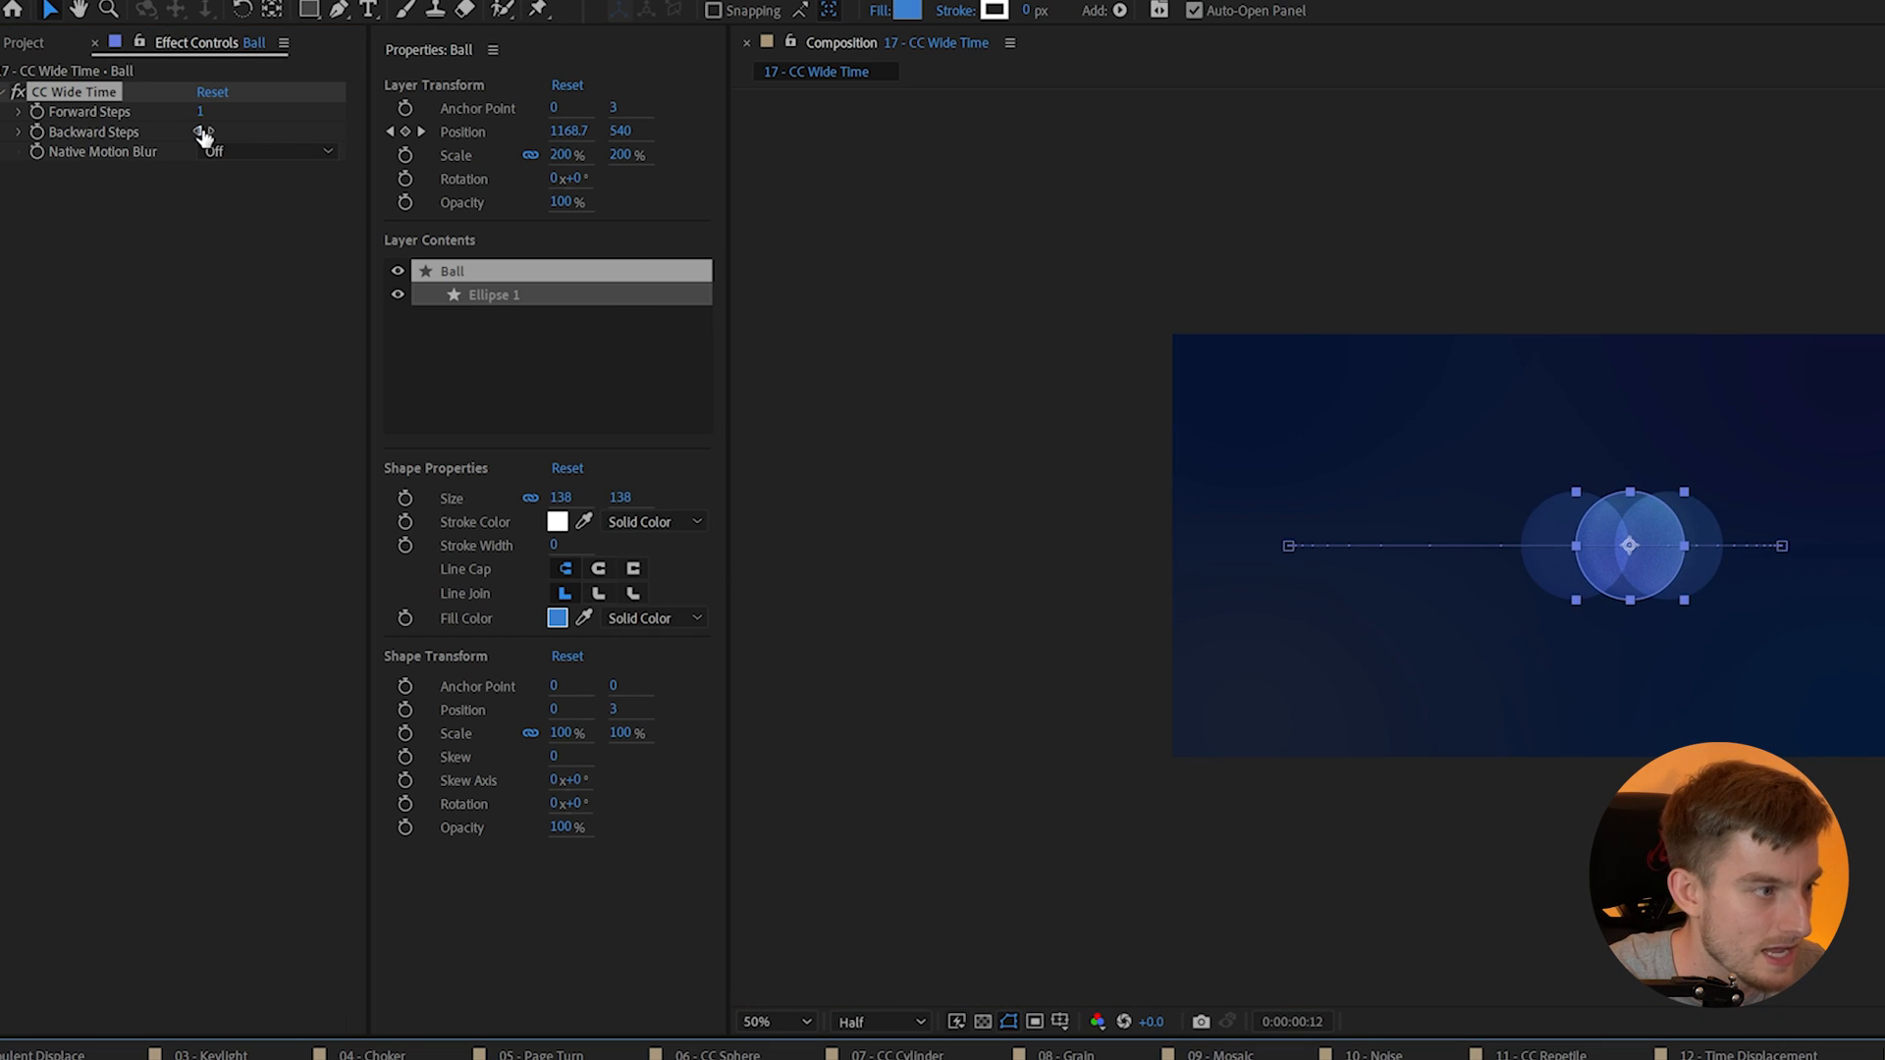
click(200, 131)
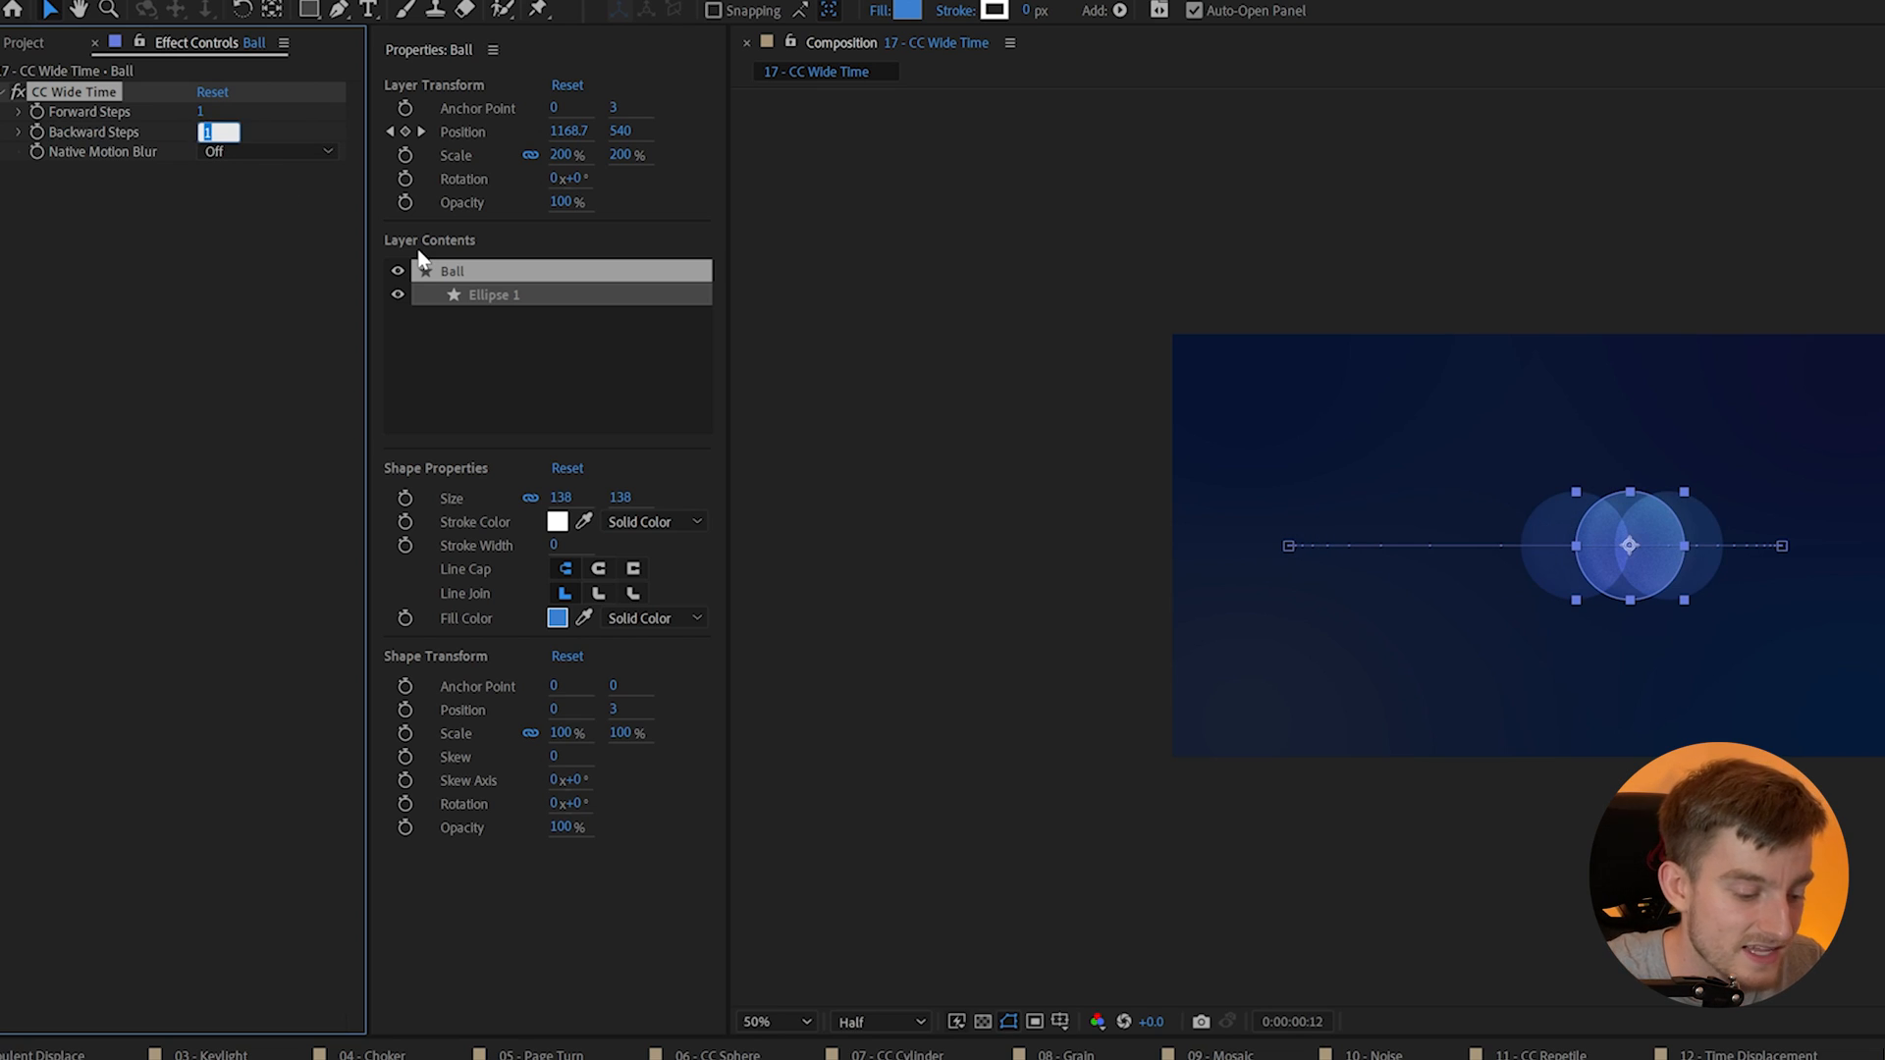
text(4)
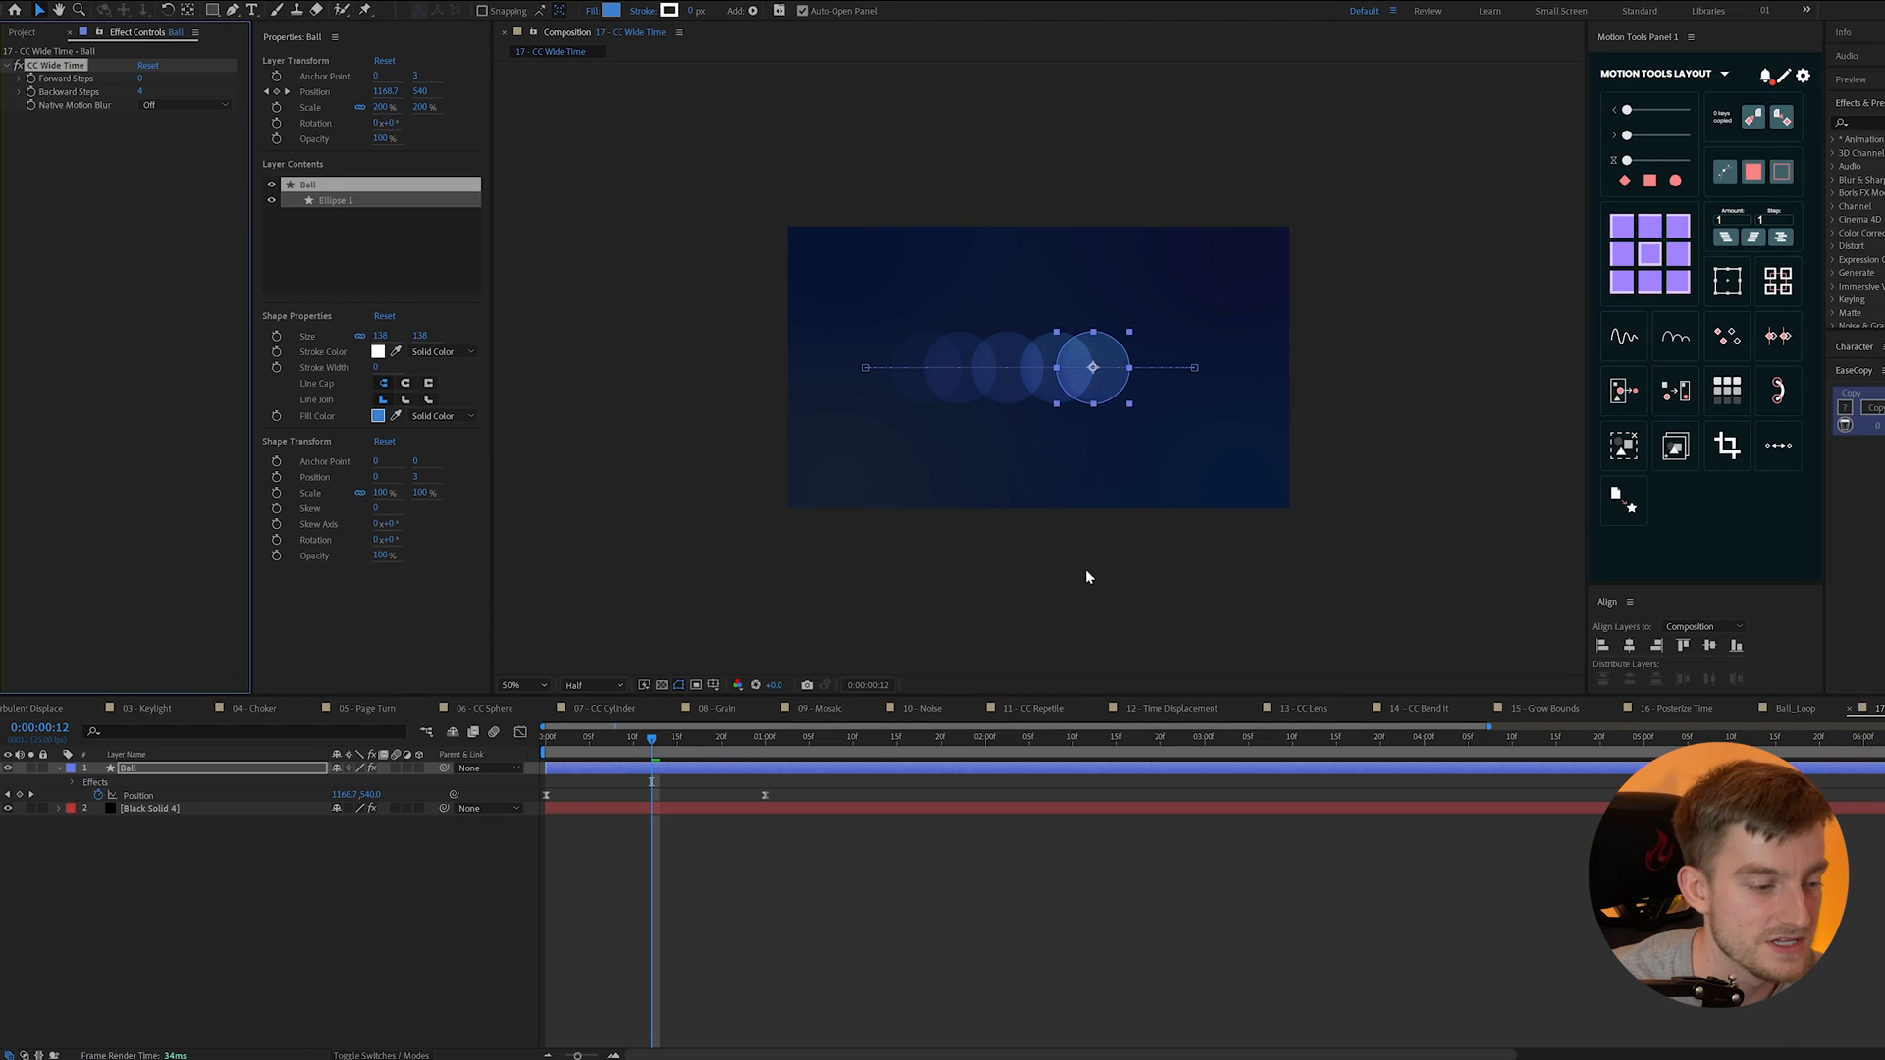
mouse_move(1078, 579)
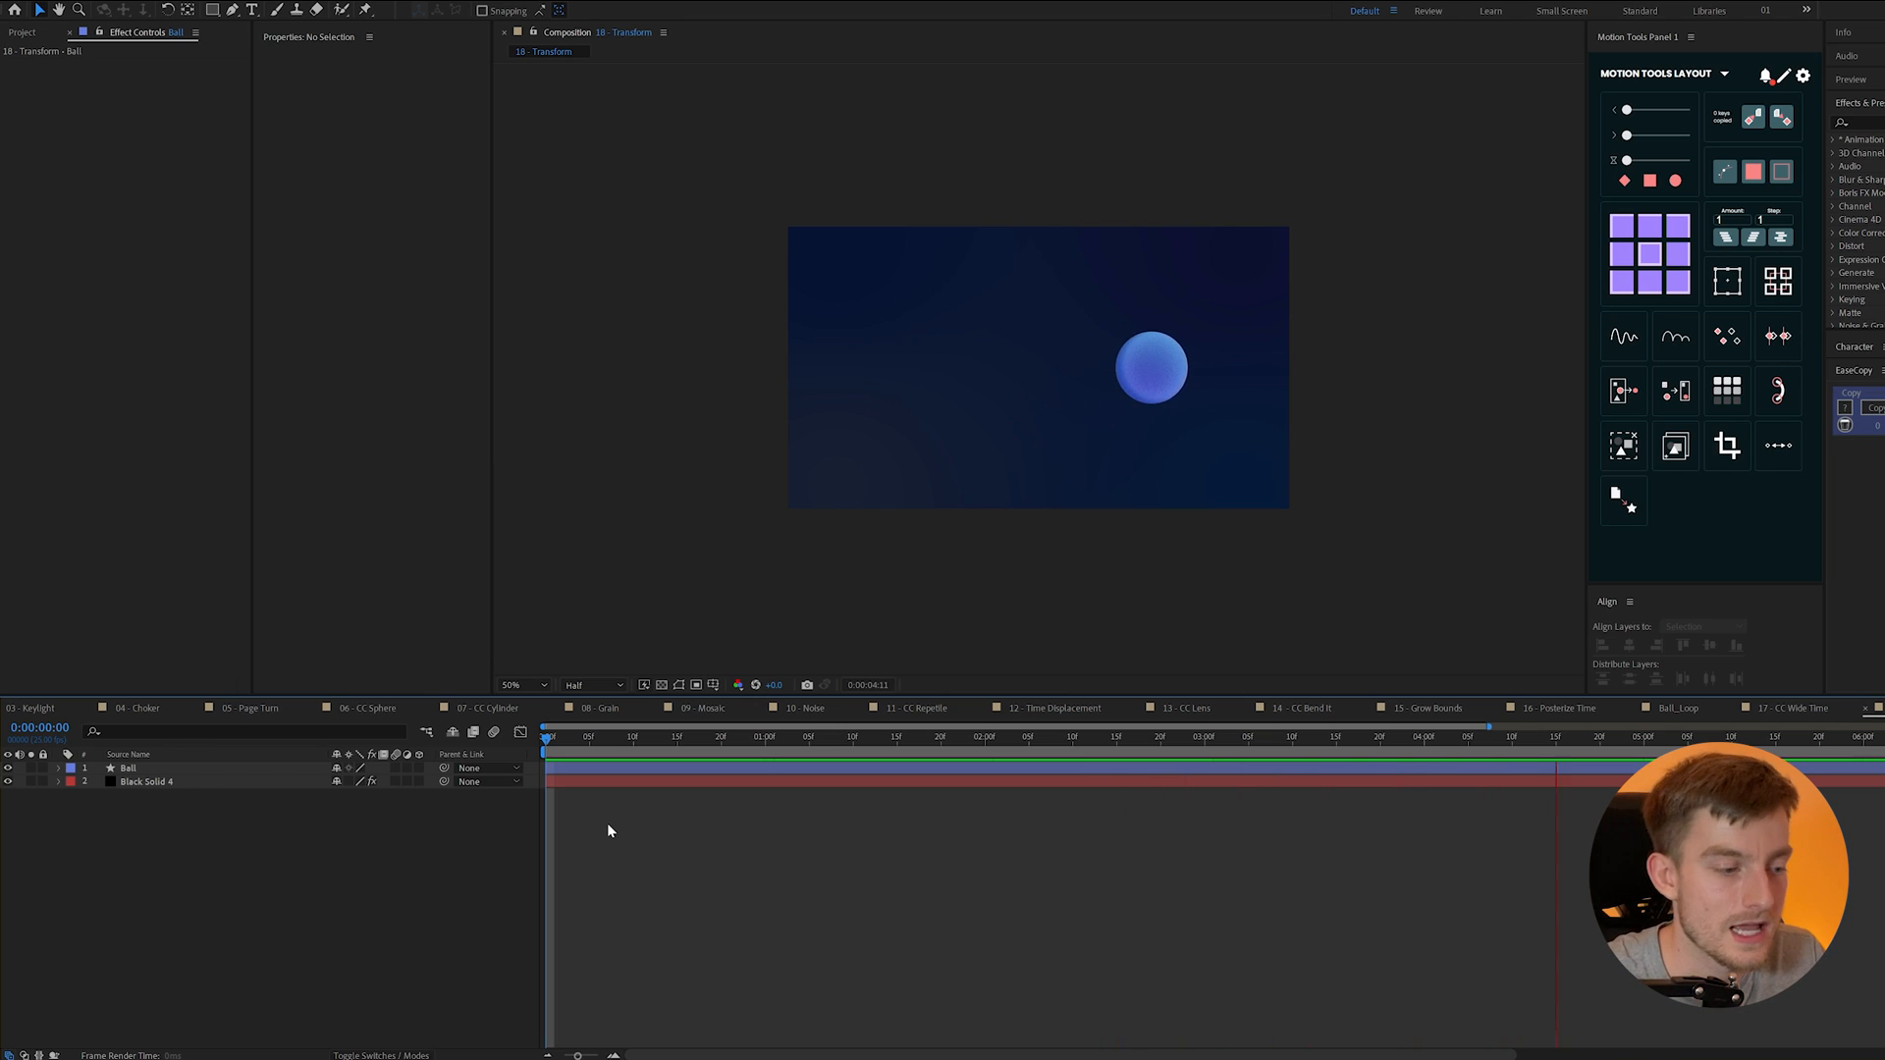
- Select the Ball layer and move the time indicator in the Transform comp
click(128, 768)
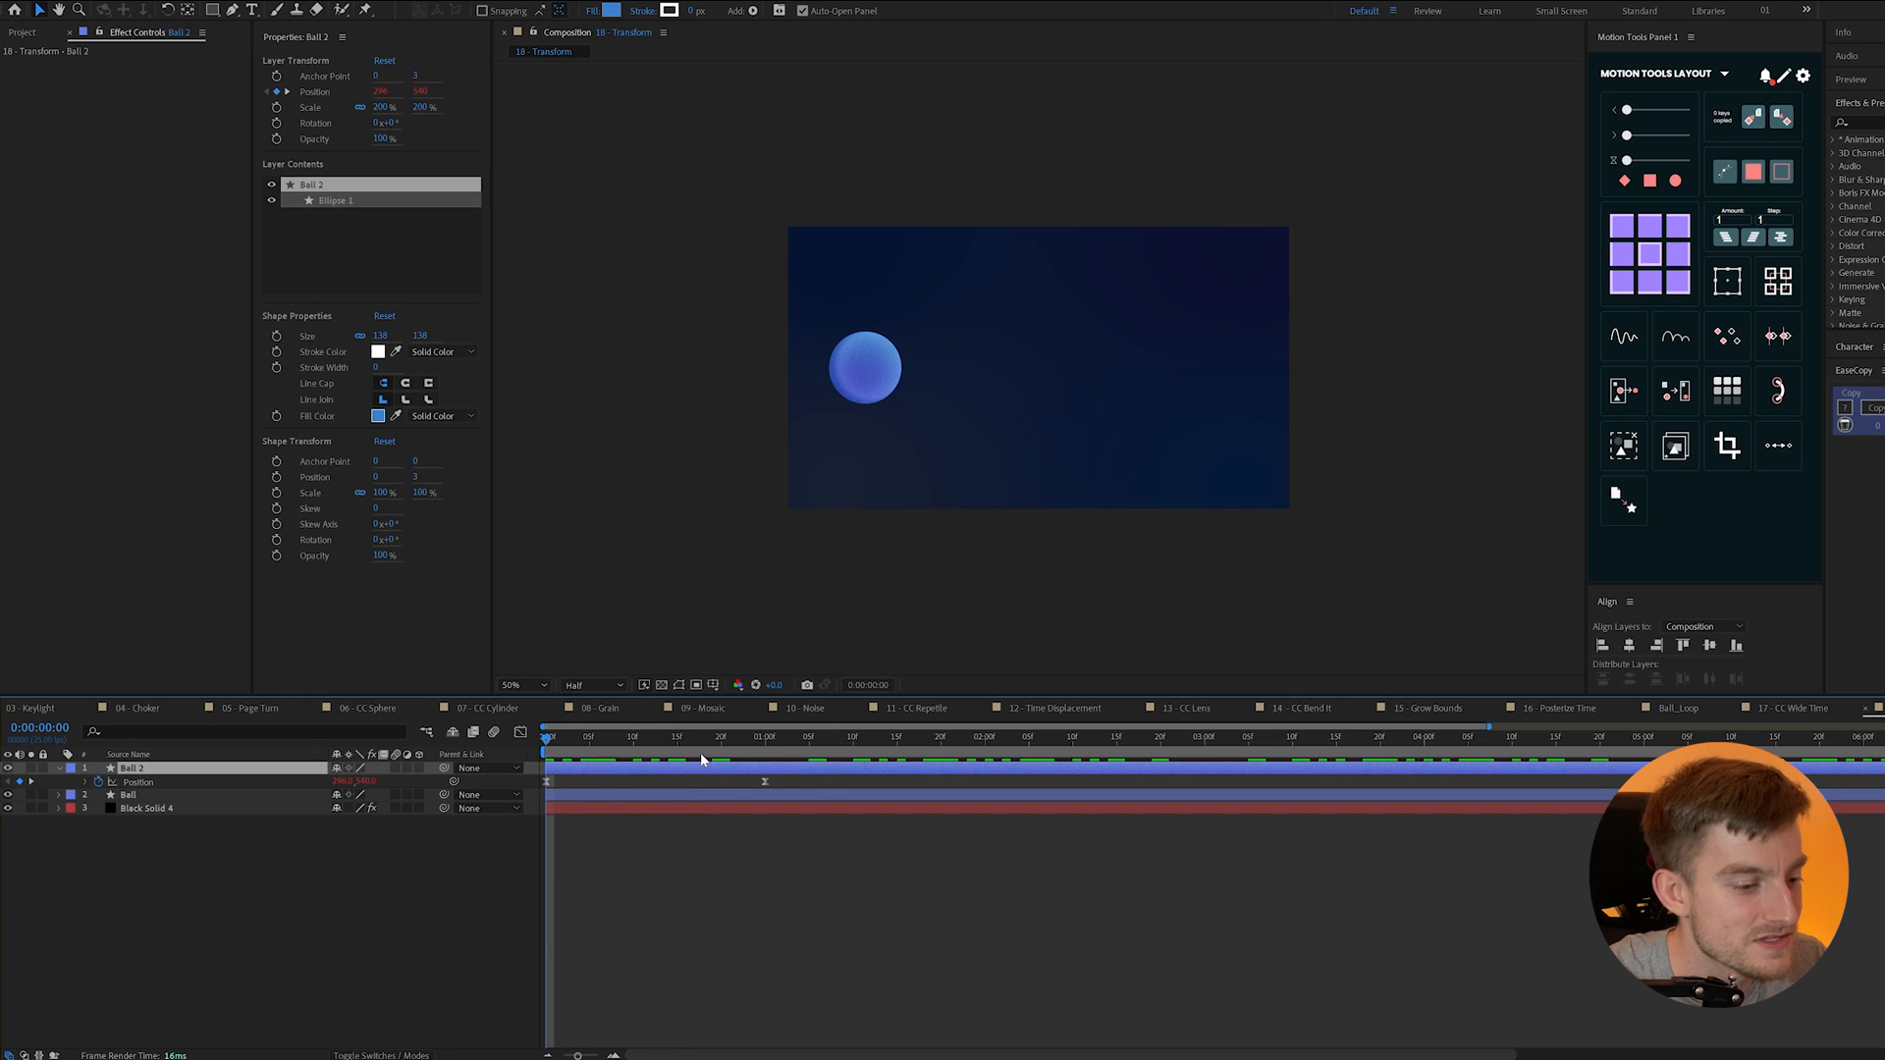
click(755, 735)
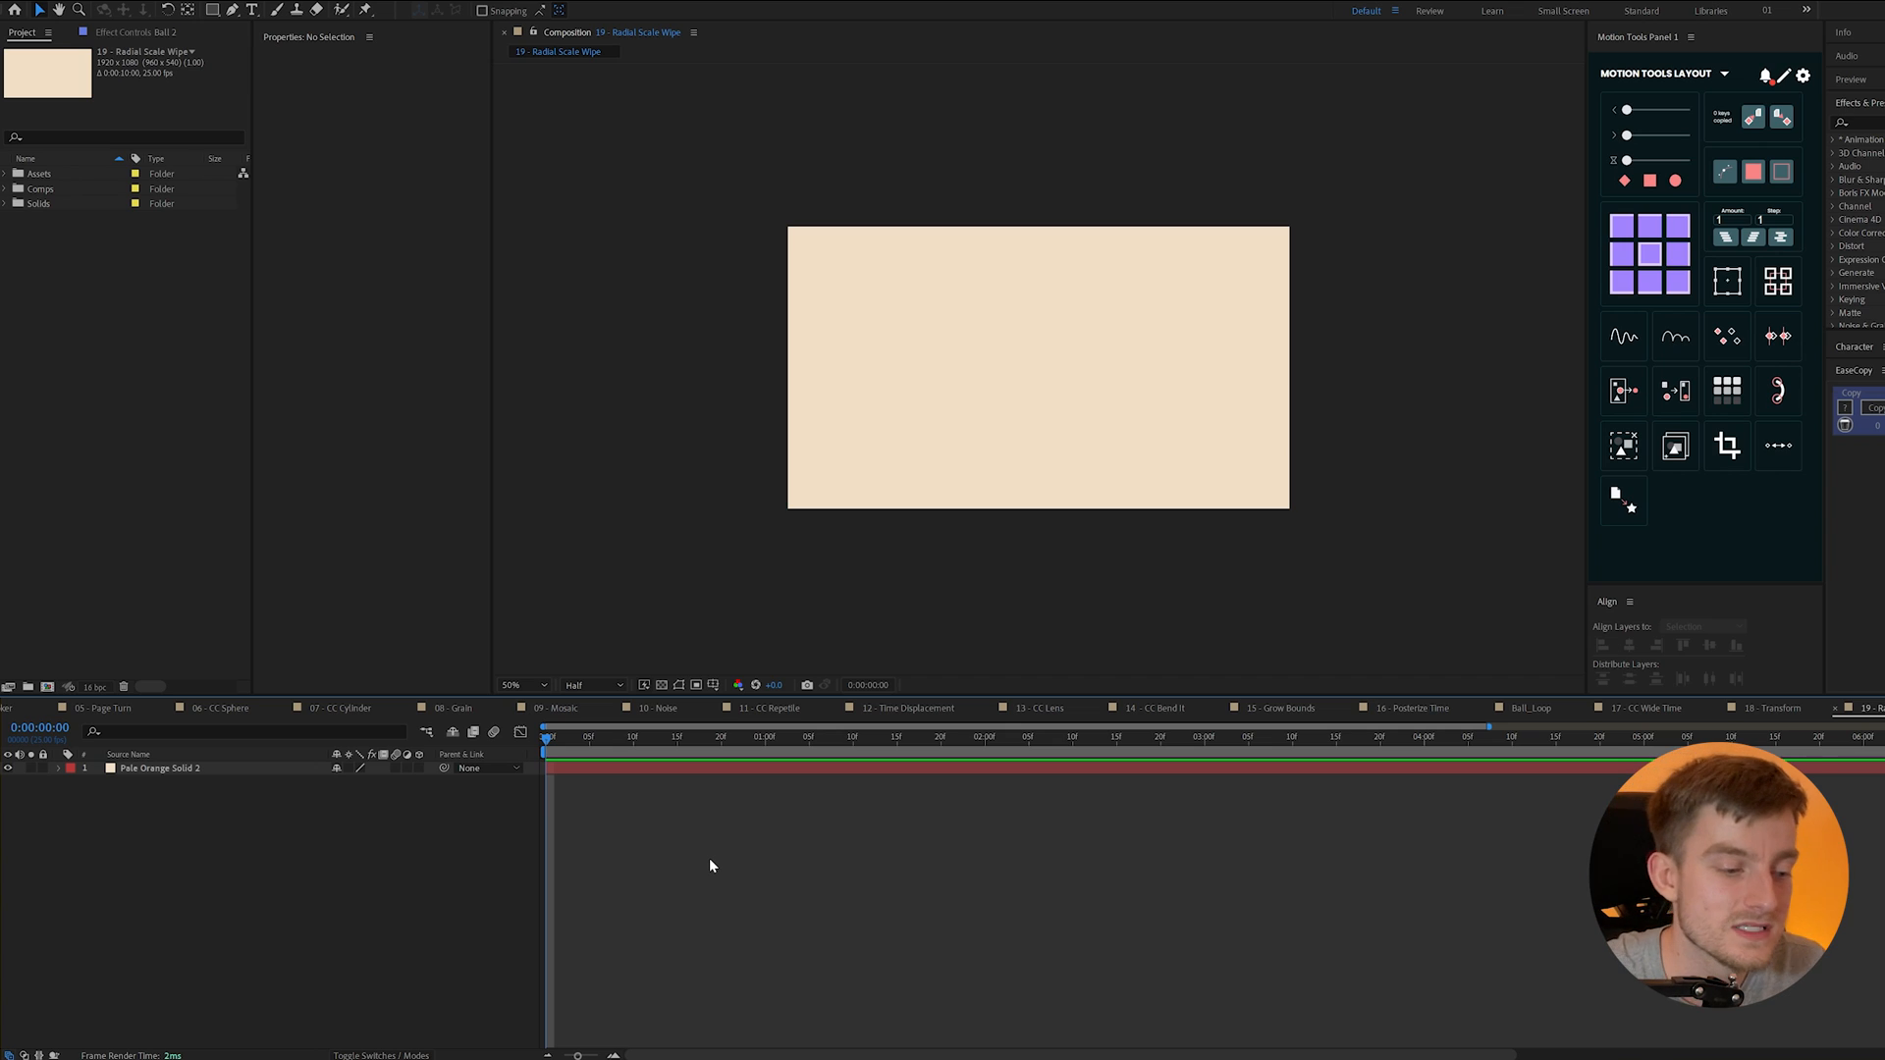
mouse_move(713, 867)
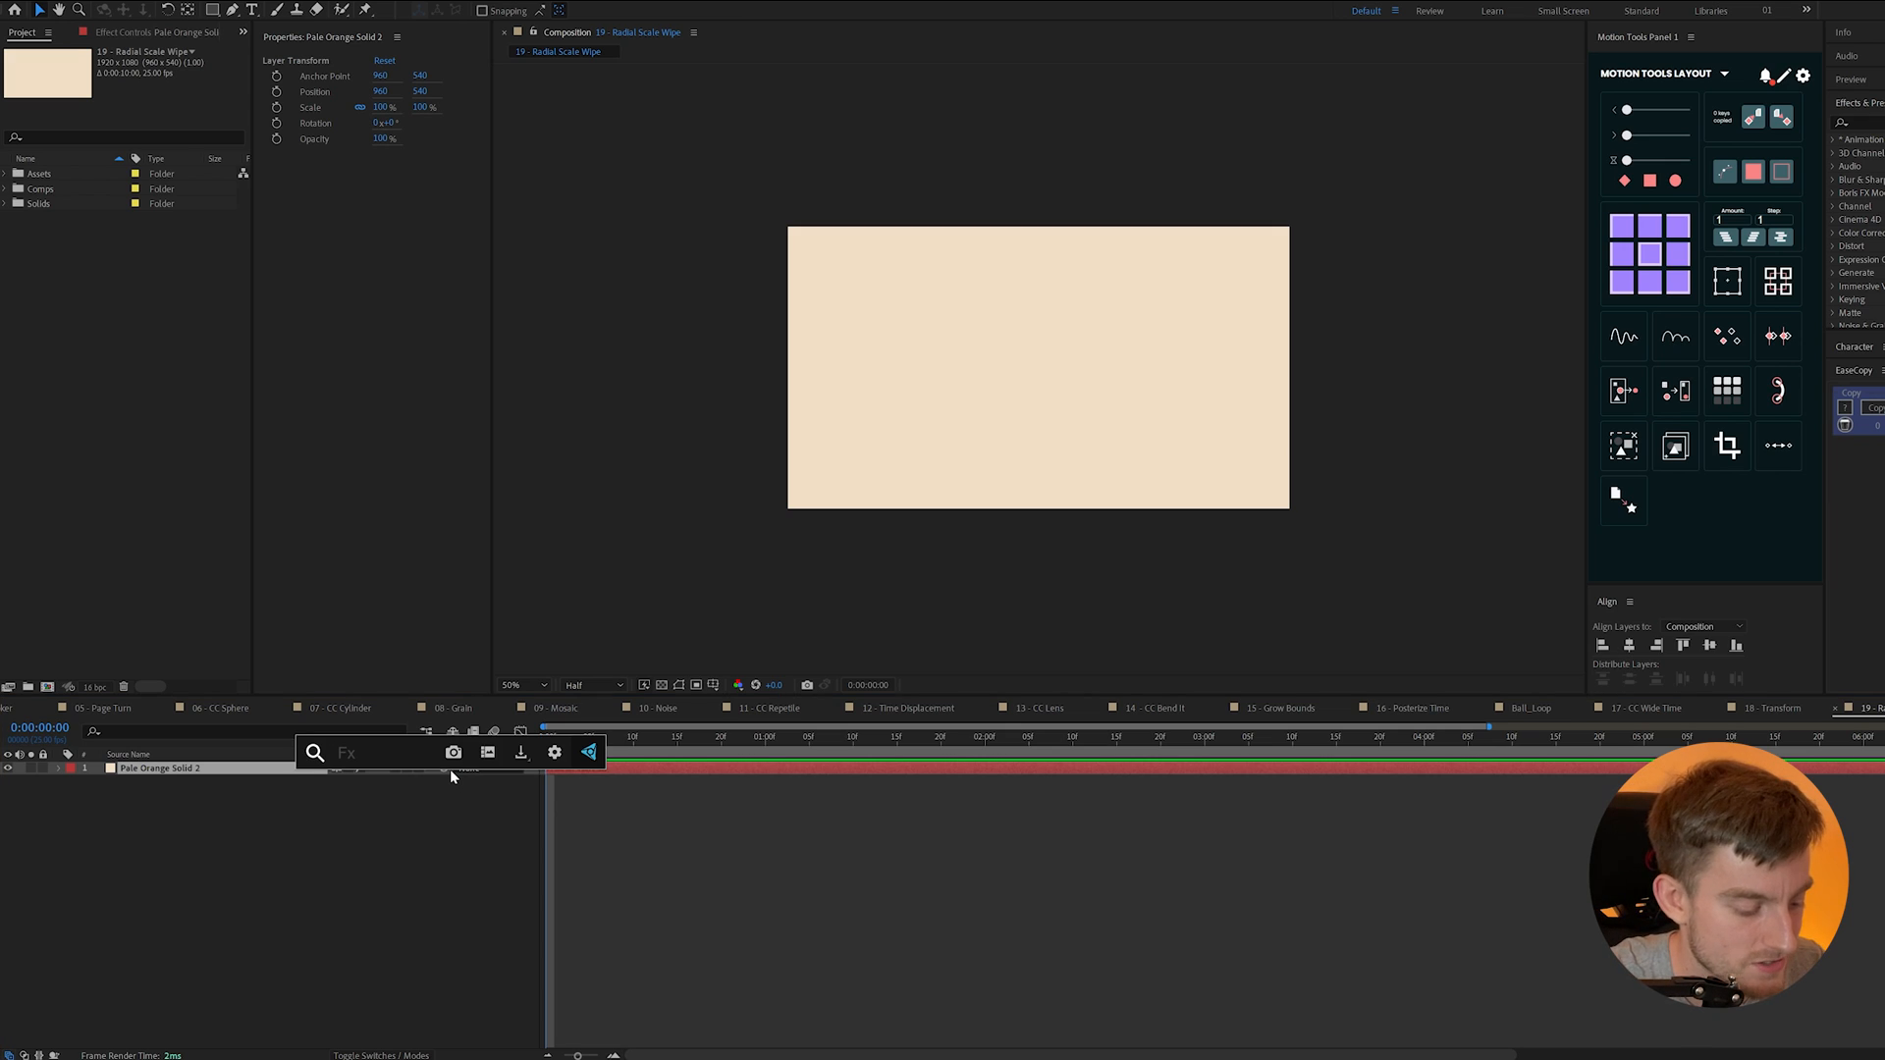
- Search effects for 'radi' and apply the radial wipe effect to the pale orange solid
text(radi)
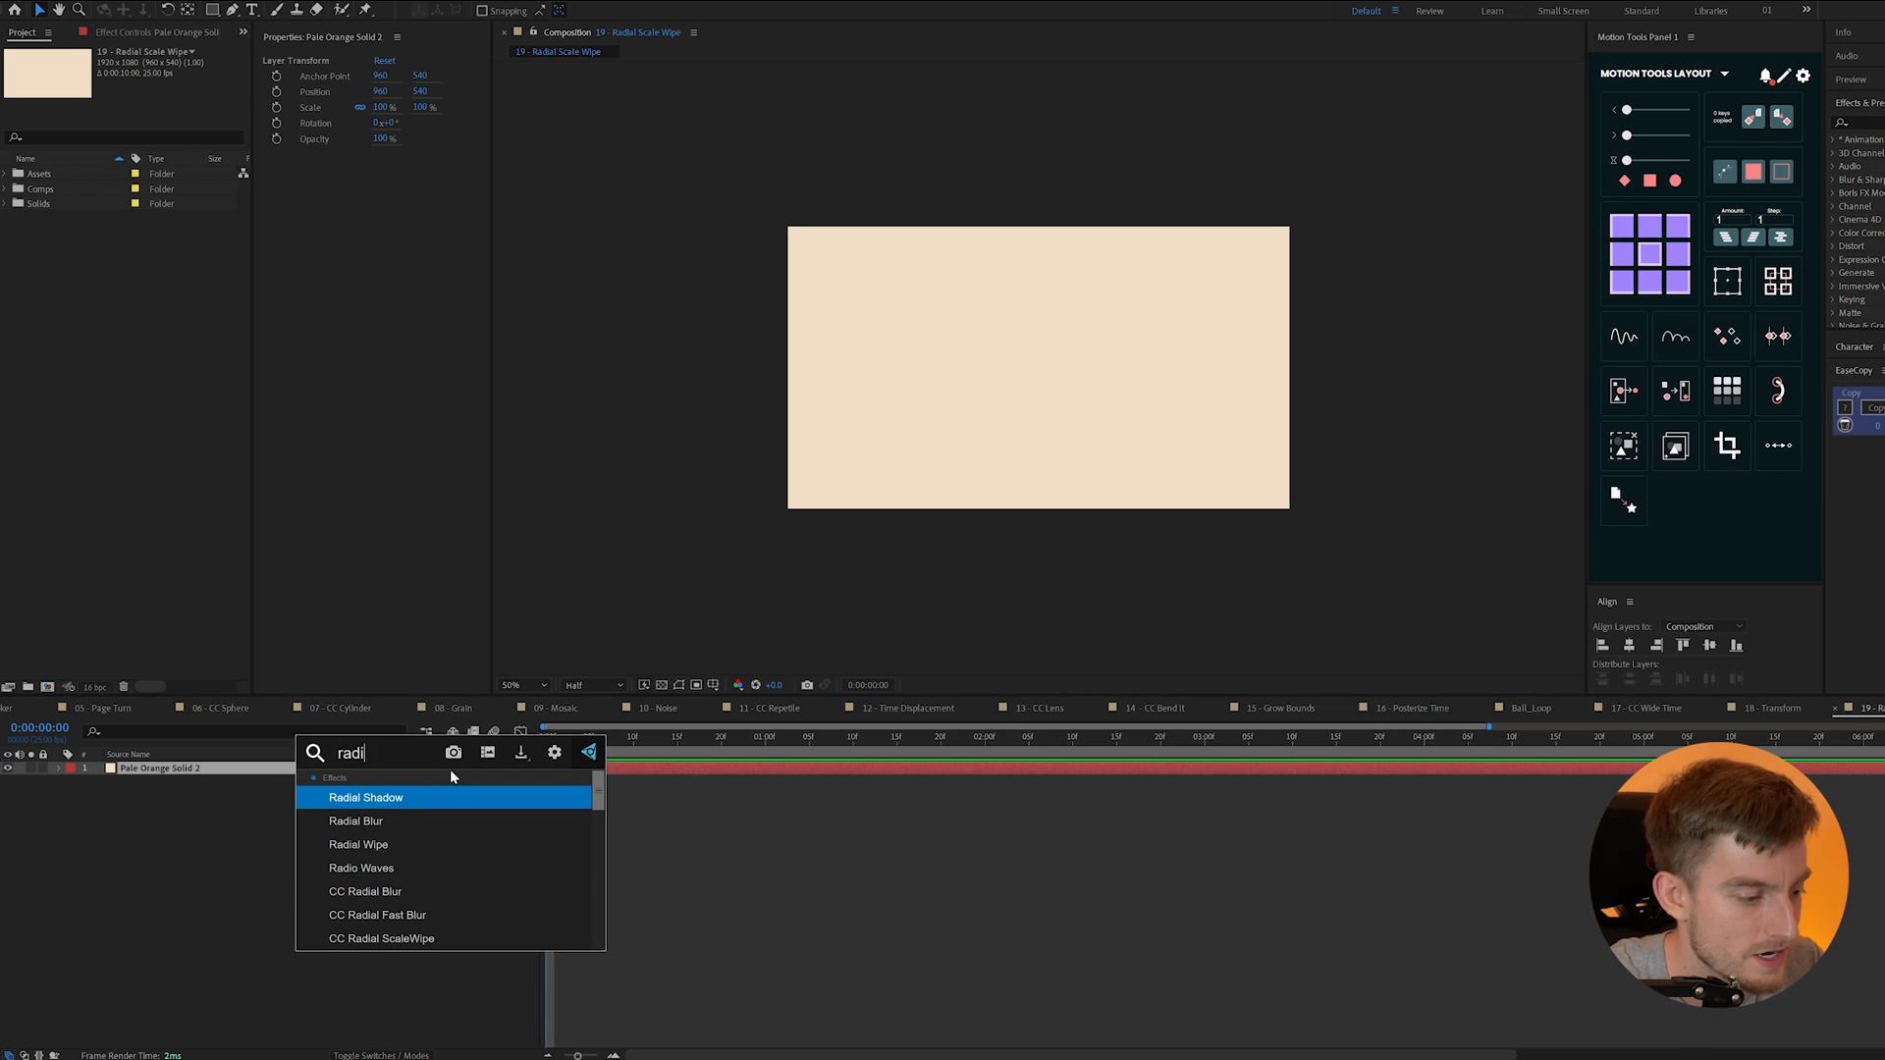
double_click(380, 939)
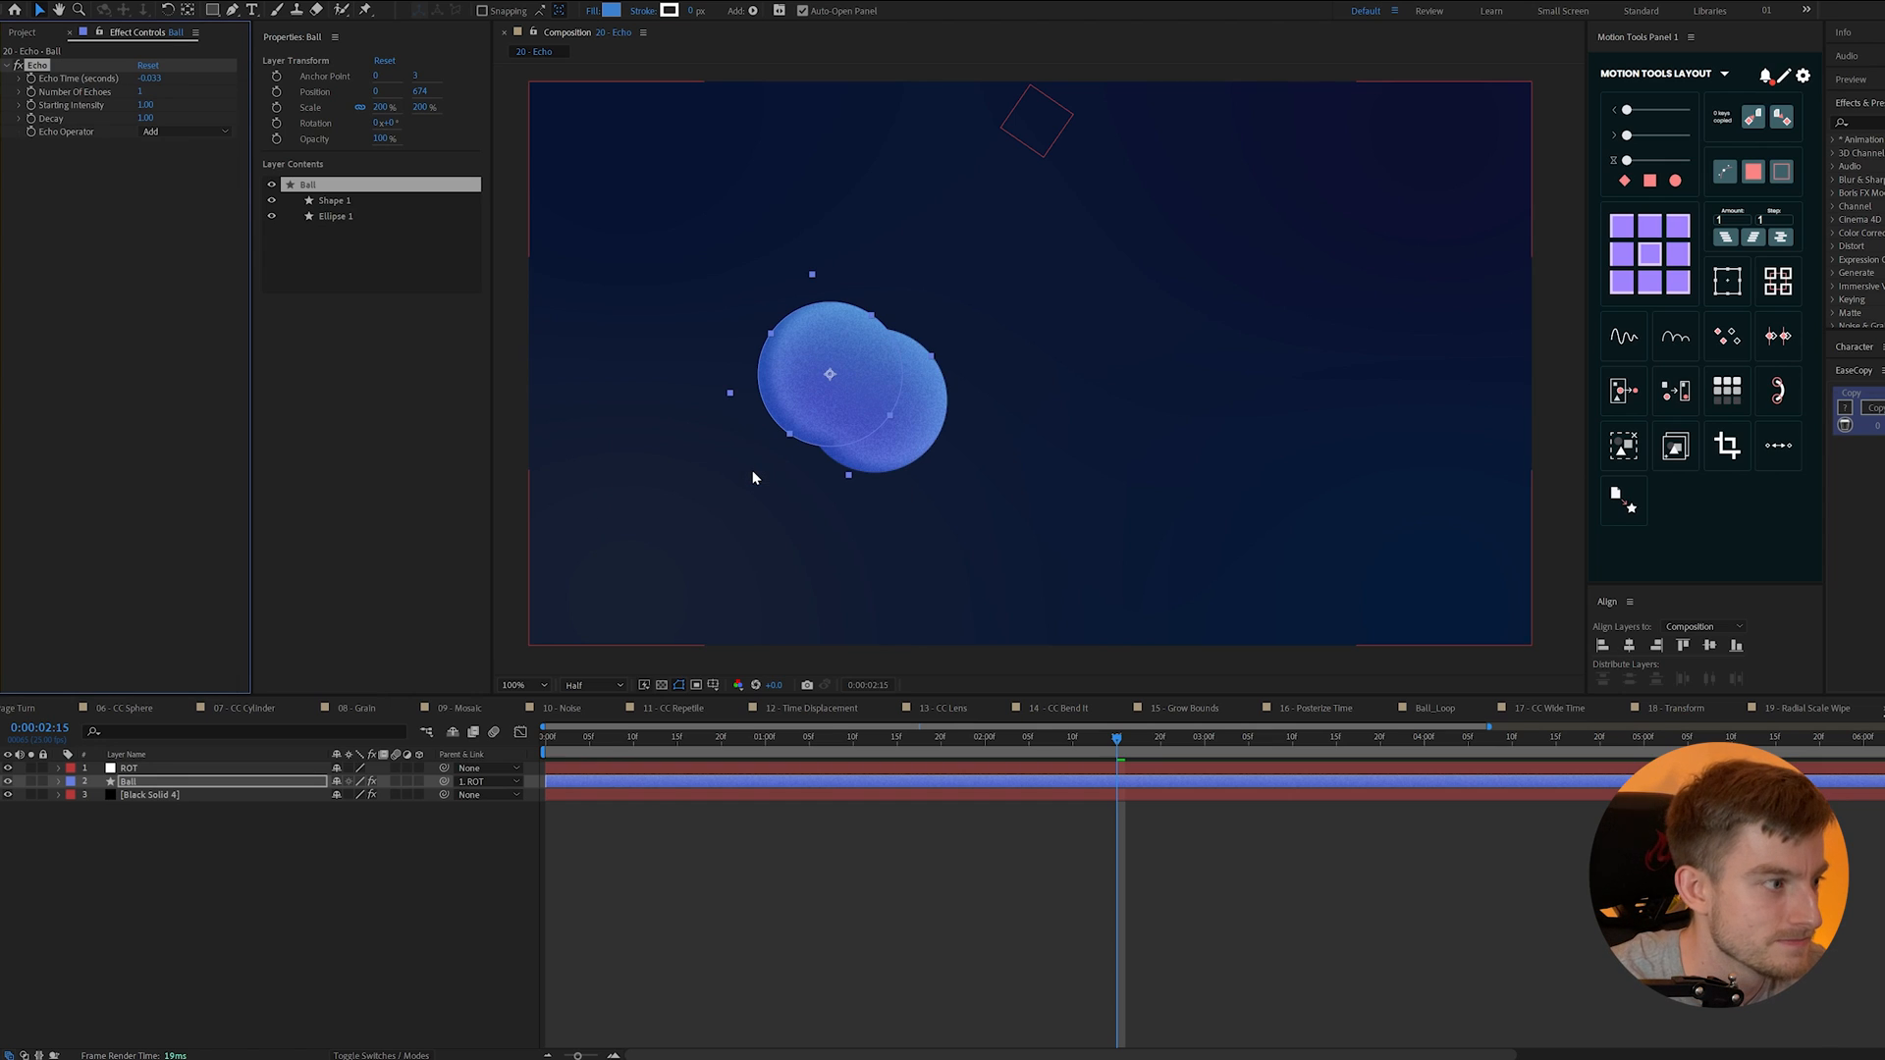
- Set Echo Operator to Maximum and Number of Echoes to 5, then scrub back and select Ball
click(180, 131)
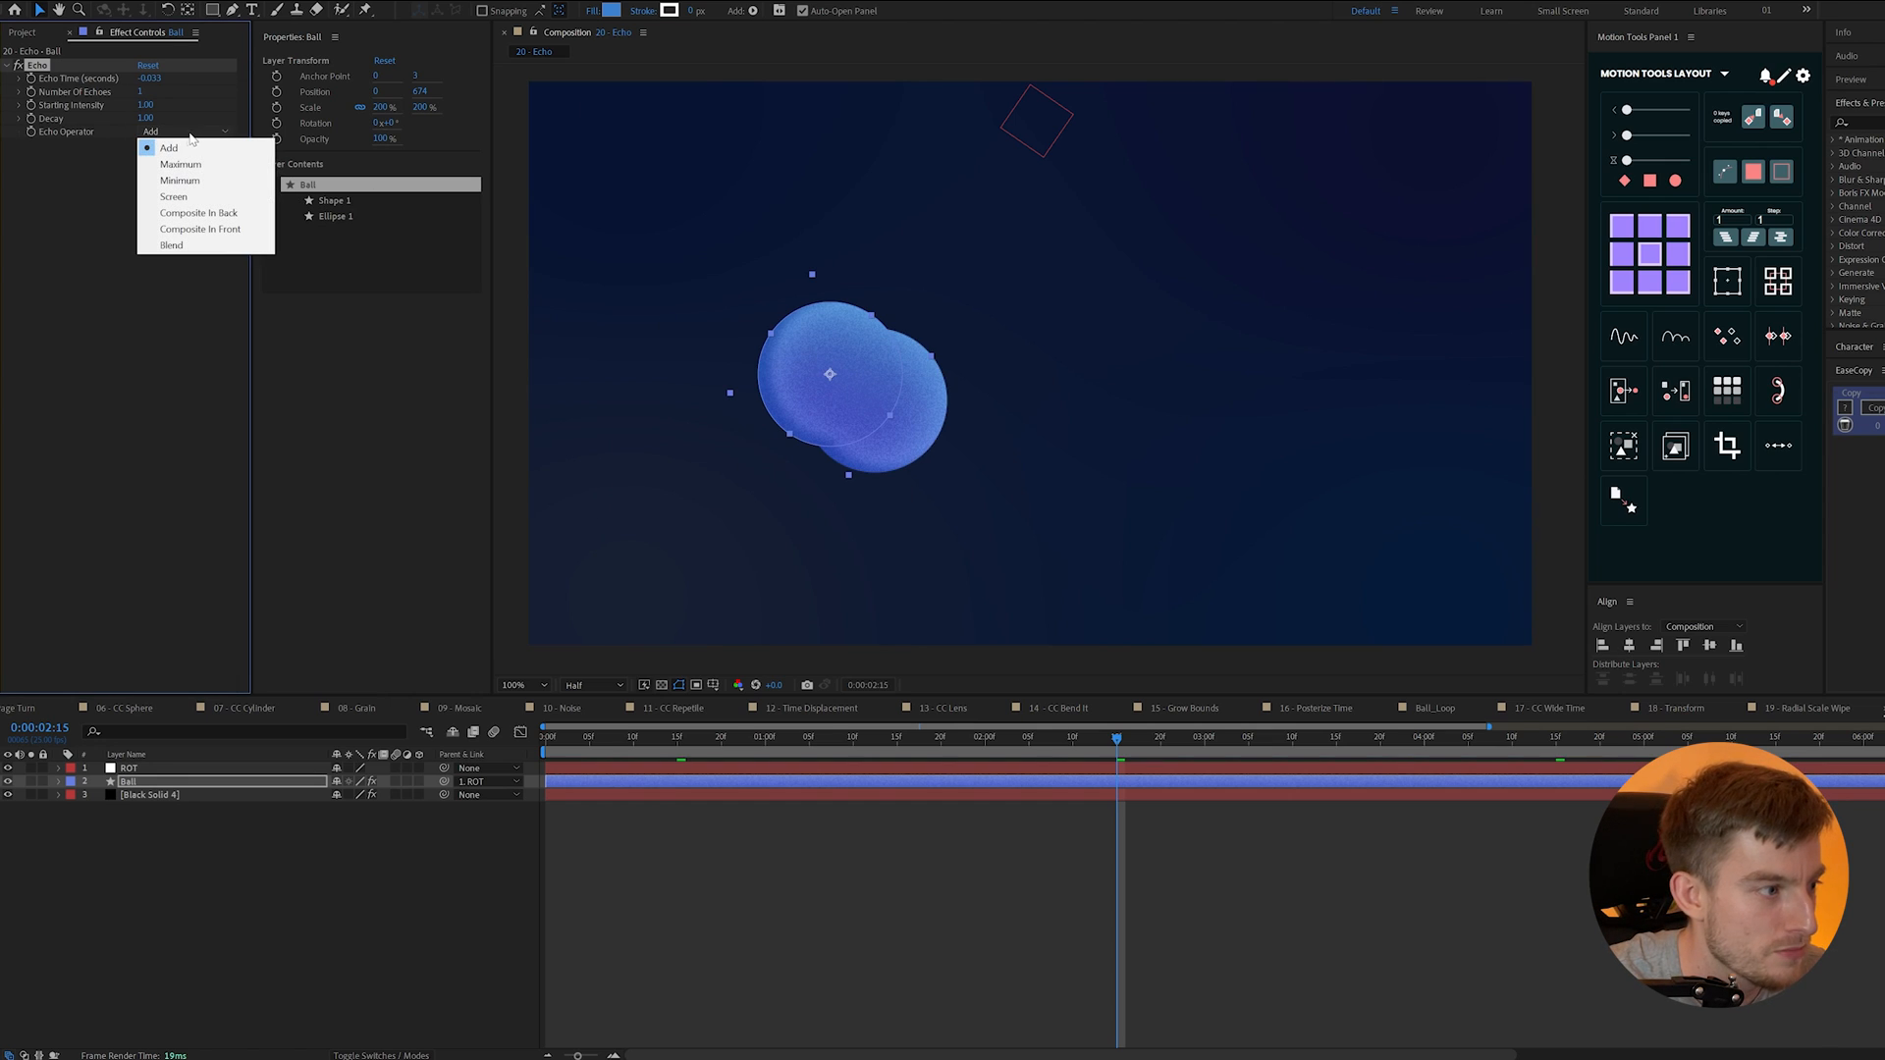
click(181, 164)
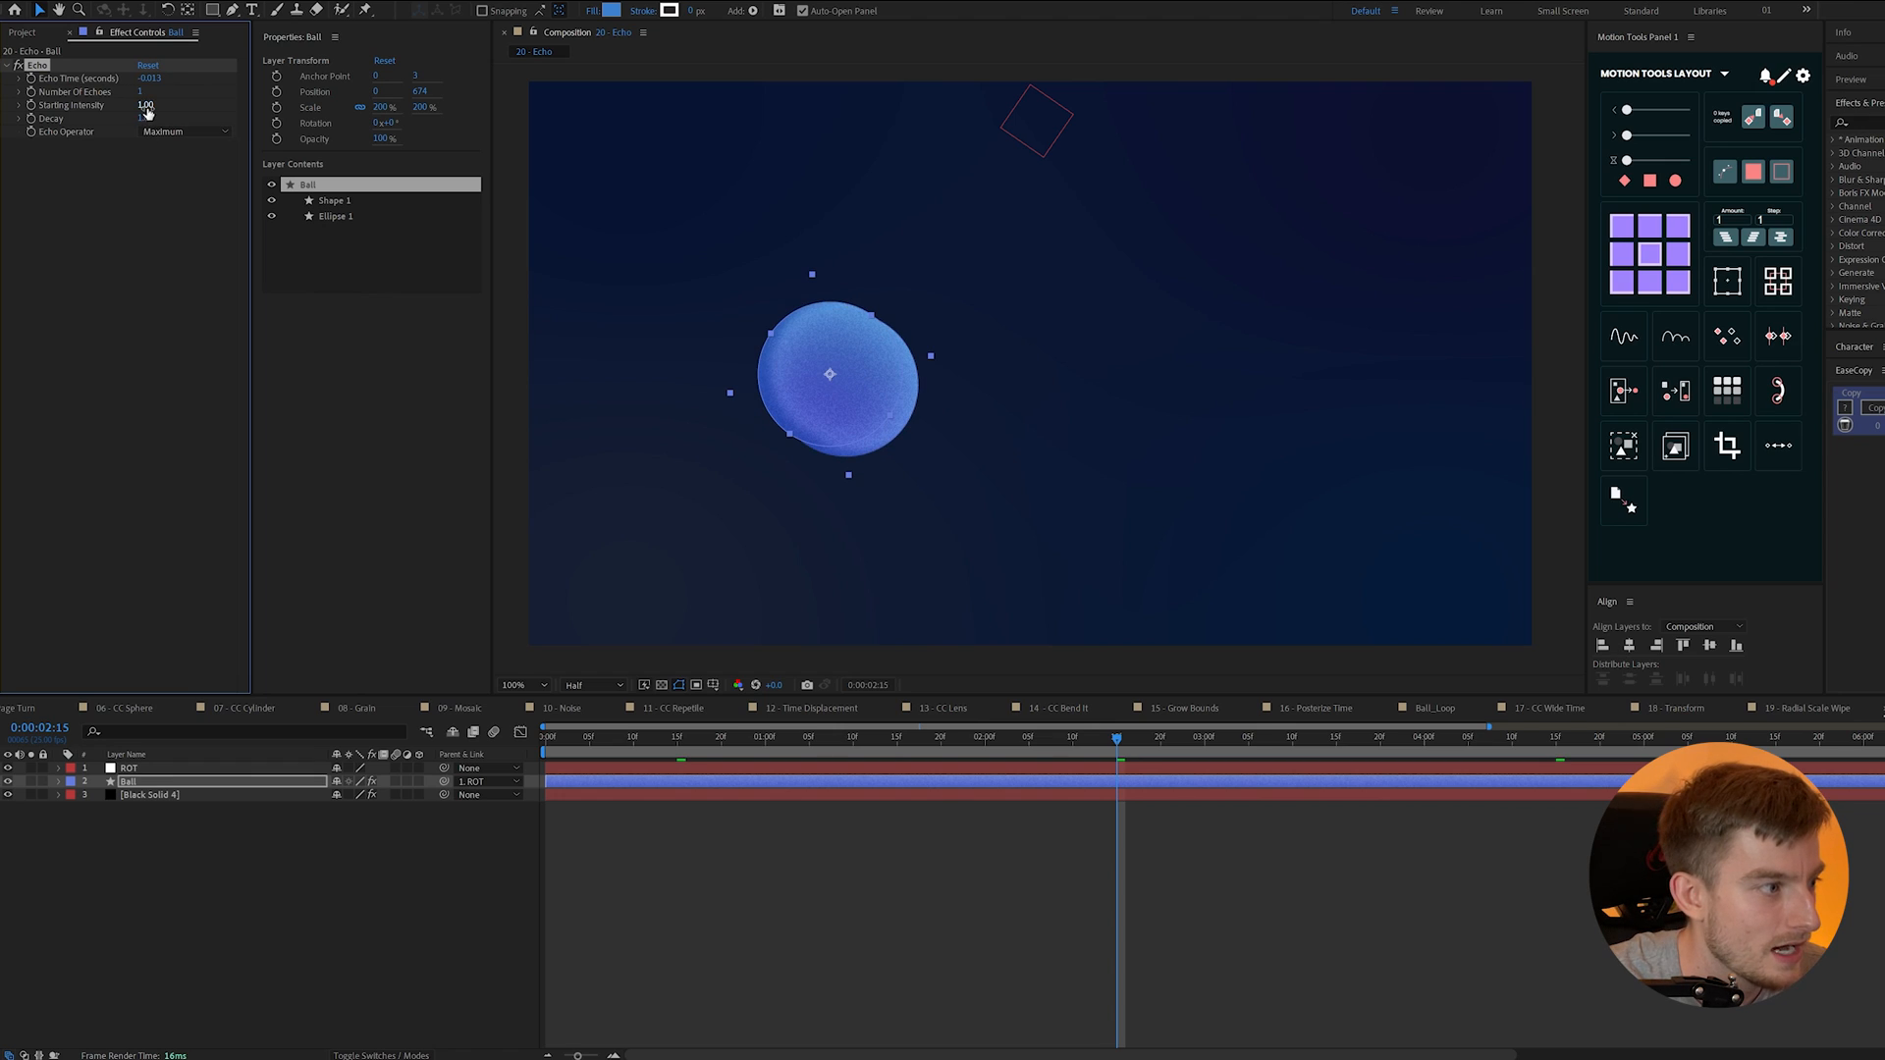
click(151, 91)
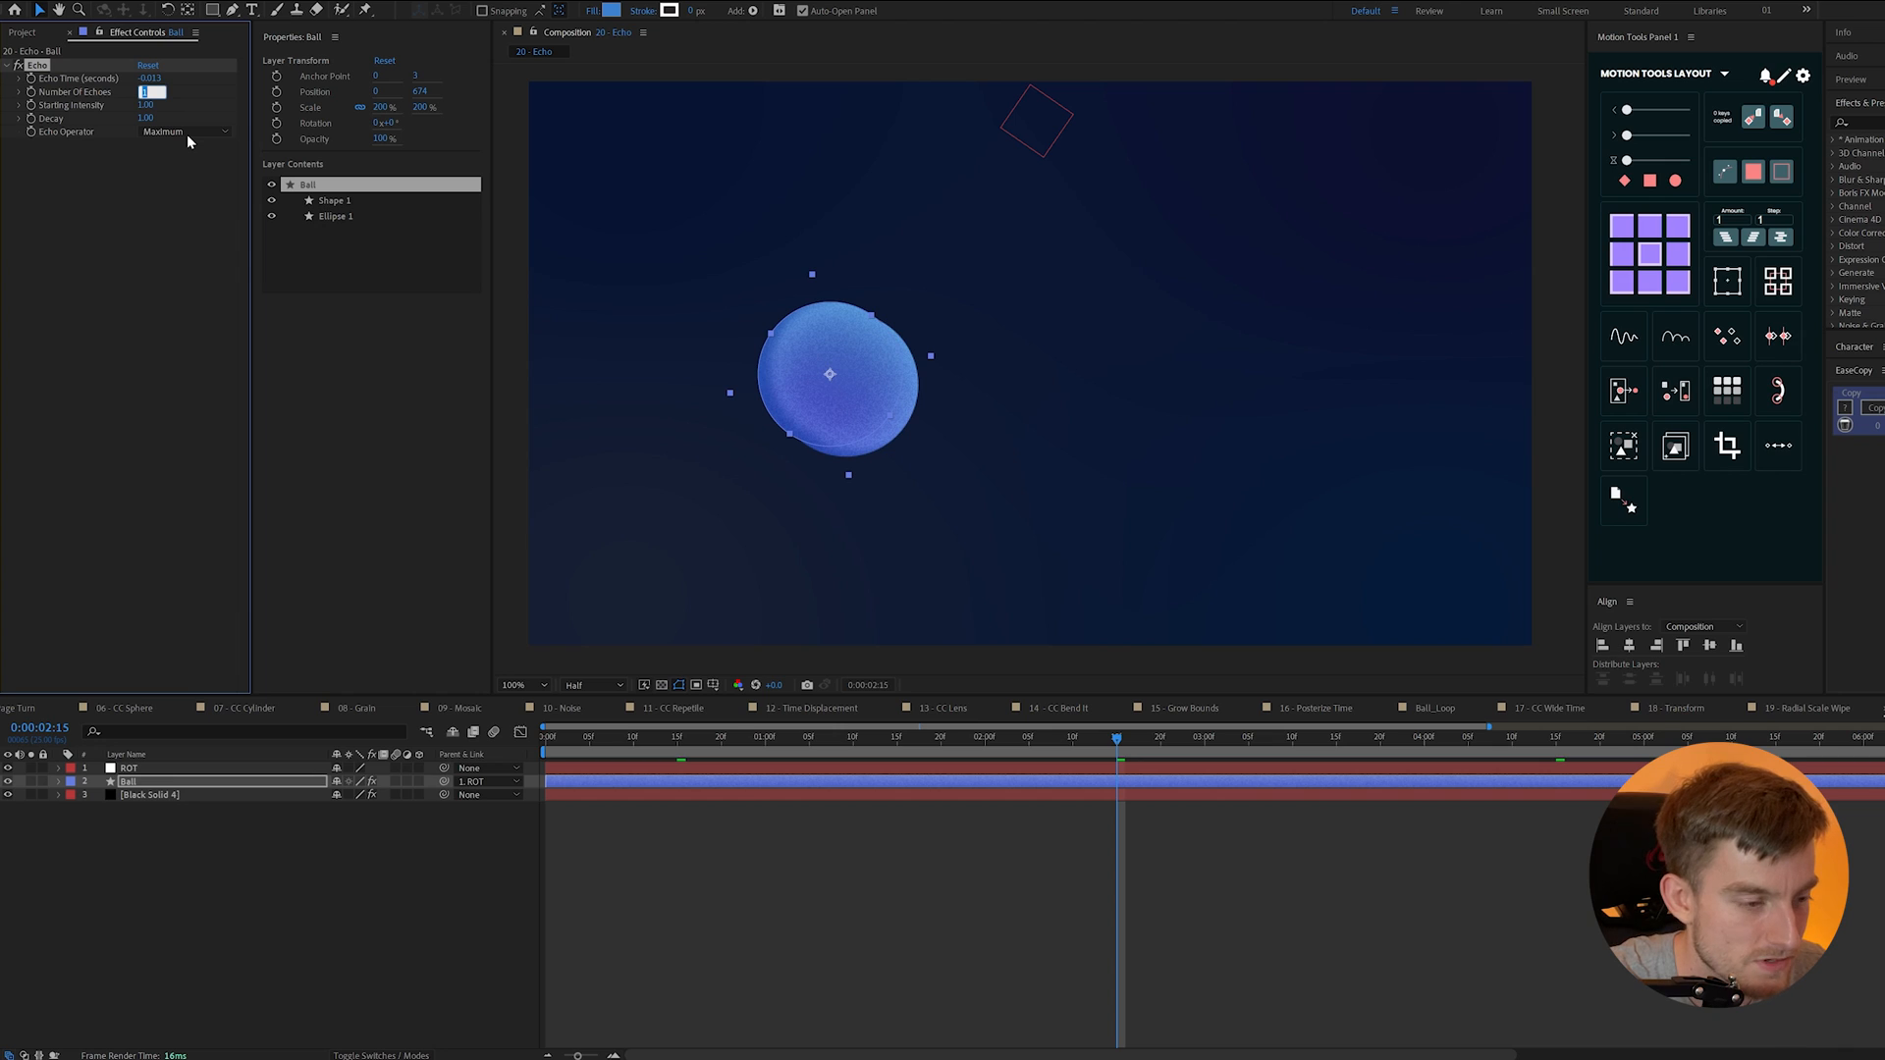
text(5)
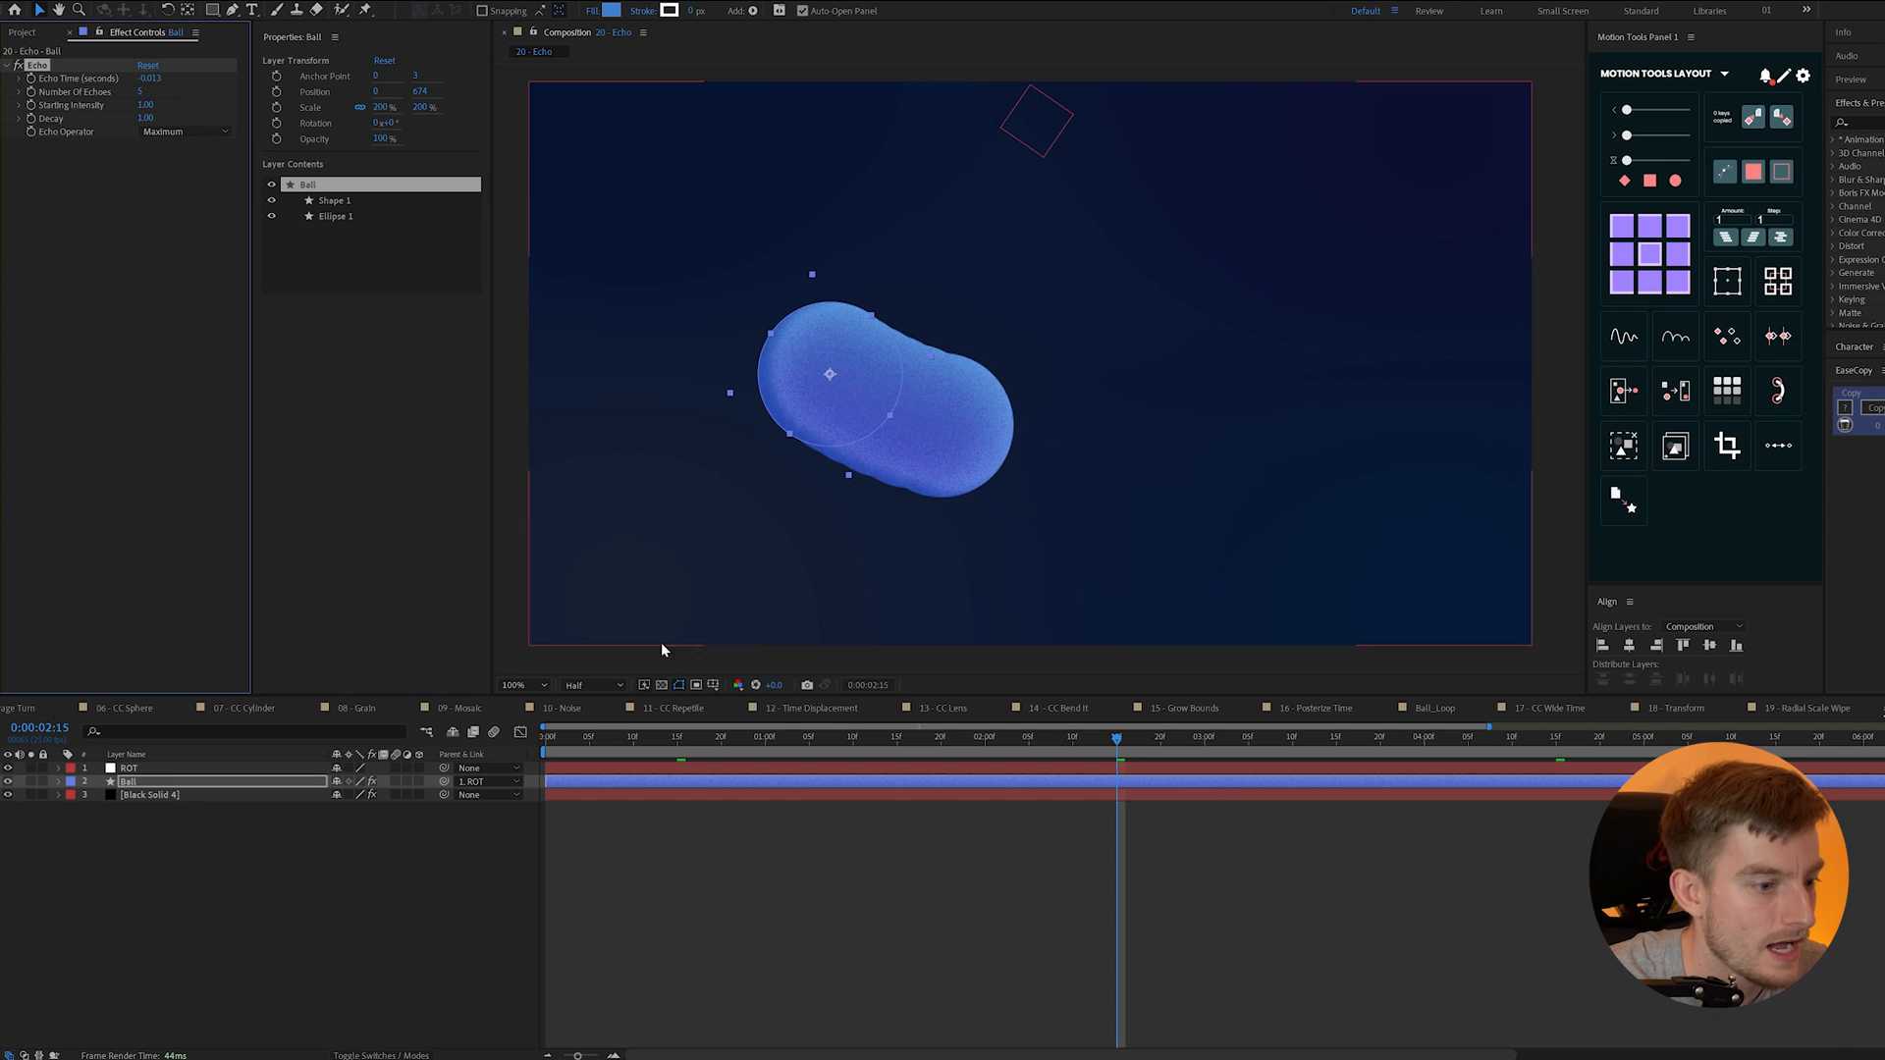
click(782, 738)
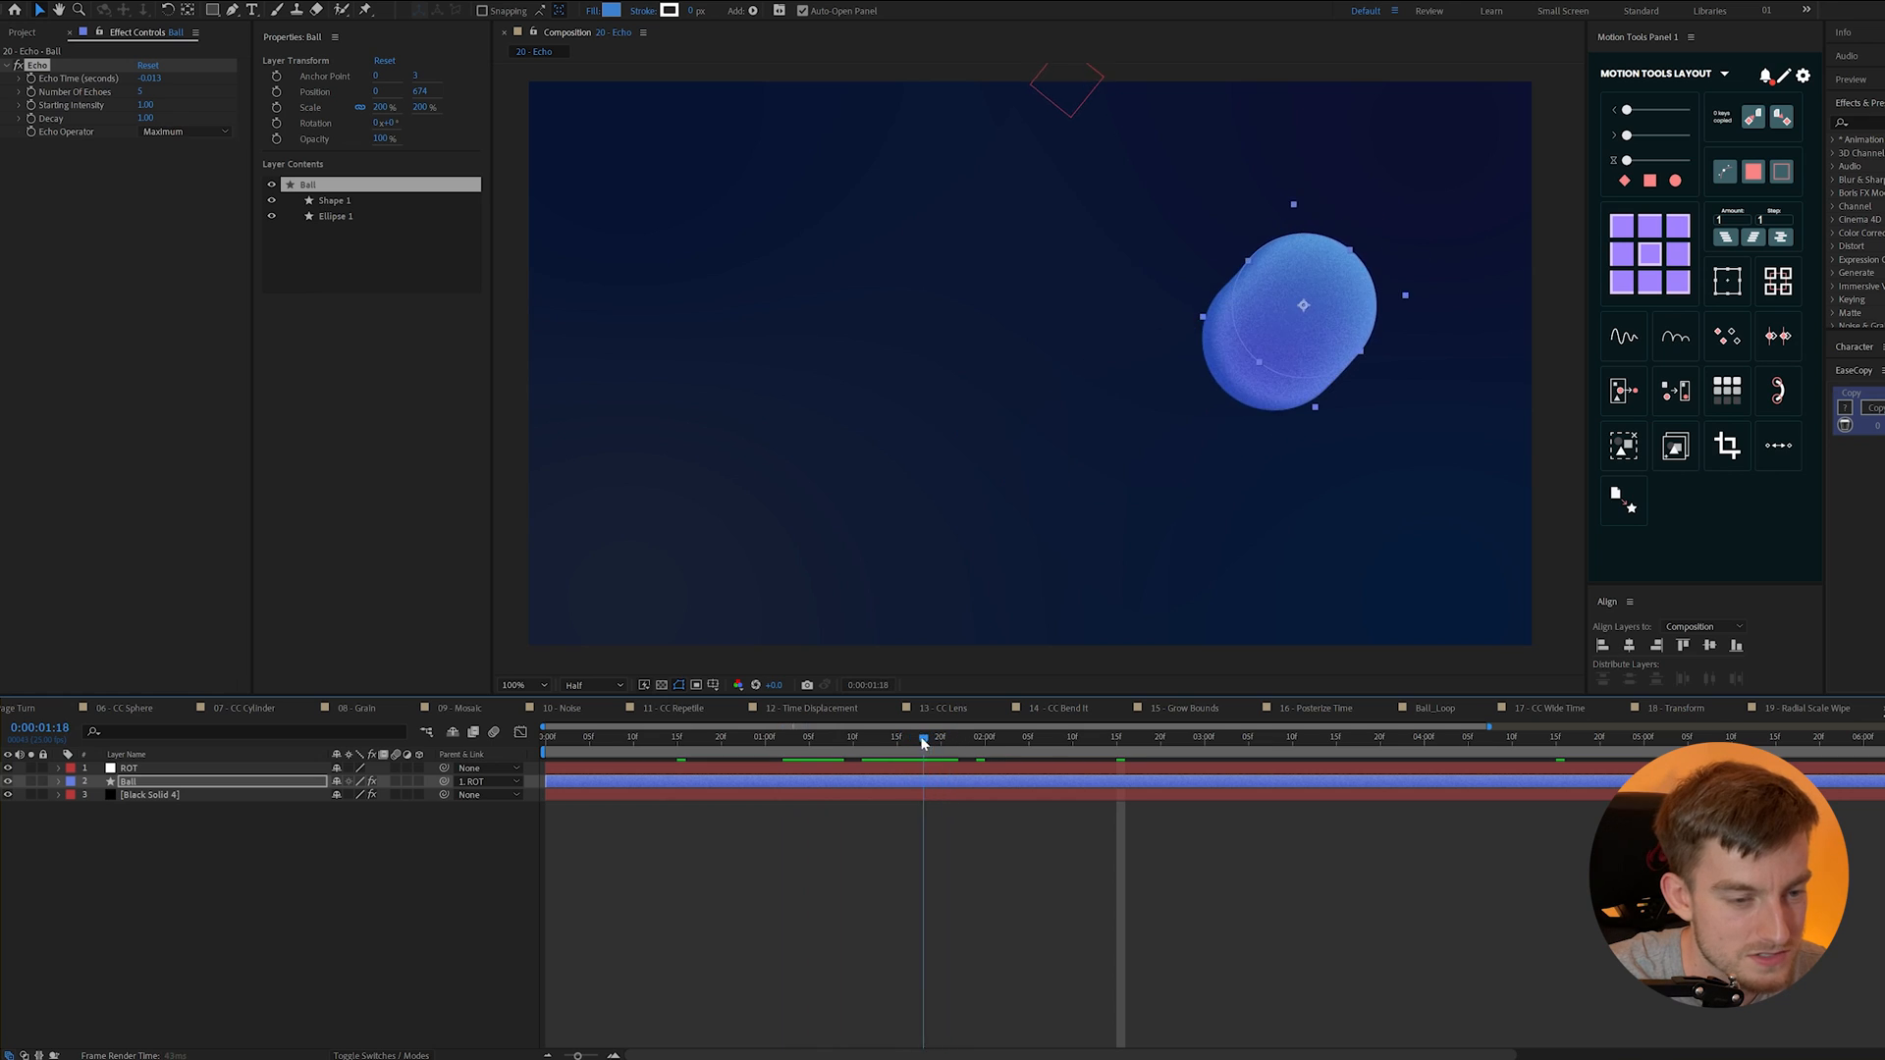
click(916, 737)
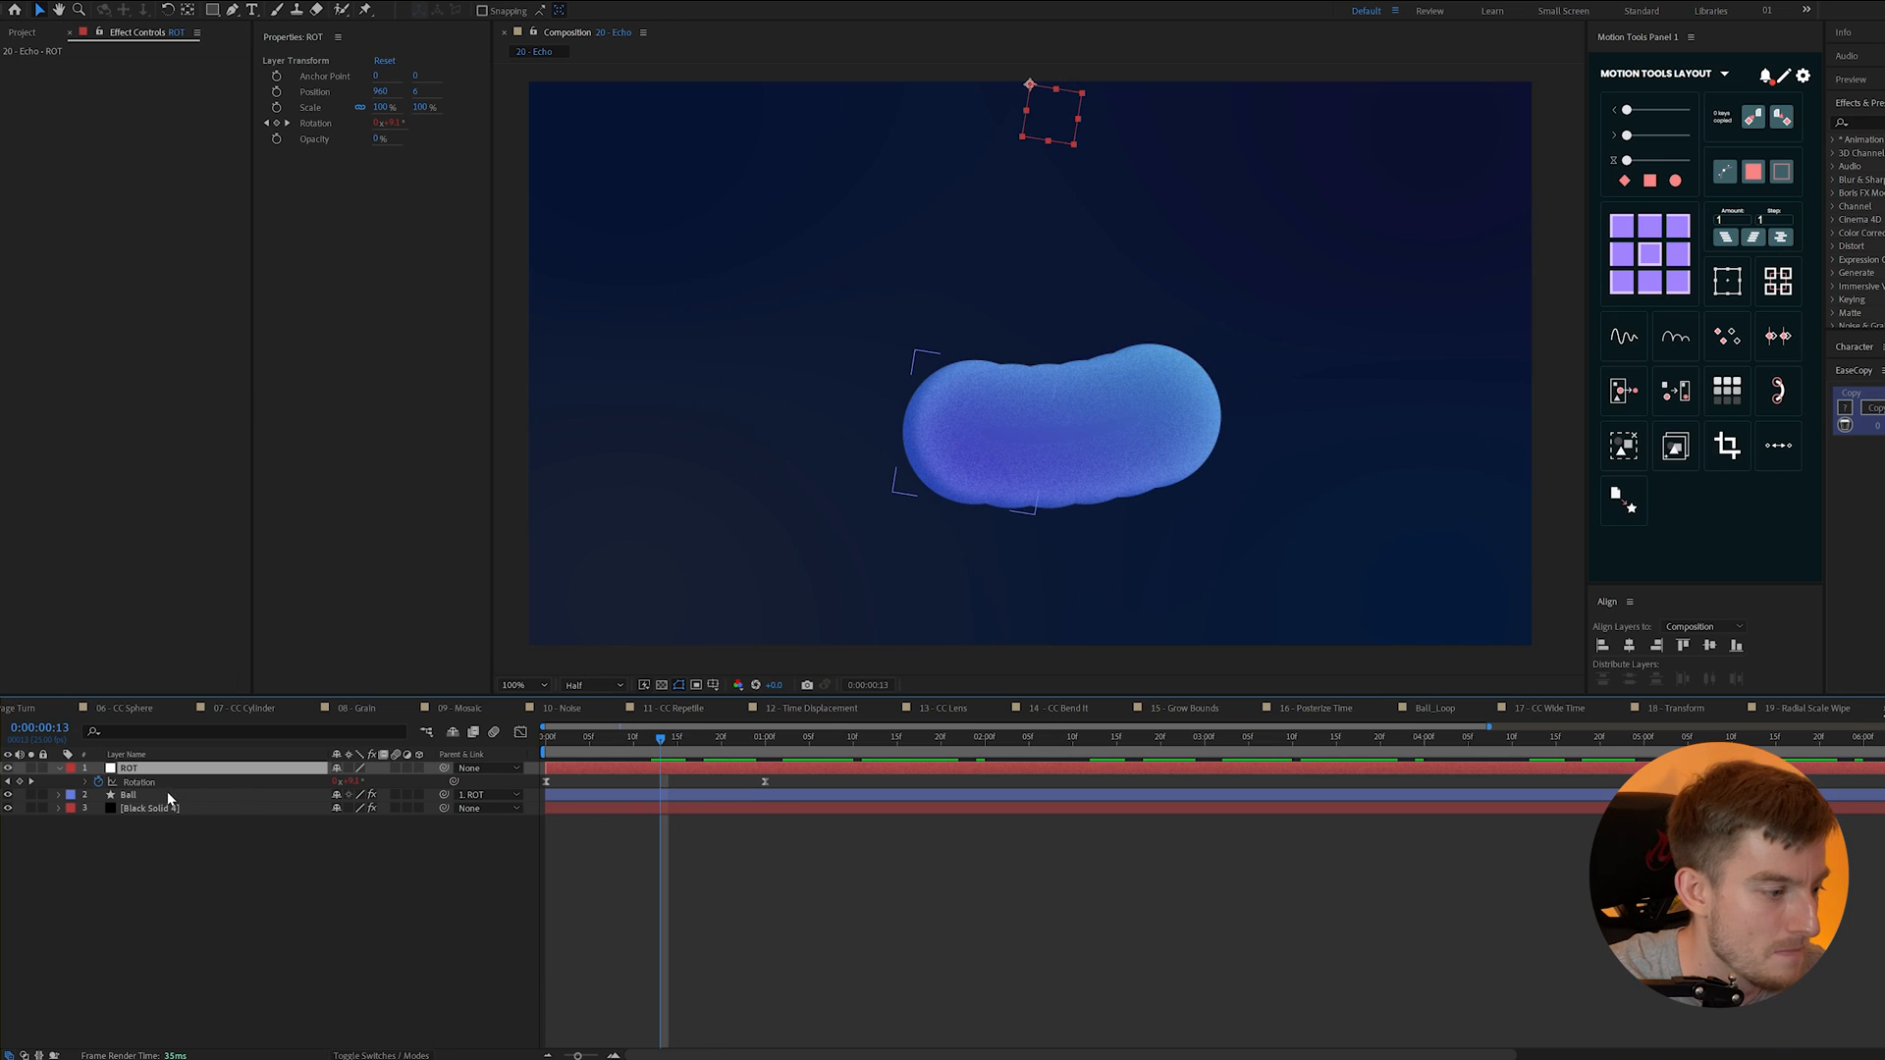
click(127, 793)
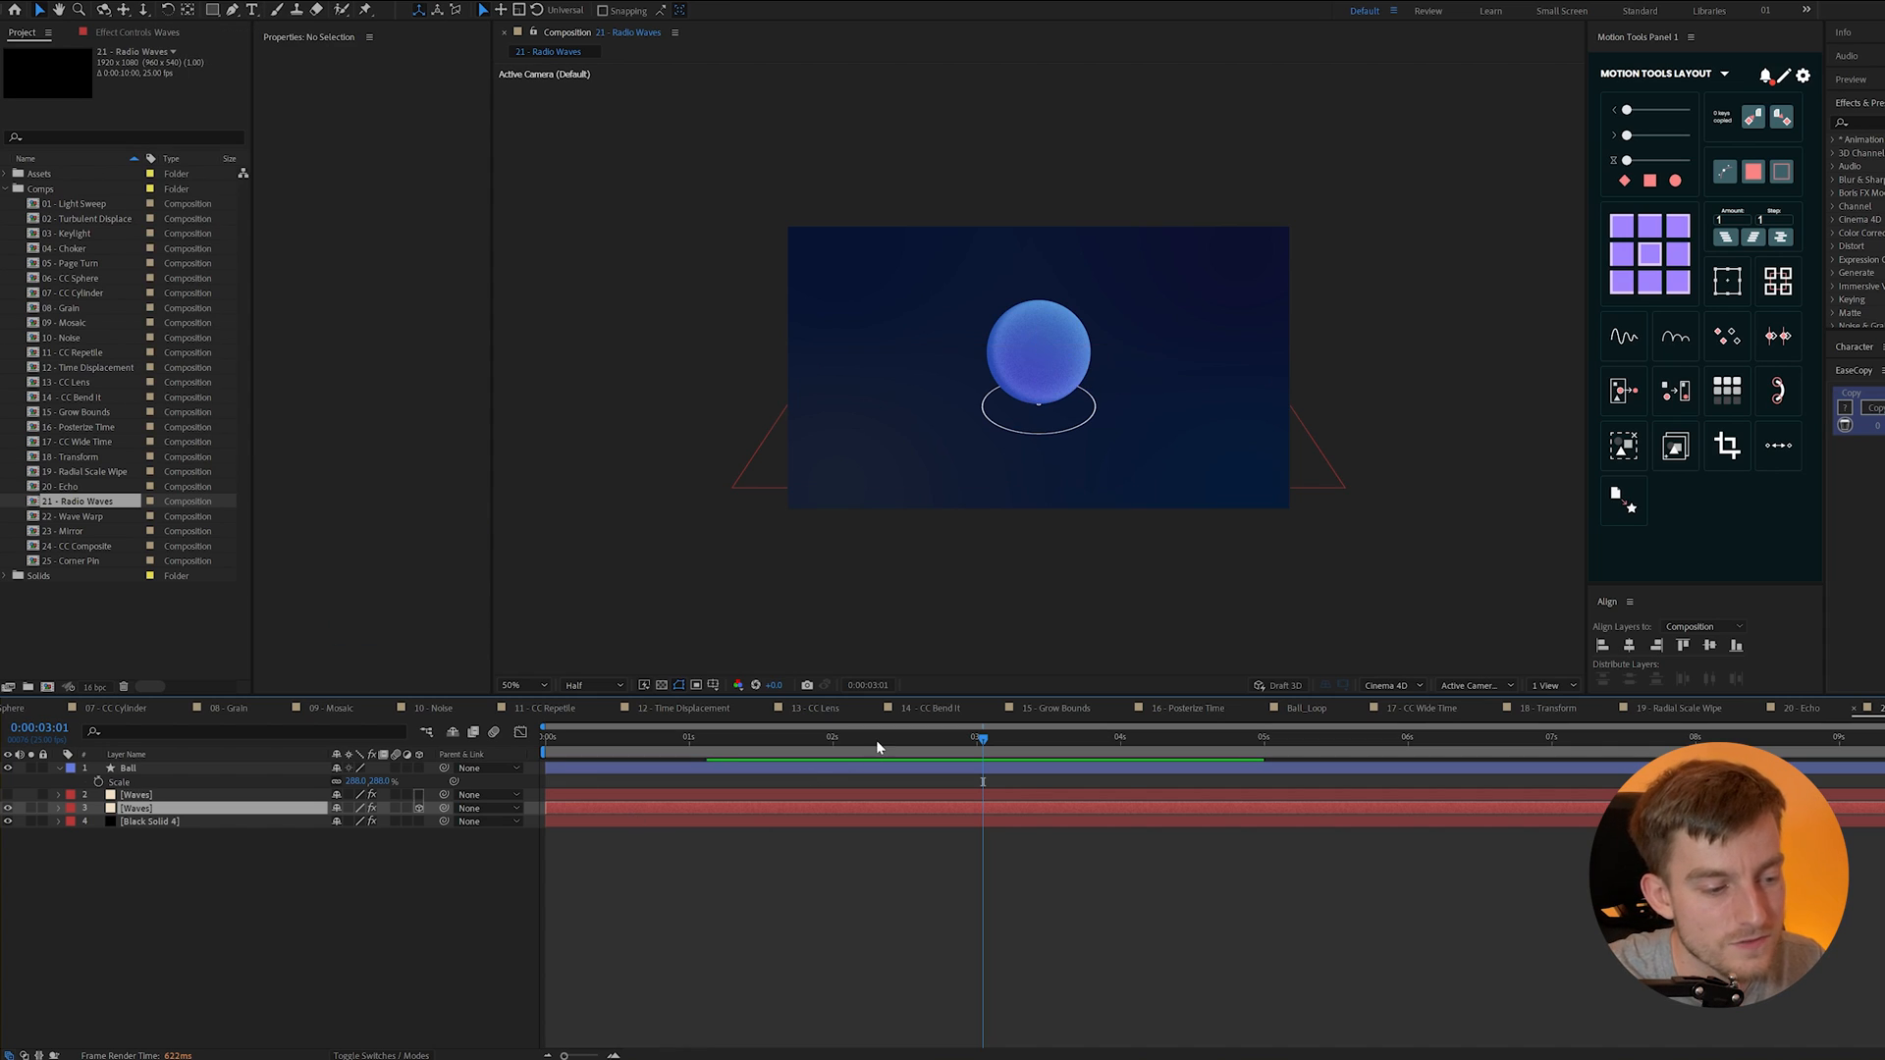
- Jump to an earlier frame of the wave animation and select a Waves layer
click(734, 735)
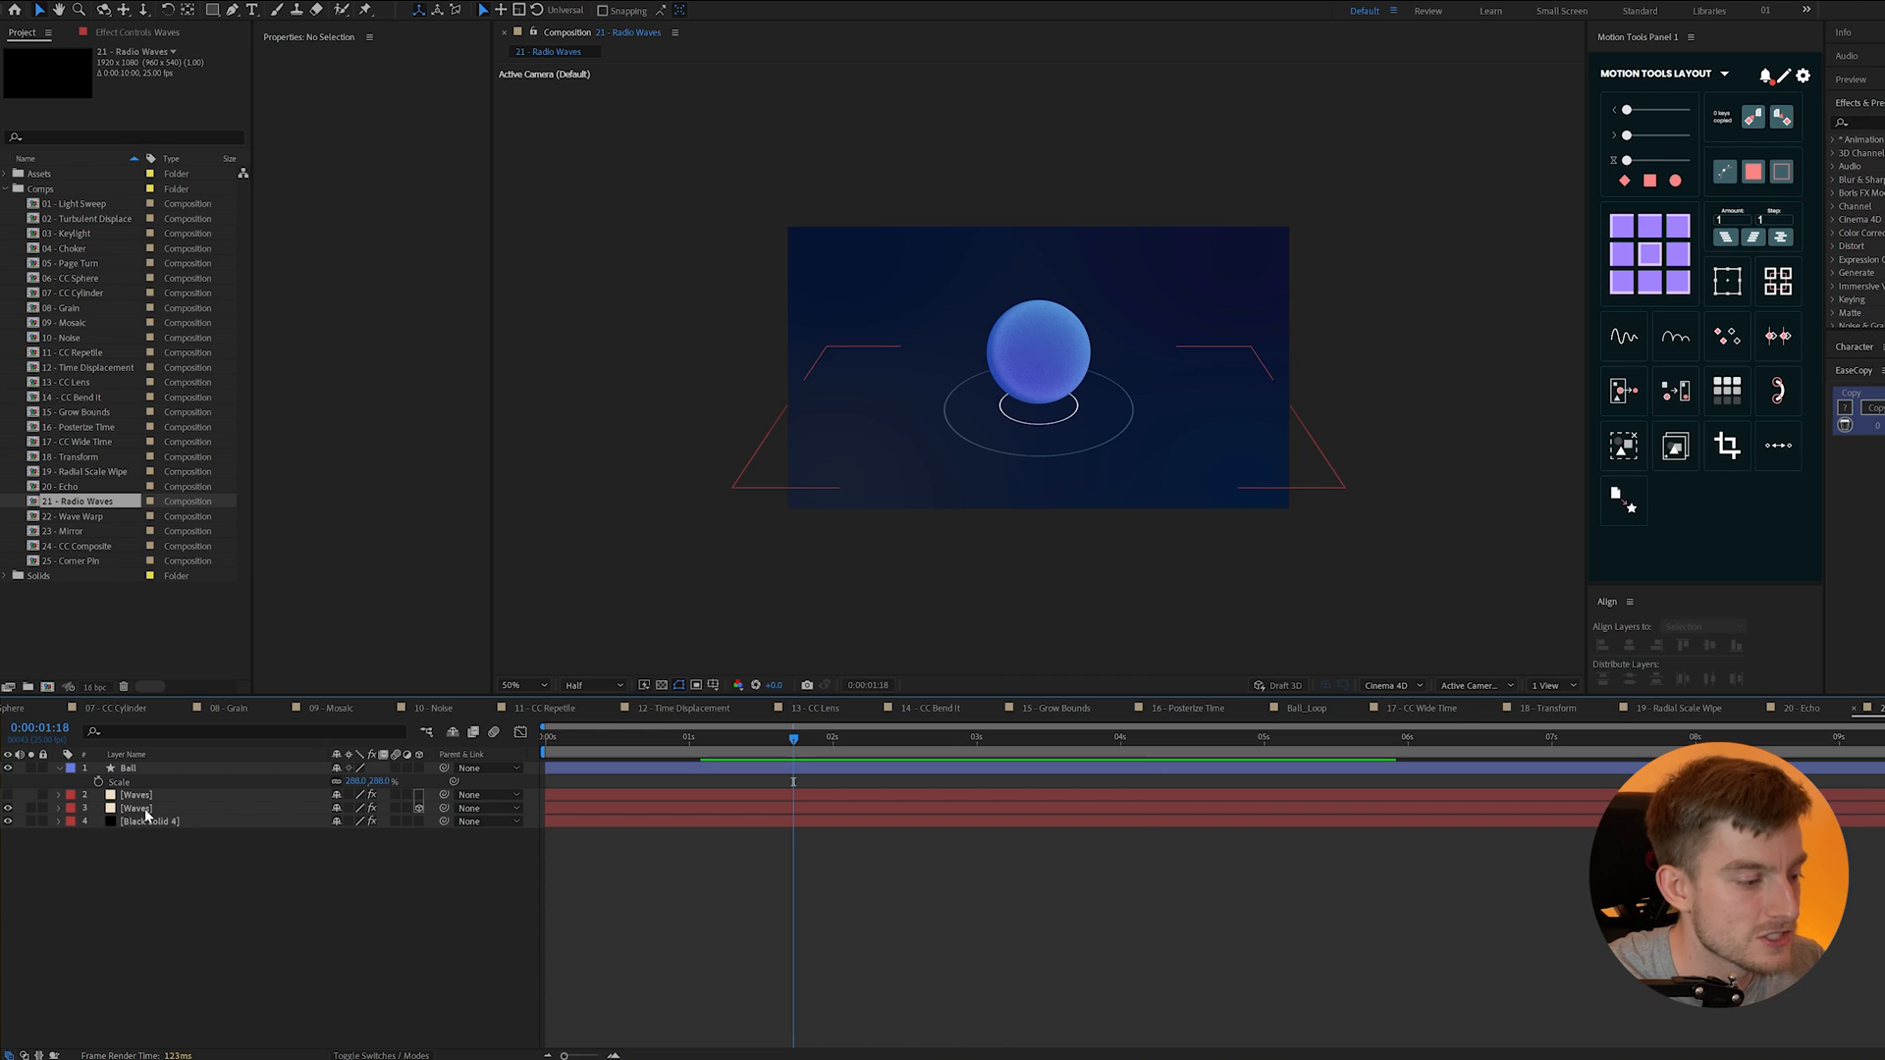
click(135, 808)
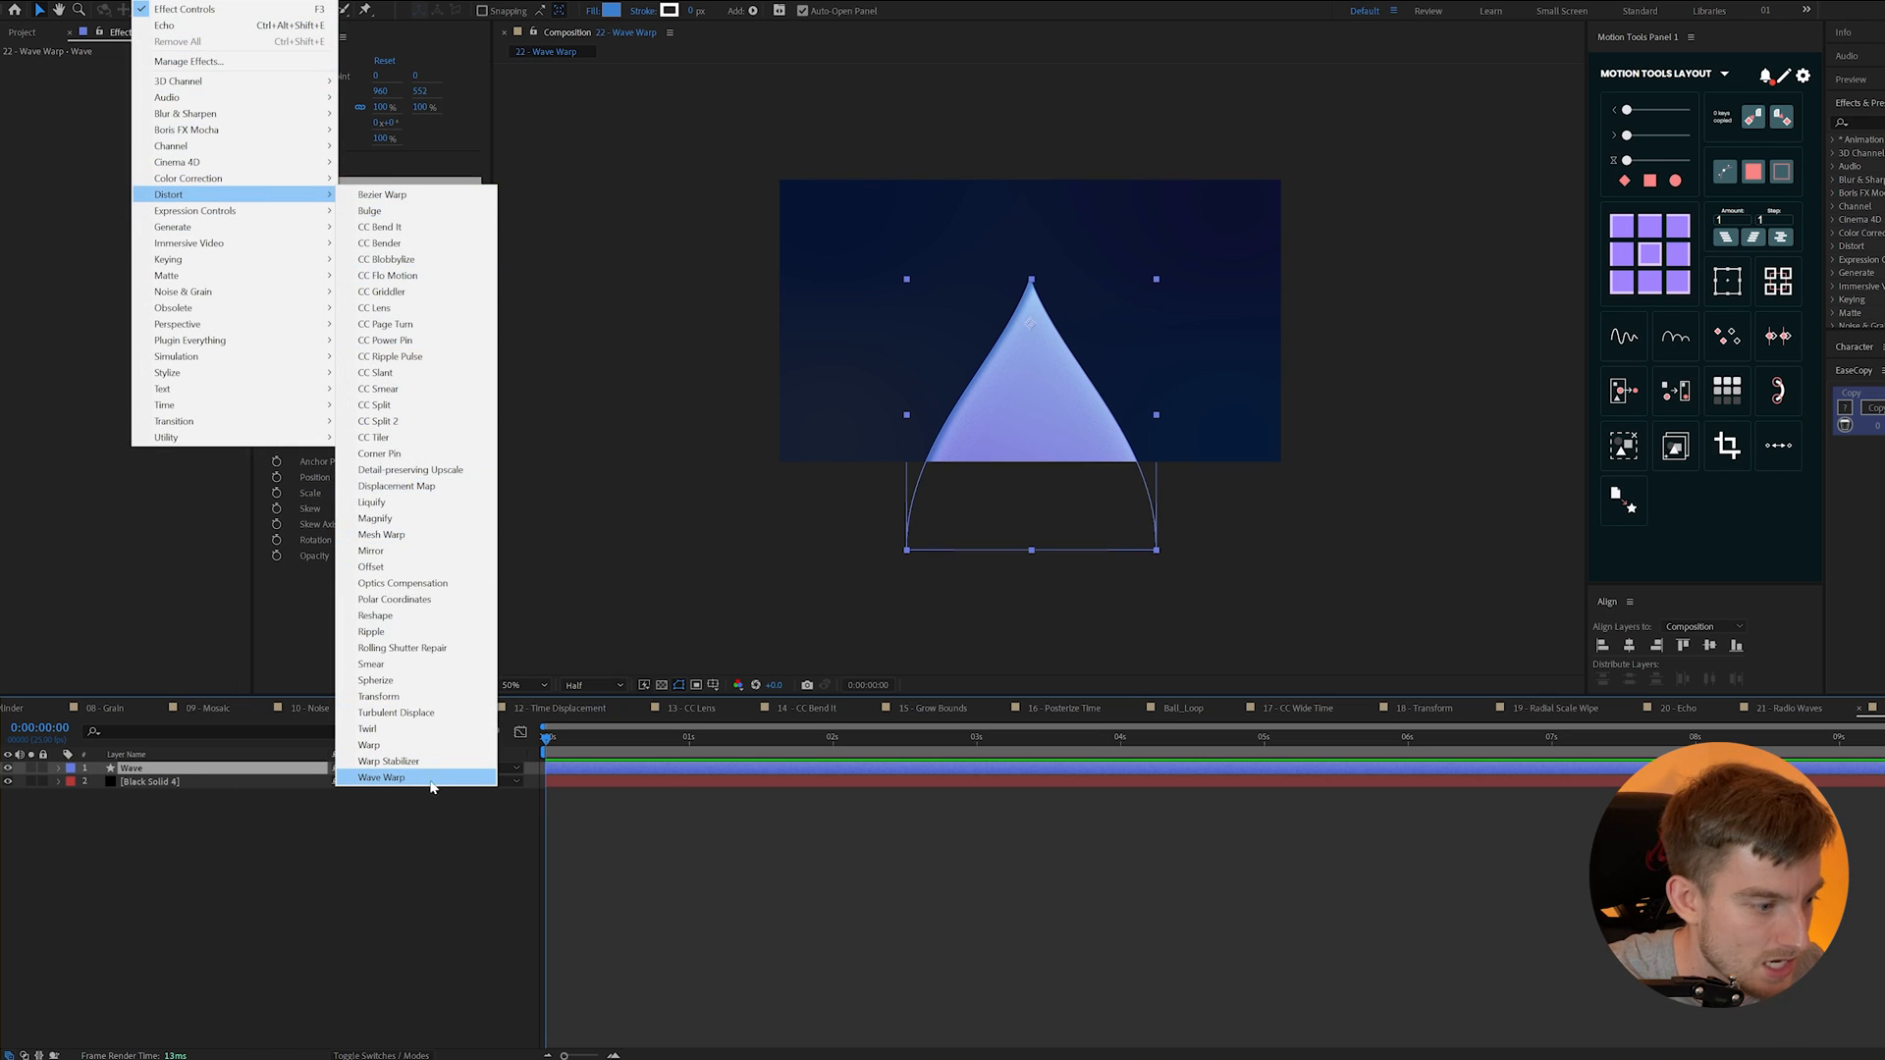
- Add Wave Warp to the triangle, scrub its Phase, and set Pinning to Bottom Edge
click(382, 777)
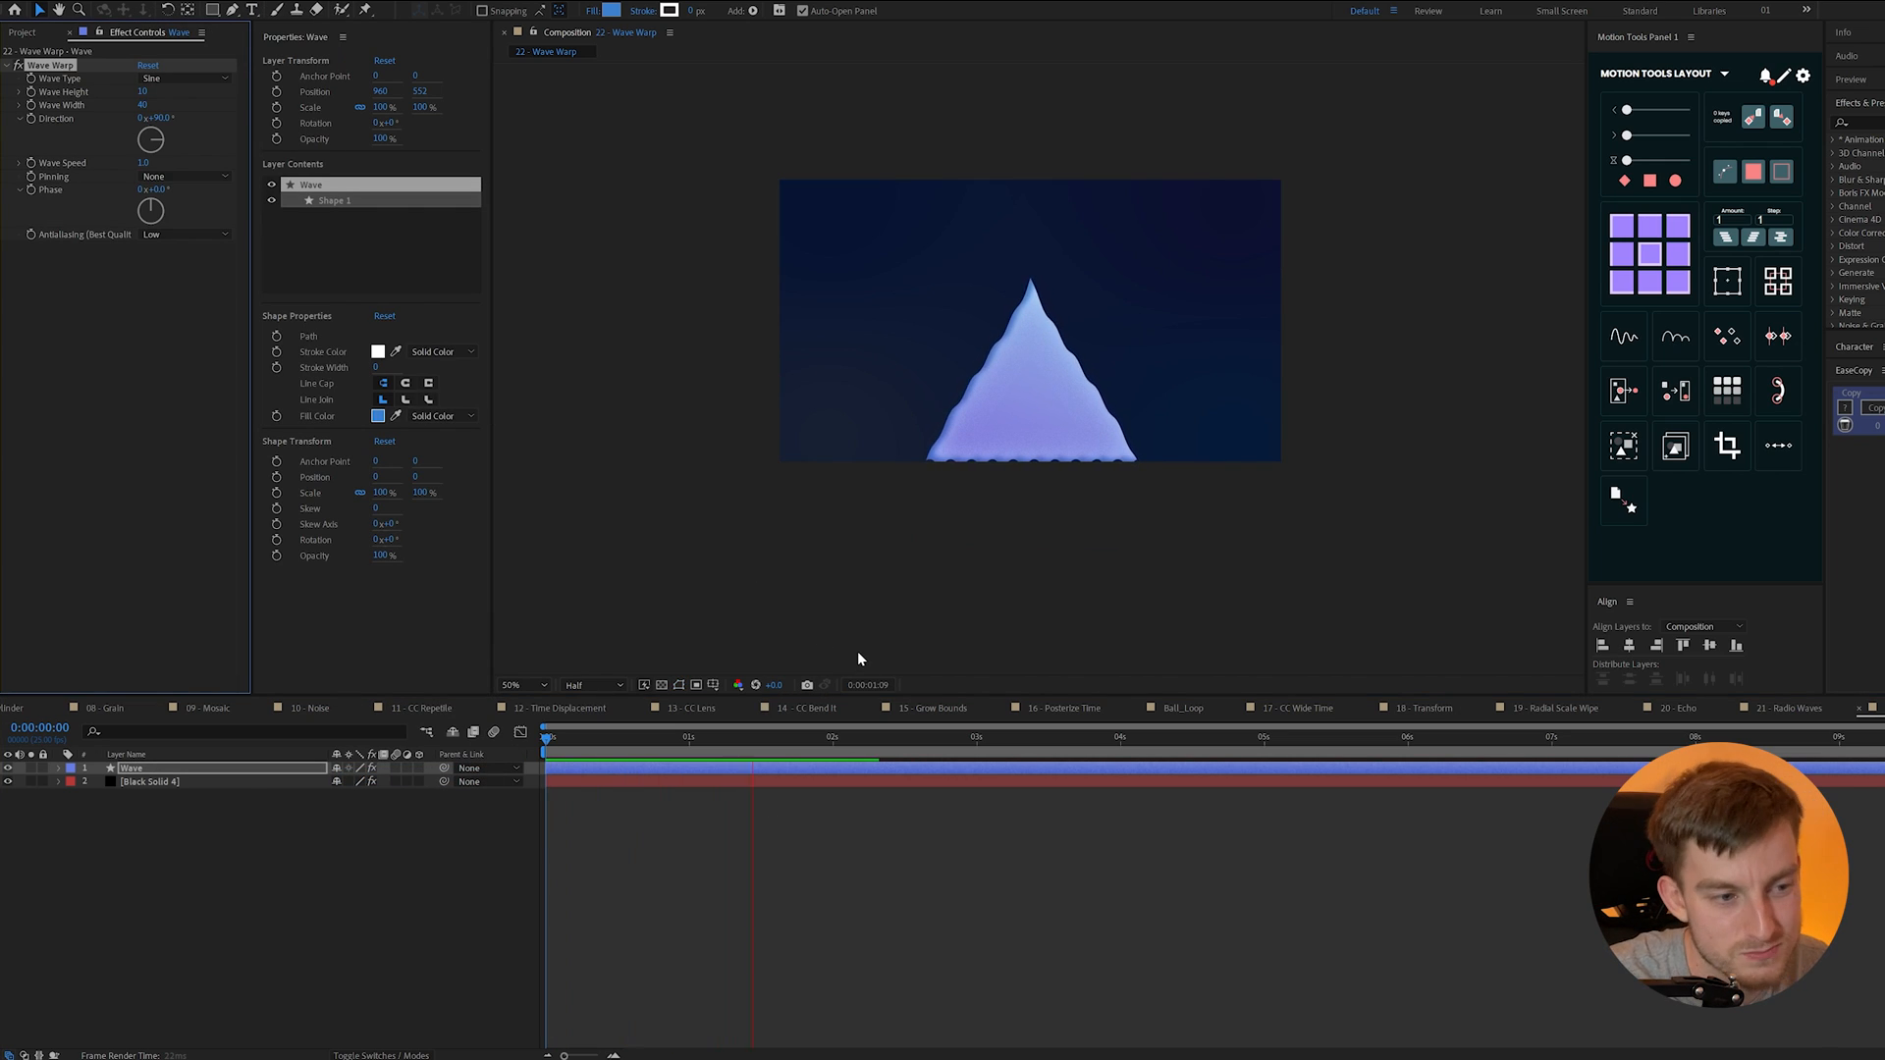
click(706, 759)
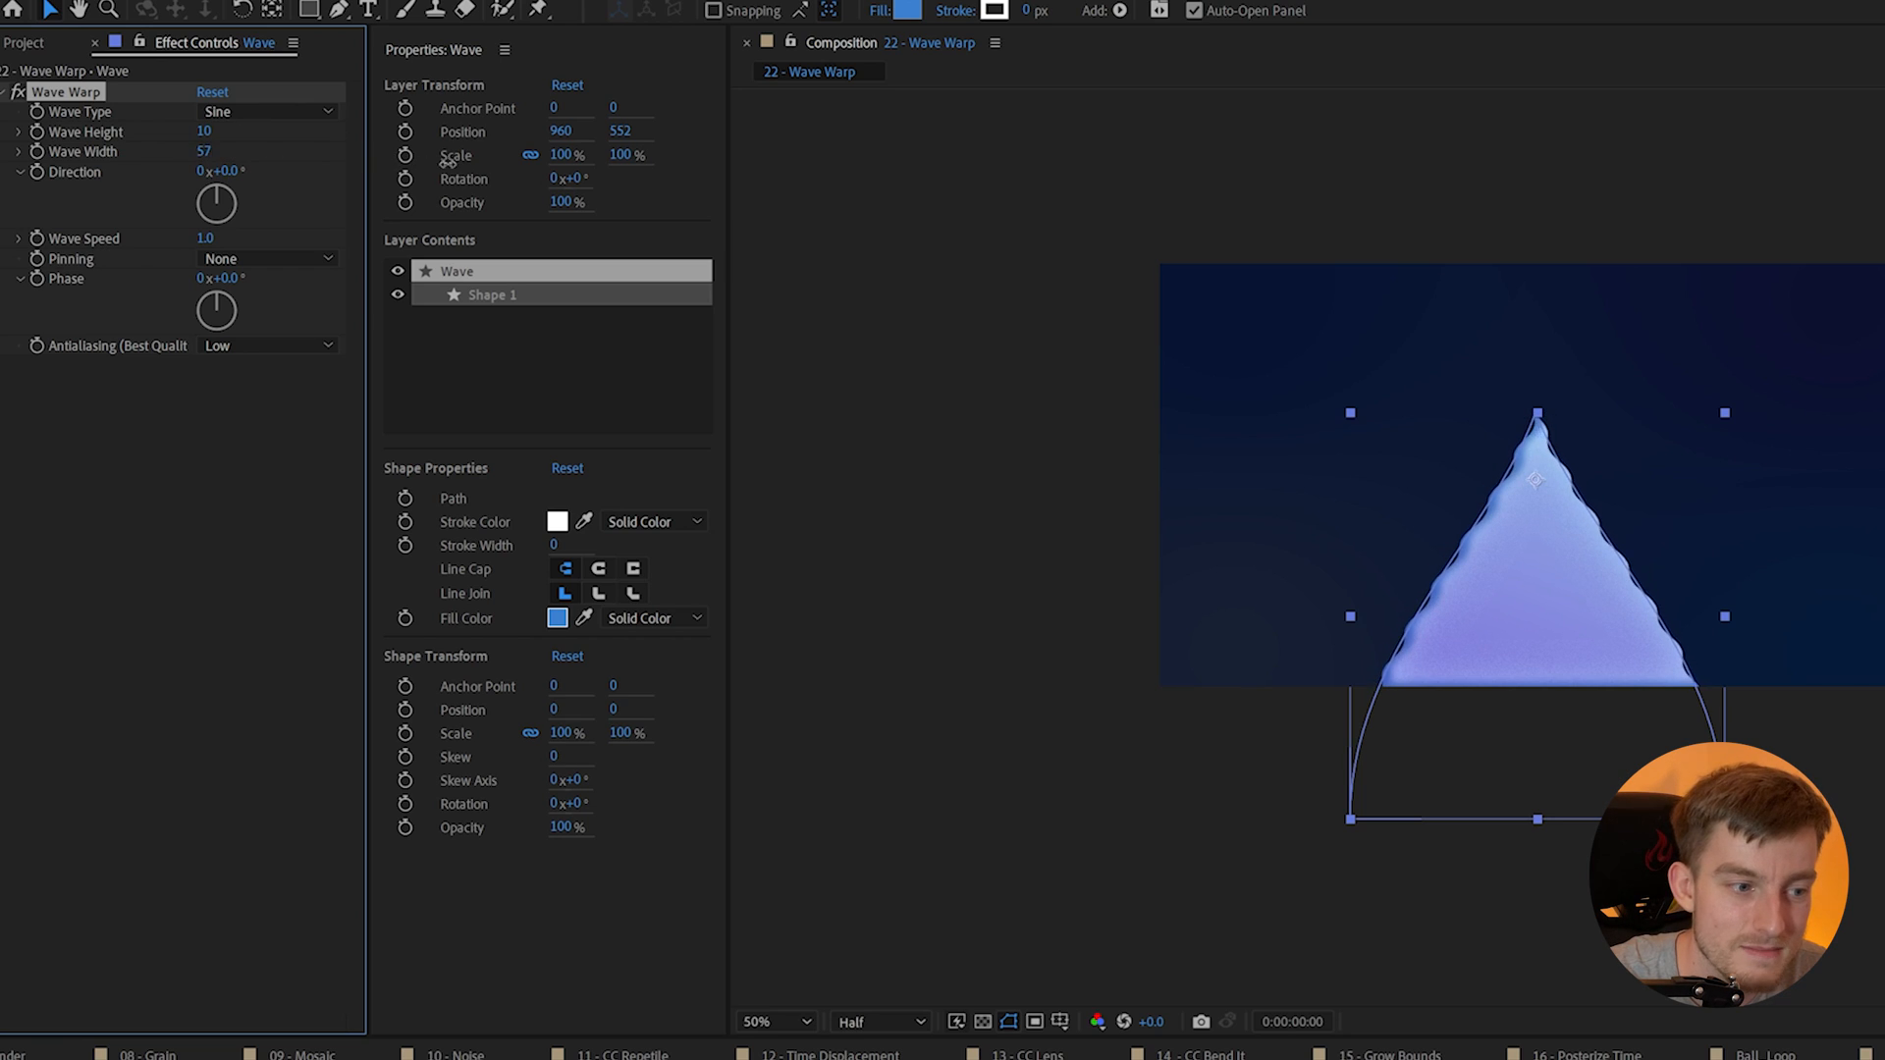
drag(204, 150, 204, 150)
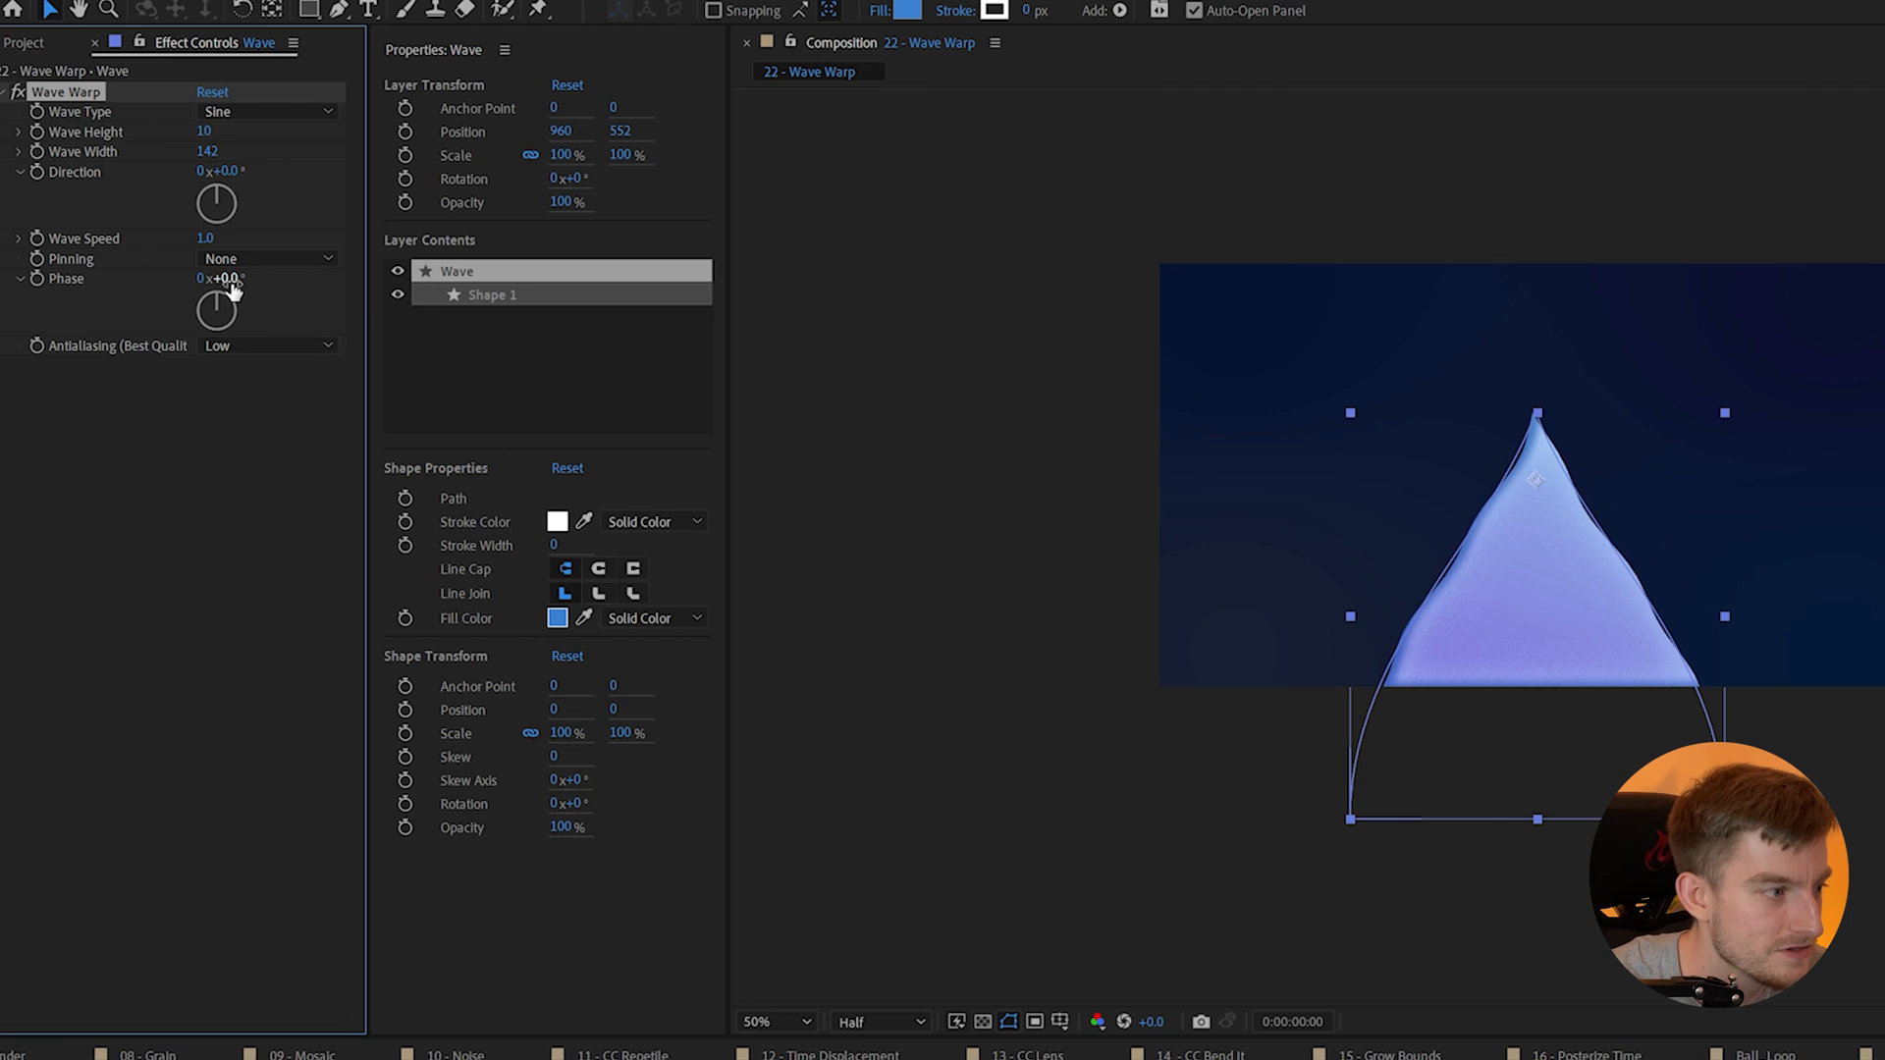
drag(215, 310, 216, 325)
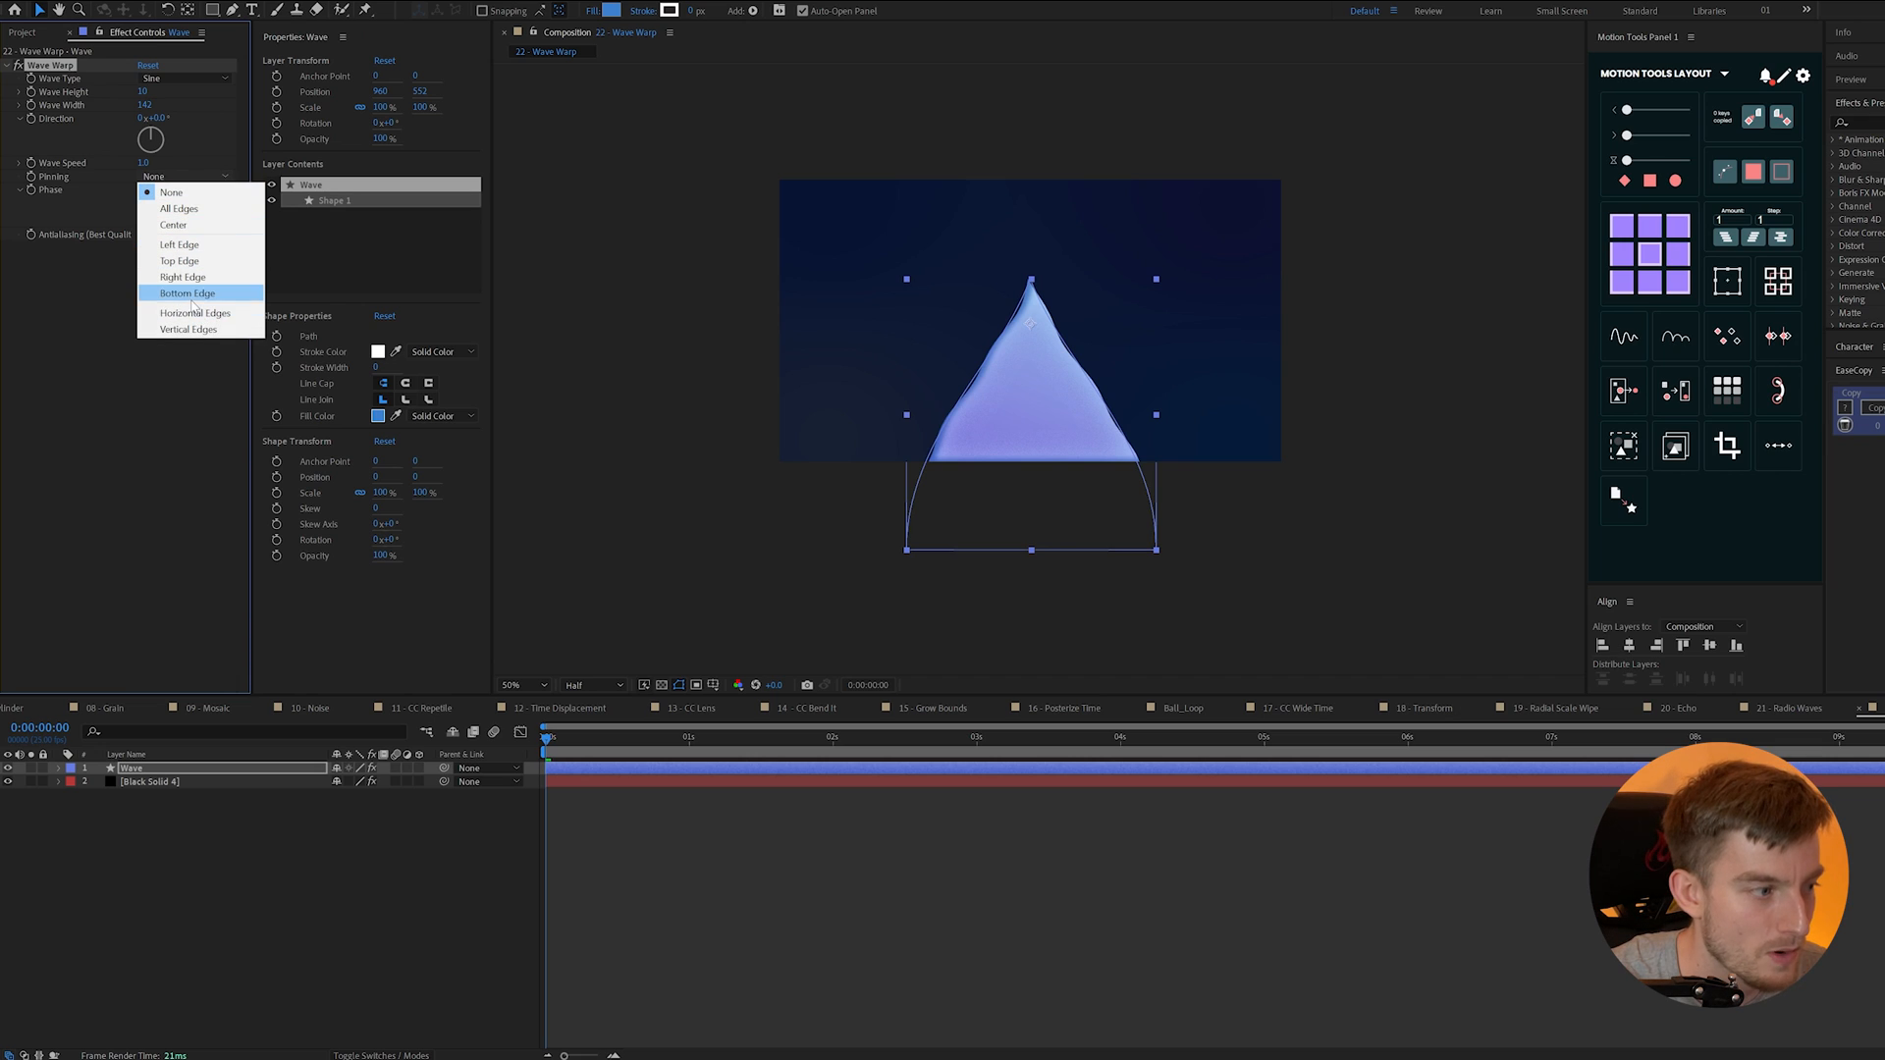
click(188, 293)
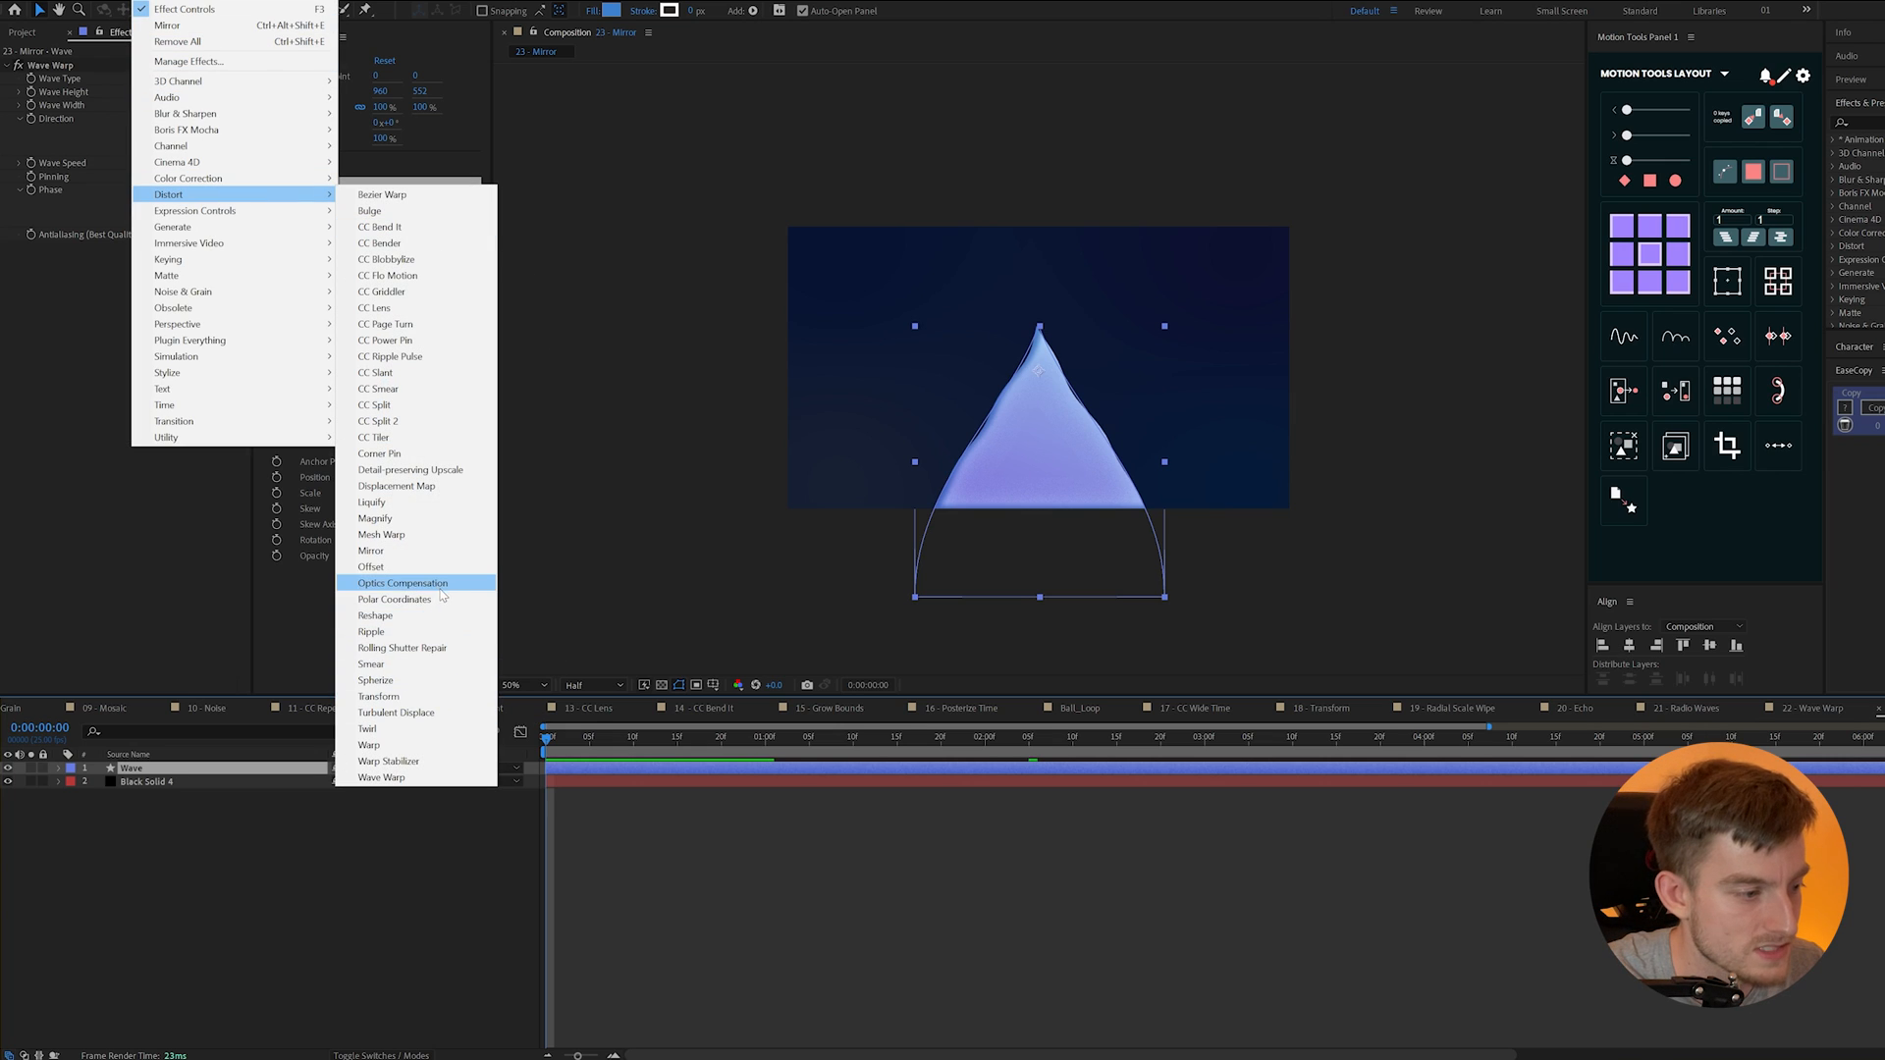
- Apply Distort > Mirror to the Wave layer
click(370, 551)
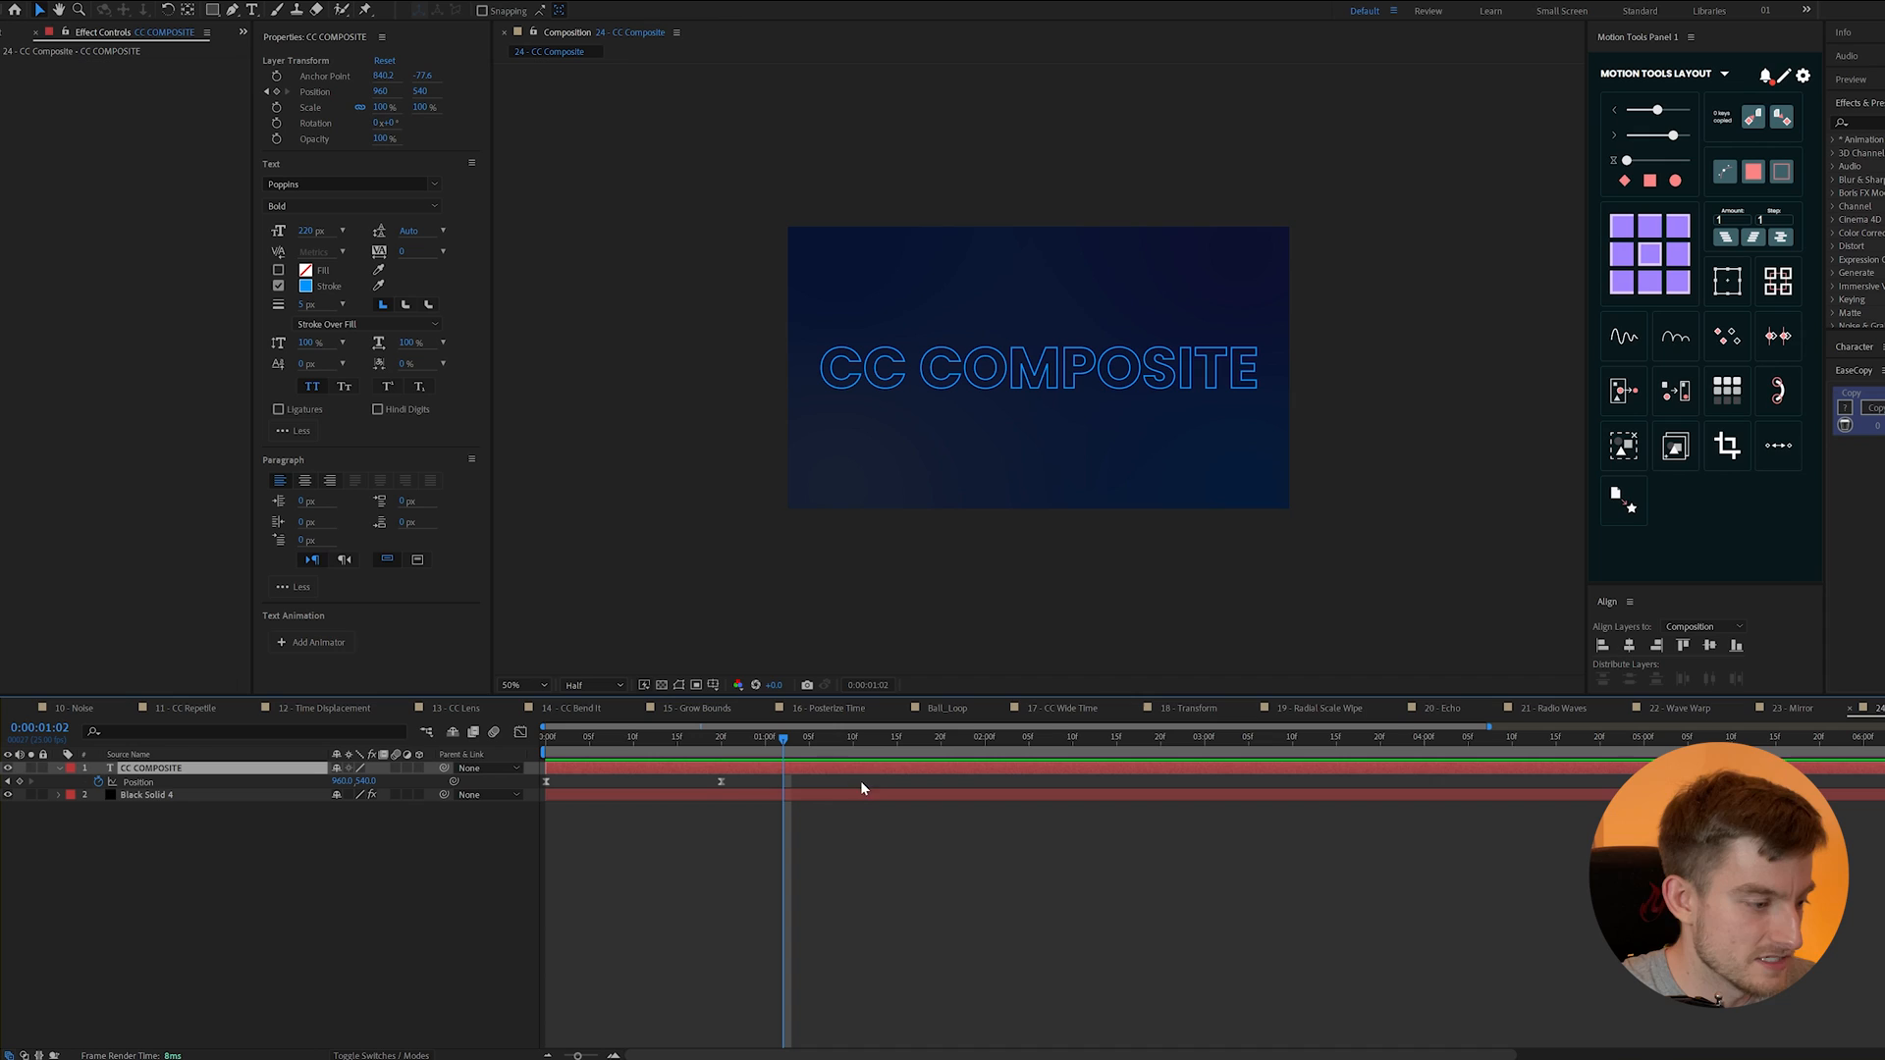
- Apply Fast Box Blur to the CC COMPOSITE text layer
text(blur)
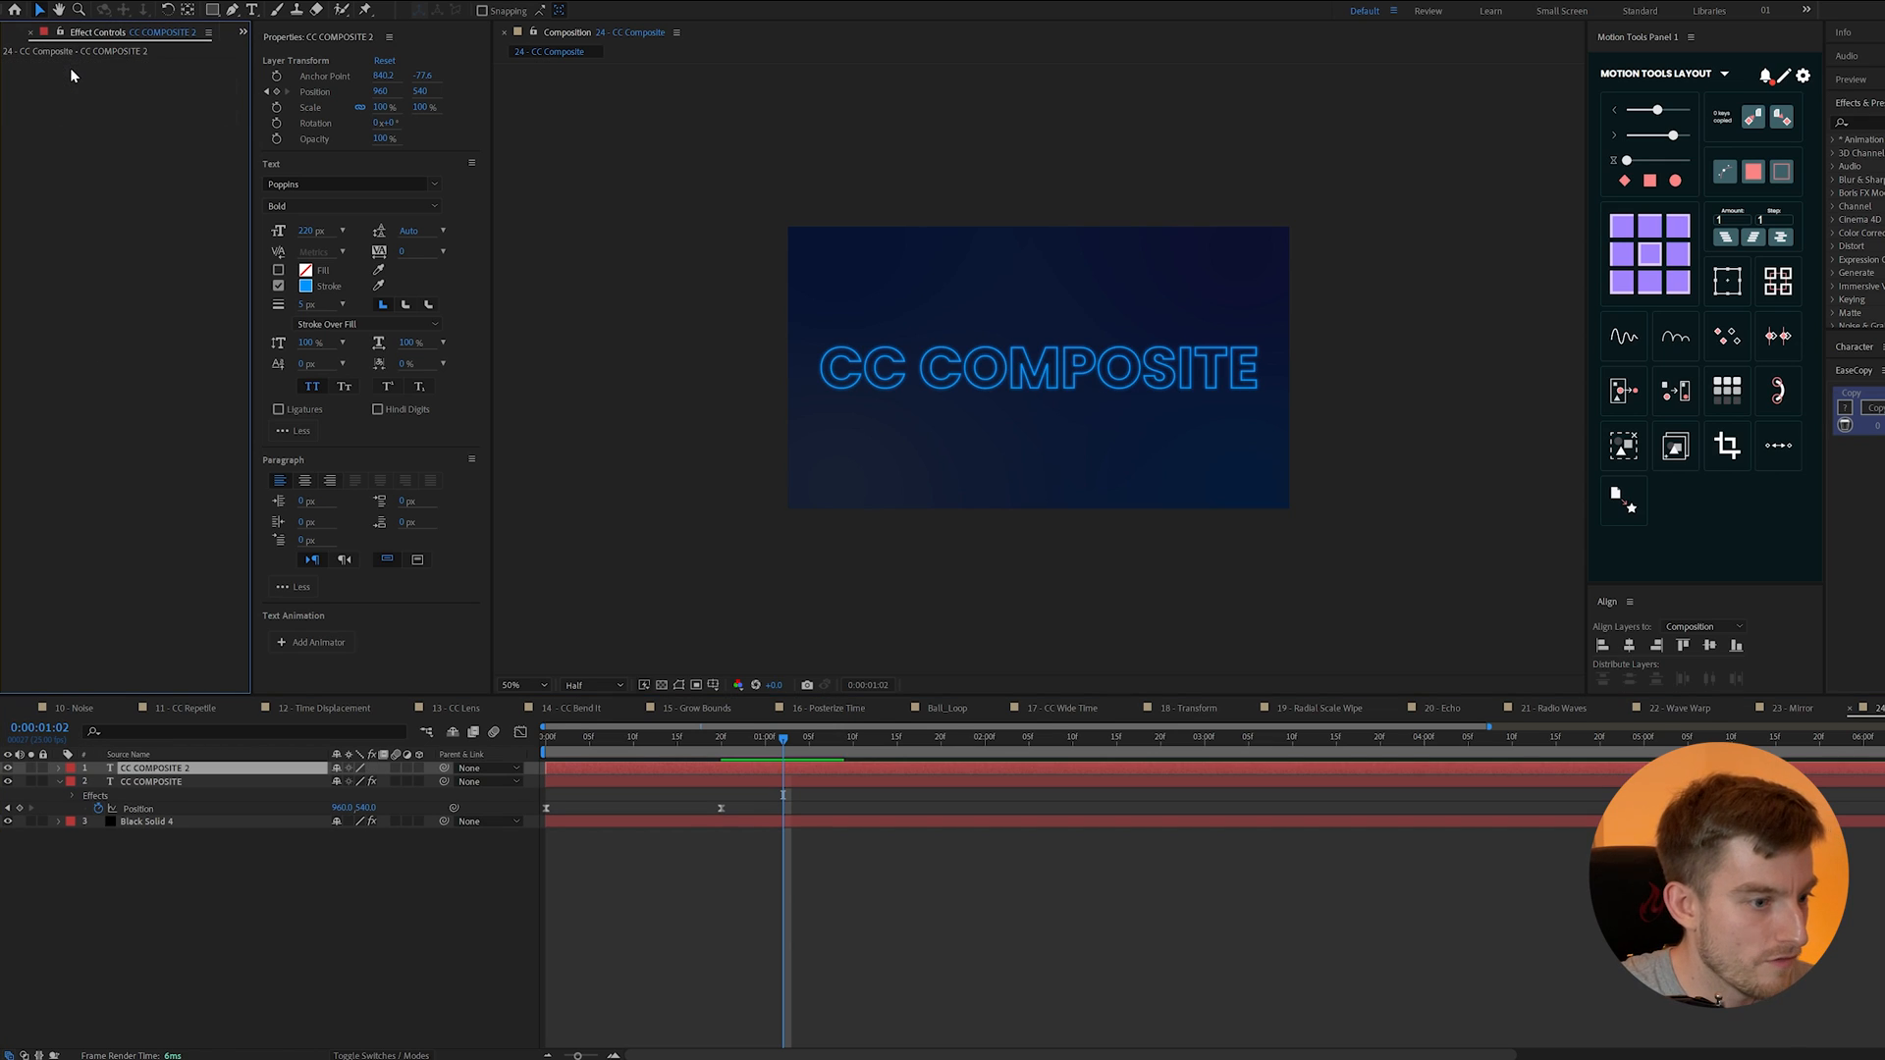
click(521, 685)
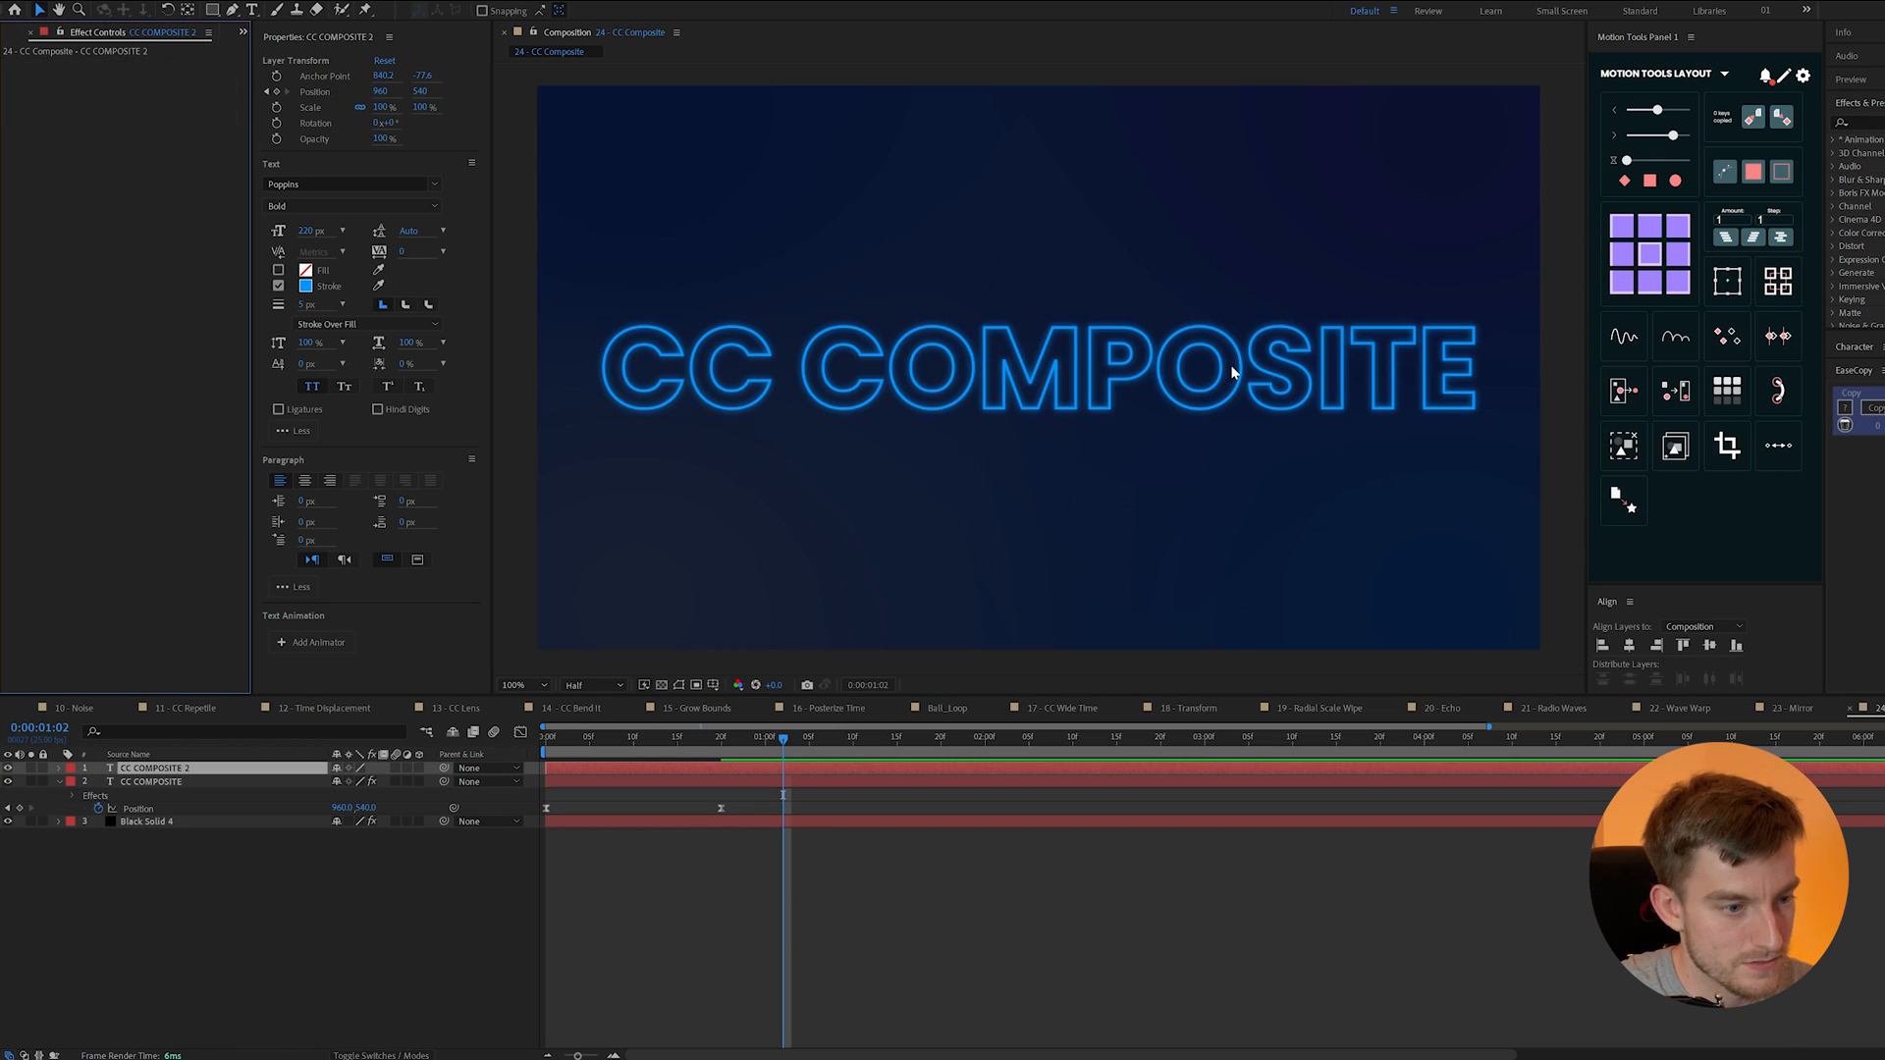
click(517, 684)
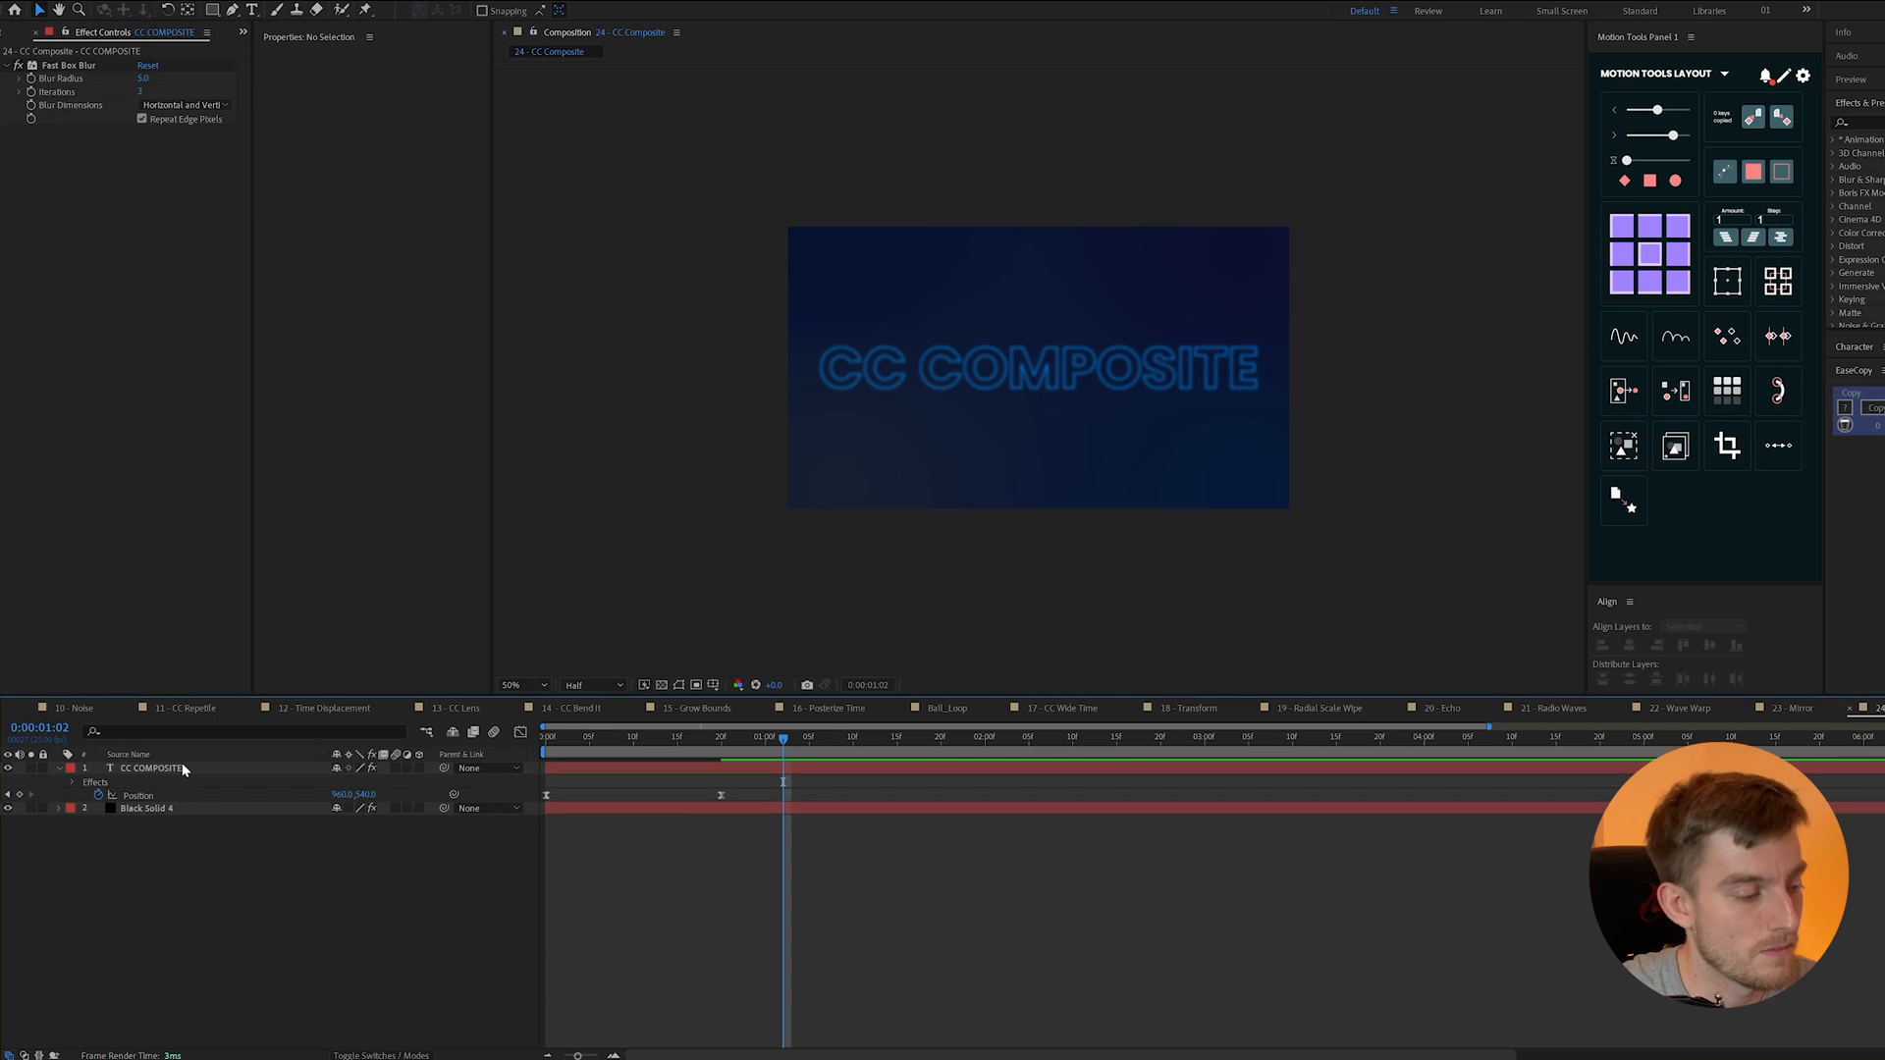
click(150, 767)
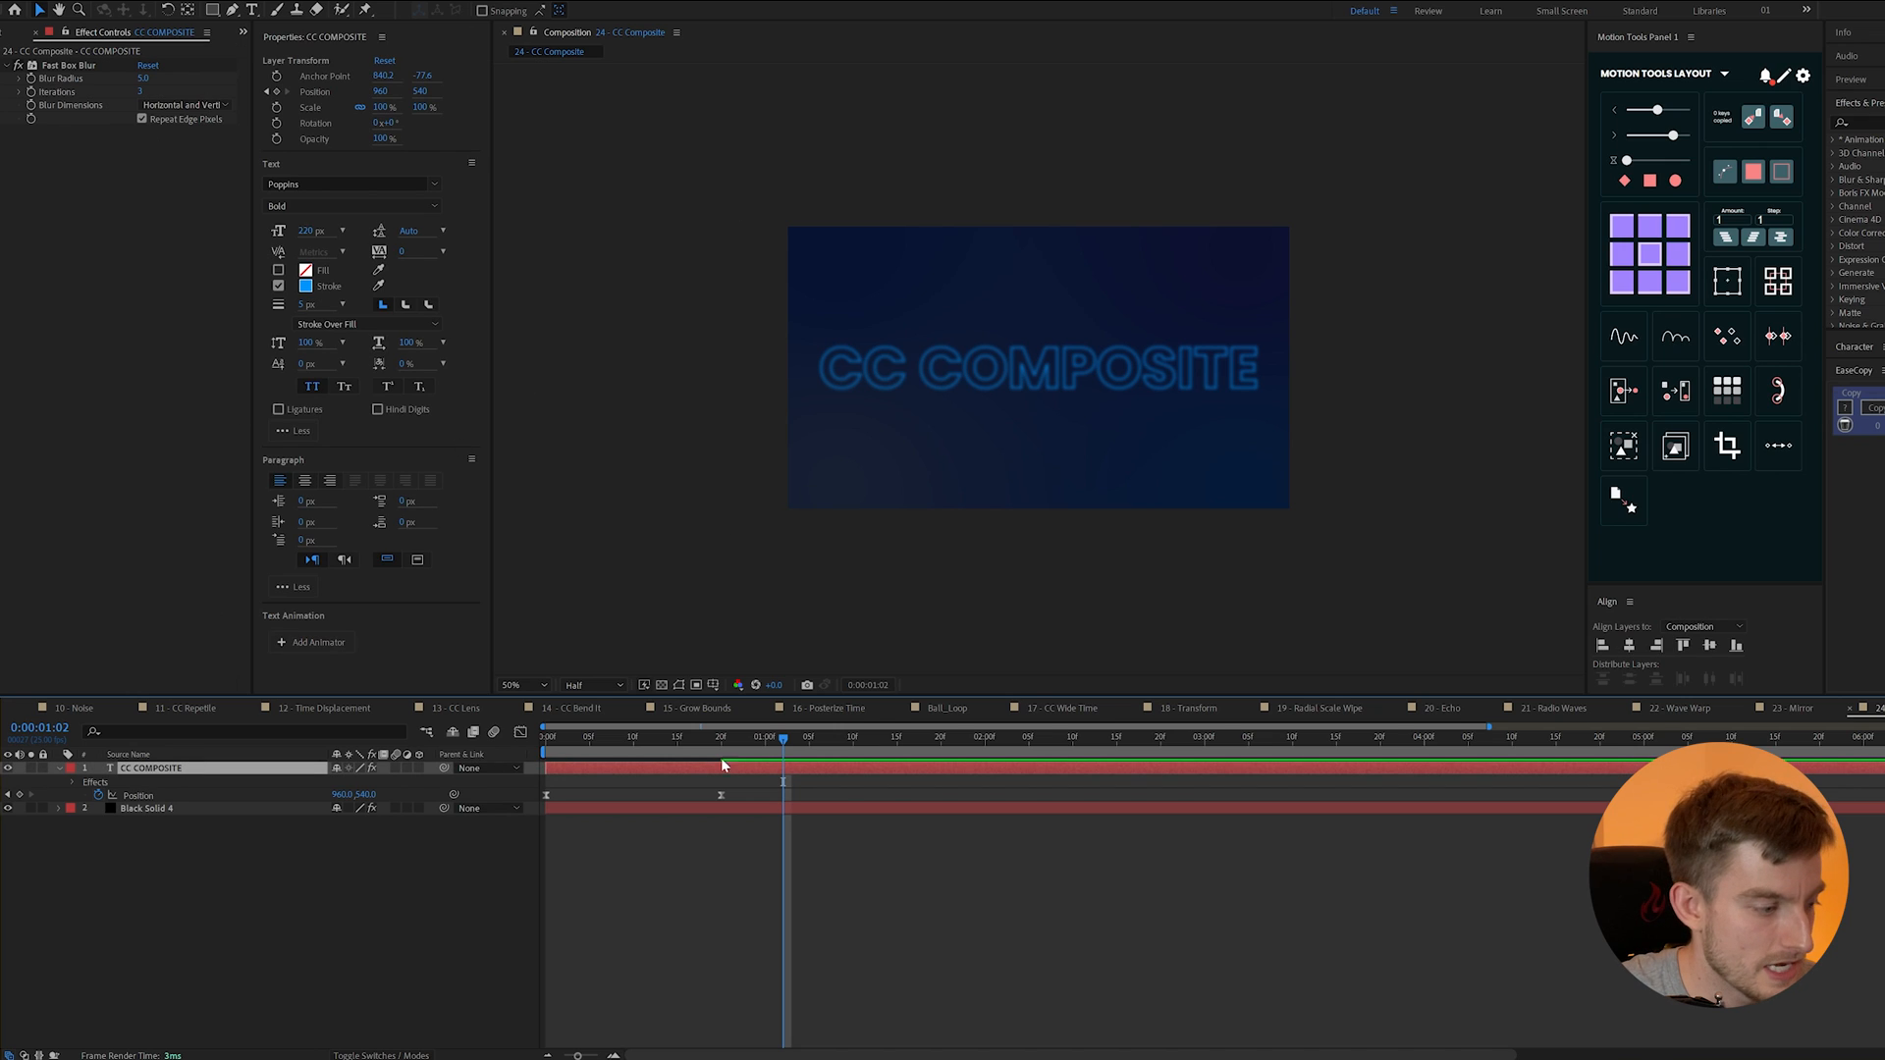
- Add CC Composite to the text and adjust the blur radius
text(cc com)
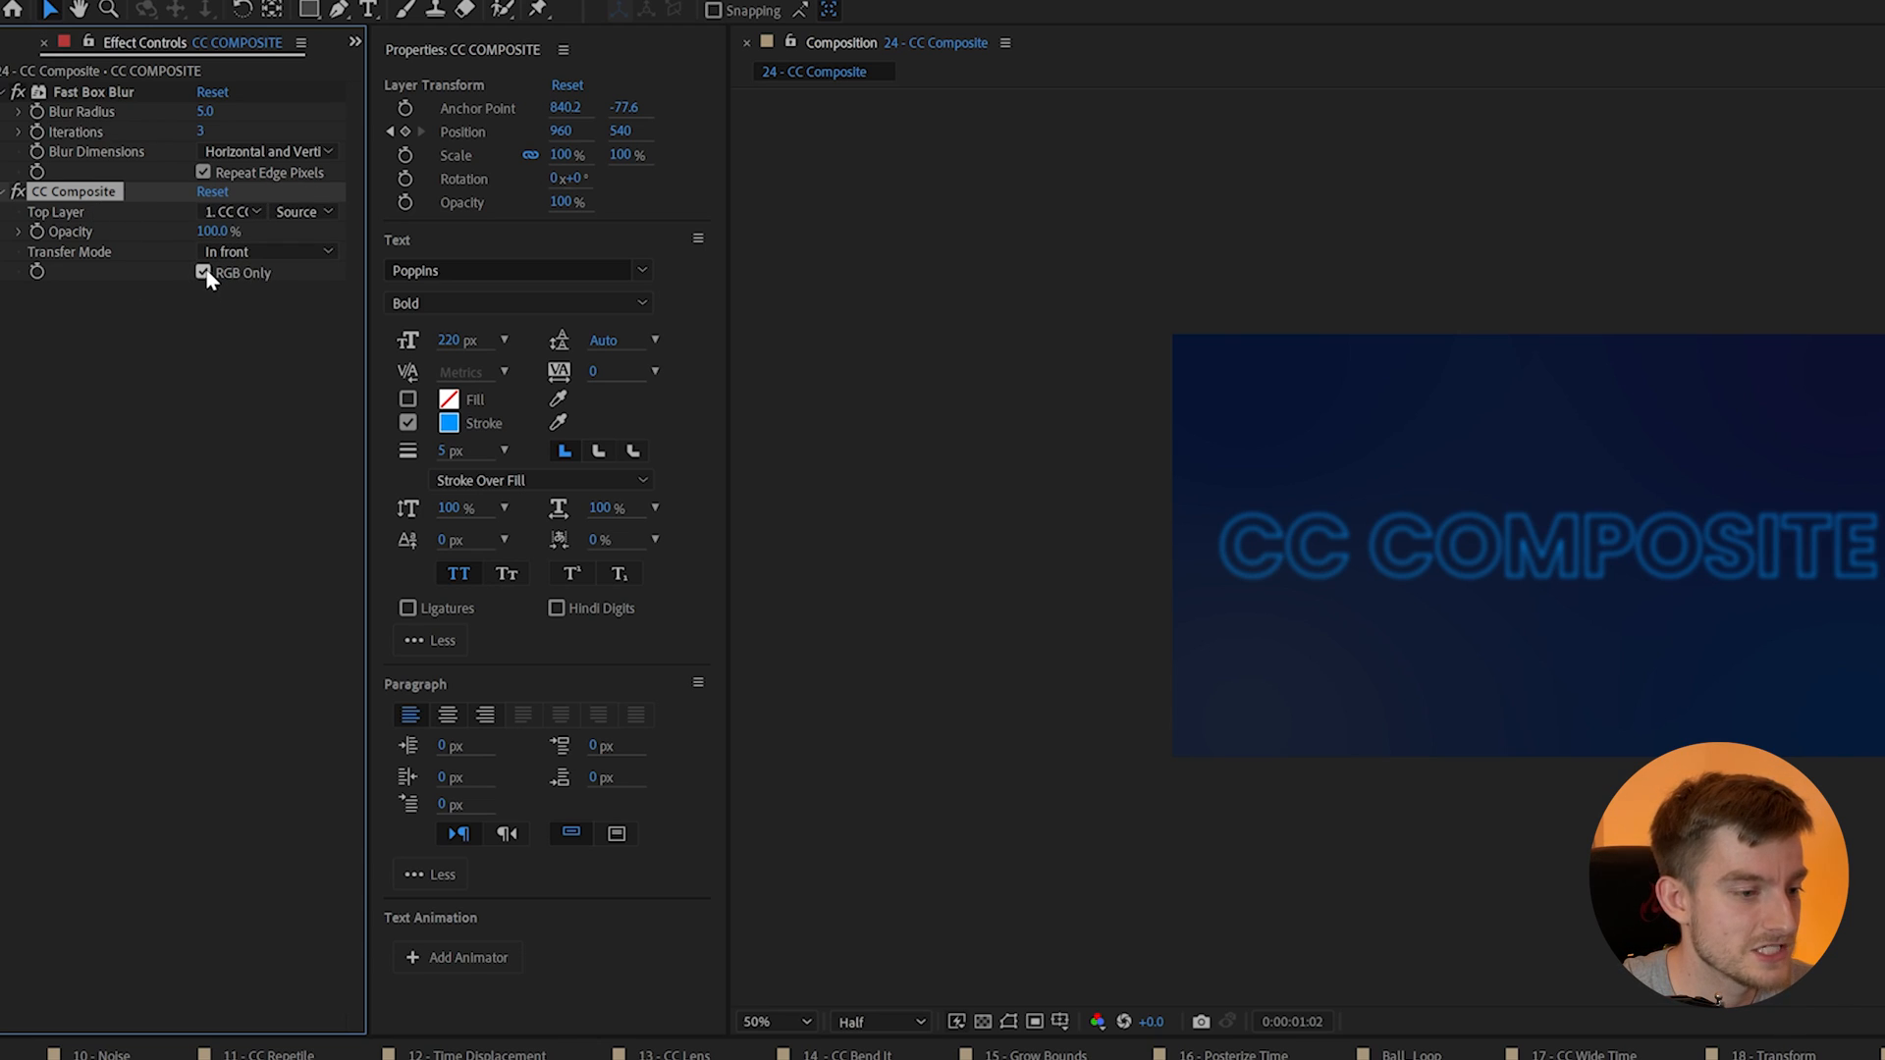
click(203, 273)
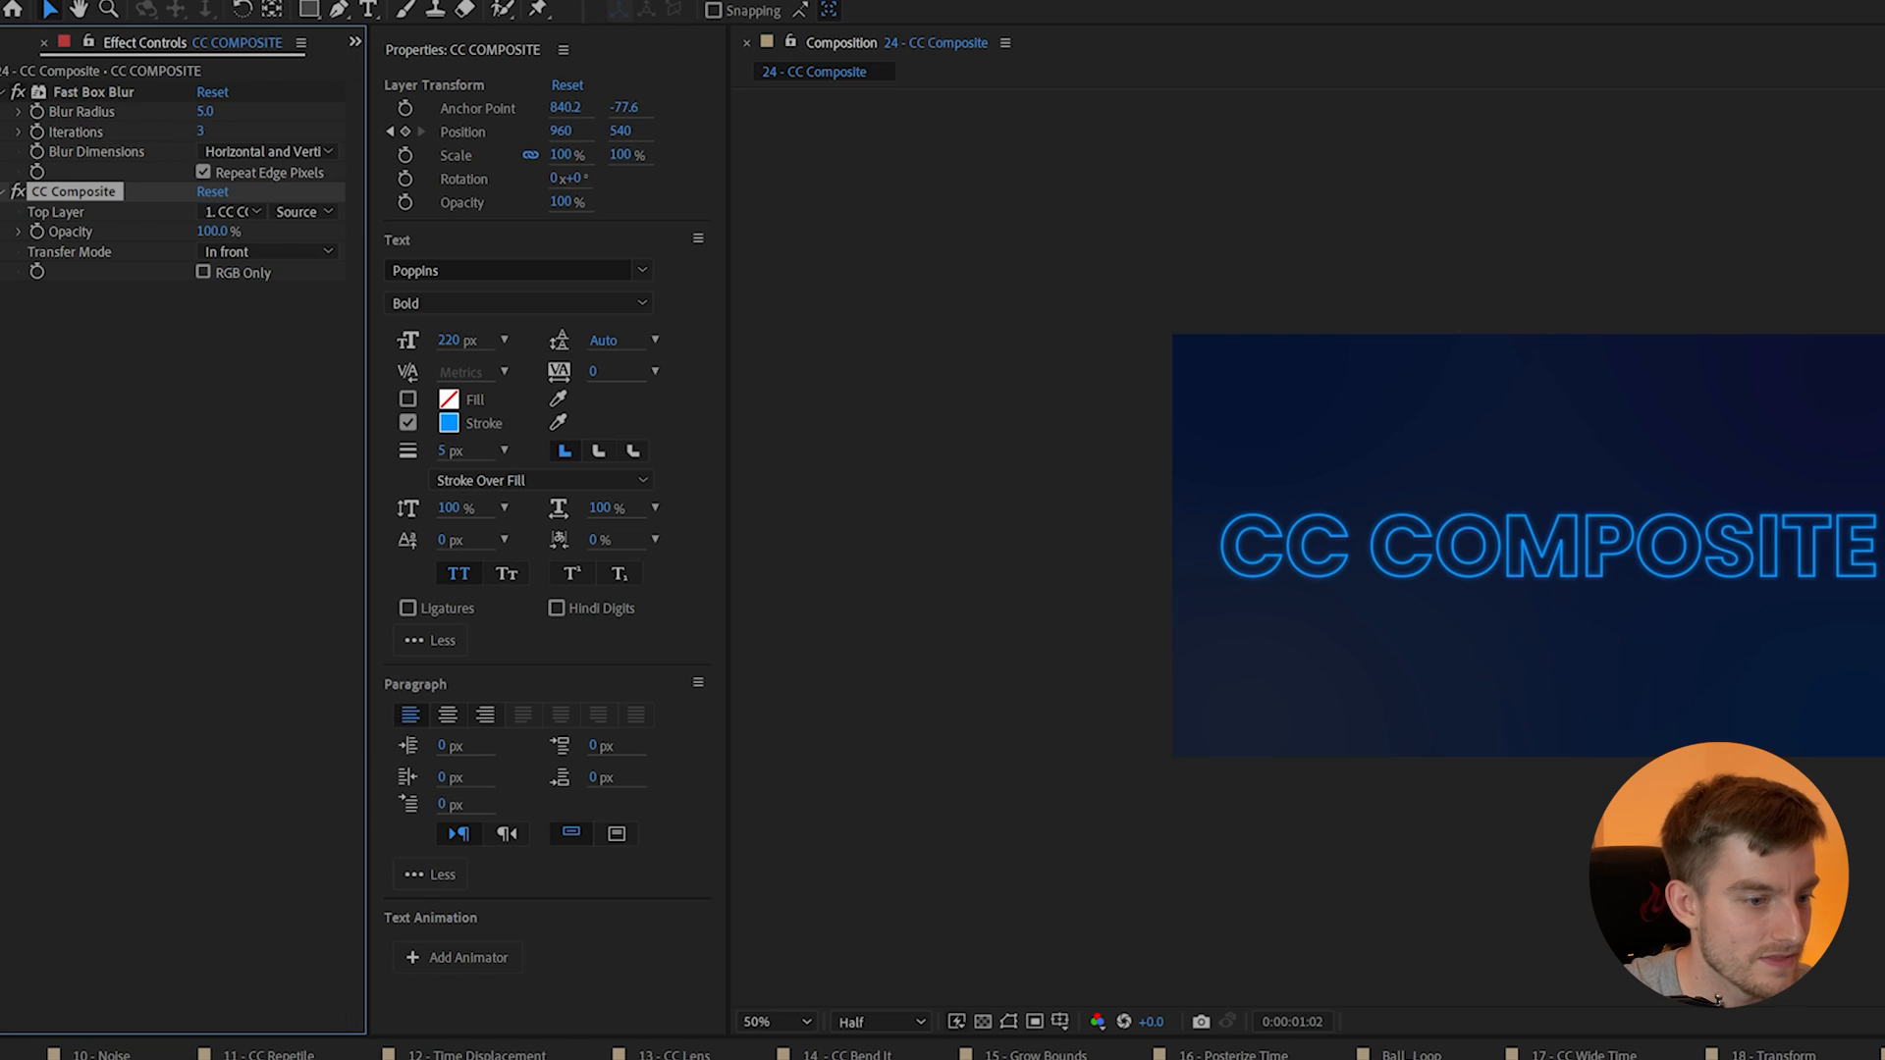
click(219, 111)
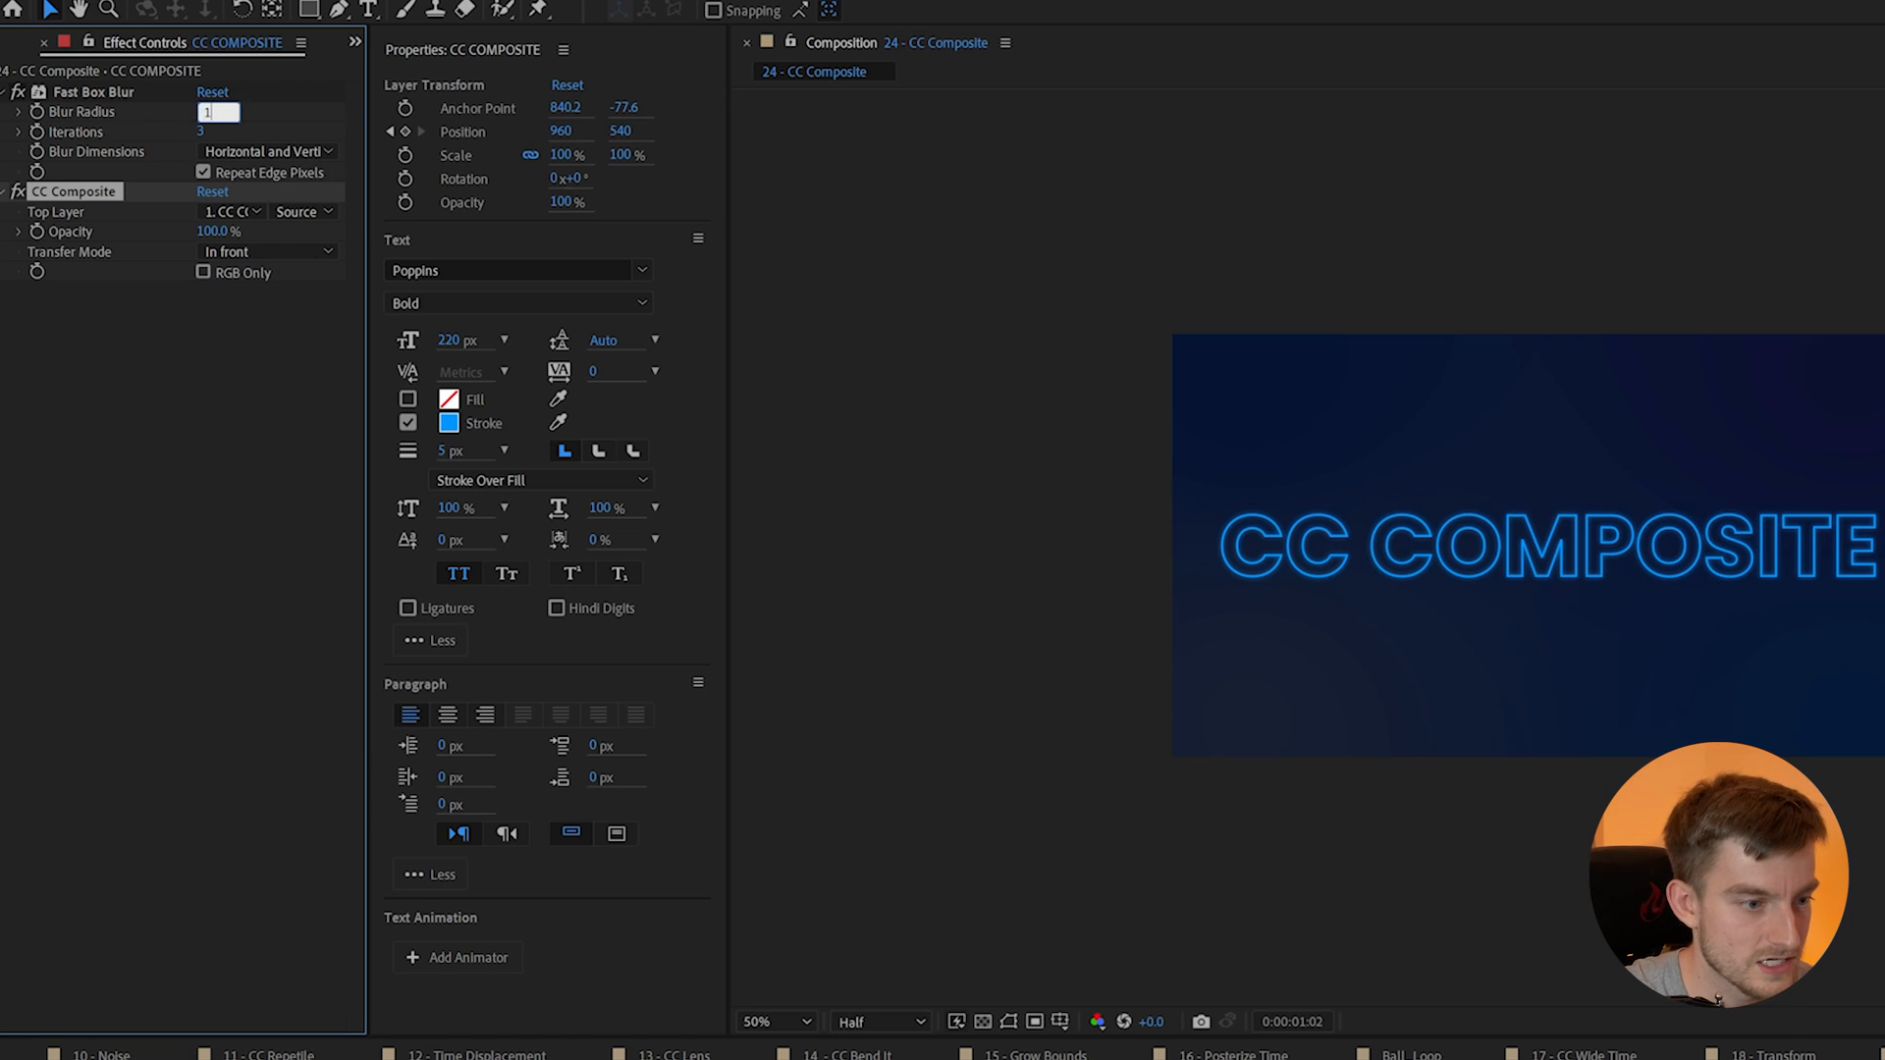
text(10)
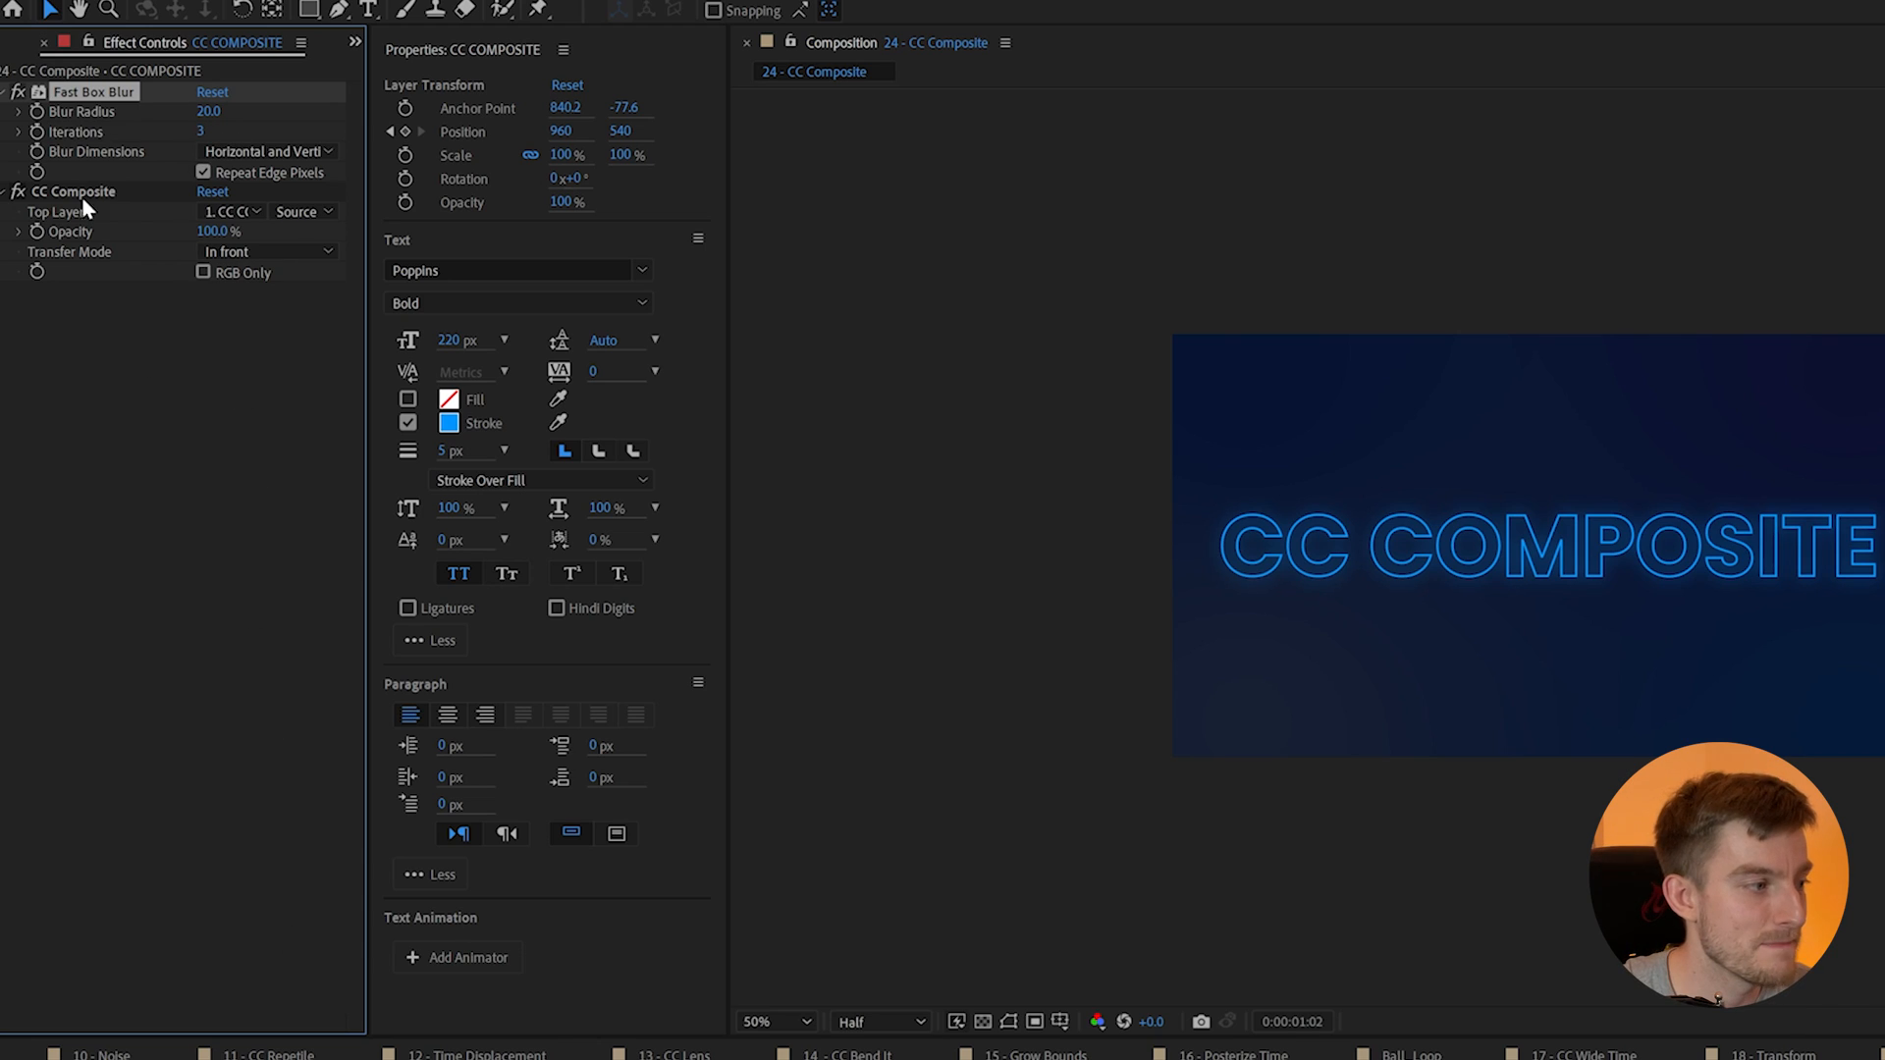
- Set CC Composite's Transfer Mode to Add and add Transform
click(264, 251)
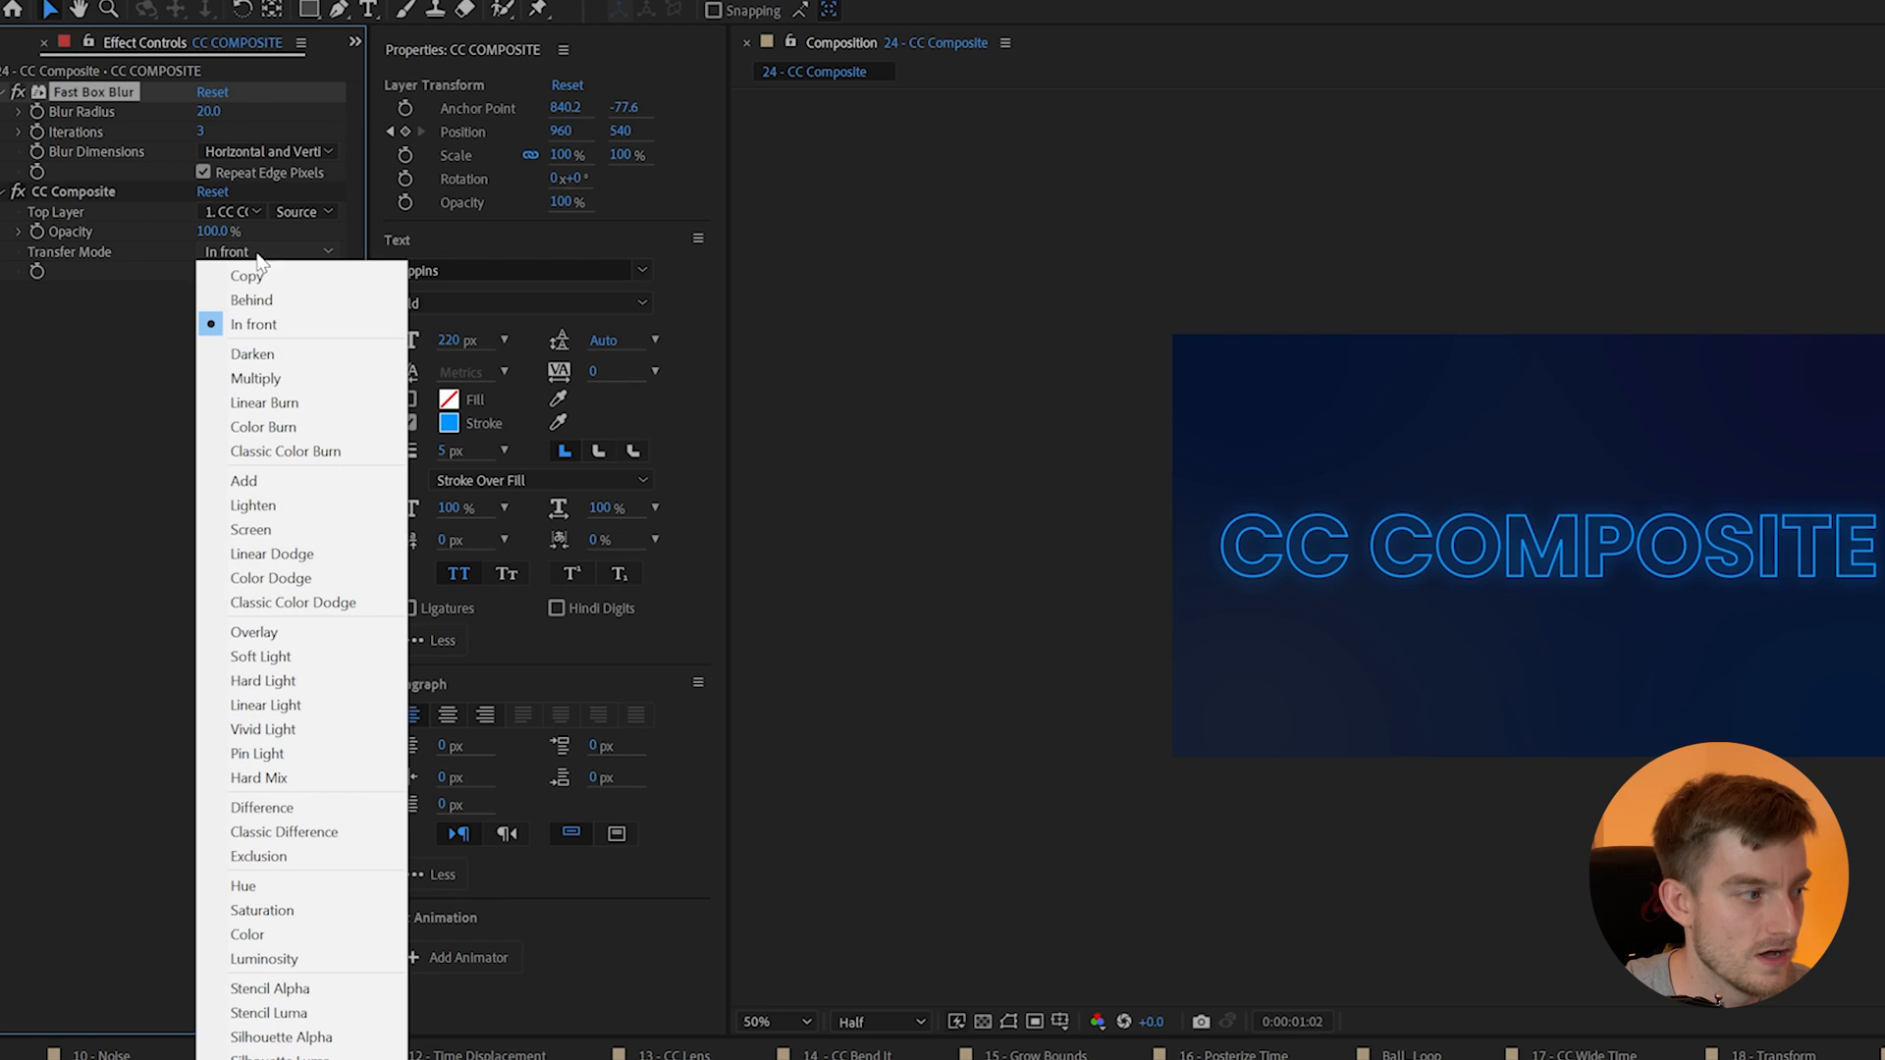
mouse_move(277, 480)
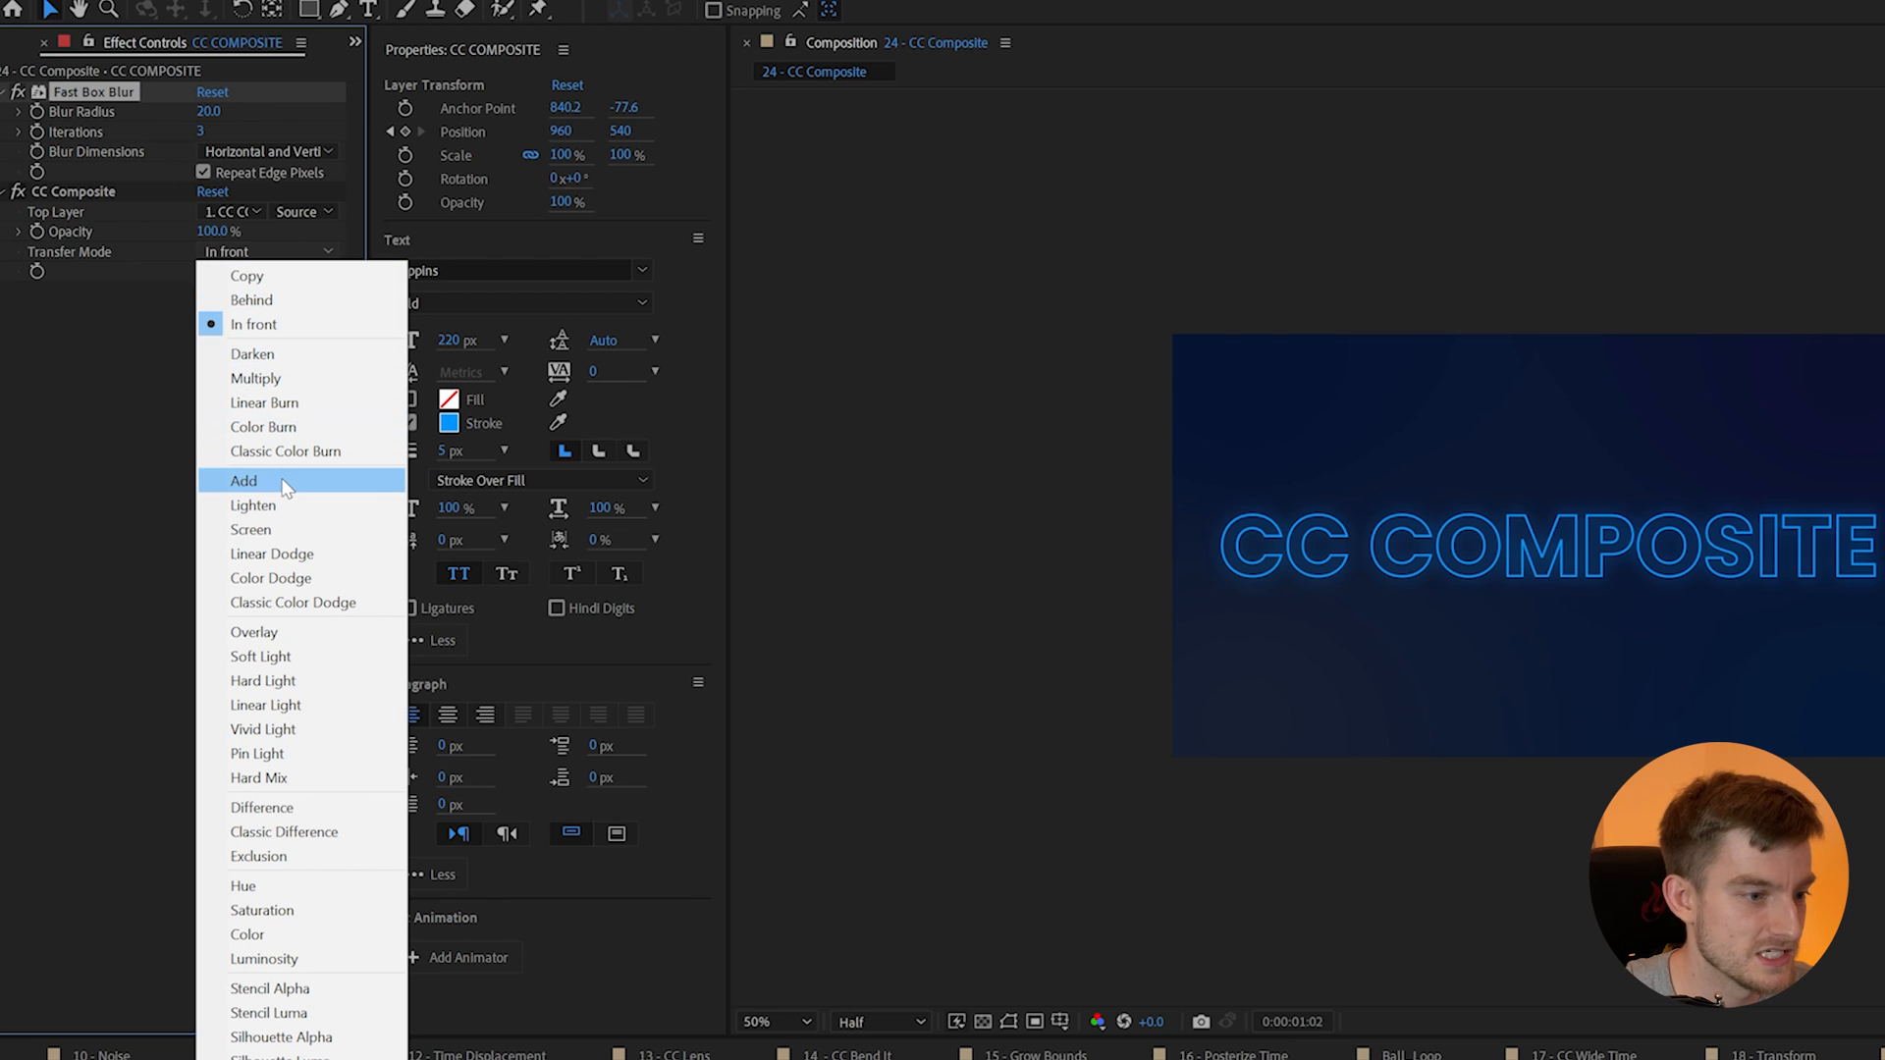
click(242, 481)
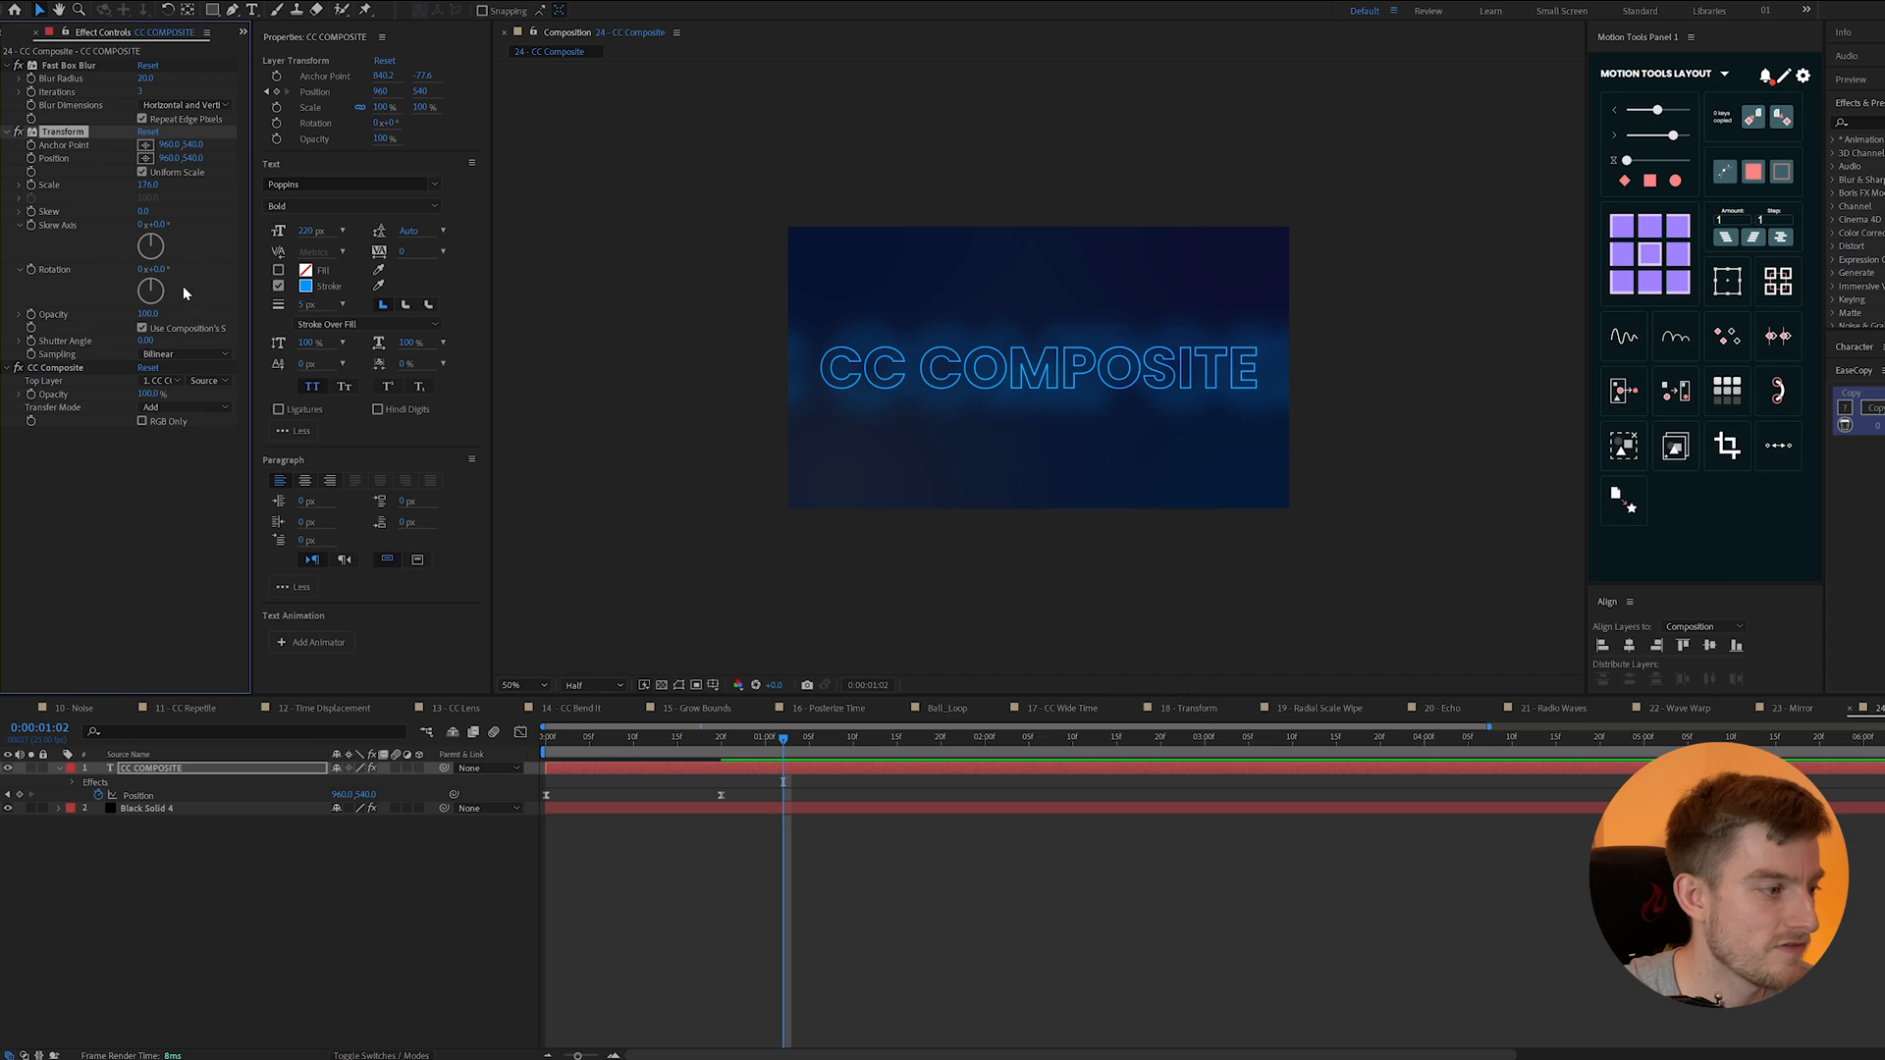
click(162, 381)
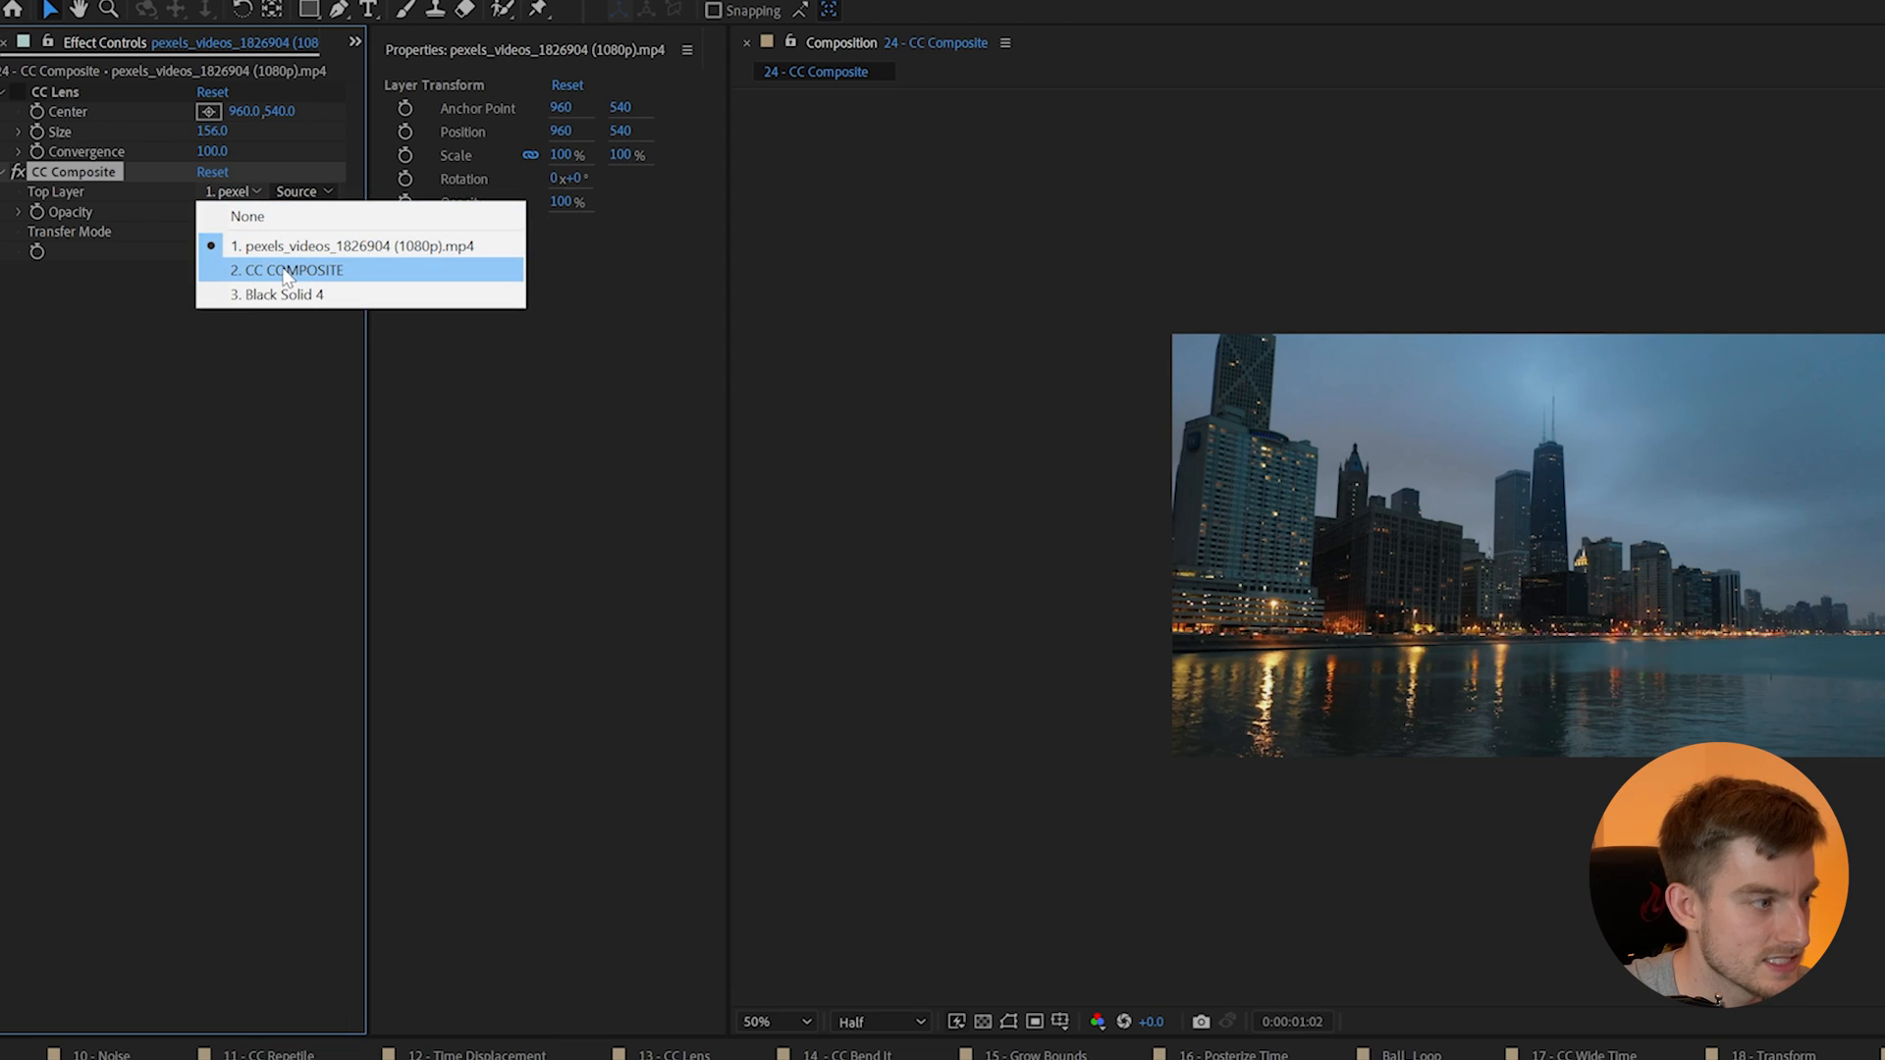
- Set the footage's CC Composite Top Layer to 2. CC COMPOSITE and toggle RGB Only
click(294, 269)
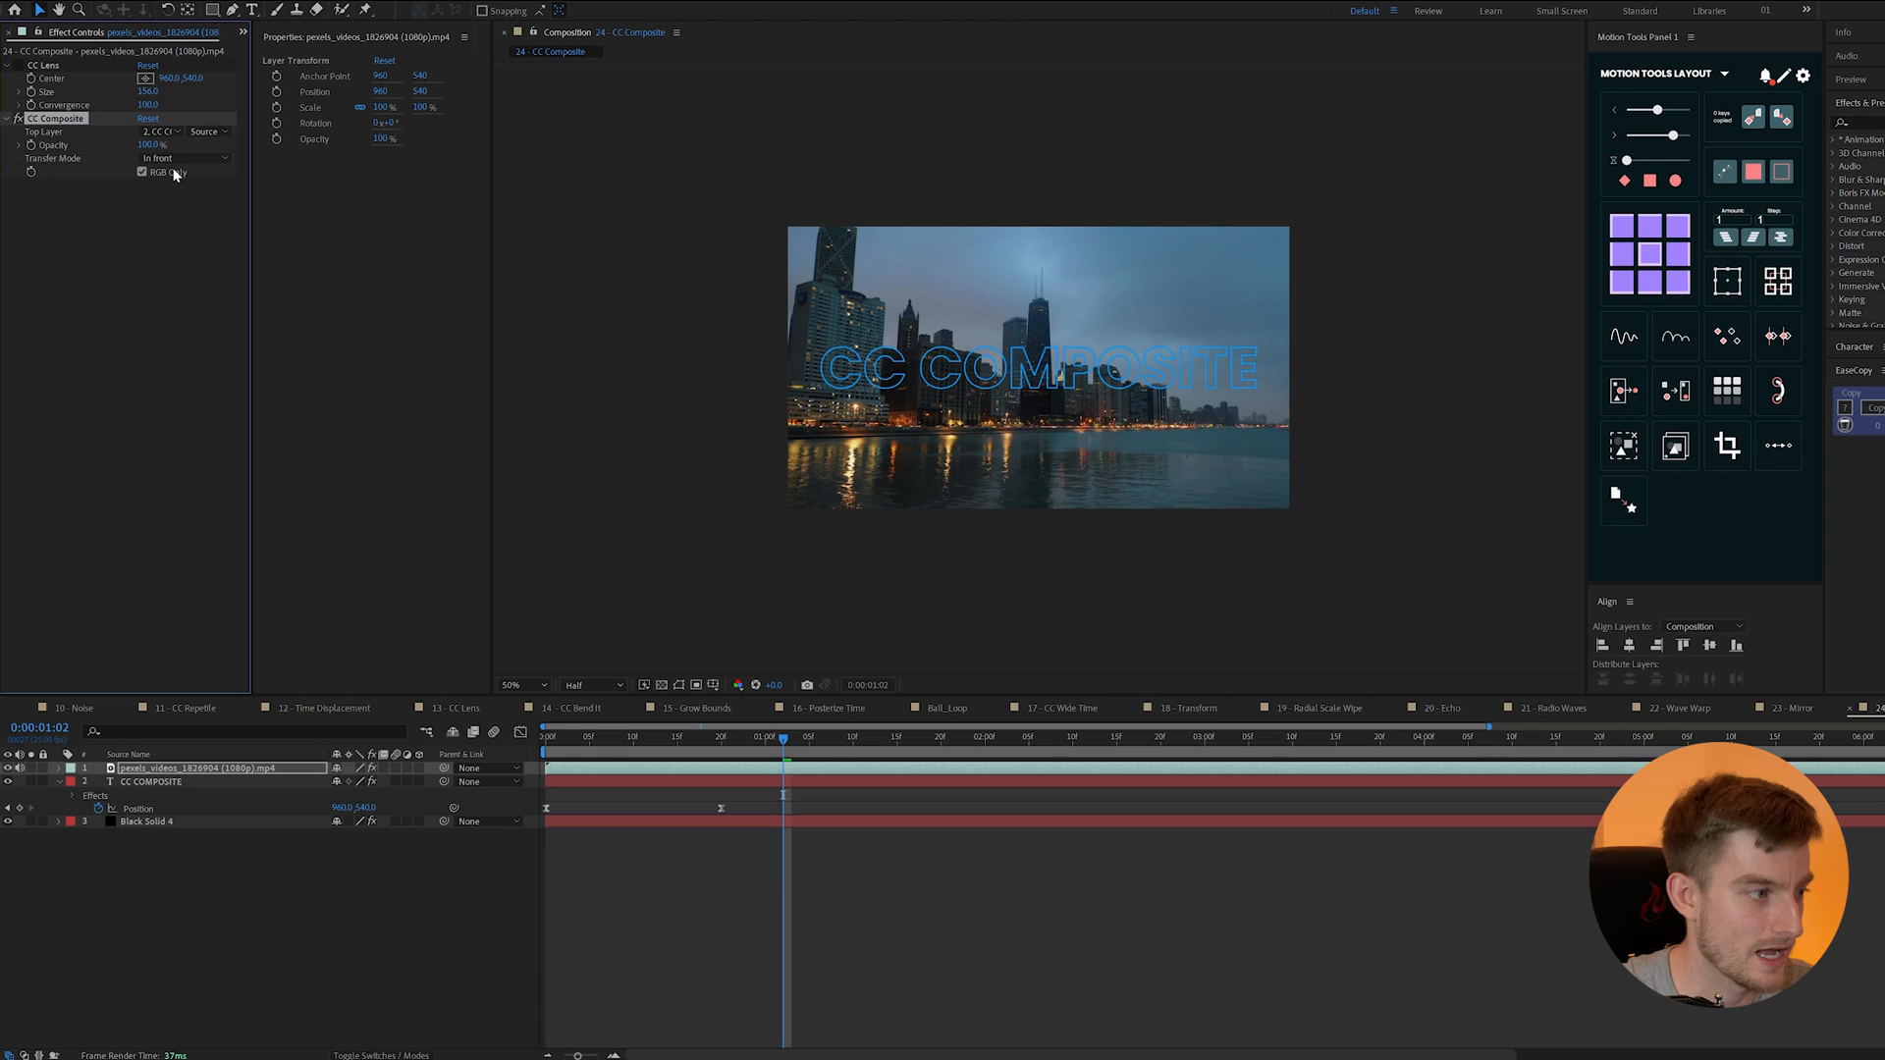
click(181, 157)
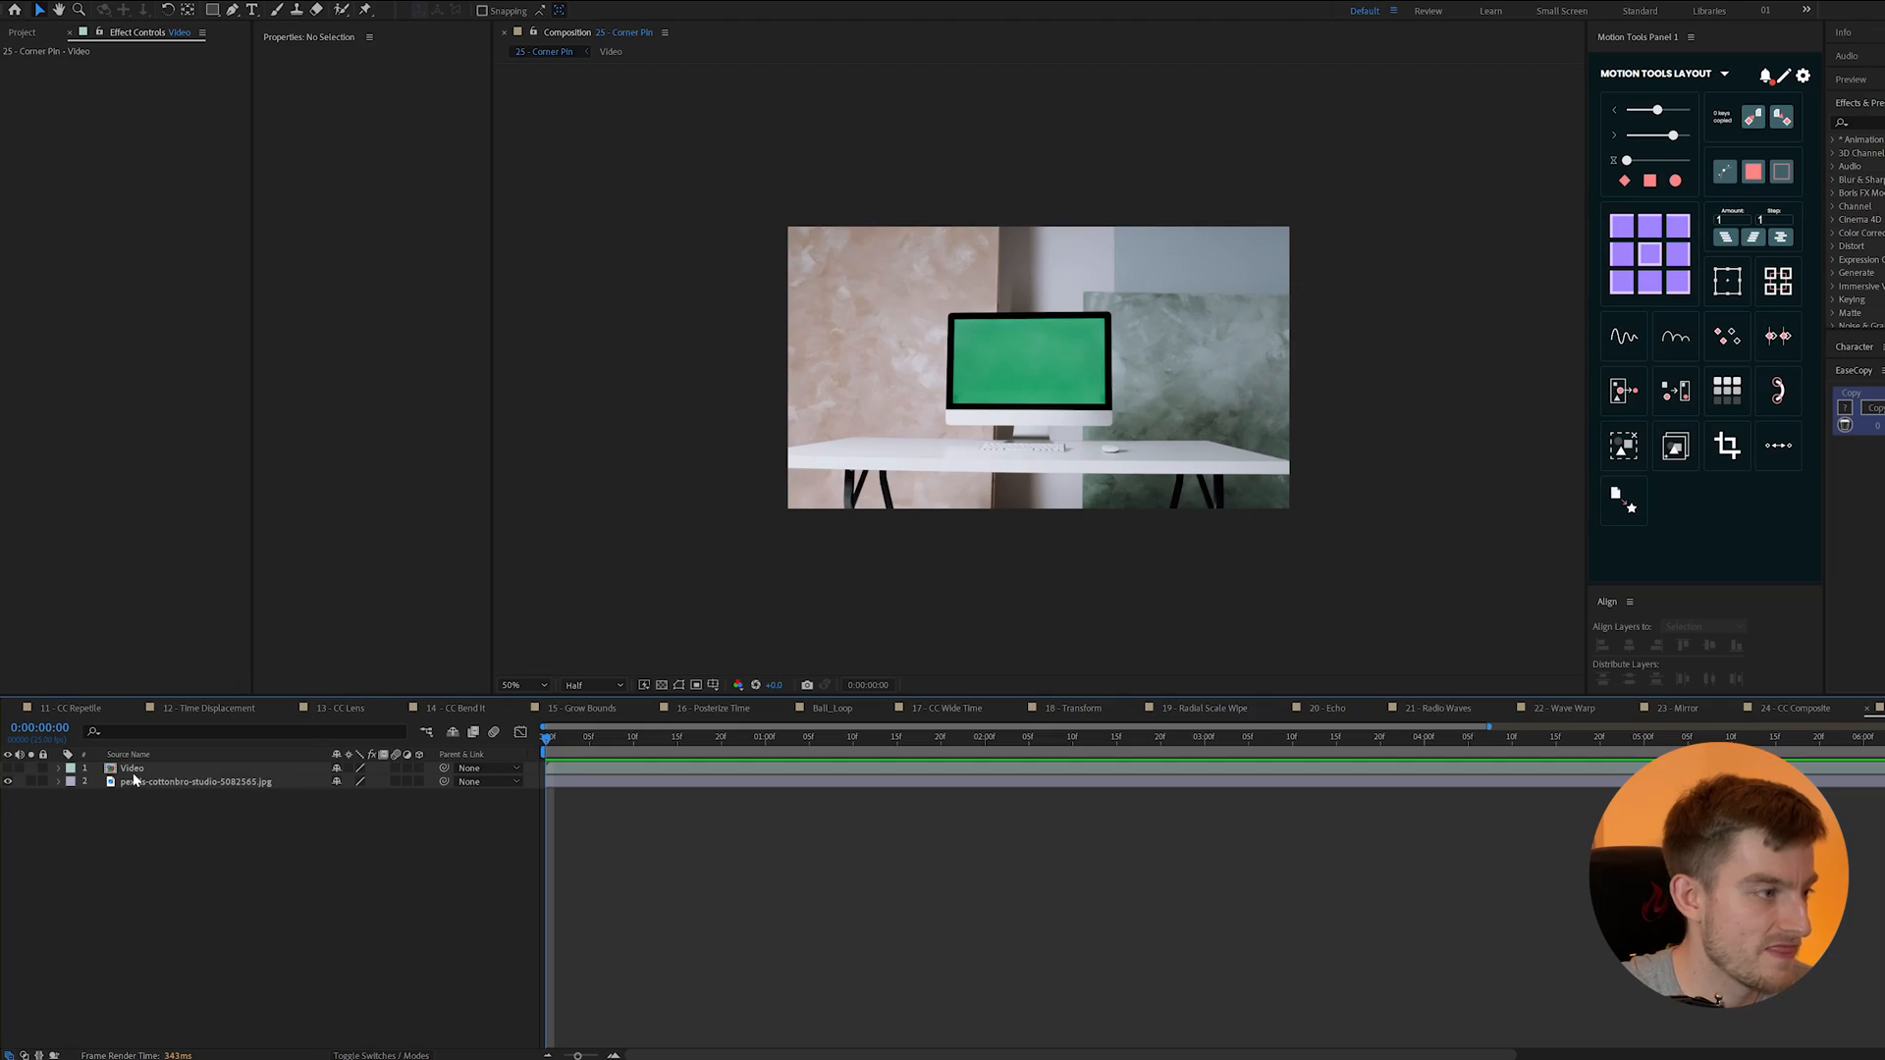
- Apply Corner Pin to the Video layer and drag its upper-left, upper-right and lower-right pins onto the monitor
click(168, 193)
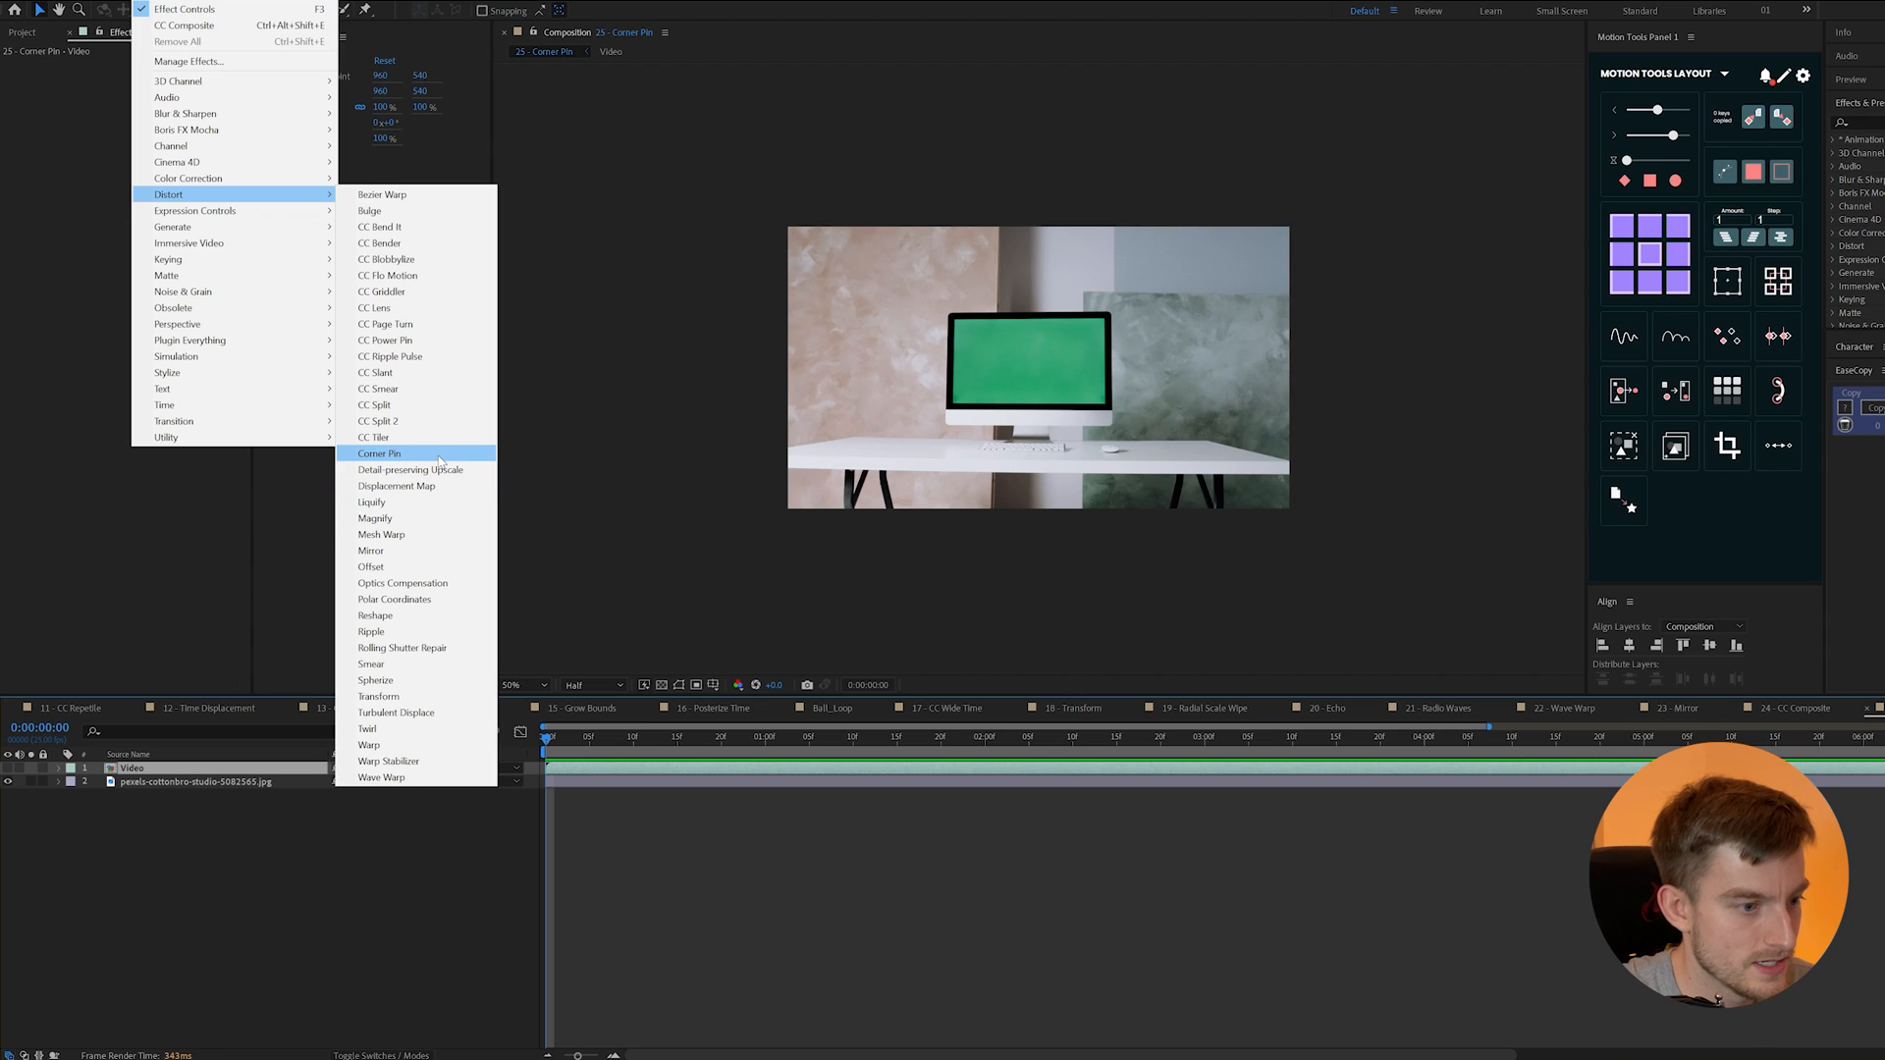
click(379, 454)
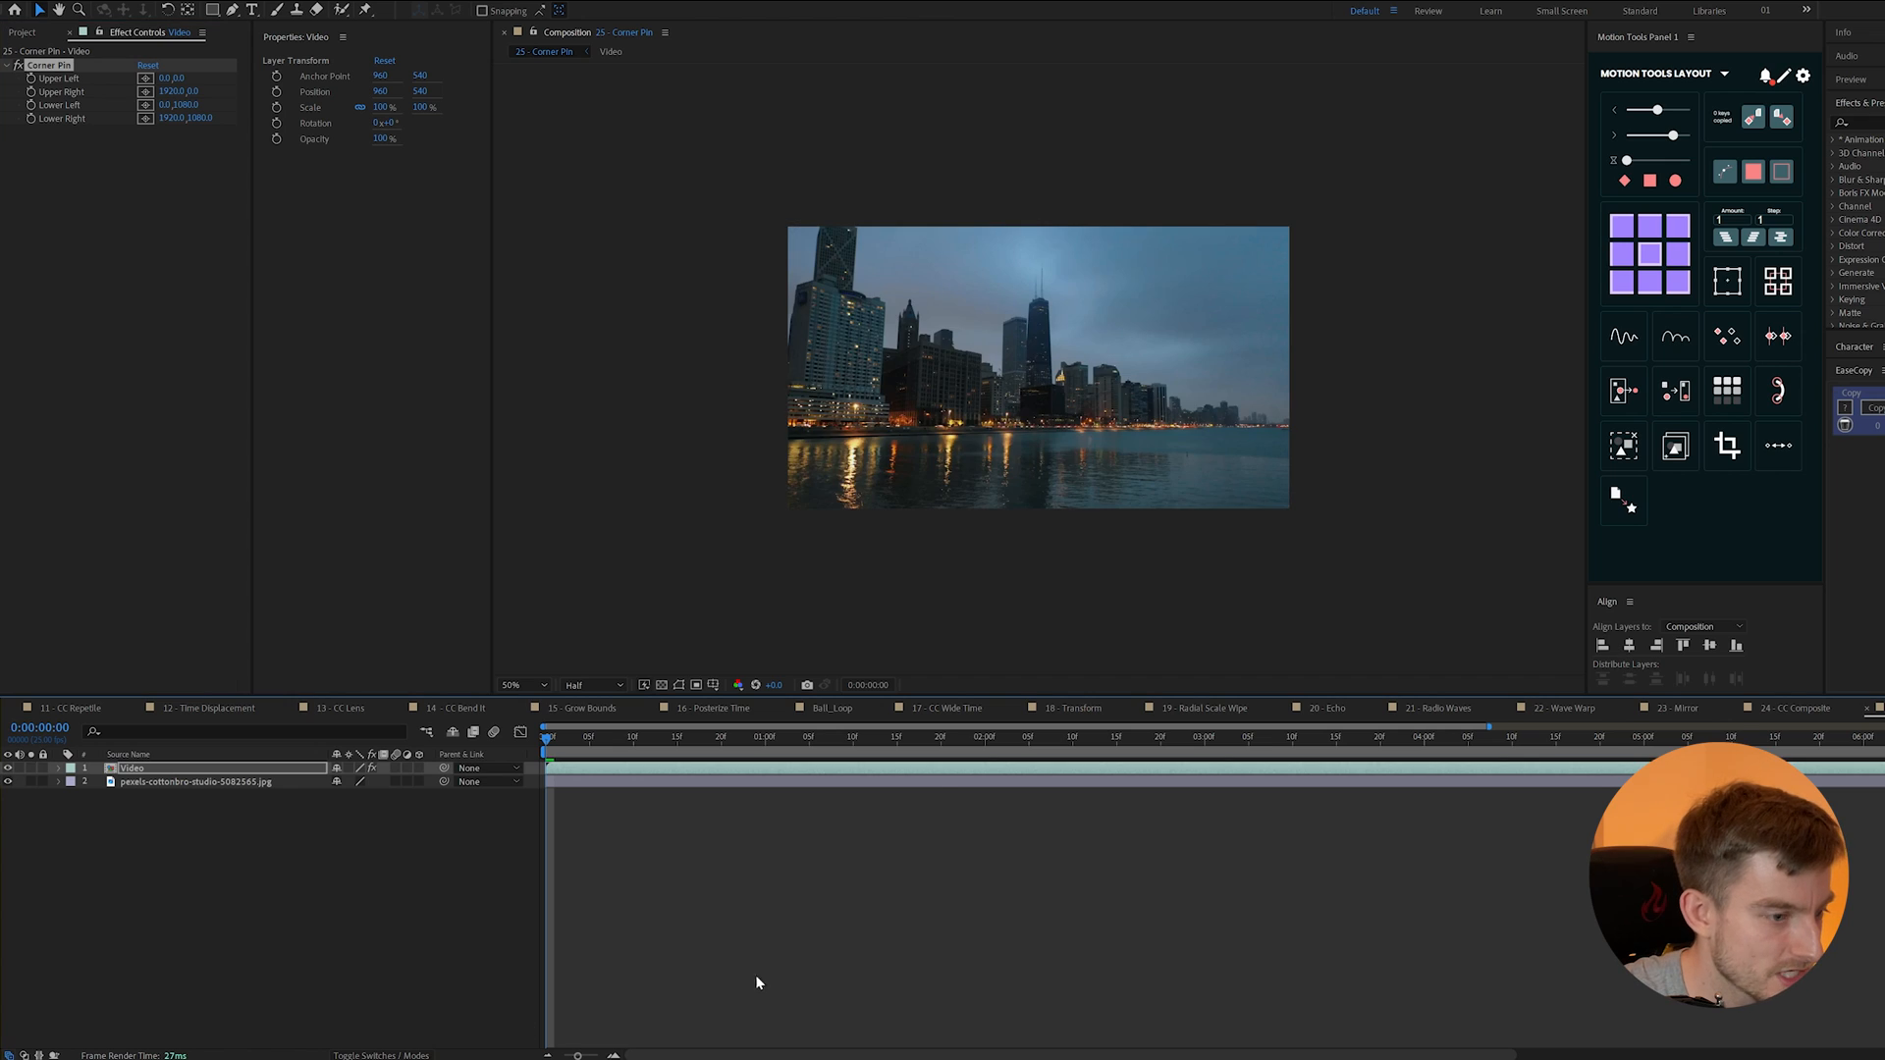
mouse_move(252, 787)
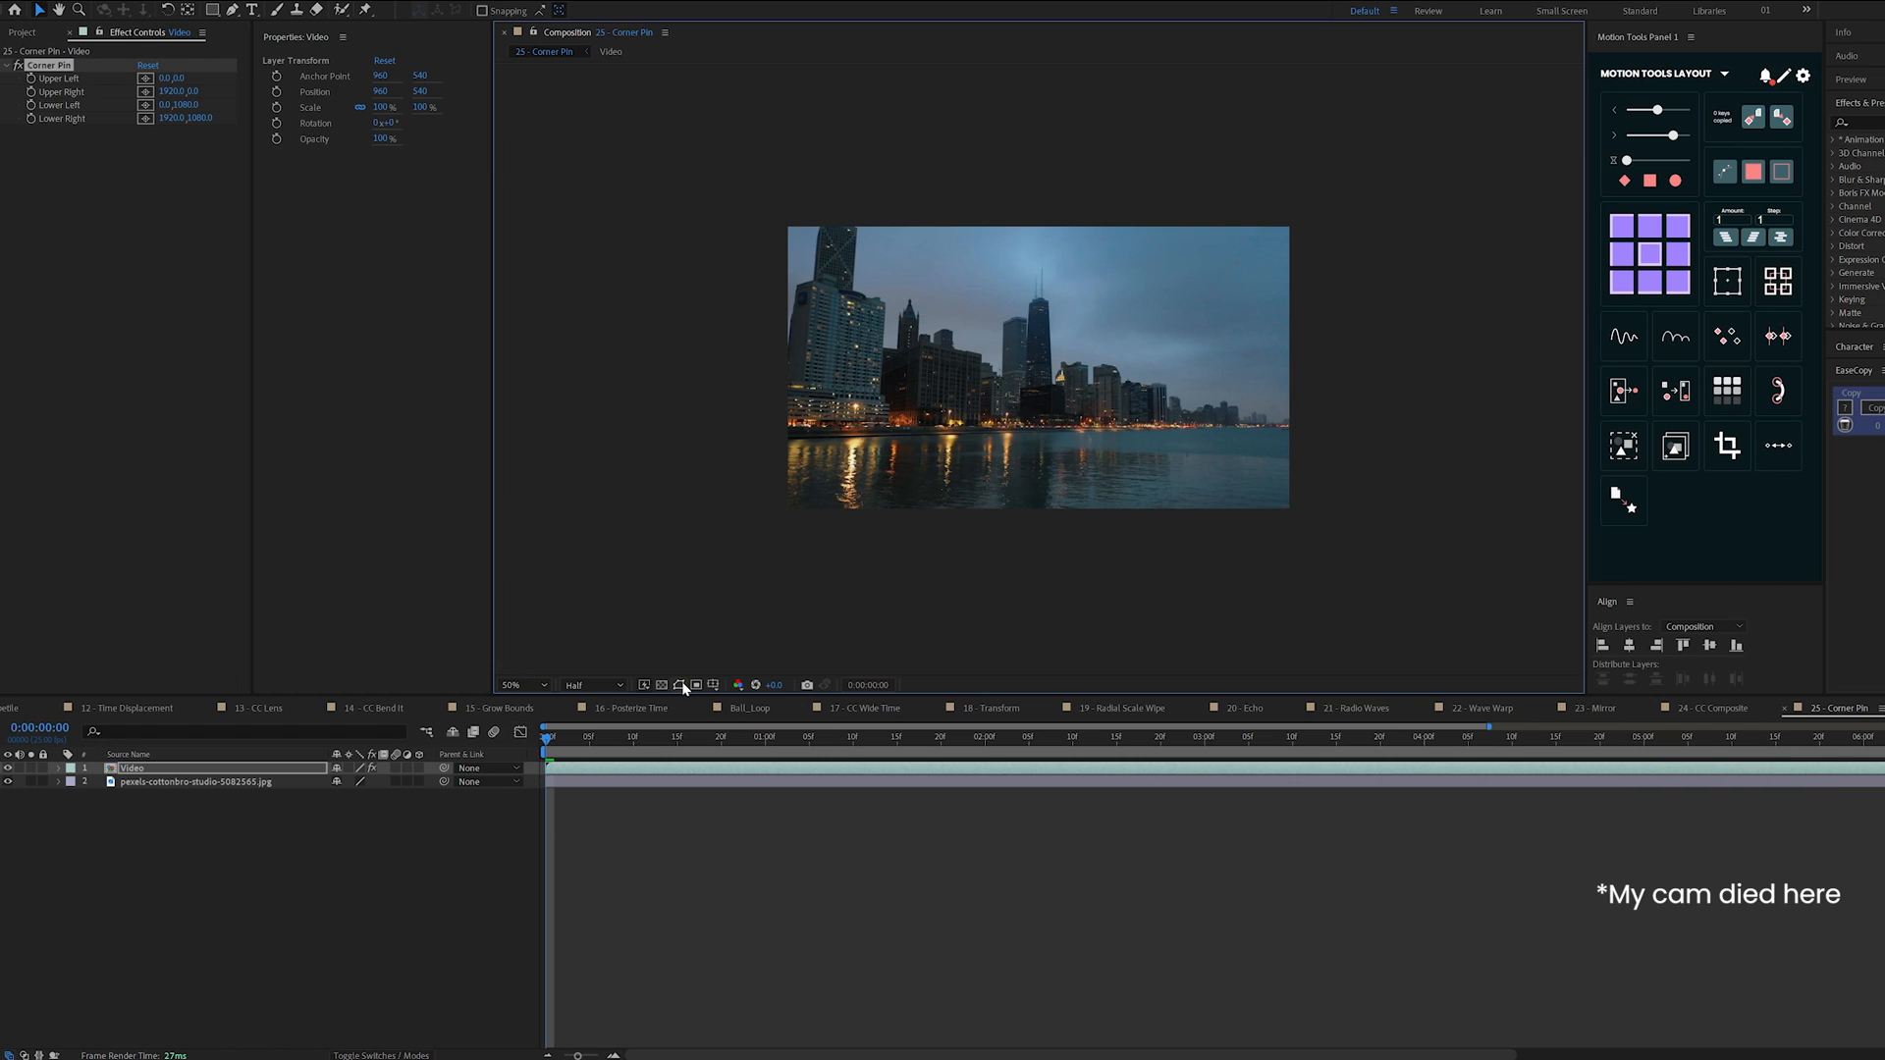
mouse_move(1215, 486)
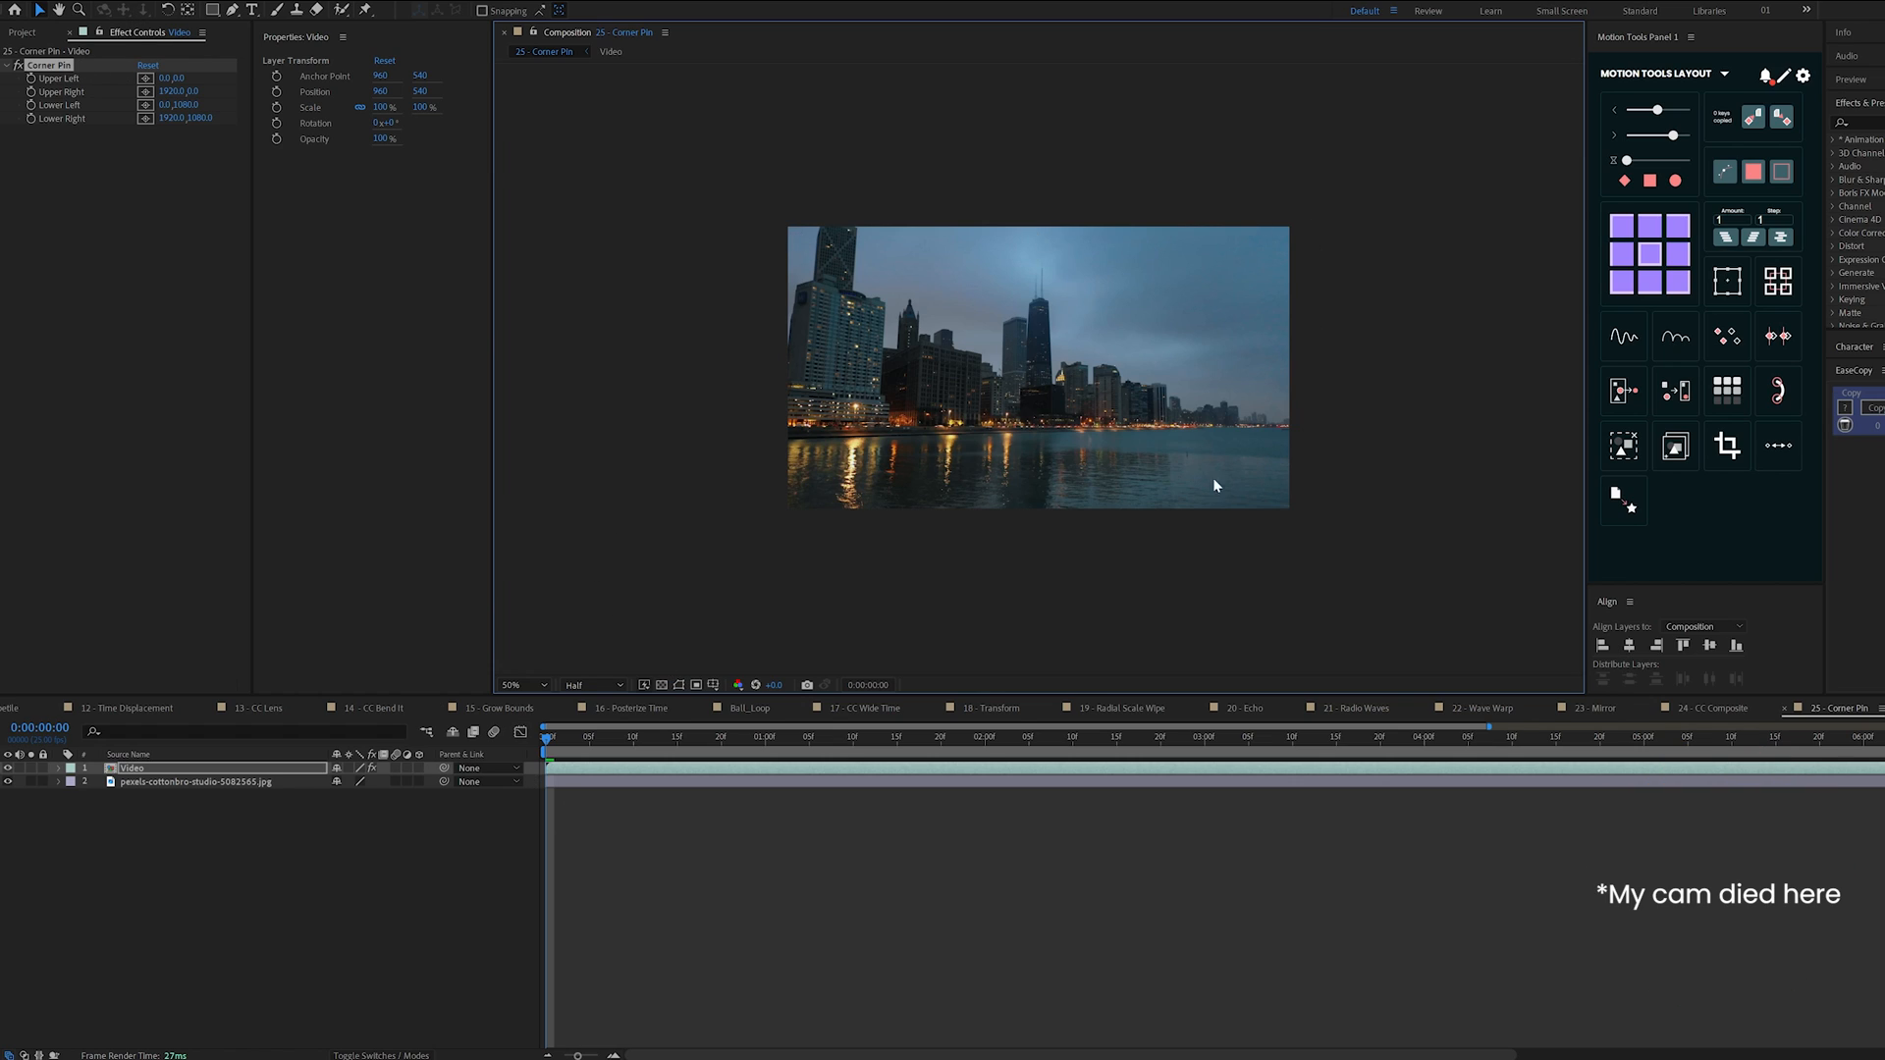
mouse_move(1111, 429)
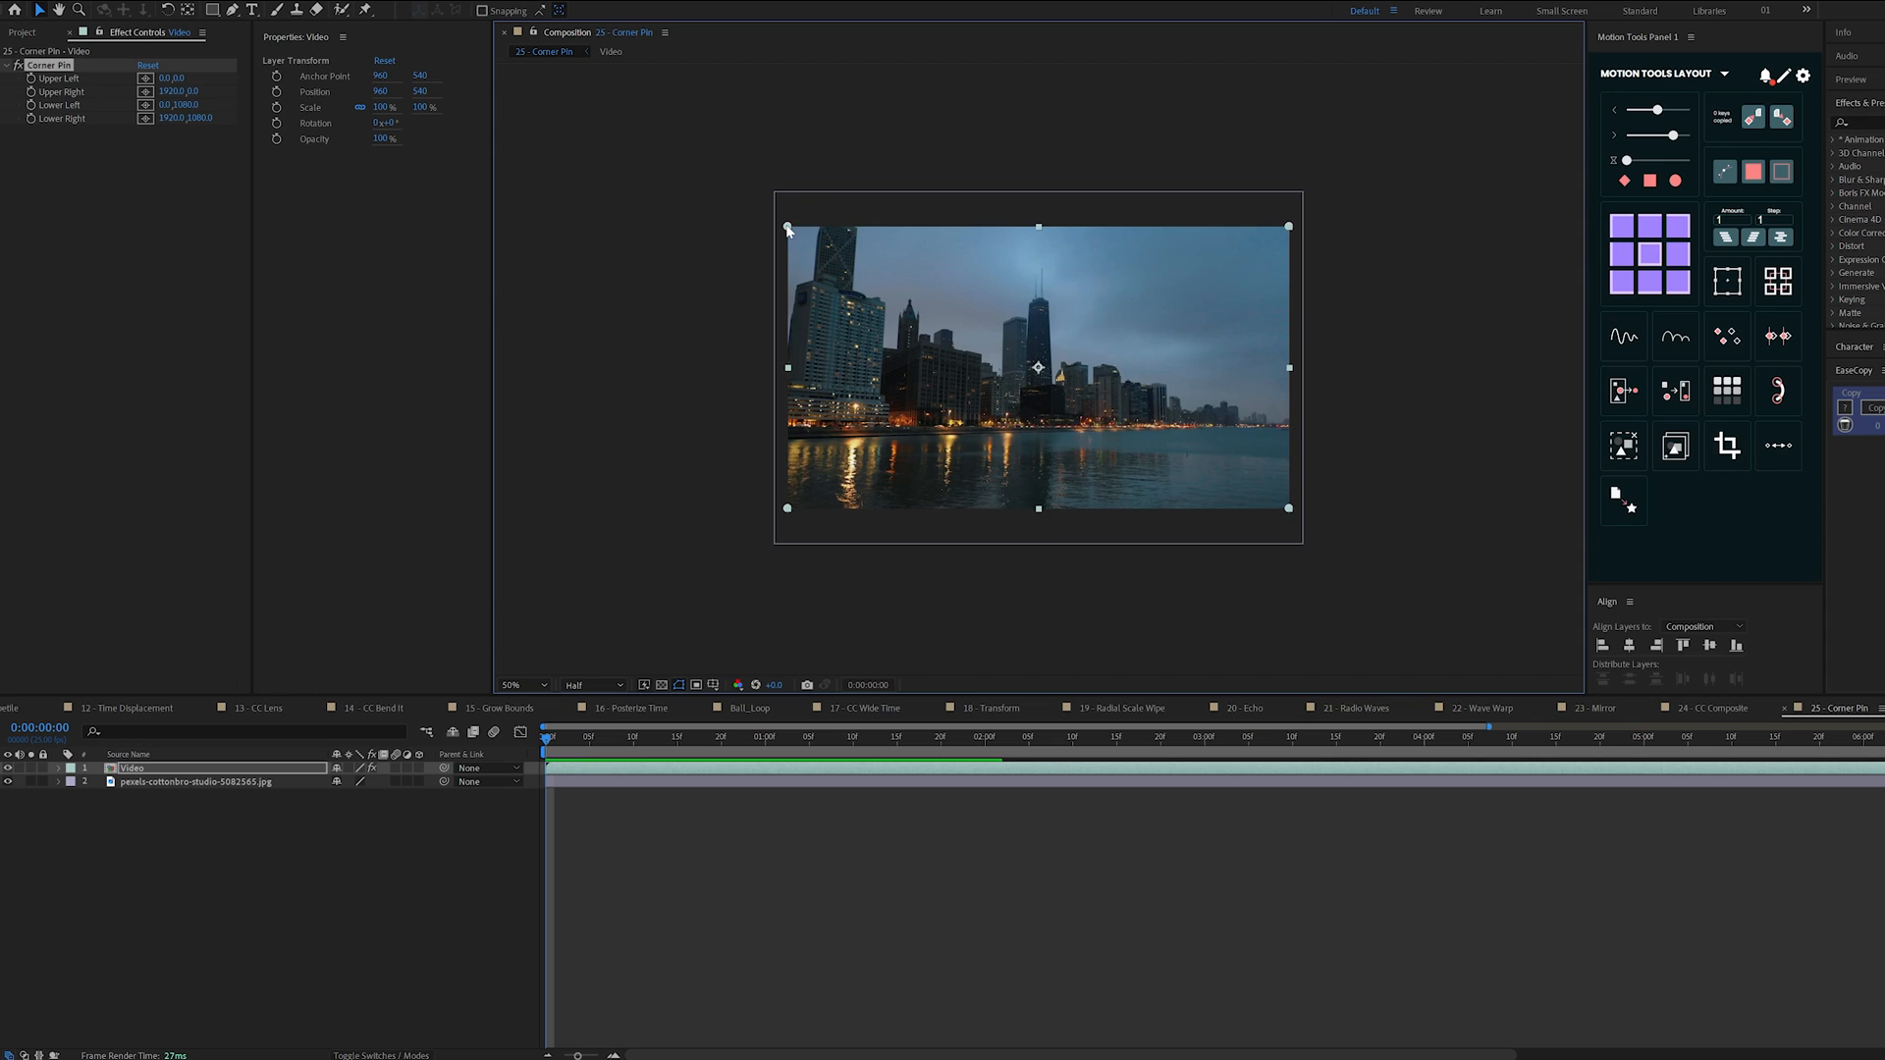
drag(787, 226, 962, 336)
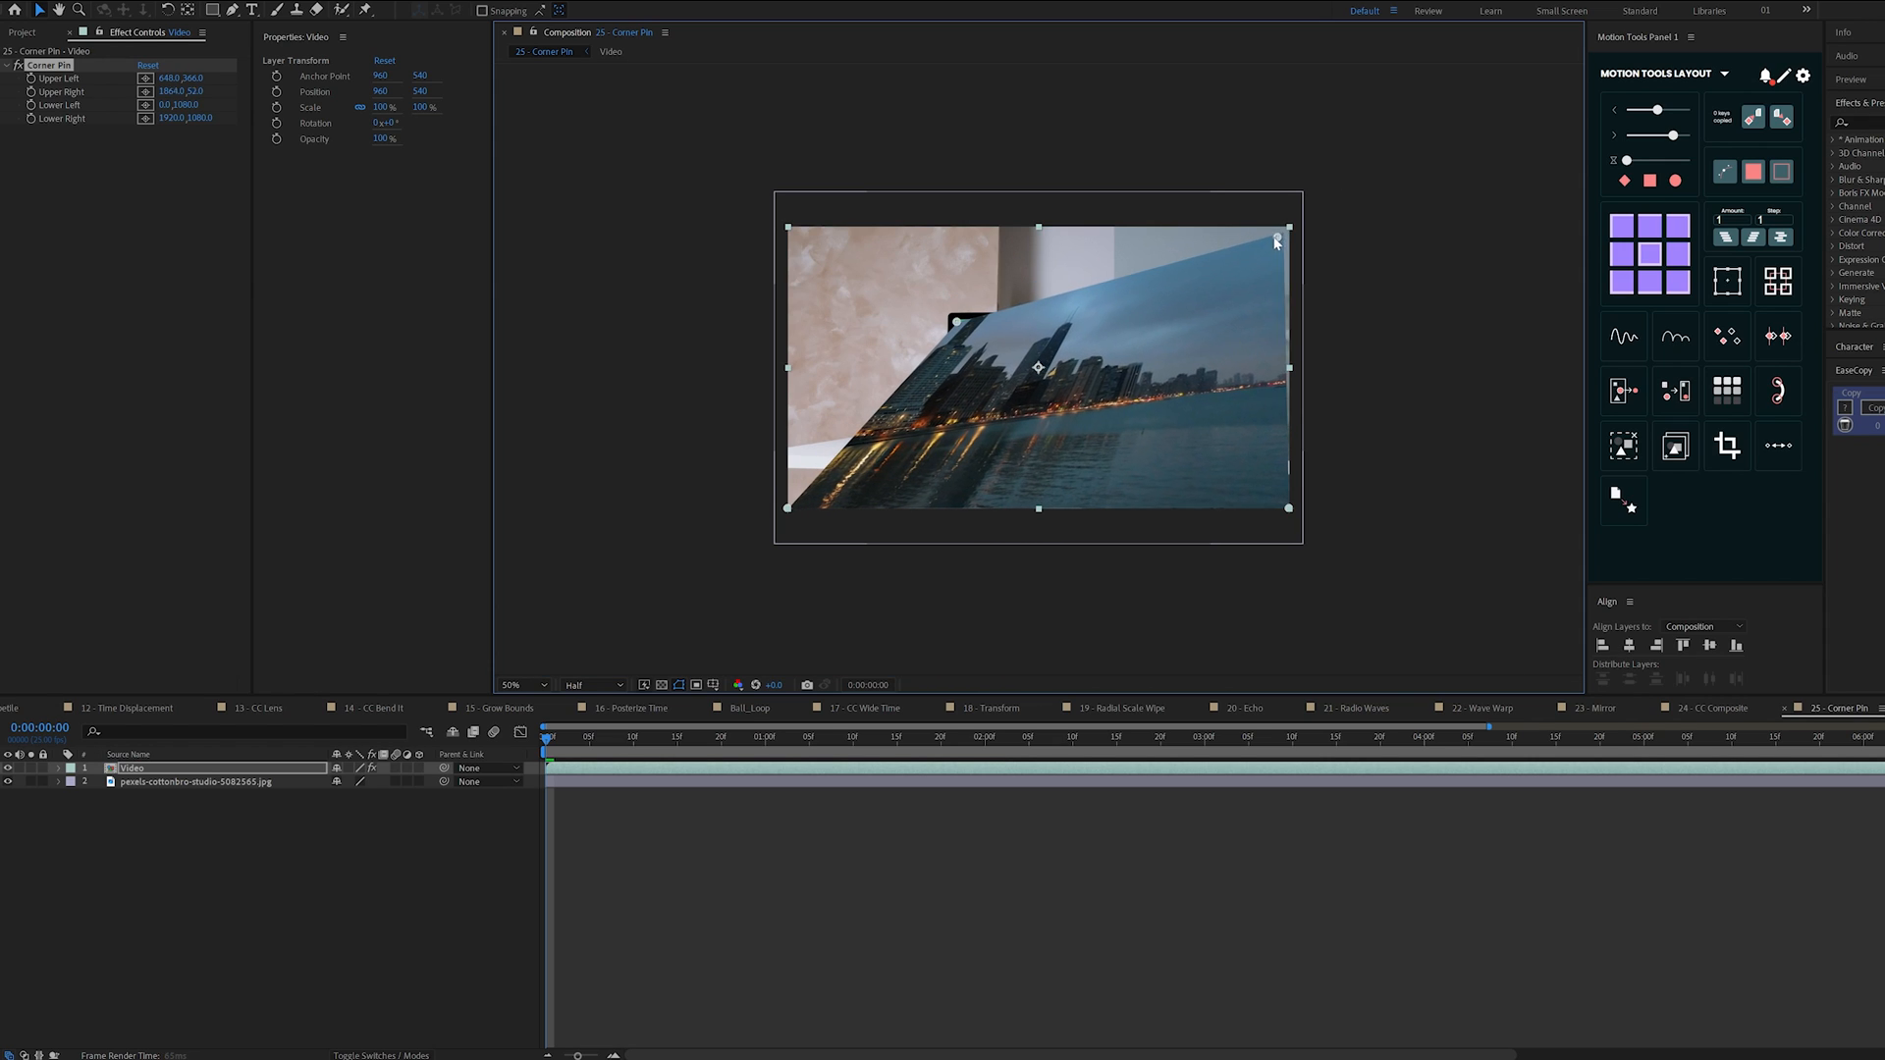
drag(1286, 226, 1104, 320)
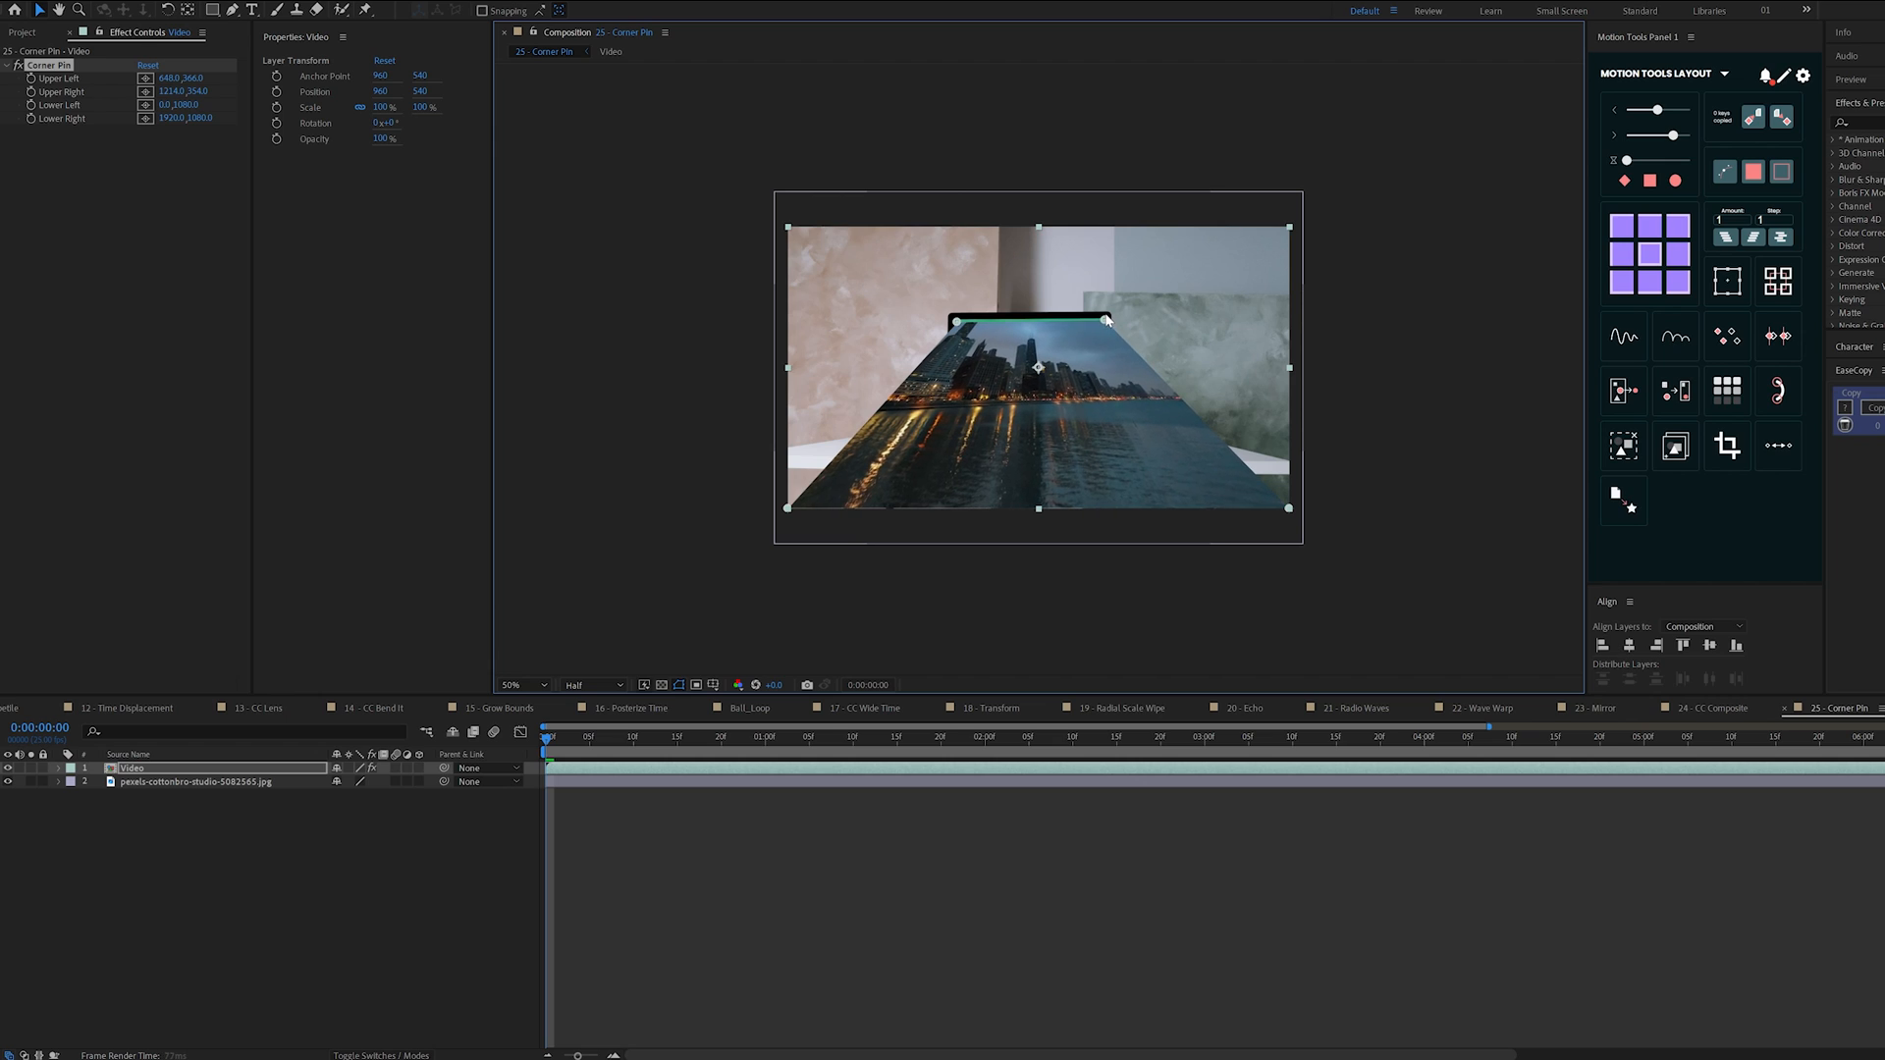
drag(1283, 507, 1118, 414)
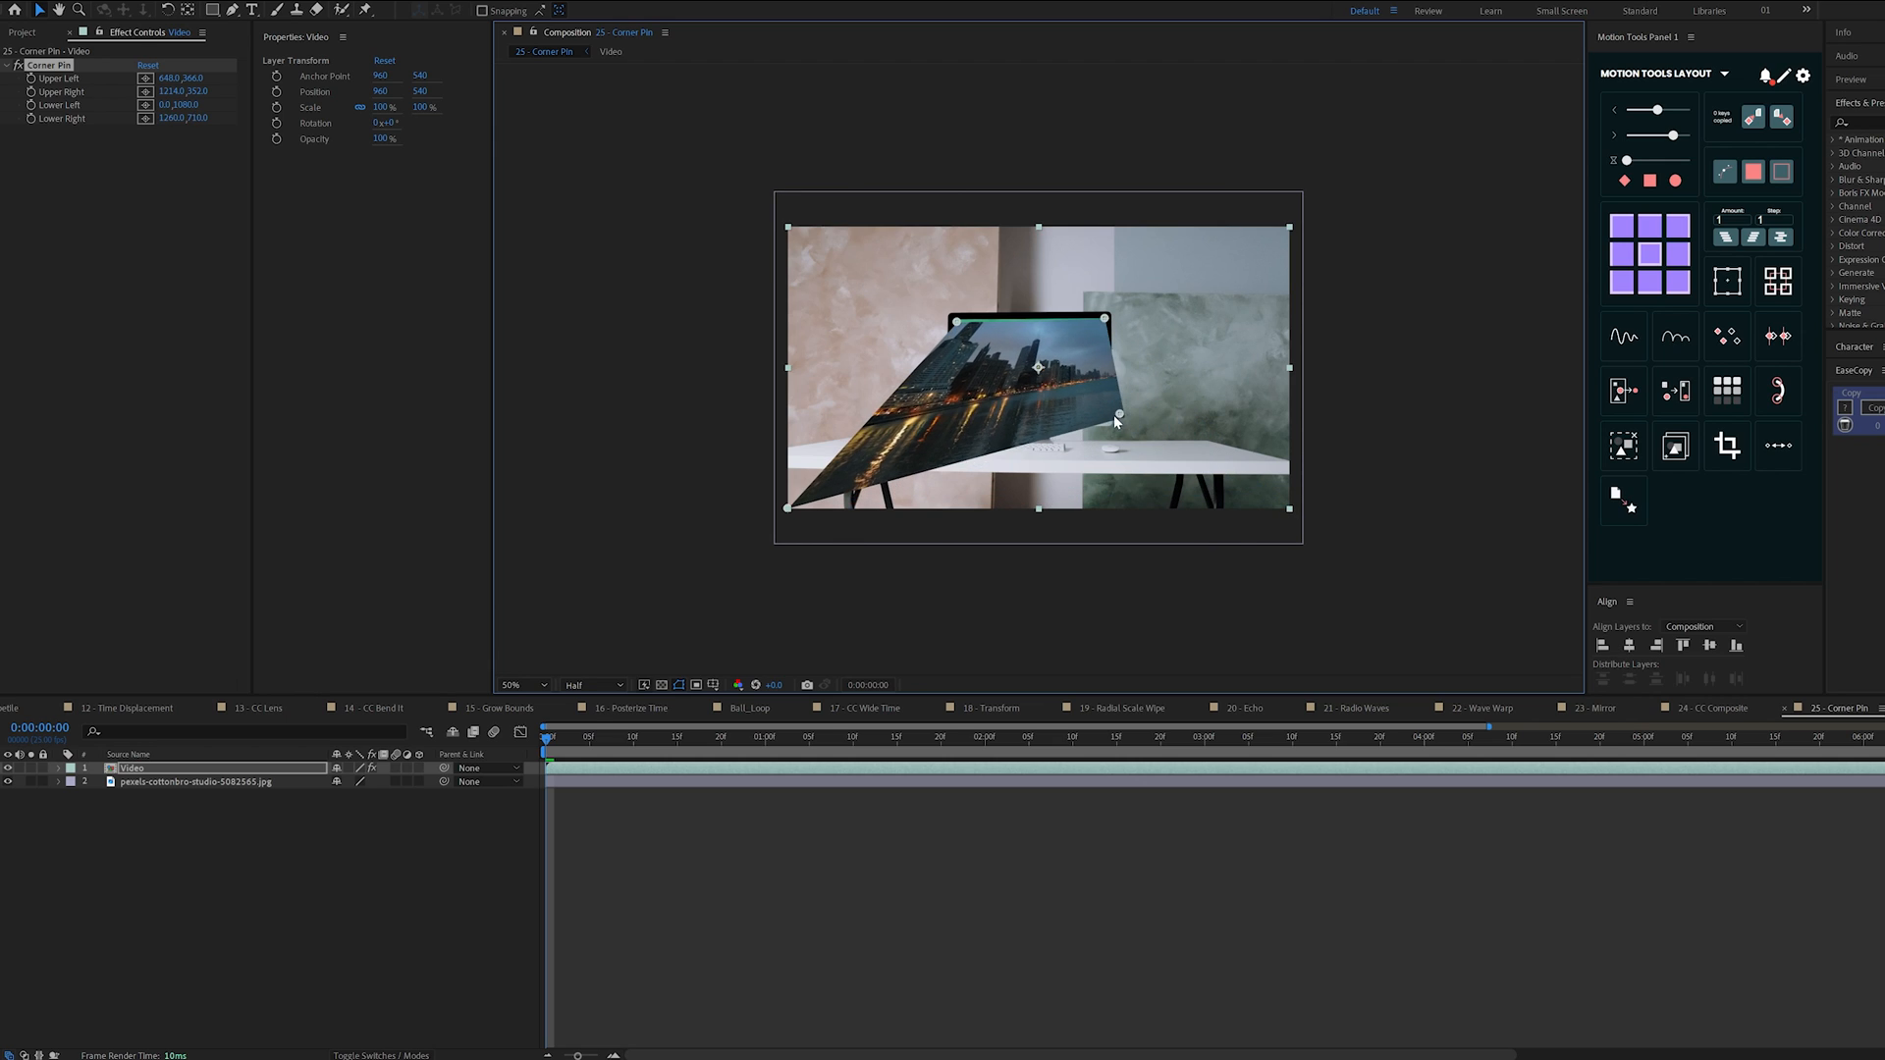